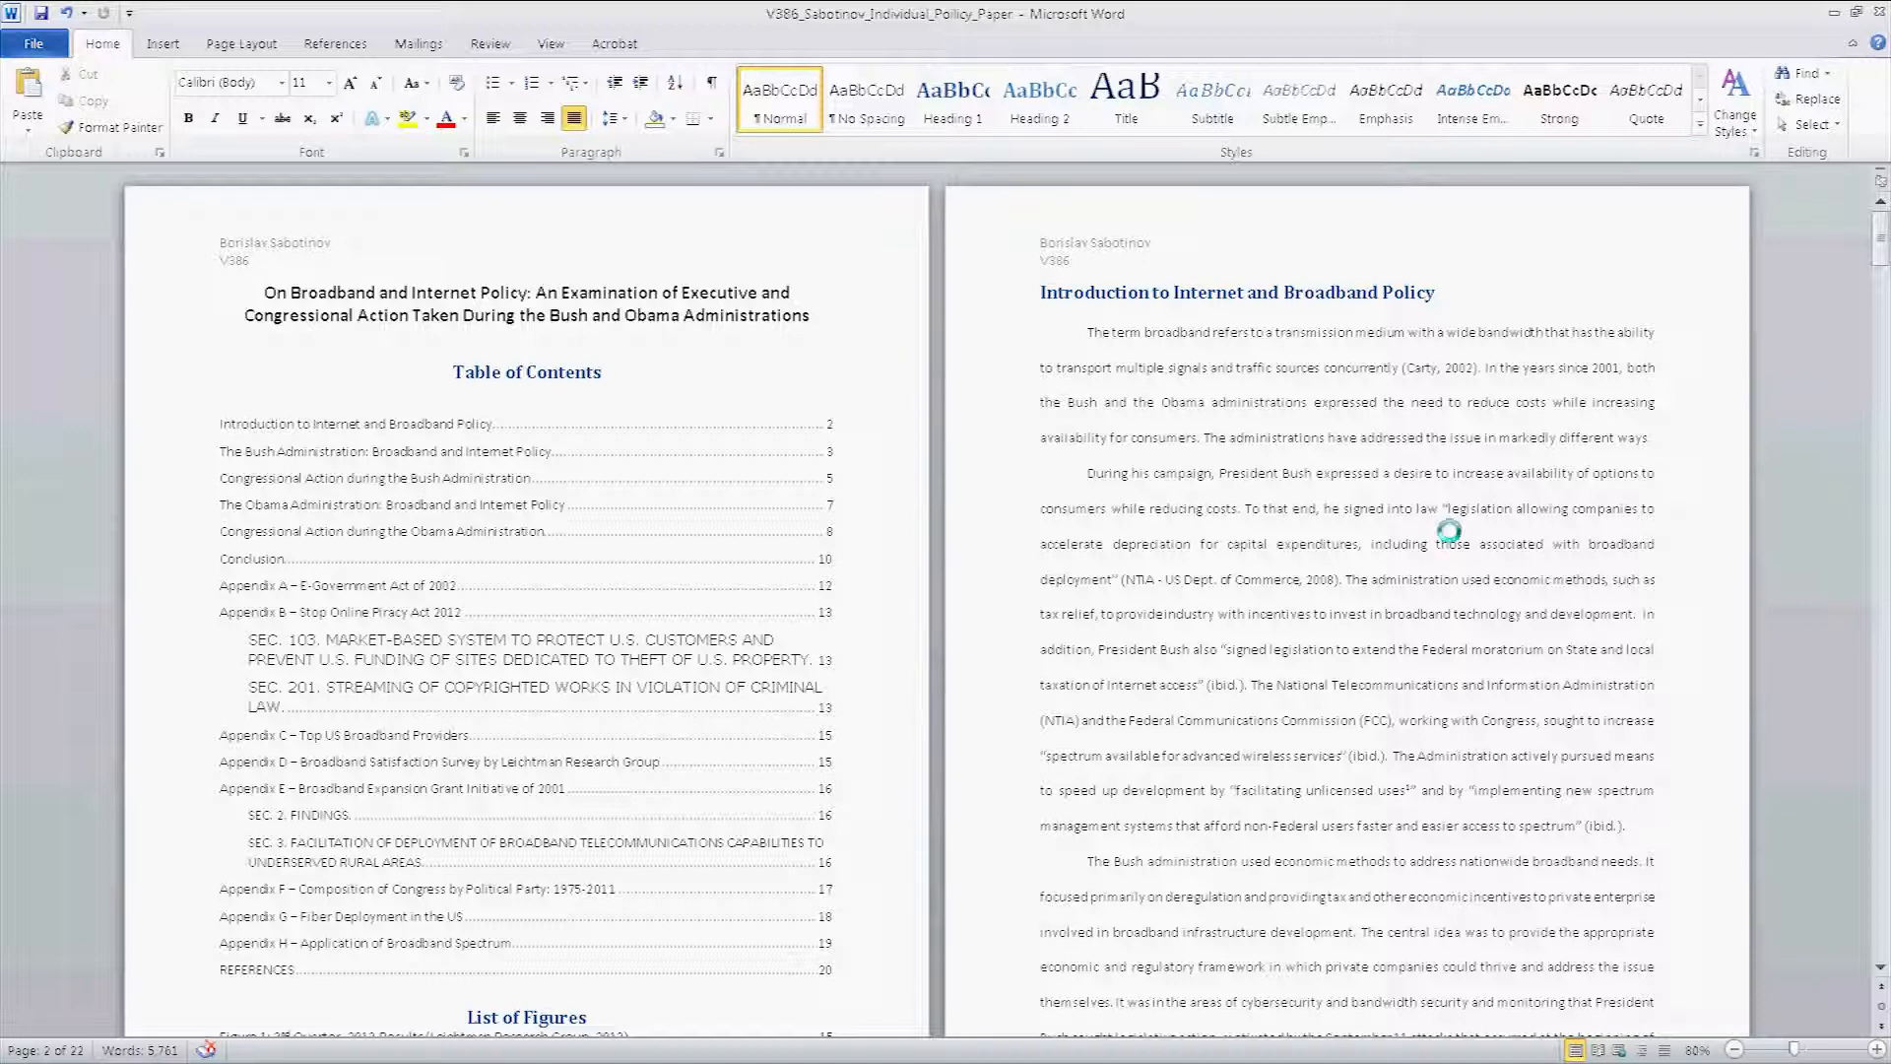
Step: Follow the REFERENCES entry in the Table of Contents to reach the References page
left_click(1040, 509)
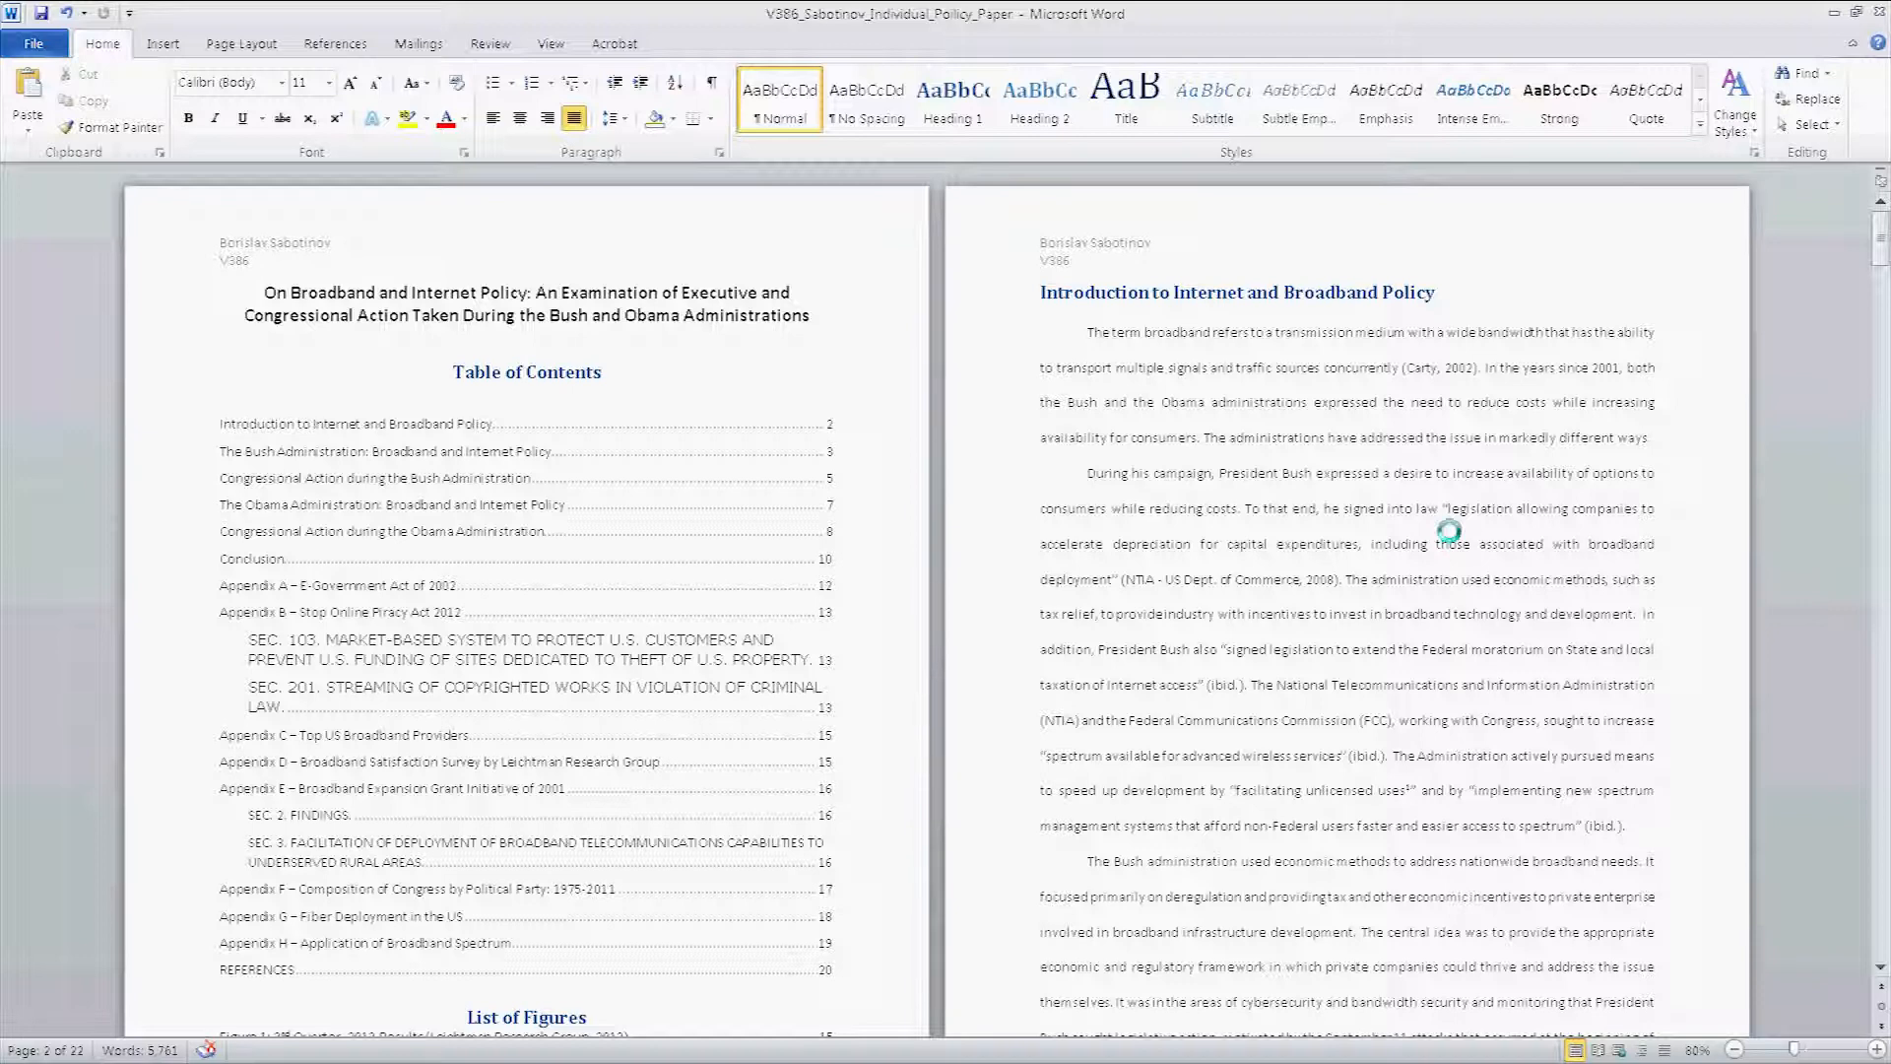
left_click(1041, 508)
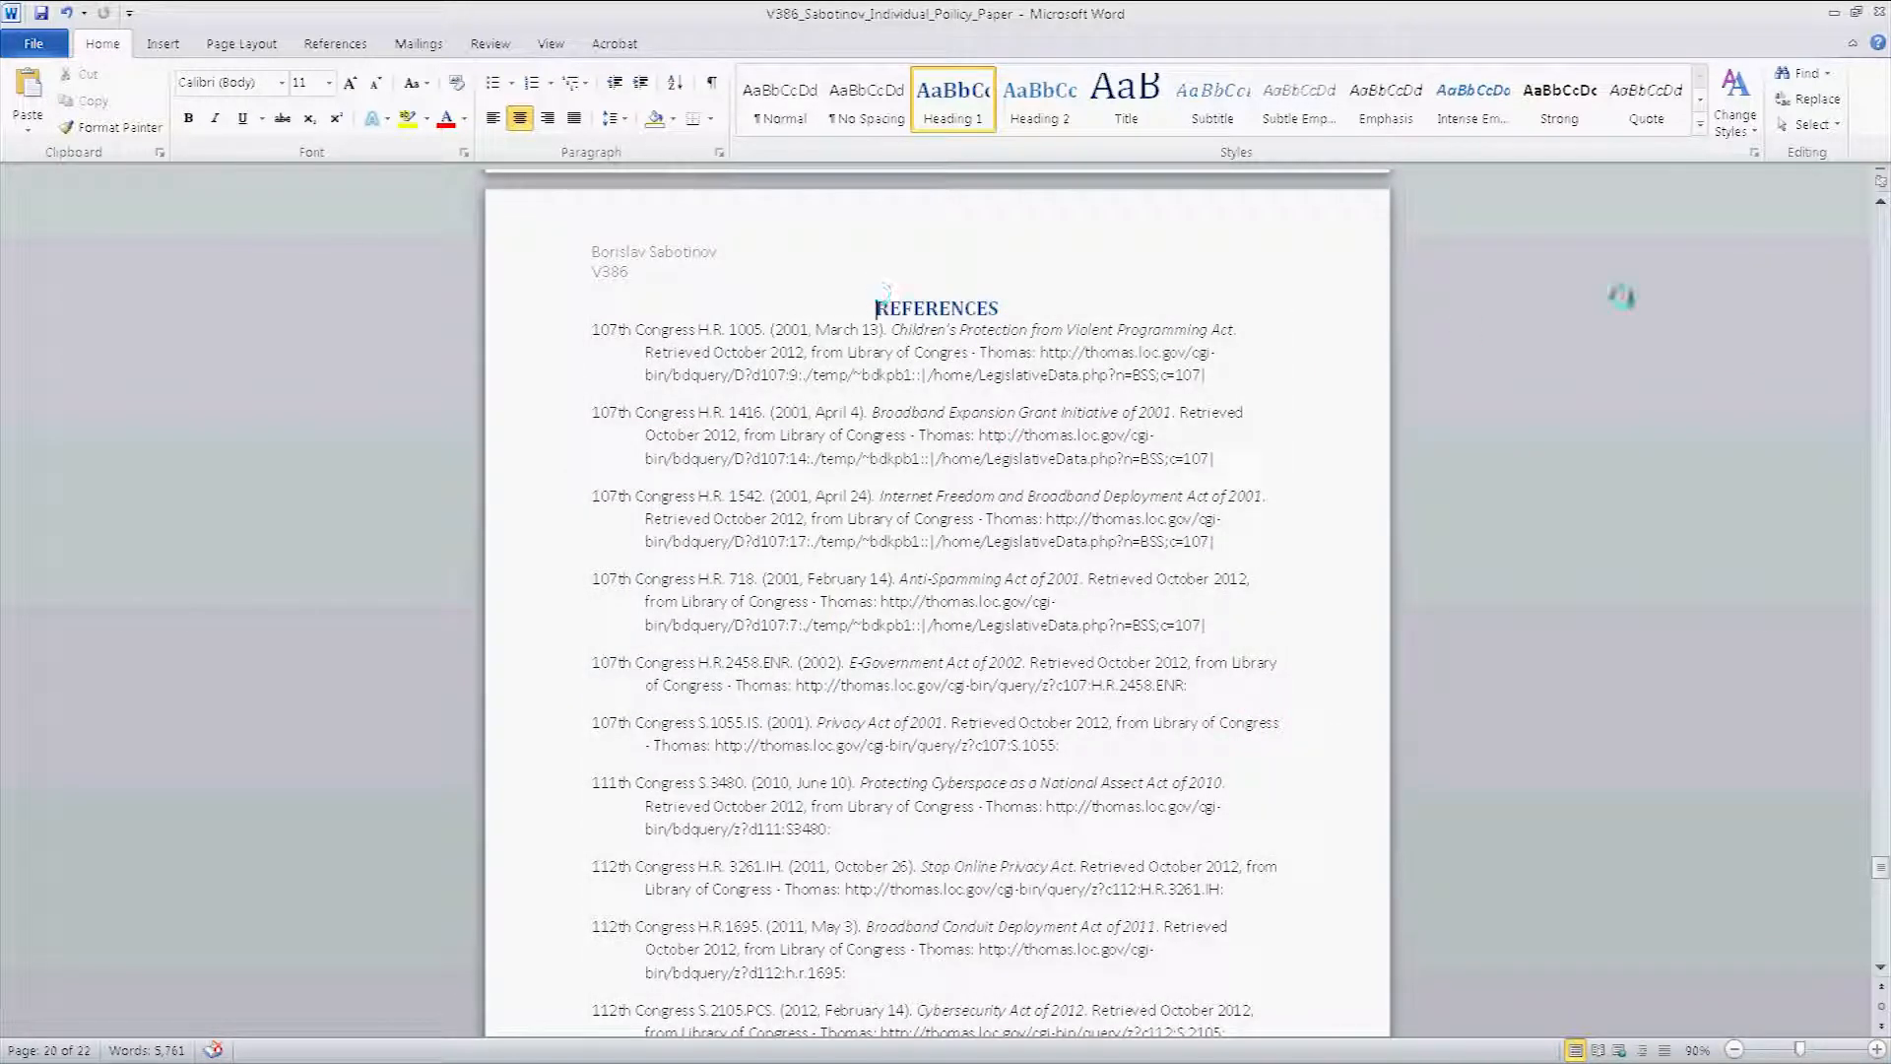
scroll("down", 3)
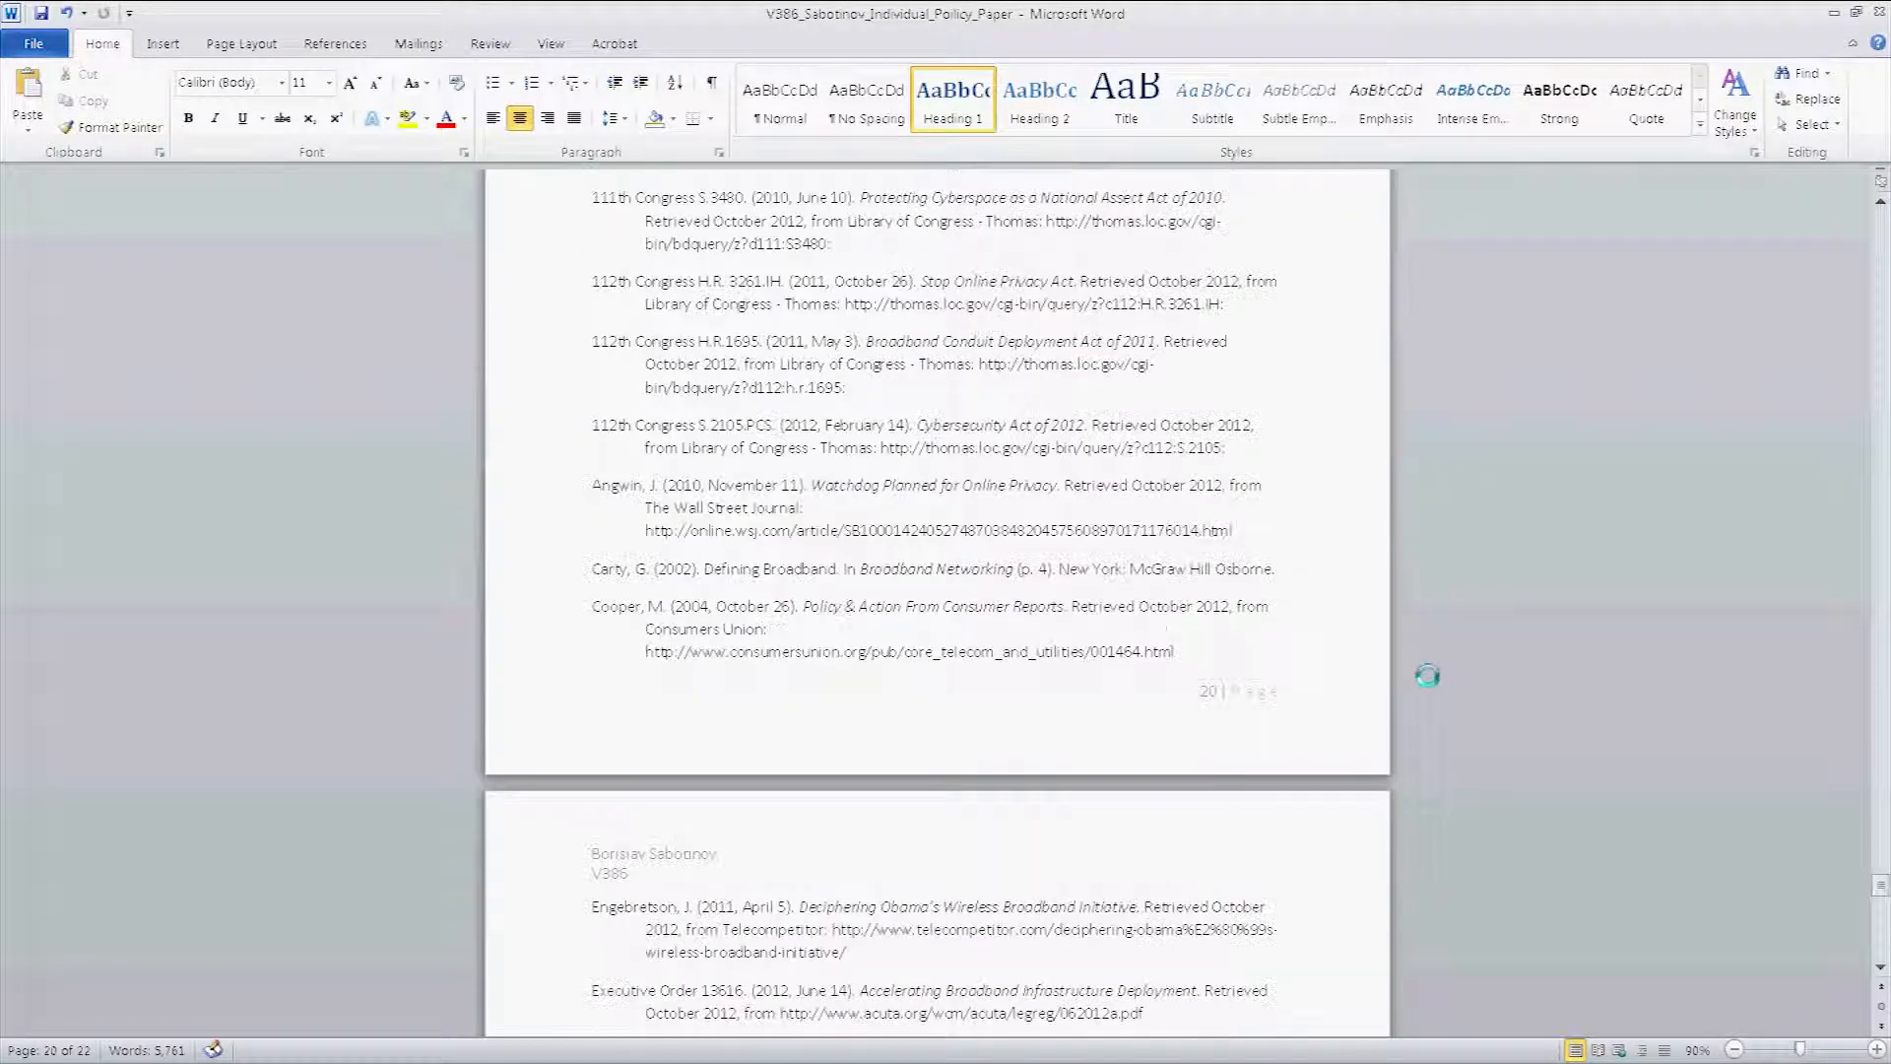
scroll("down", 3)
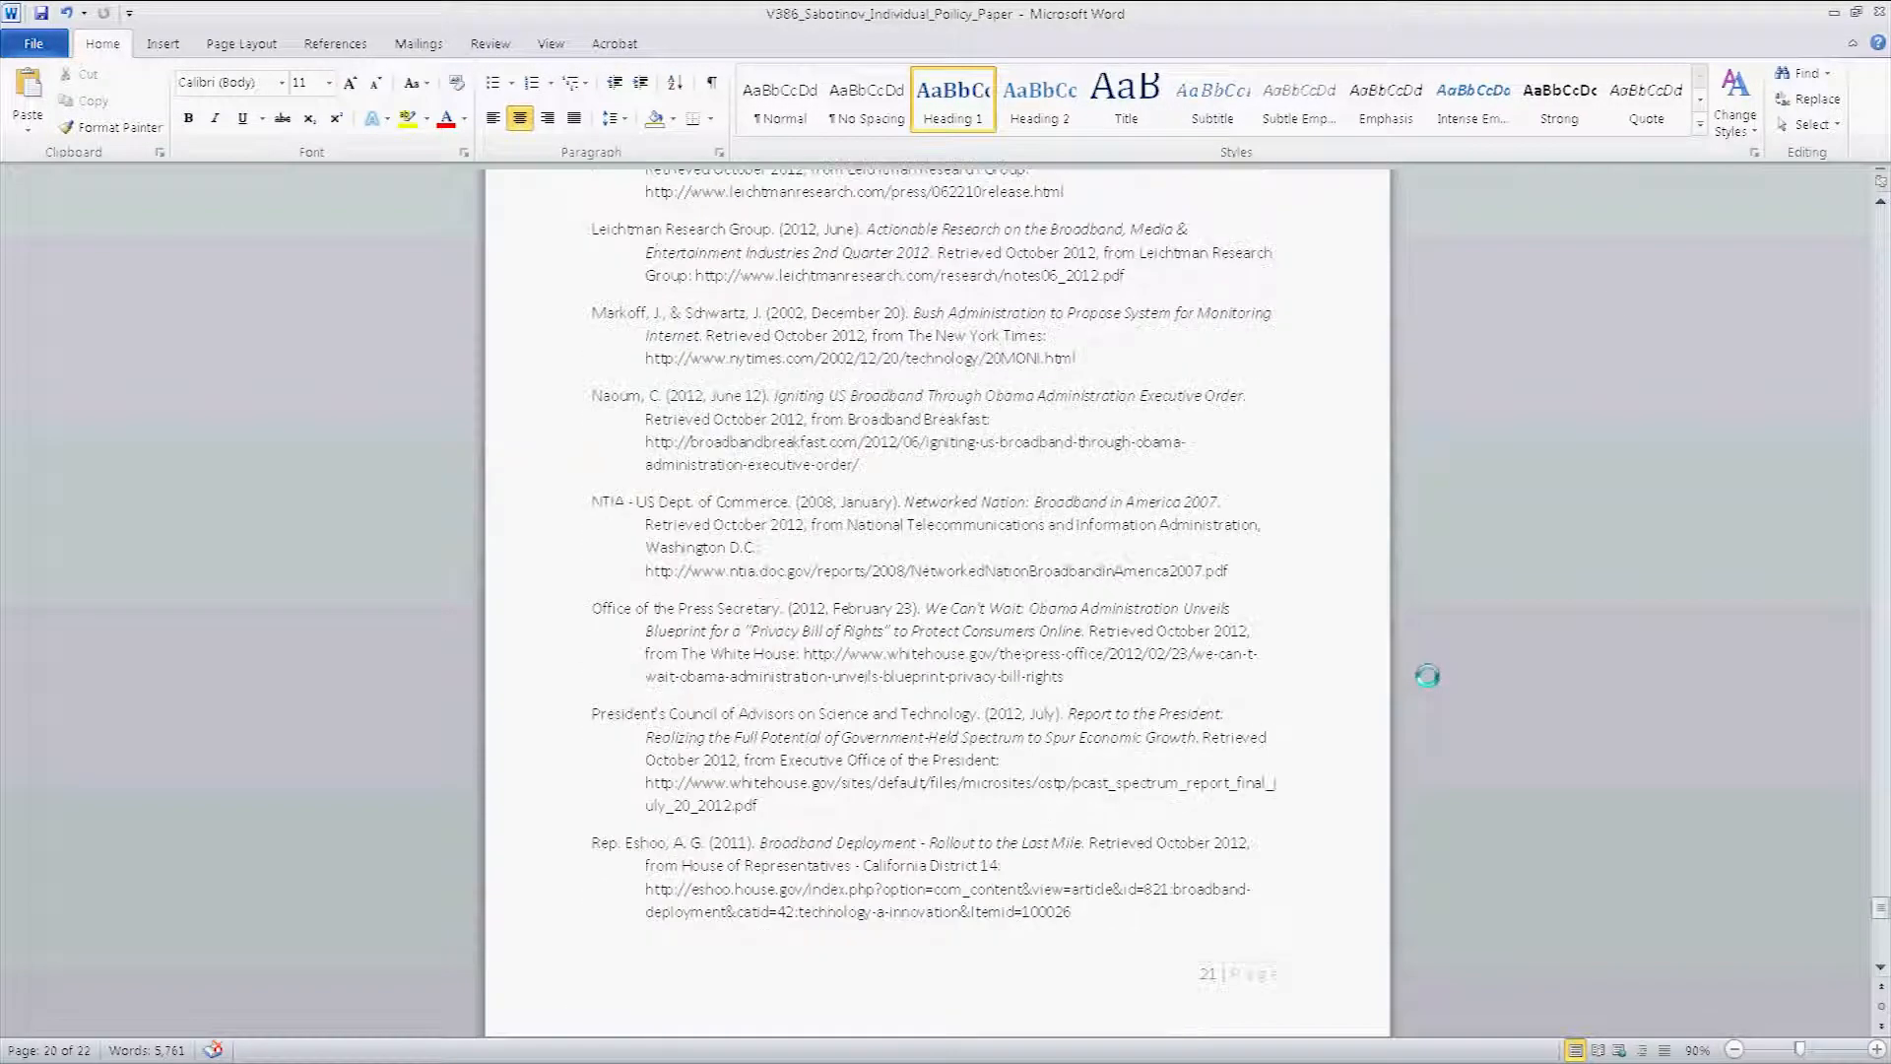
scroll("down", 3)
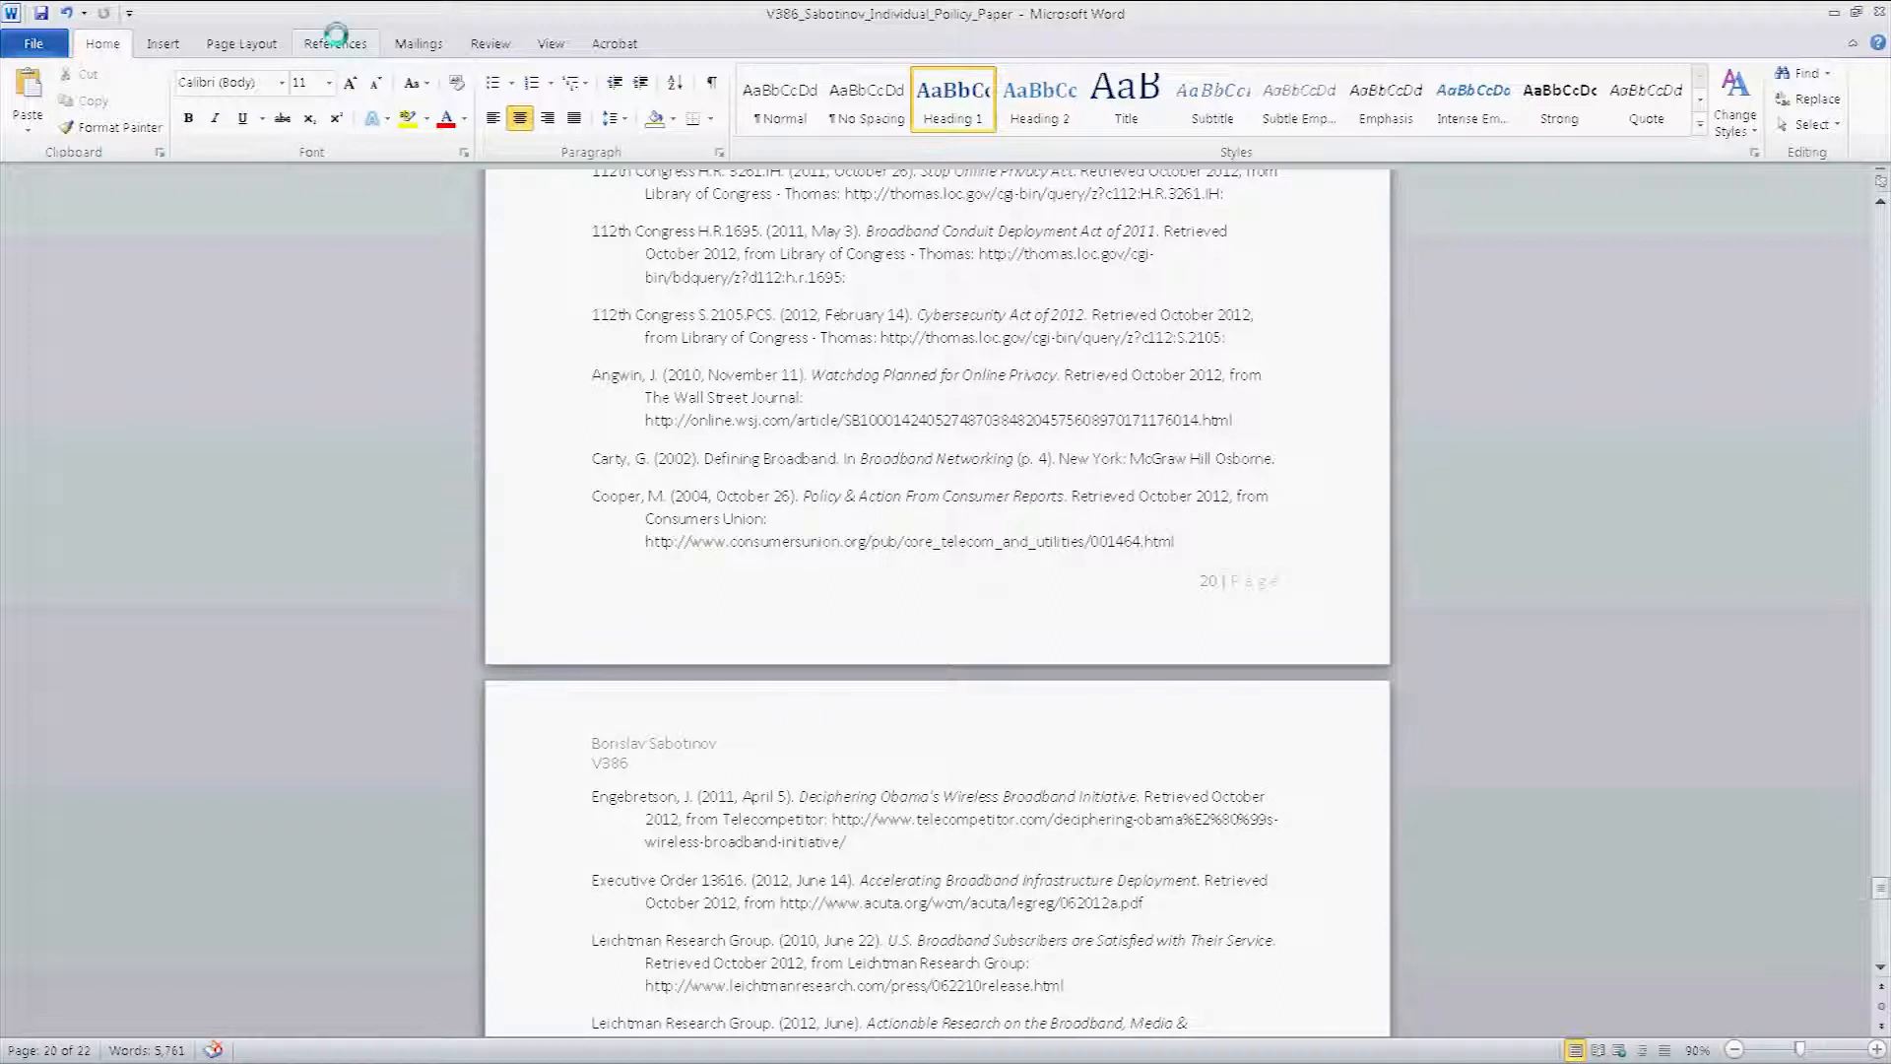
left_click(334, 43)
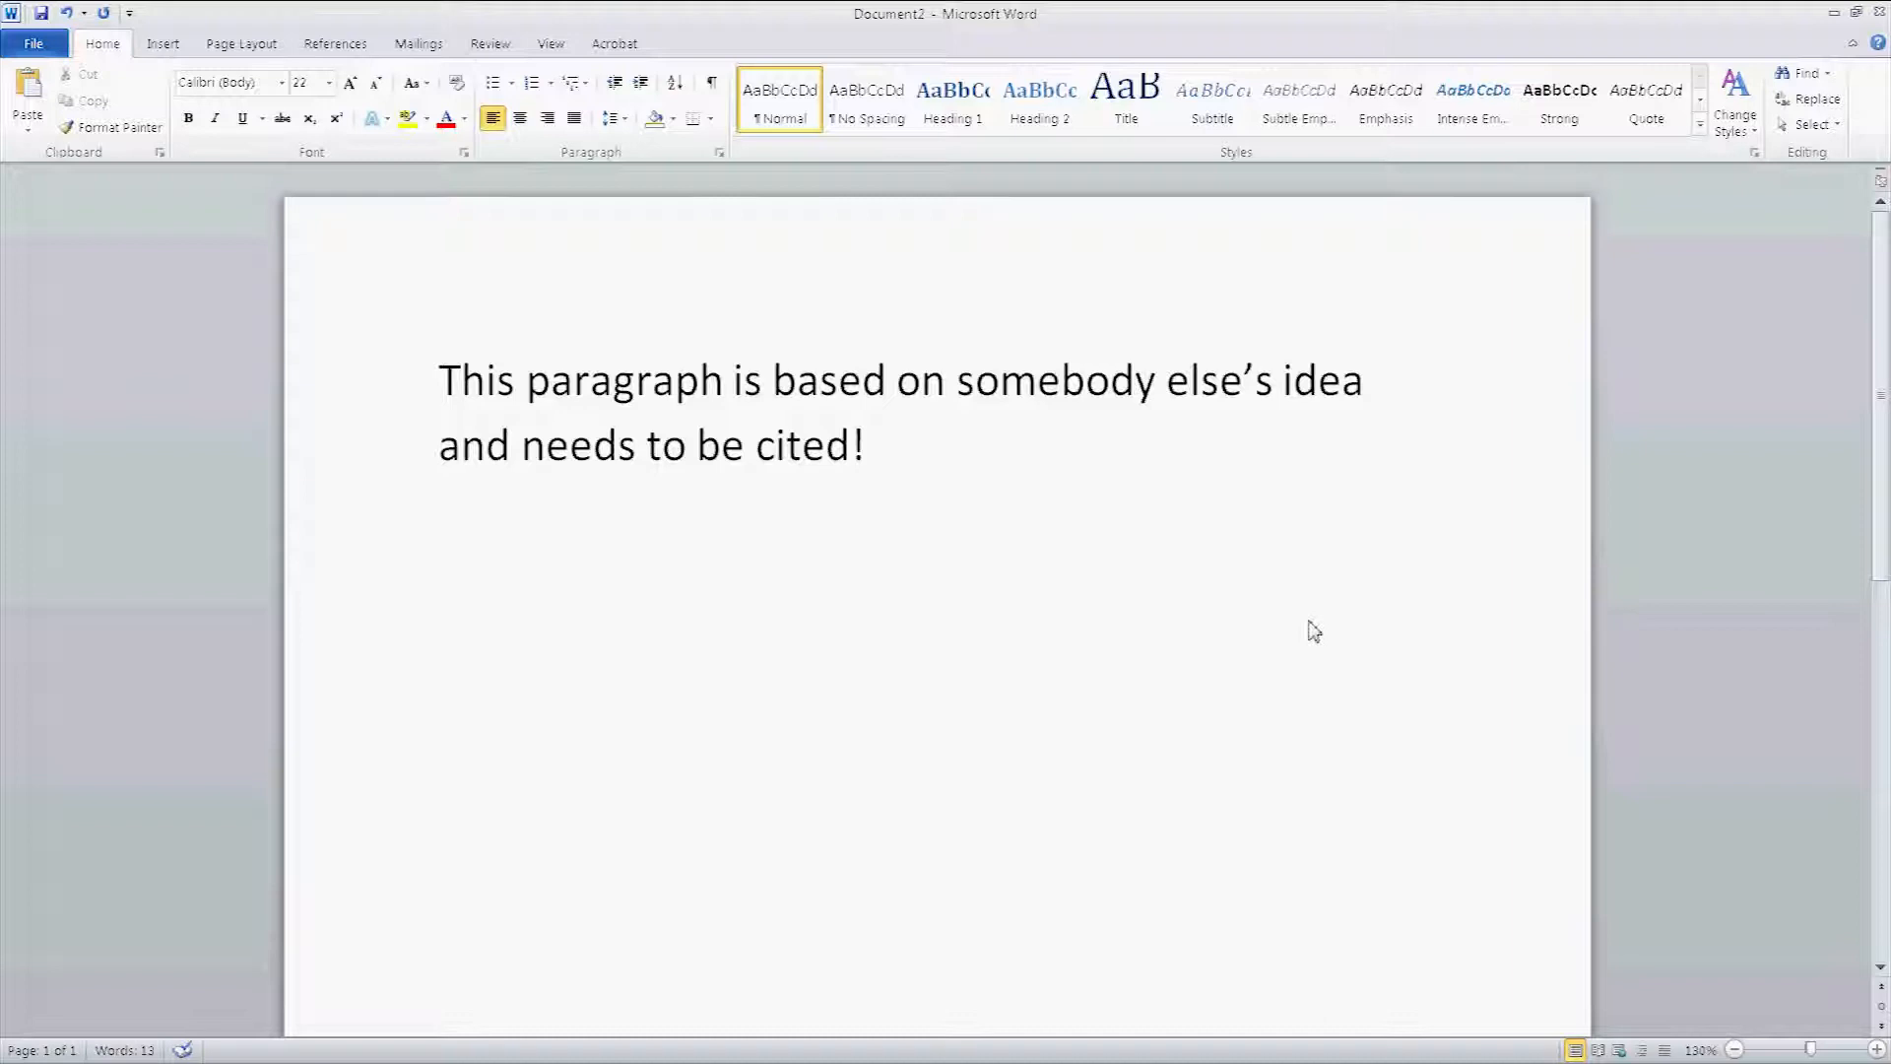
mouse_move(1229, 606)
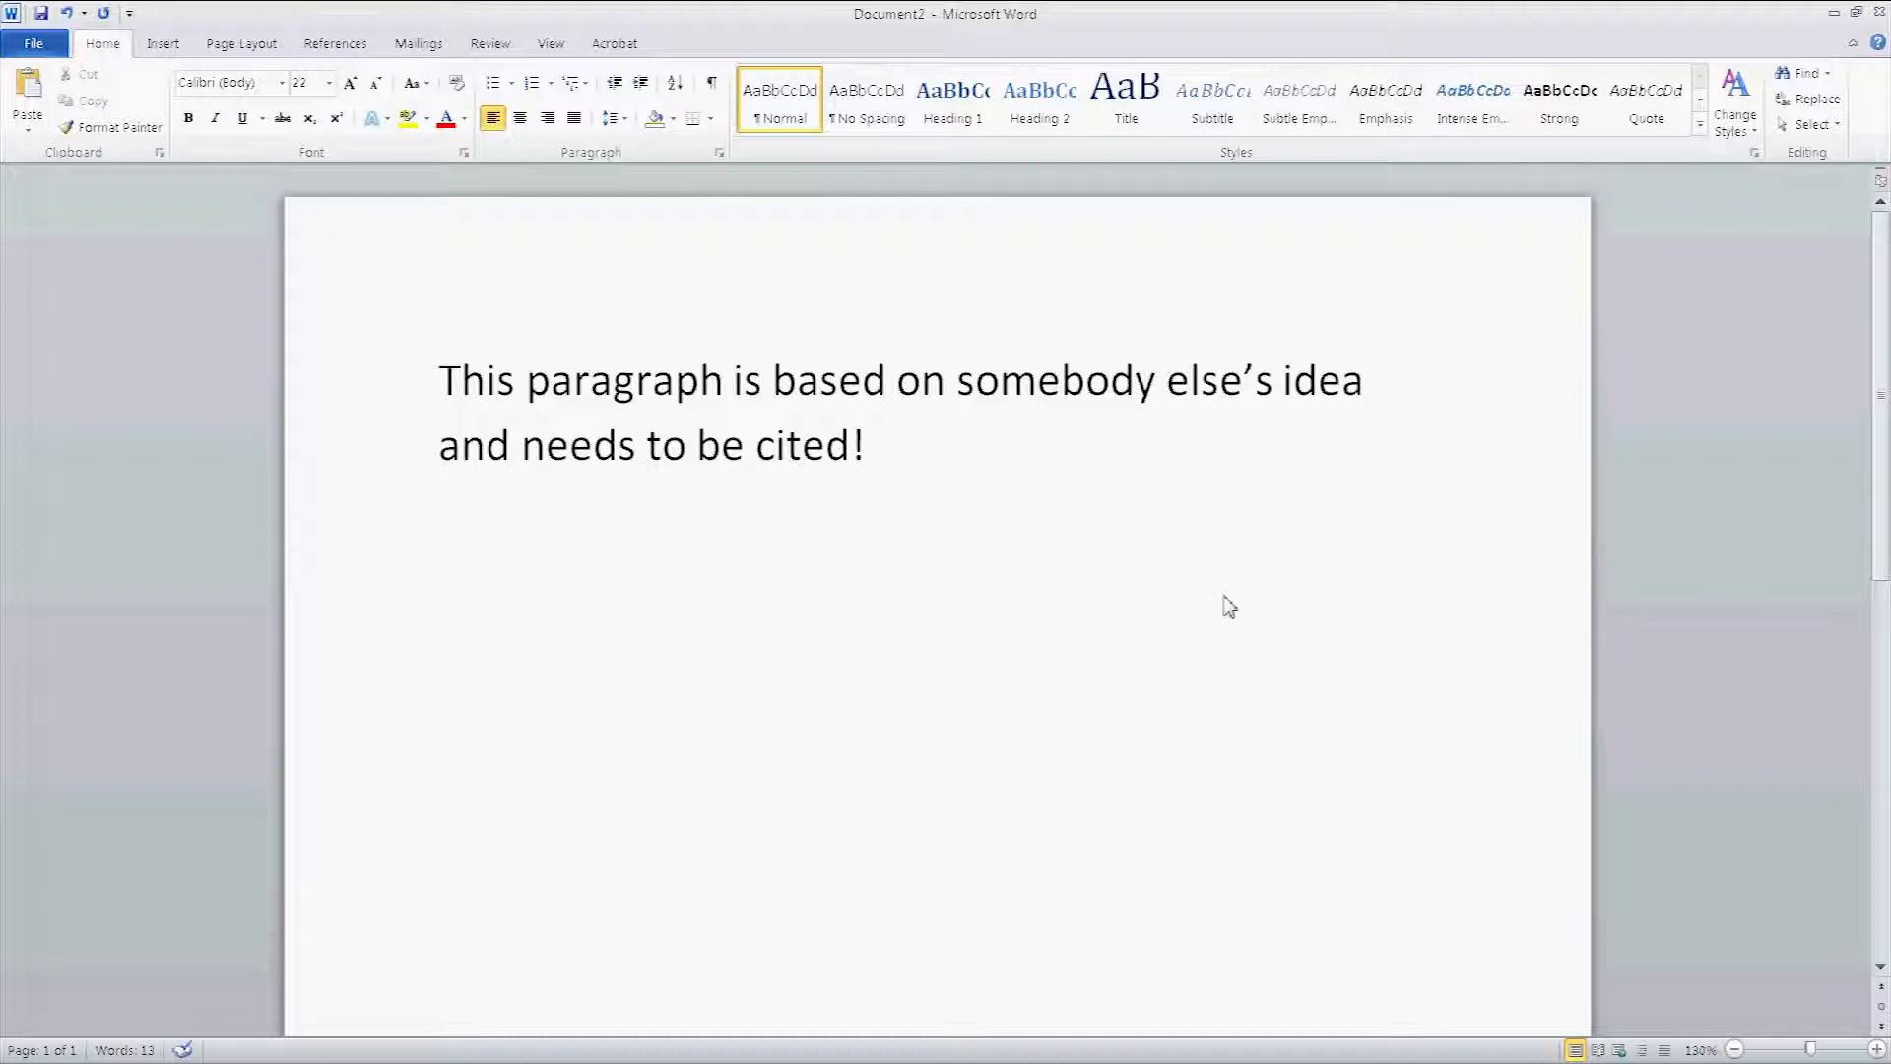
Step: Place the cursor after 'cited!' and open the References Insert Citation dropdown
left_click(875, 445)
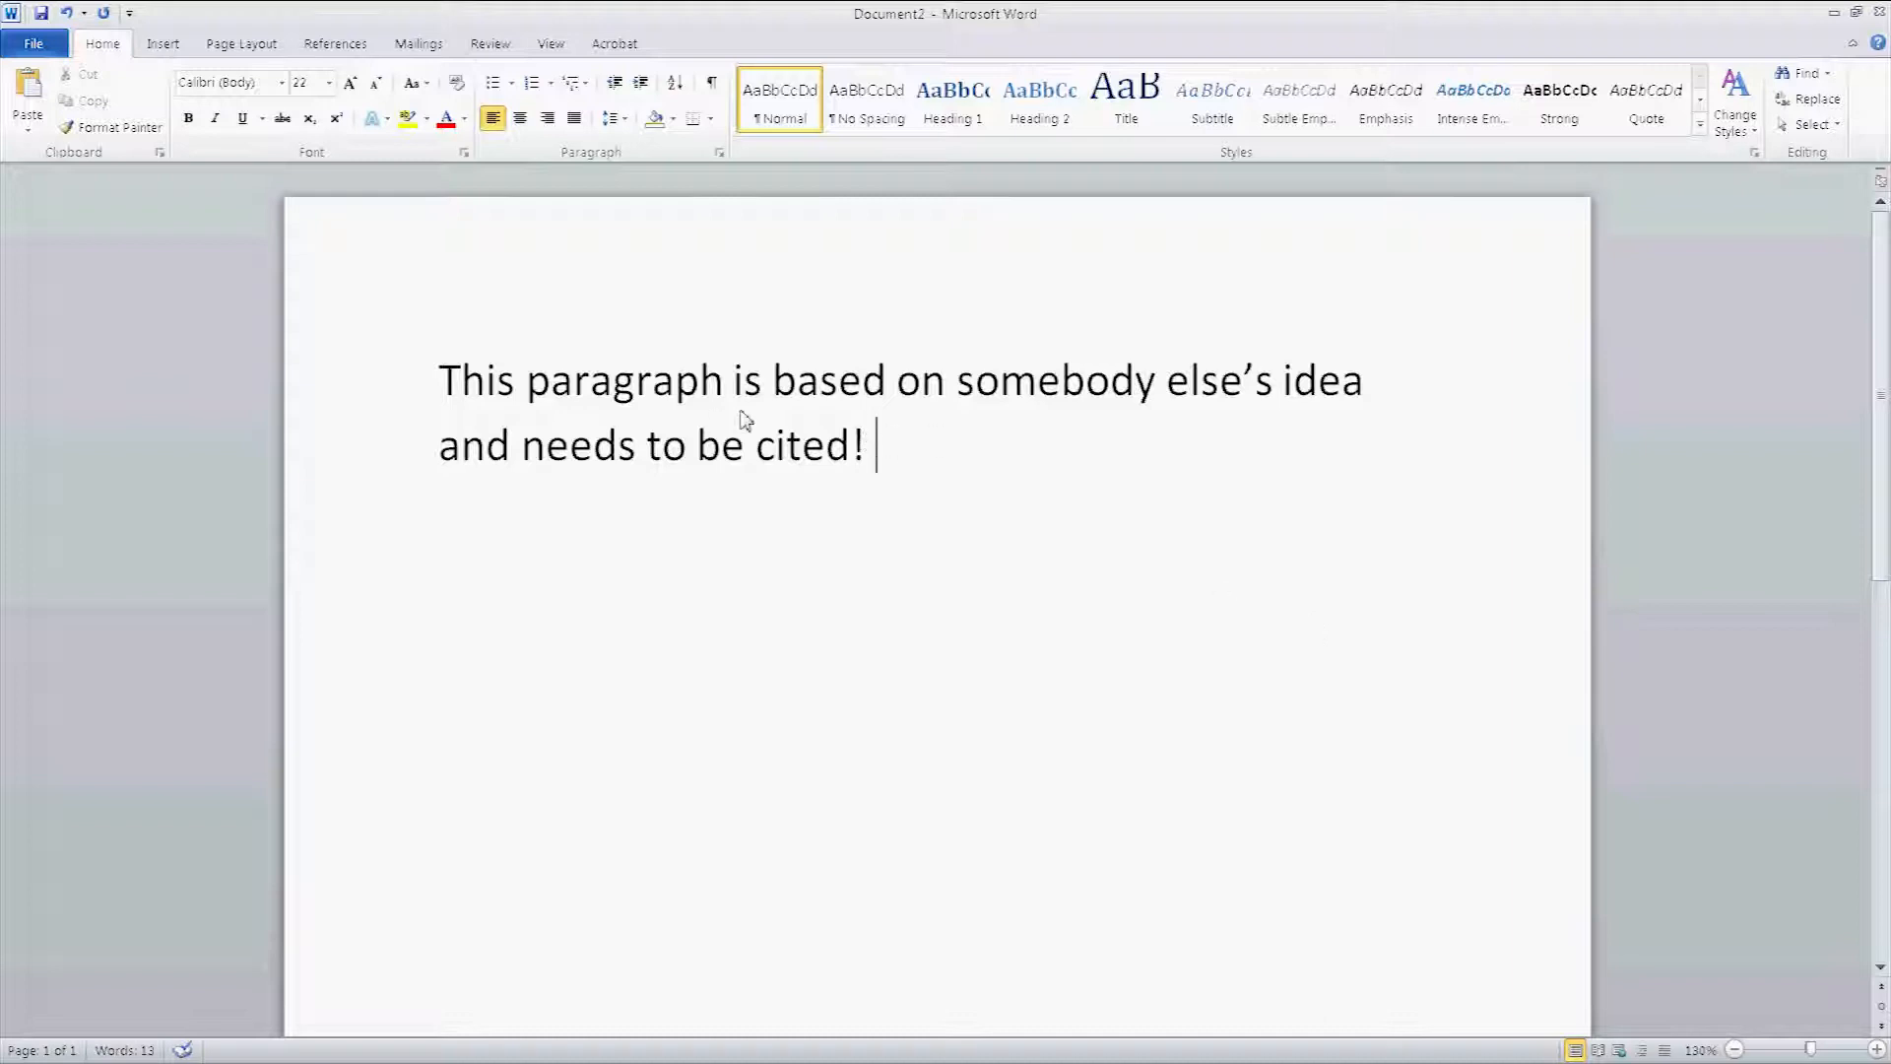
mouse_move(657, 446)
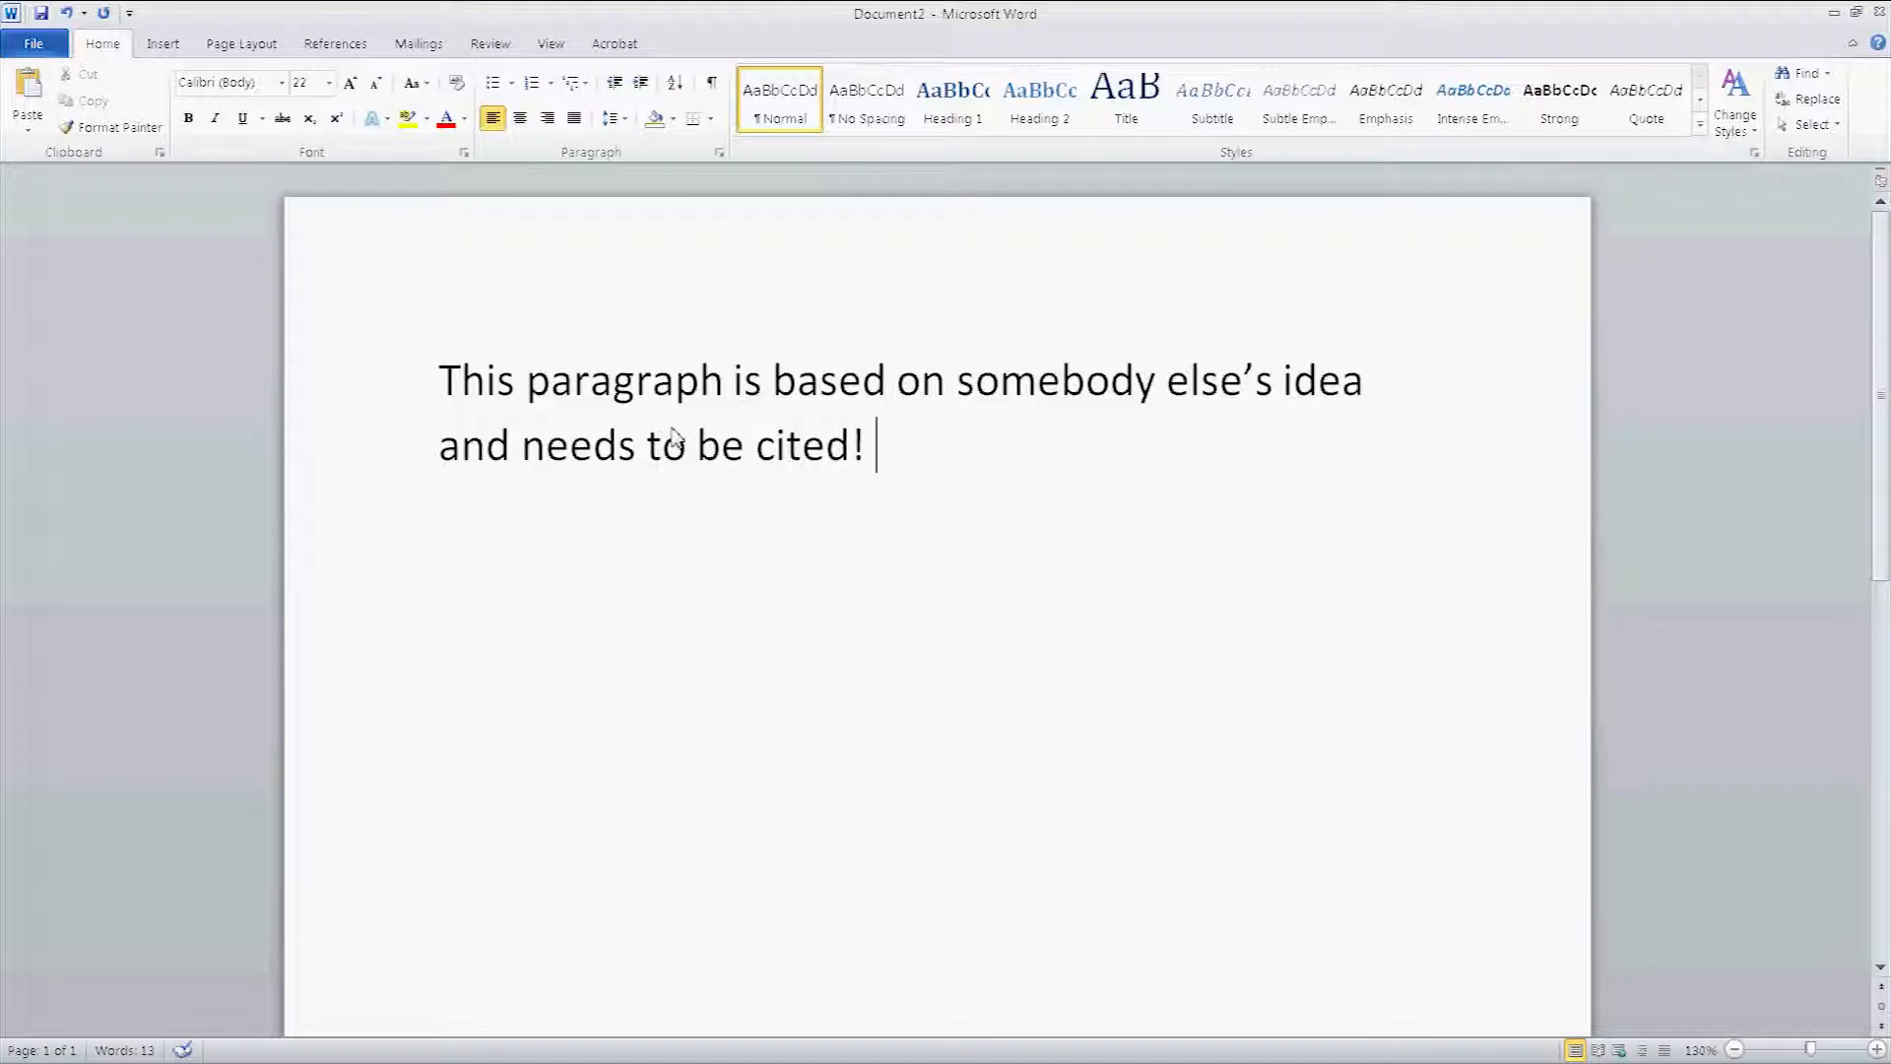
mouse_move(805, 449)
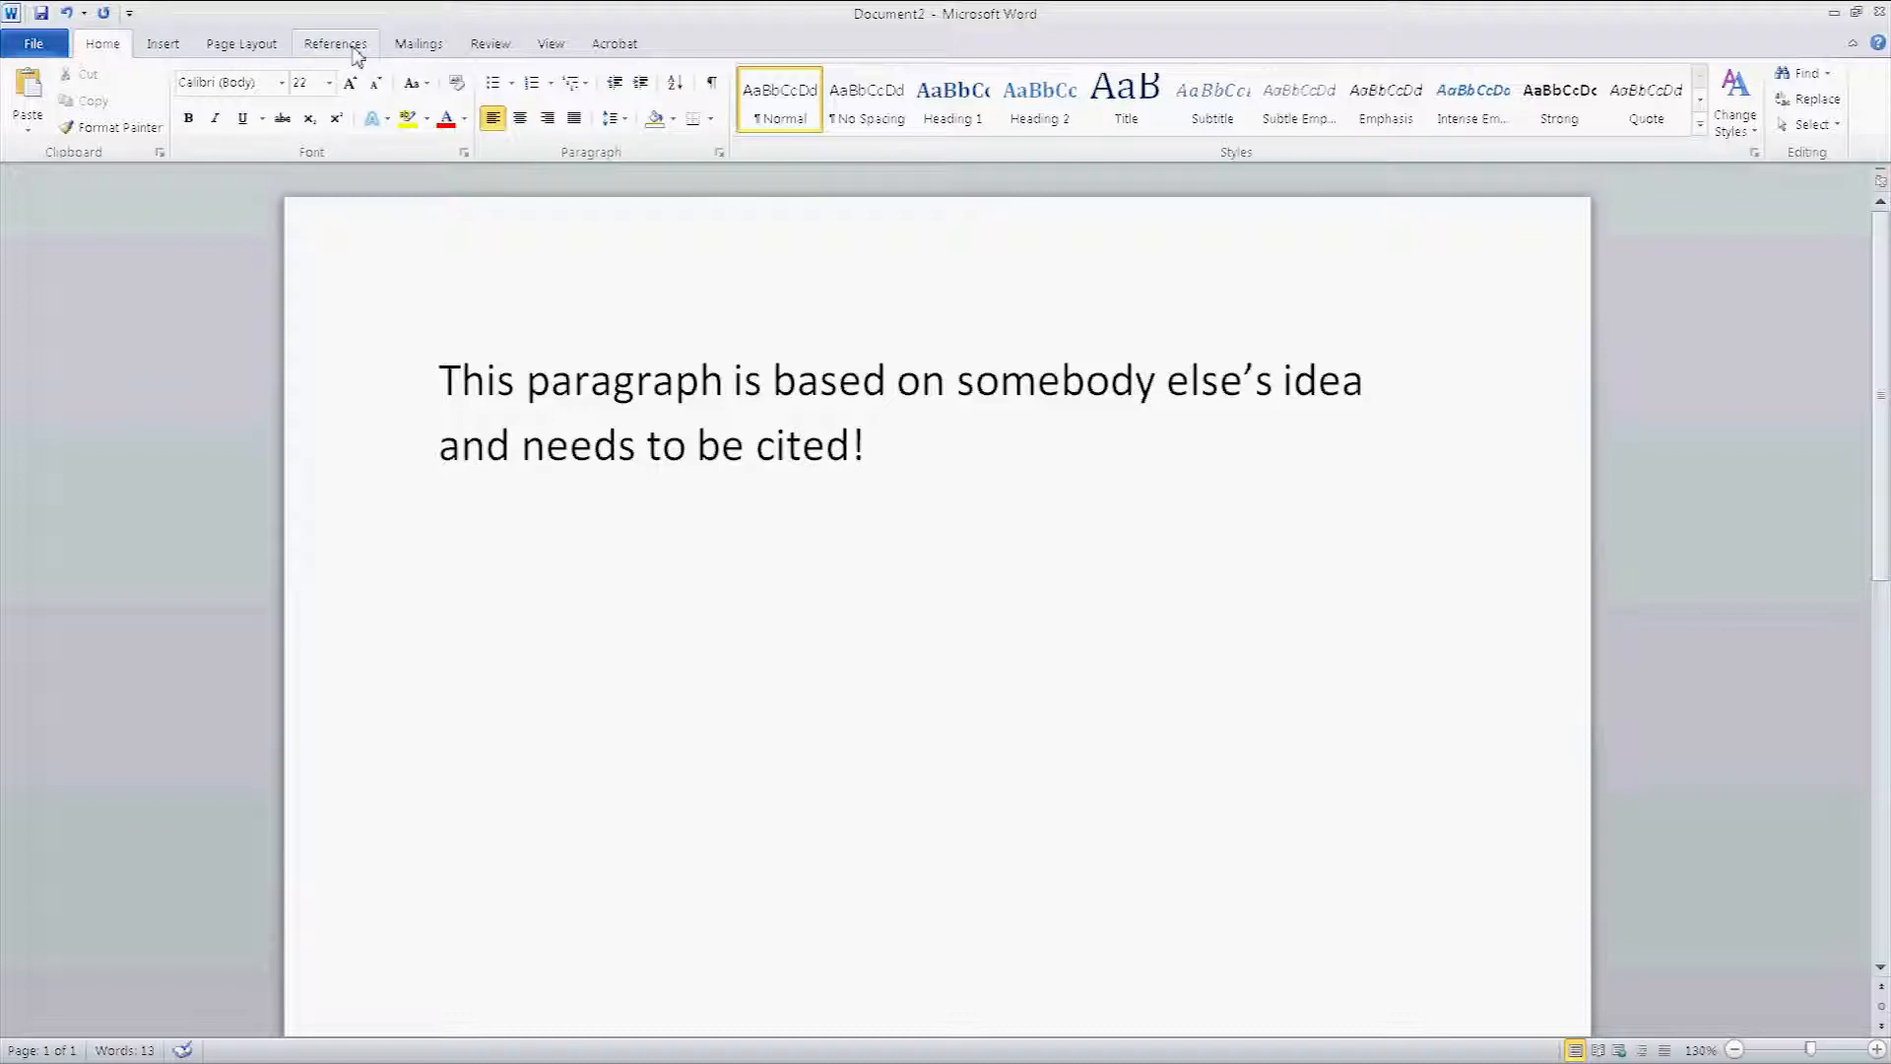
left_click(335, 44)
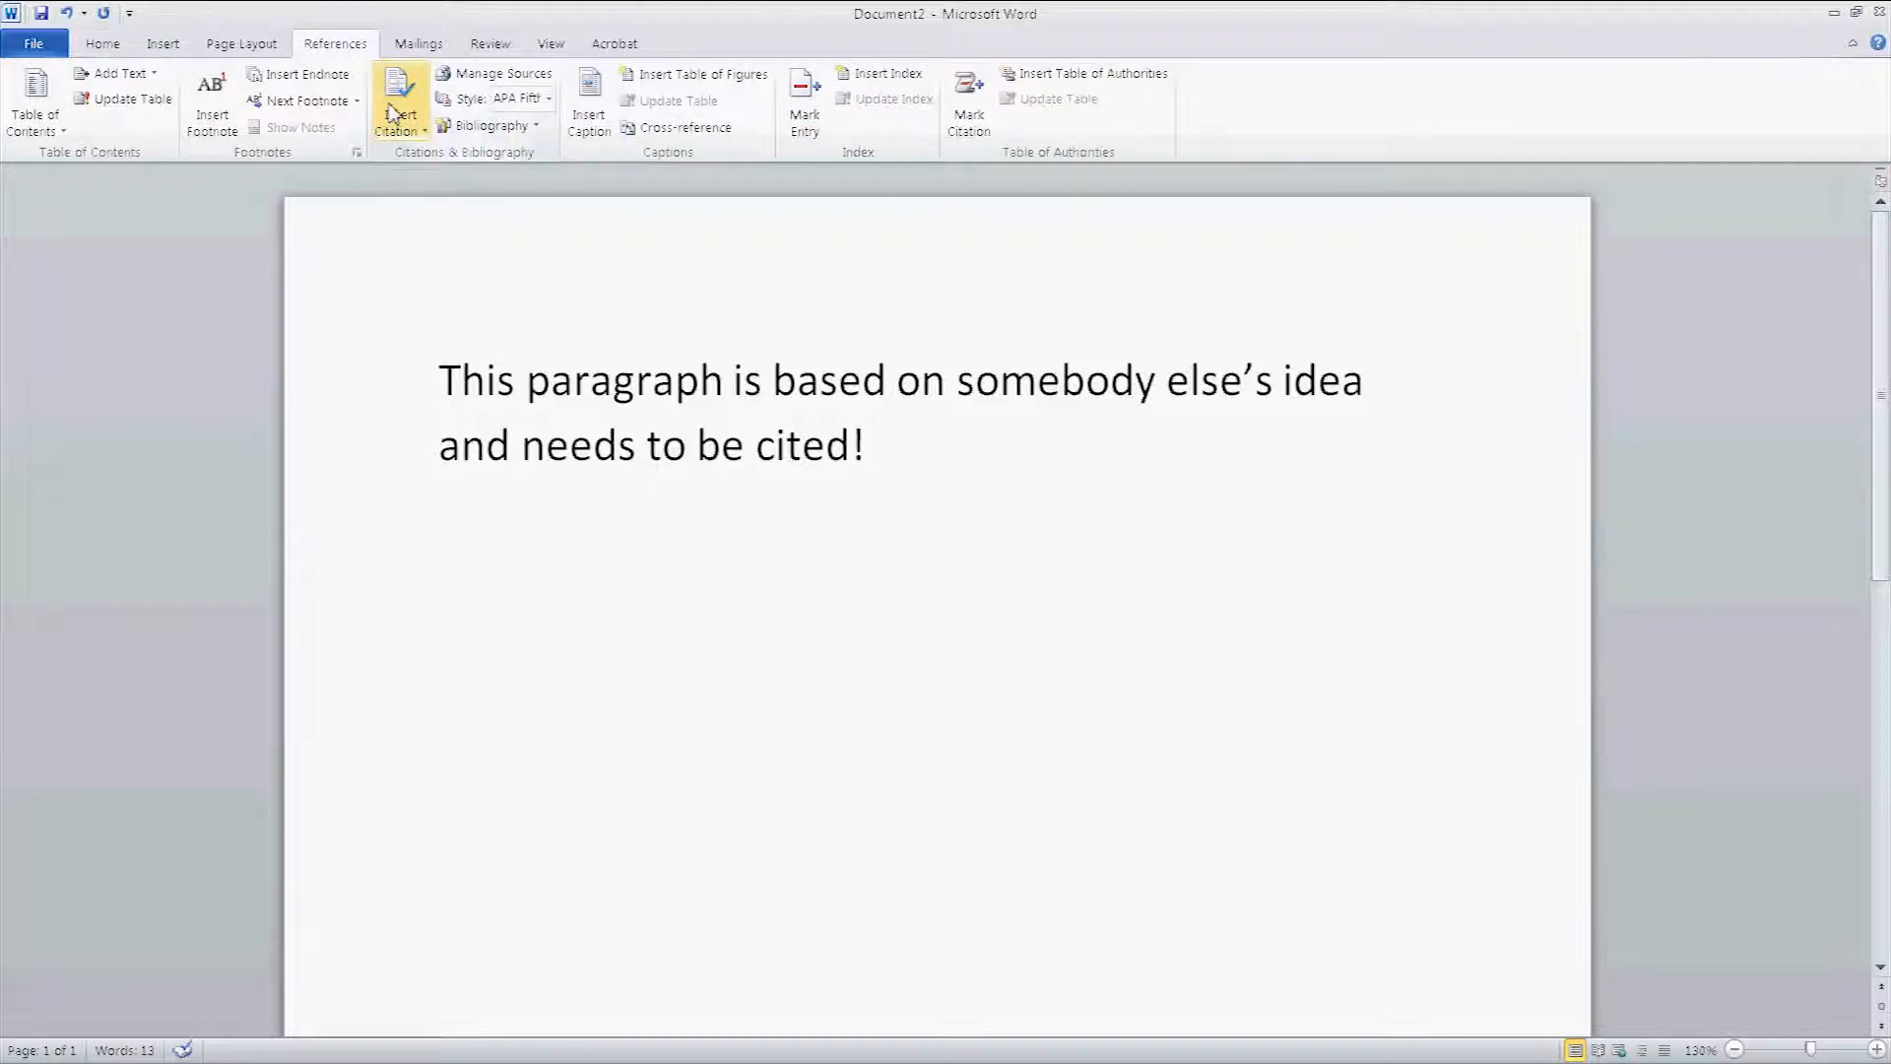
left_click(398, 103)
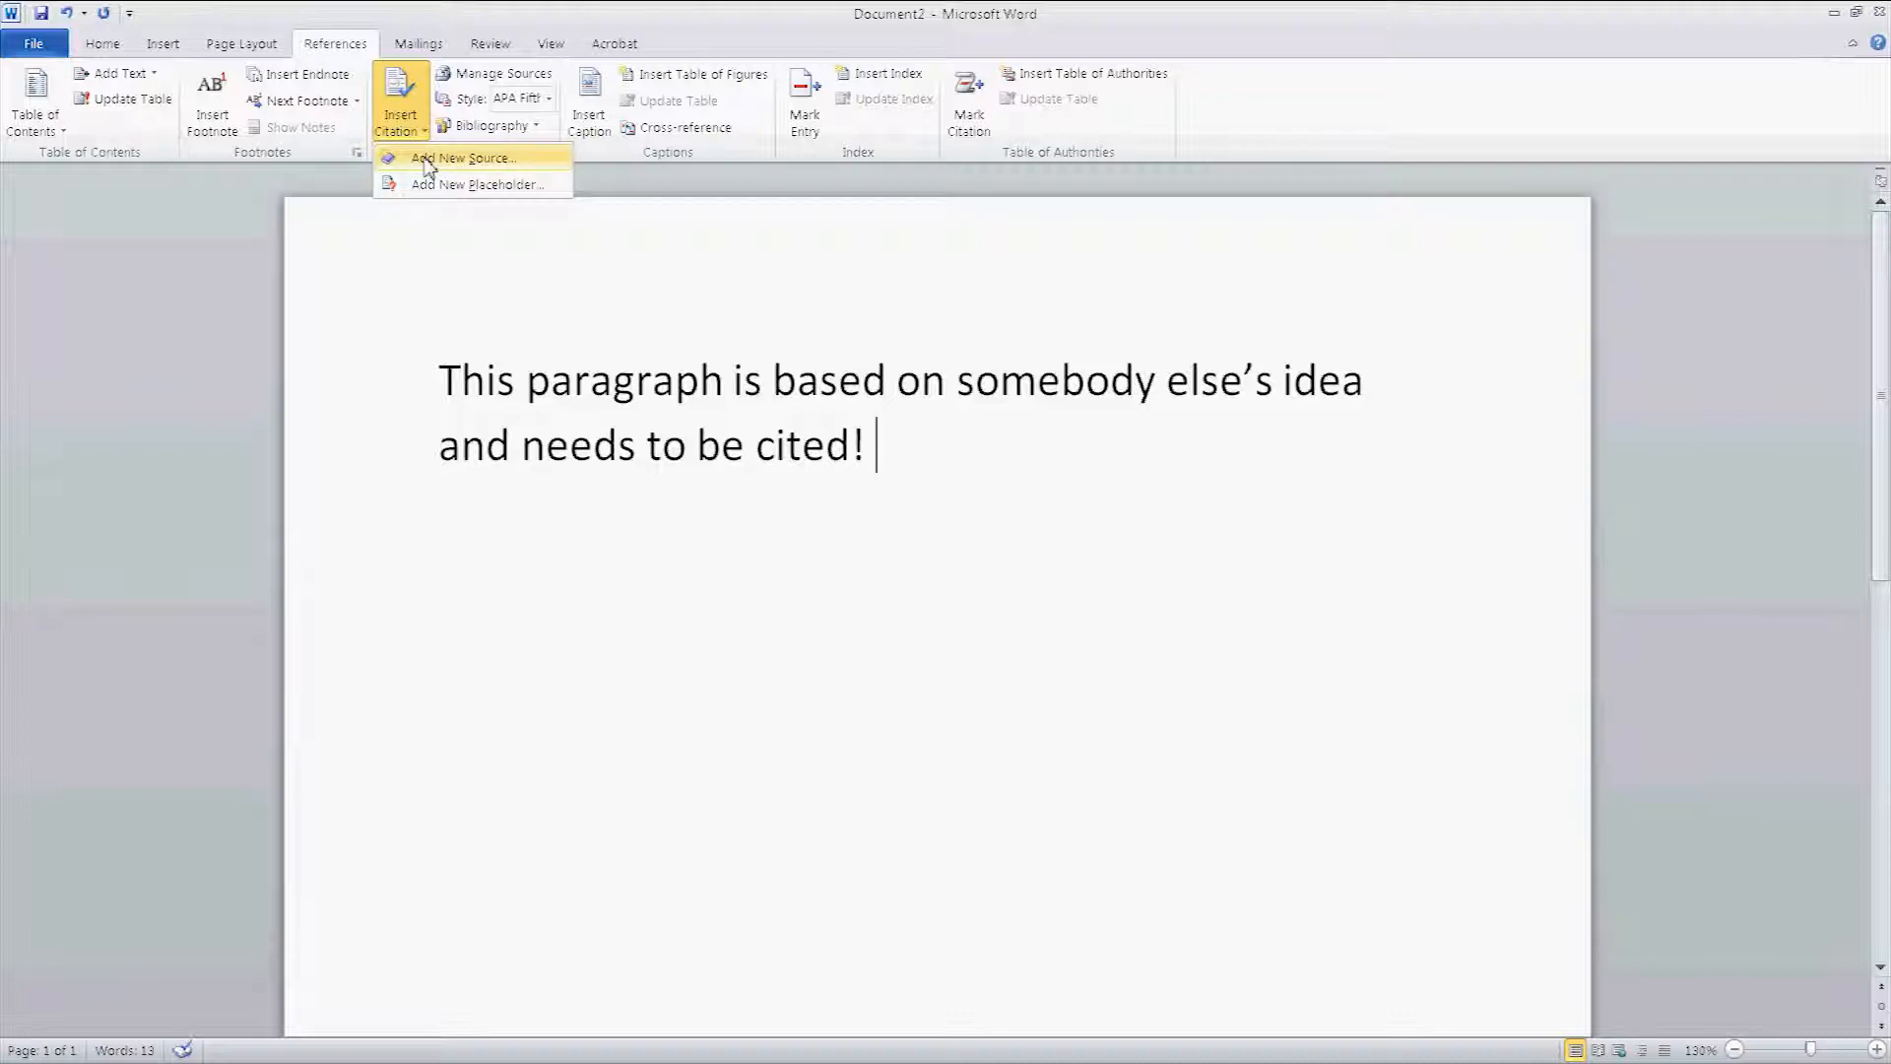
Step: Start a new source and browse the source types, keeping Web site
left_click(463, 157)
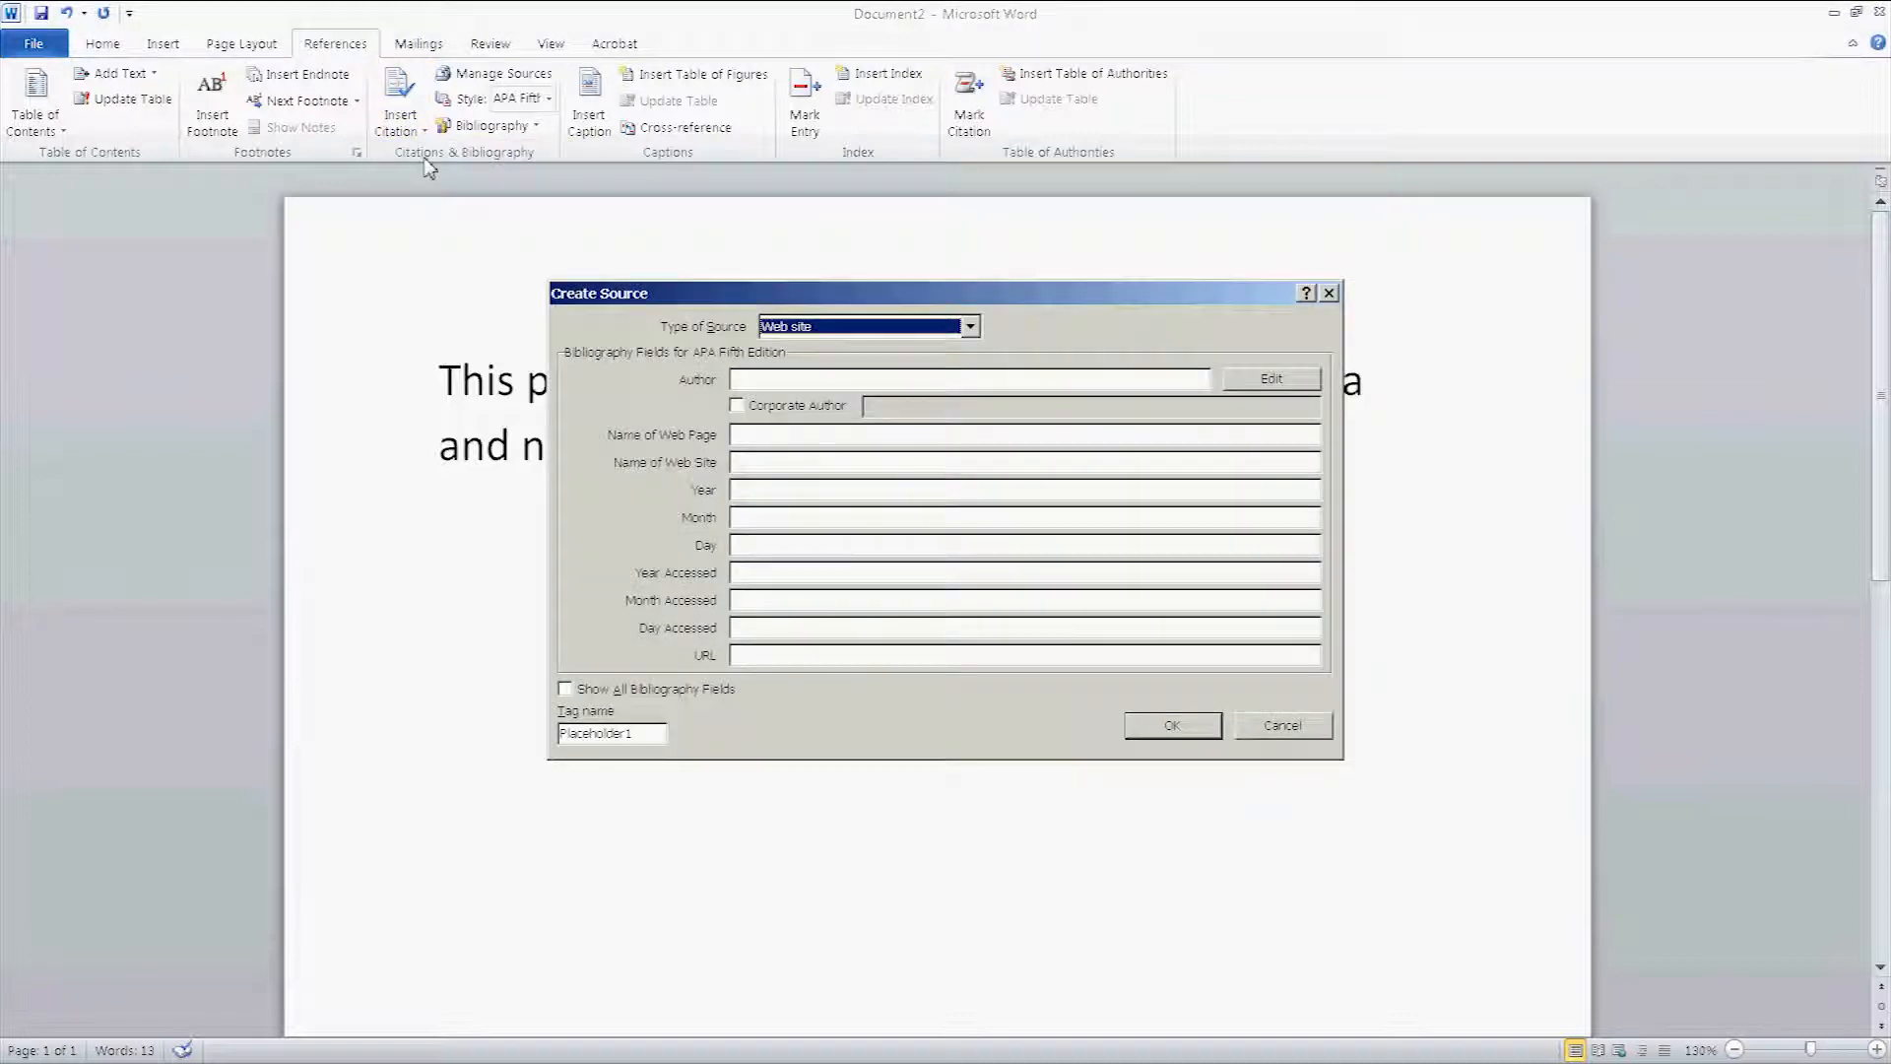
mouse_move(690, 365)
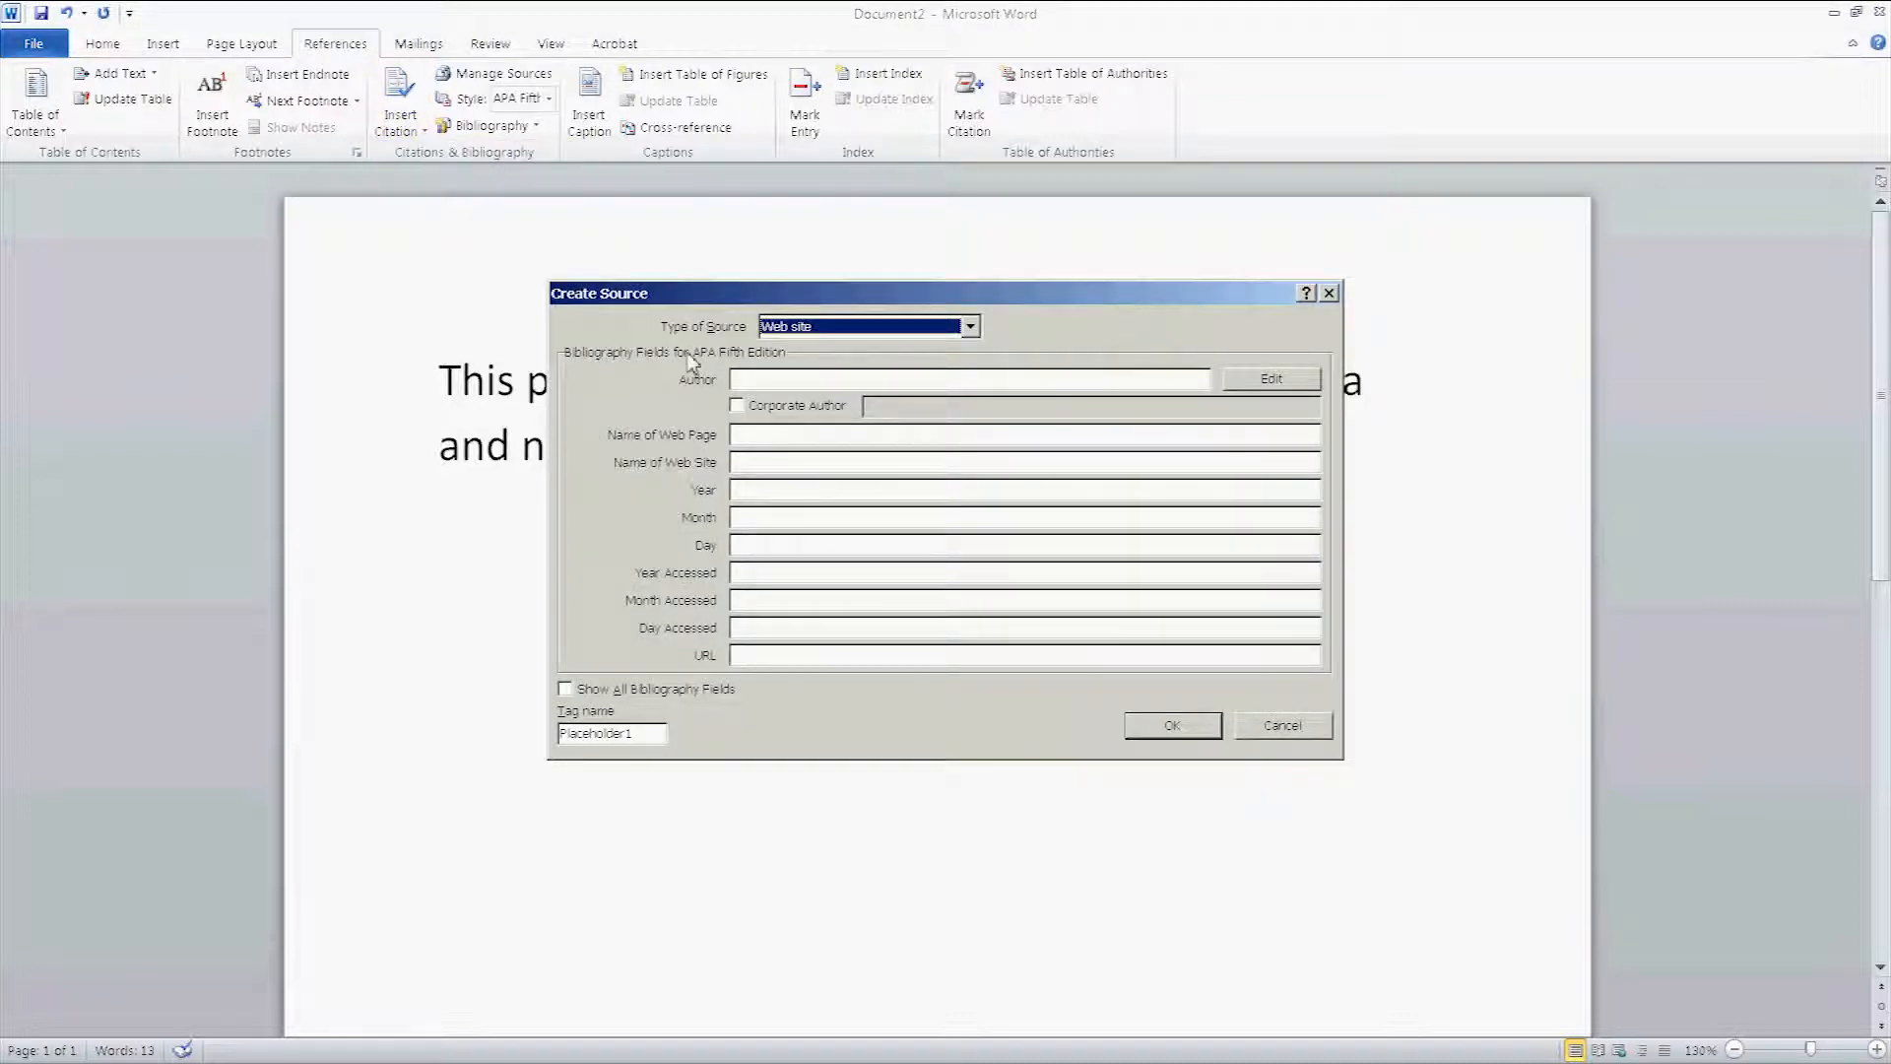
left_click(968, 326)
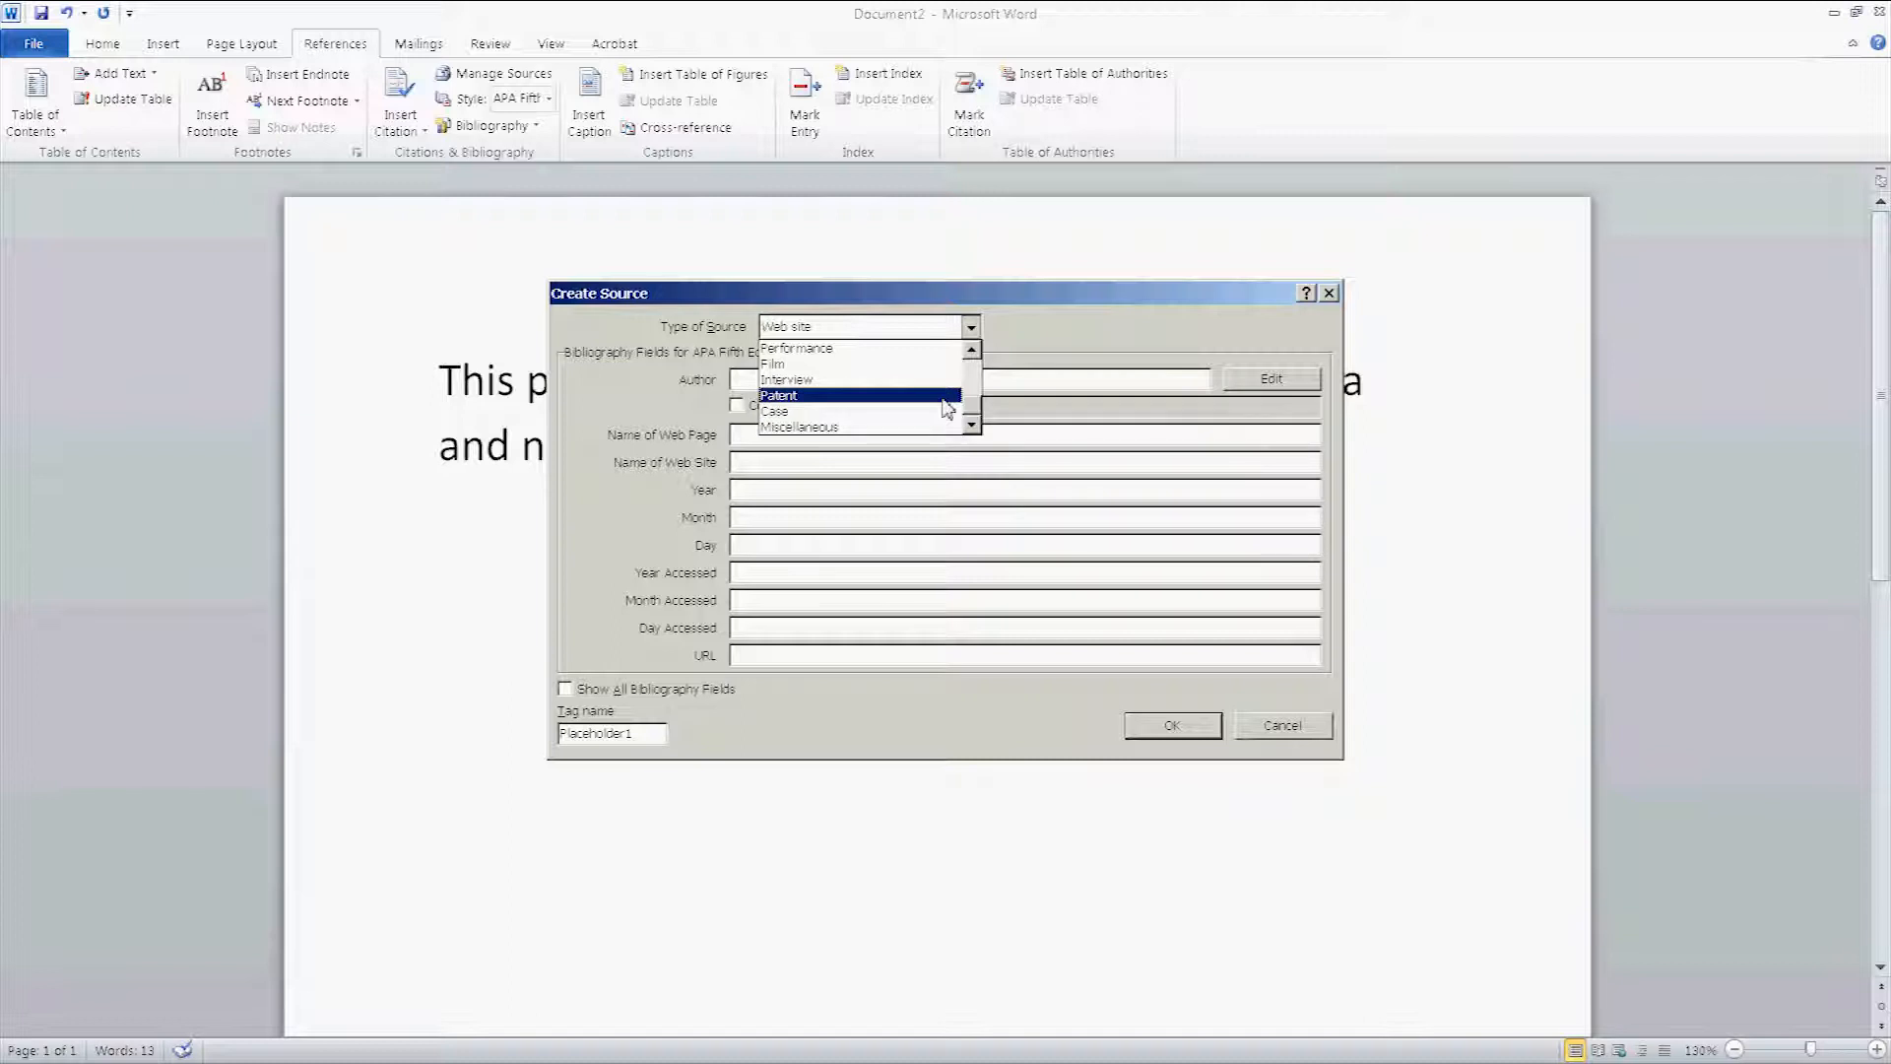
left_click(972, 351)
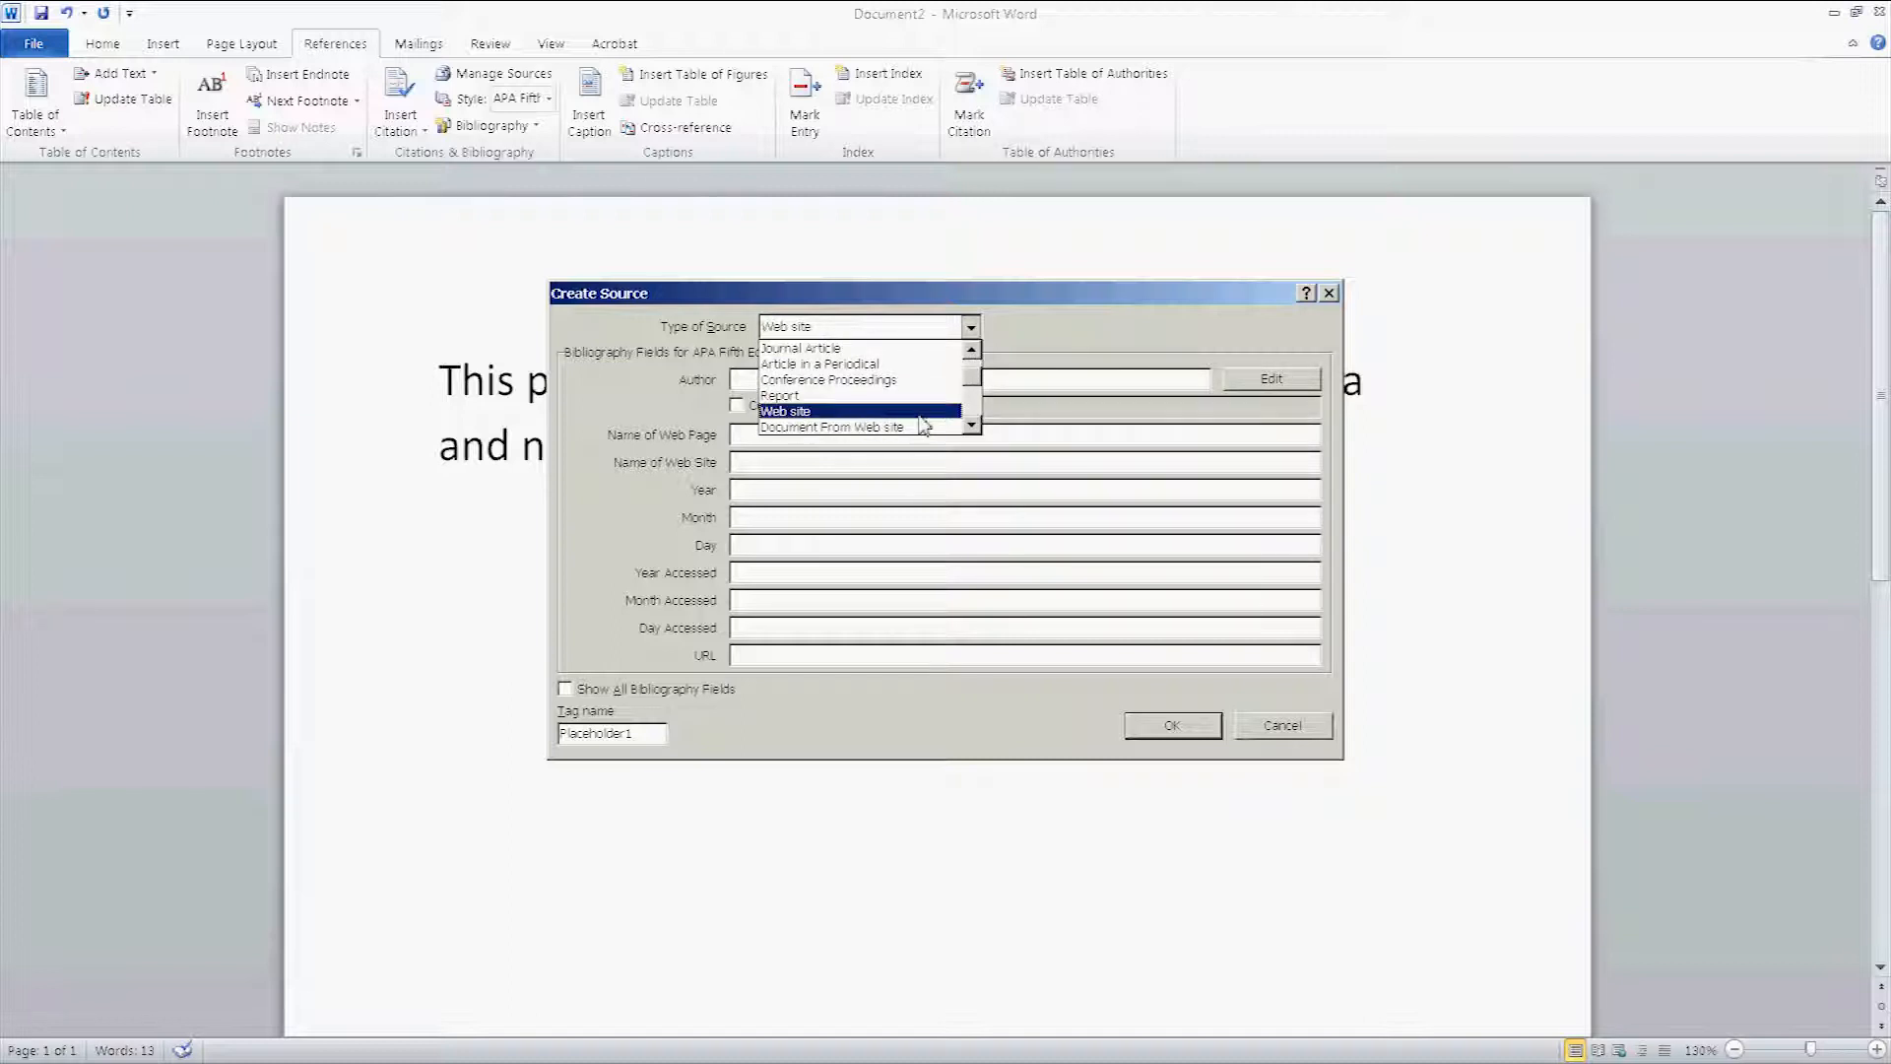
left_click(785, 410)
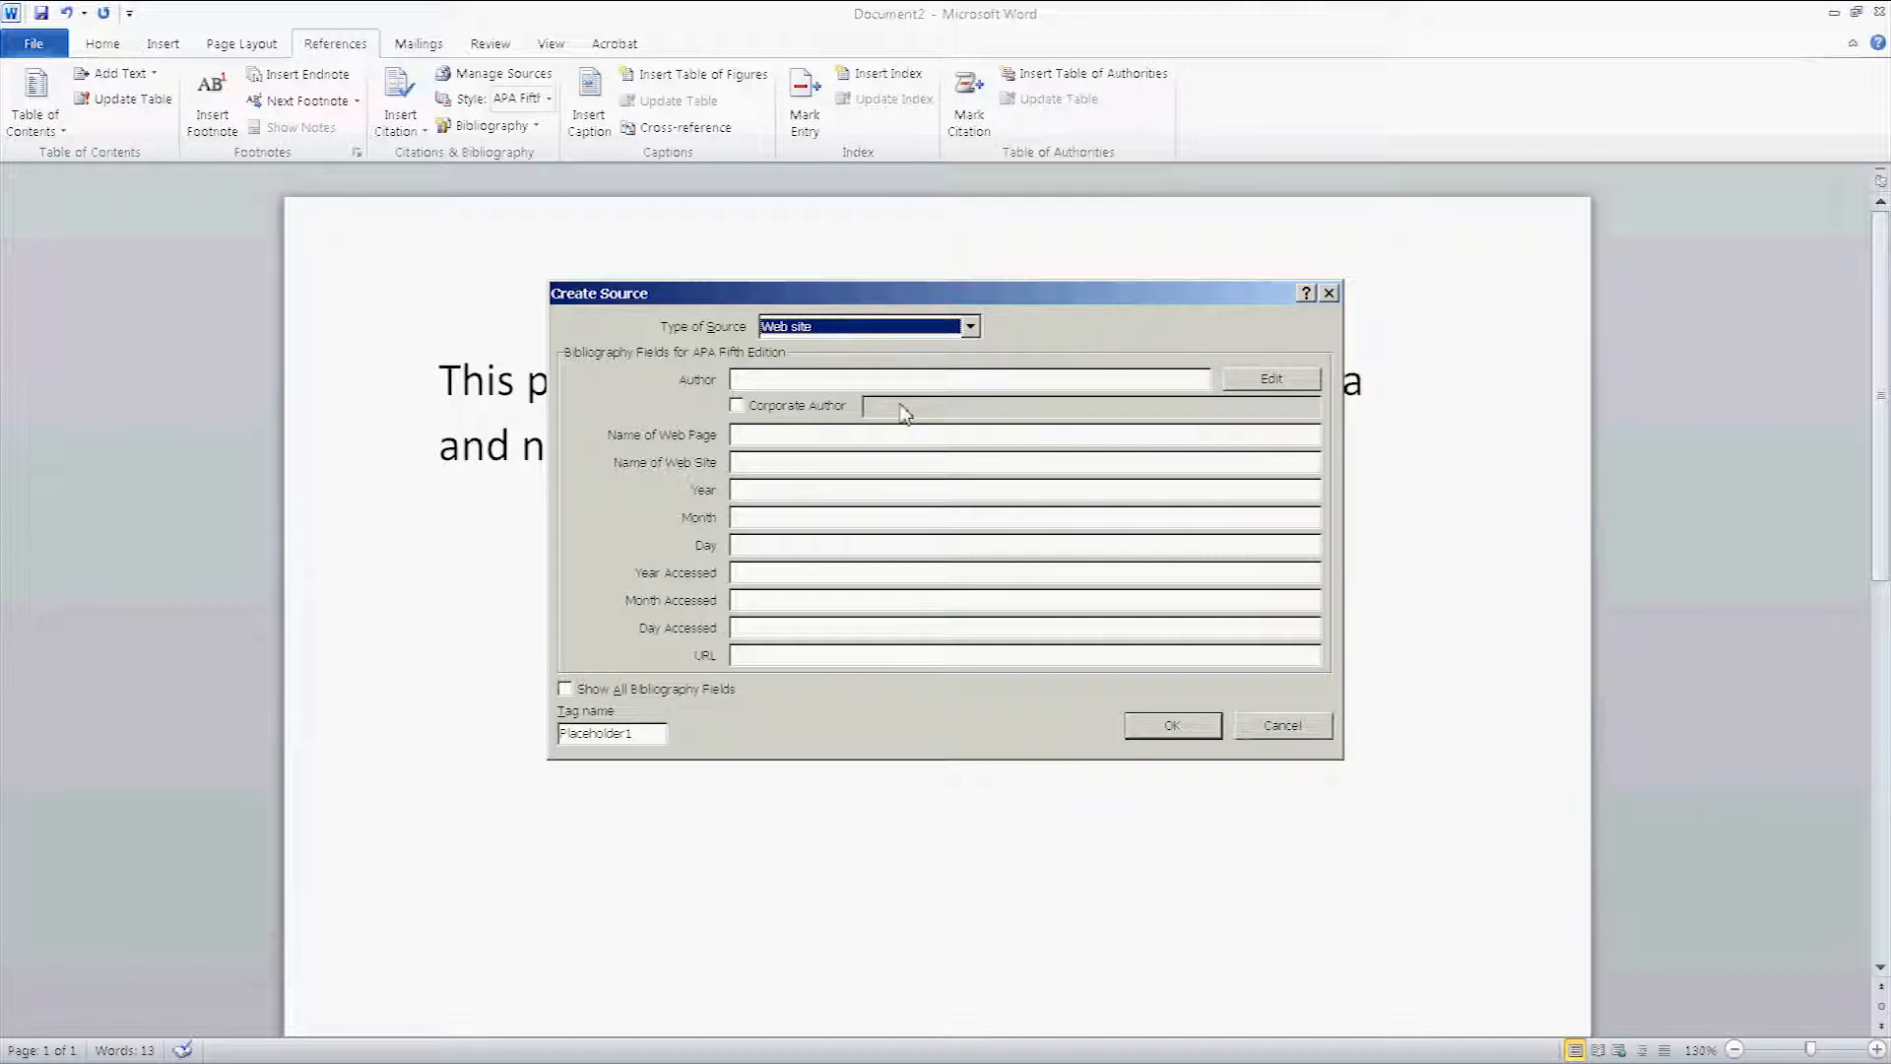
mouse_move(877, 444)
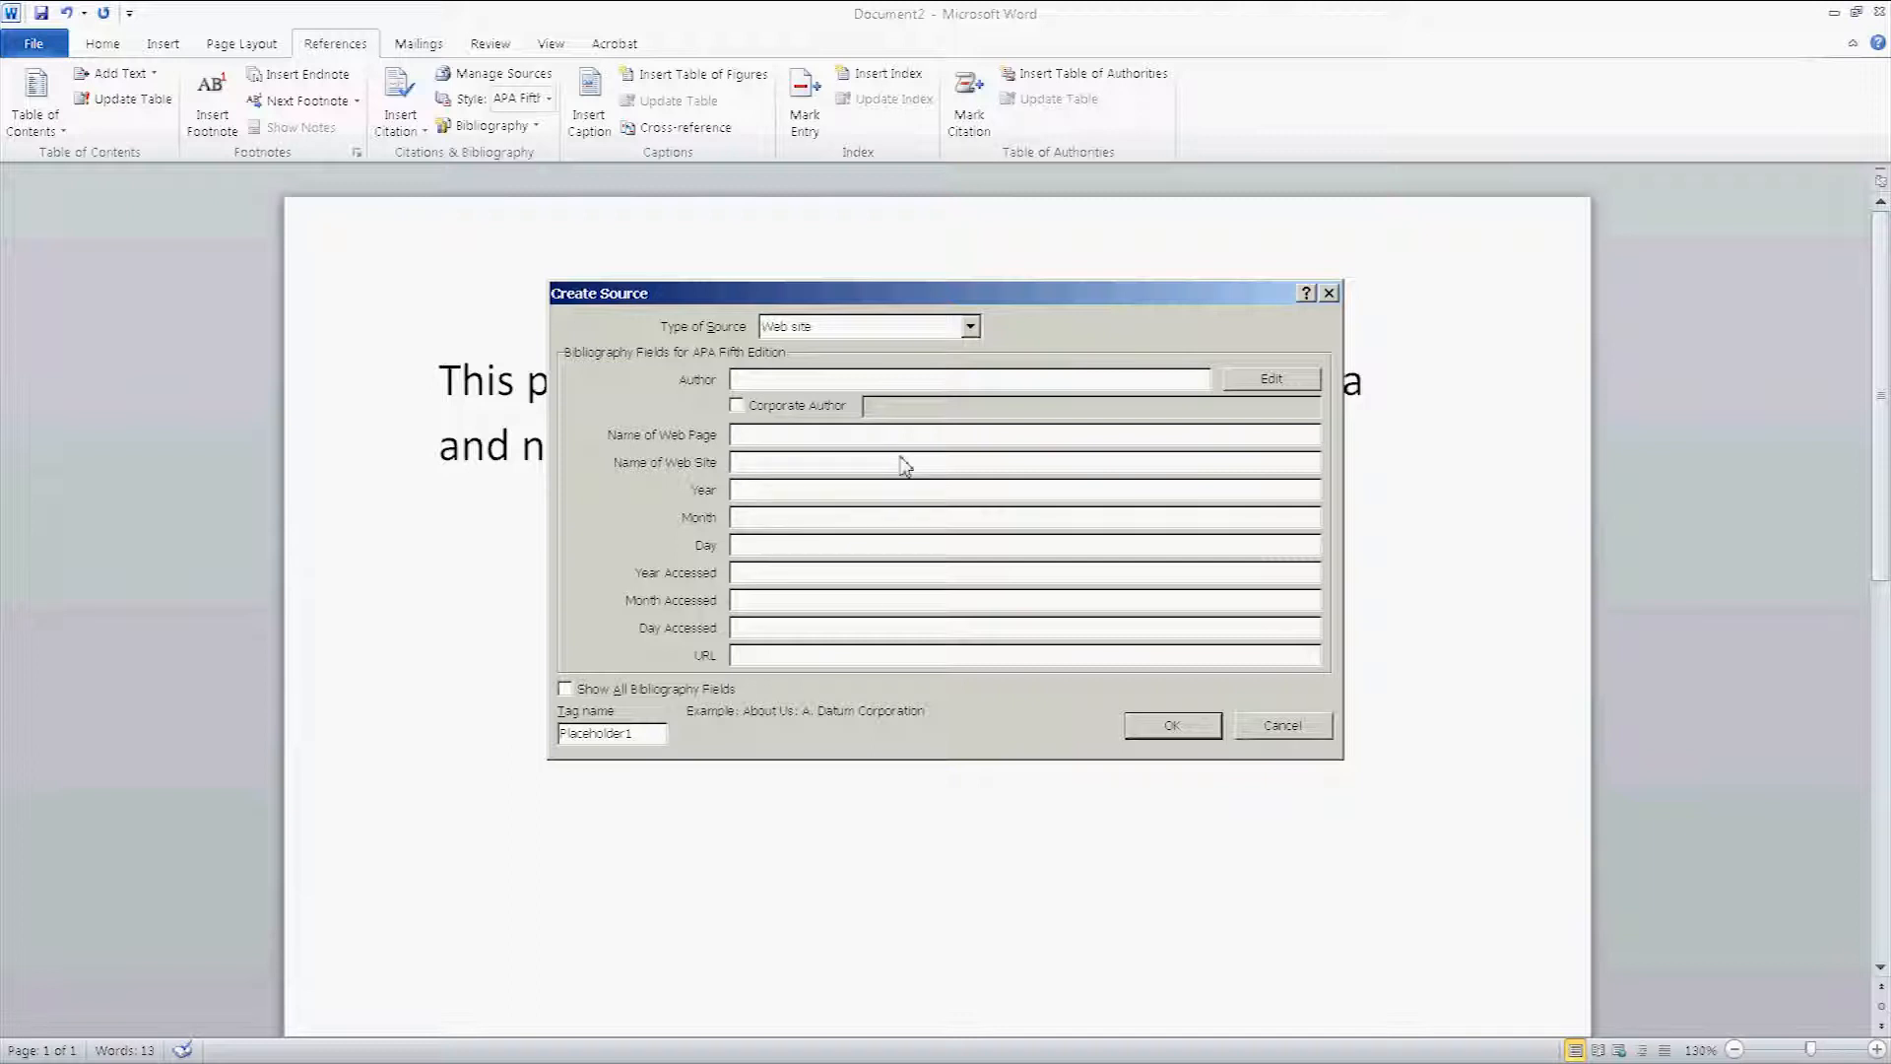
mouse_move(856, 436)
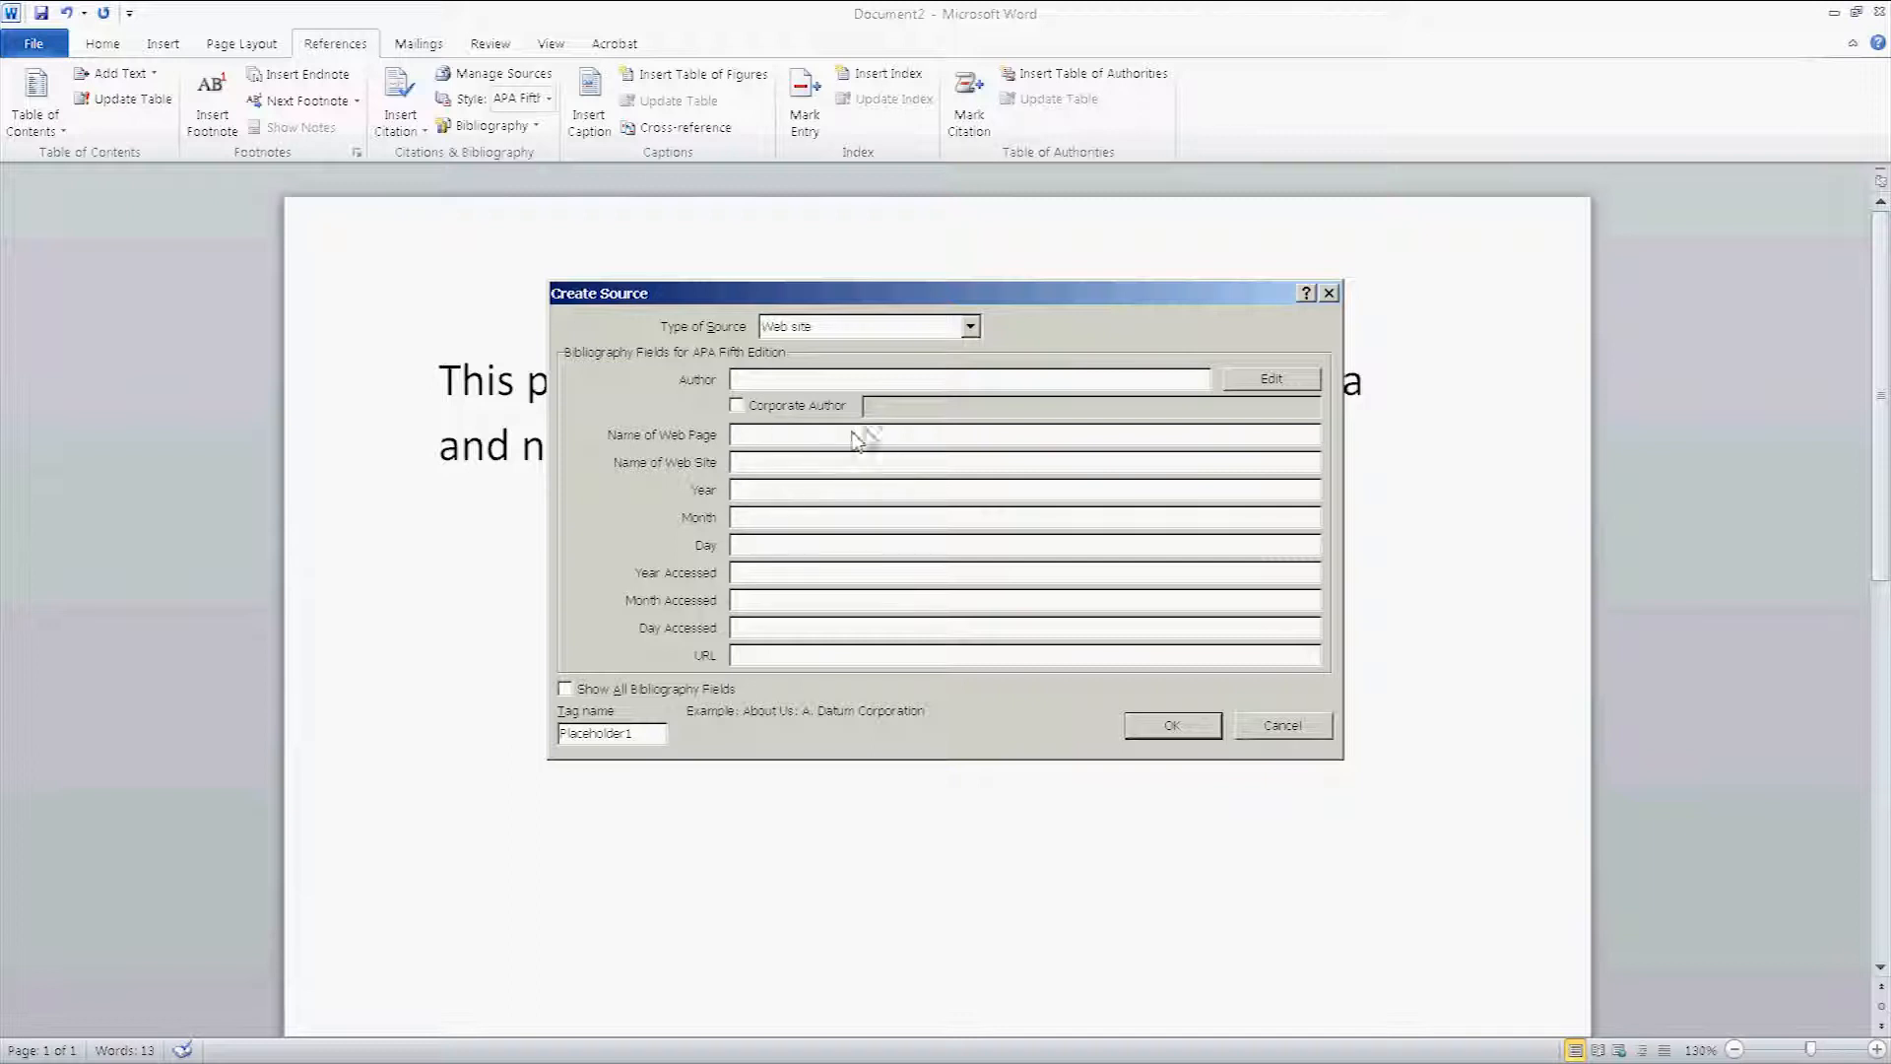
mouse_move(1049, 473)
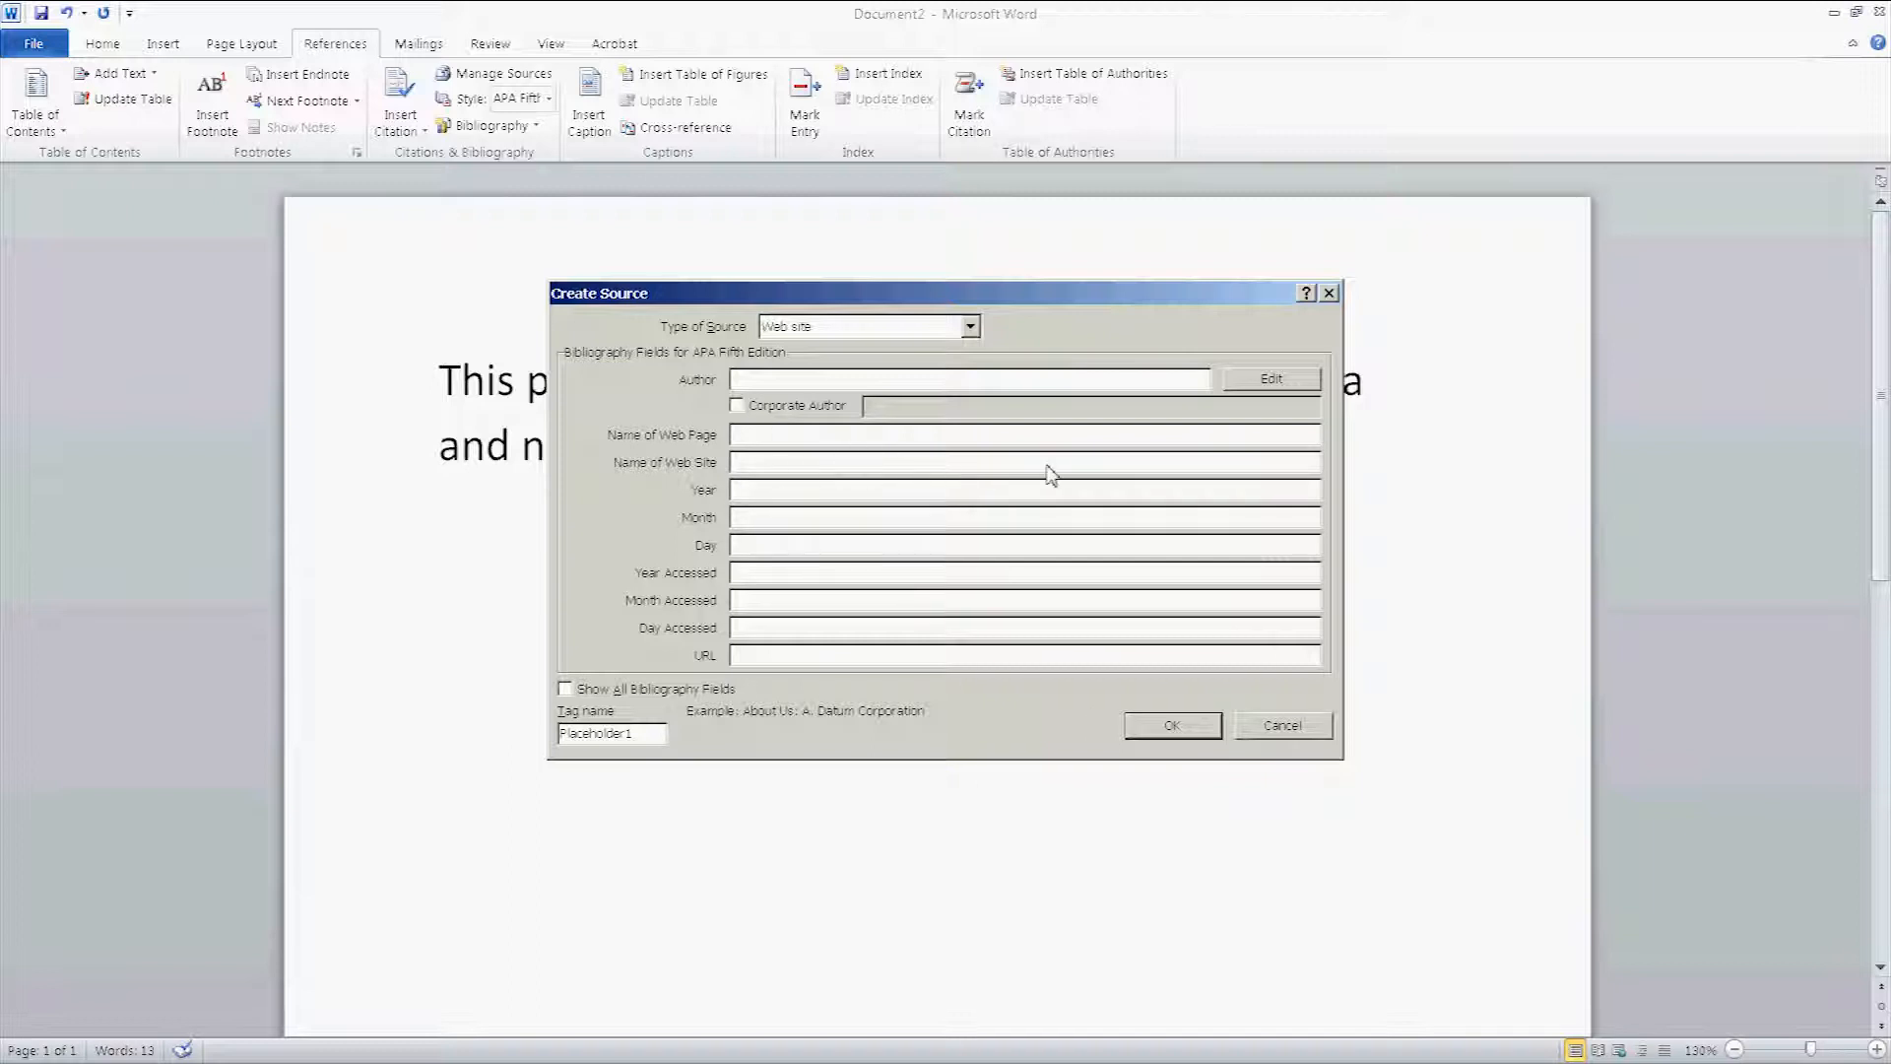
mouse_move(1125, 479)
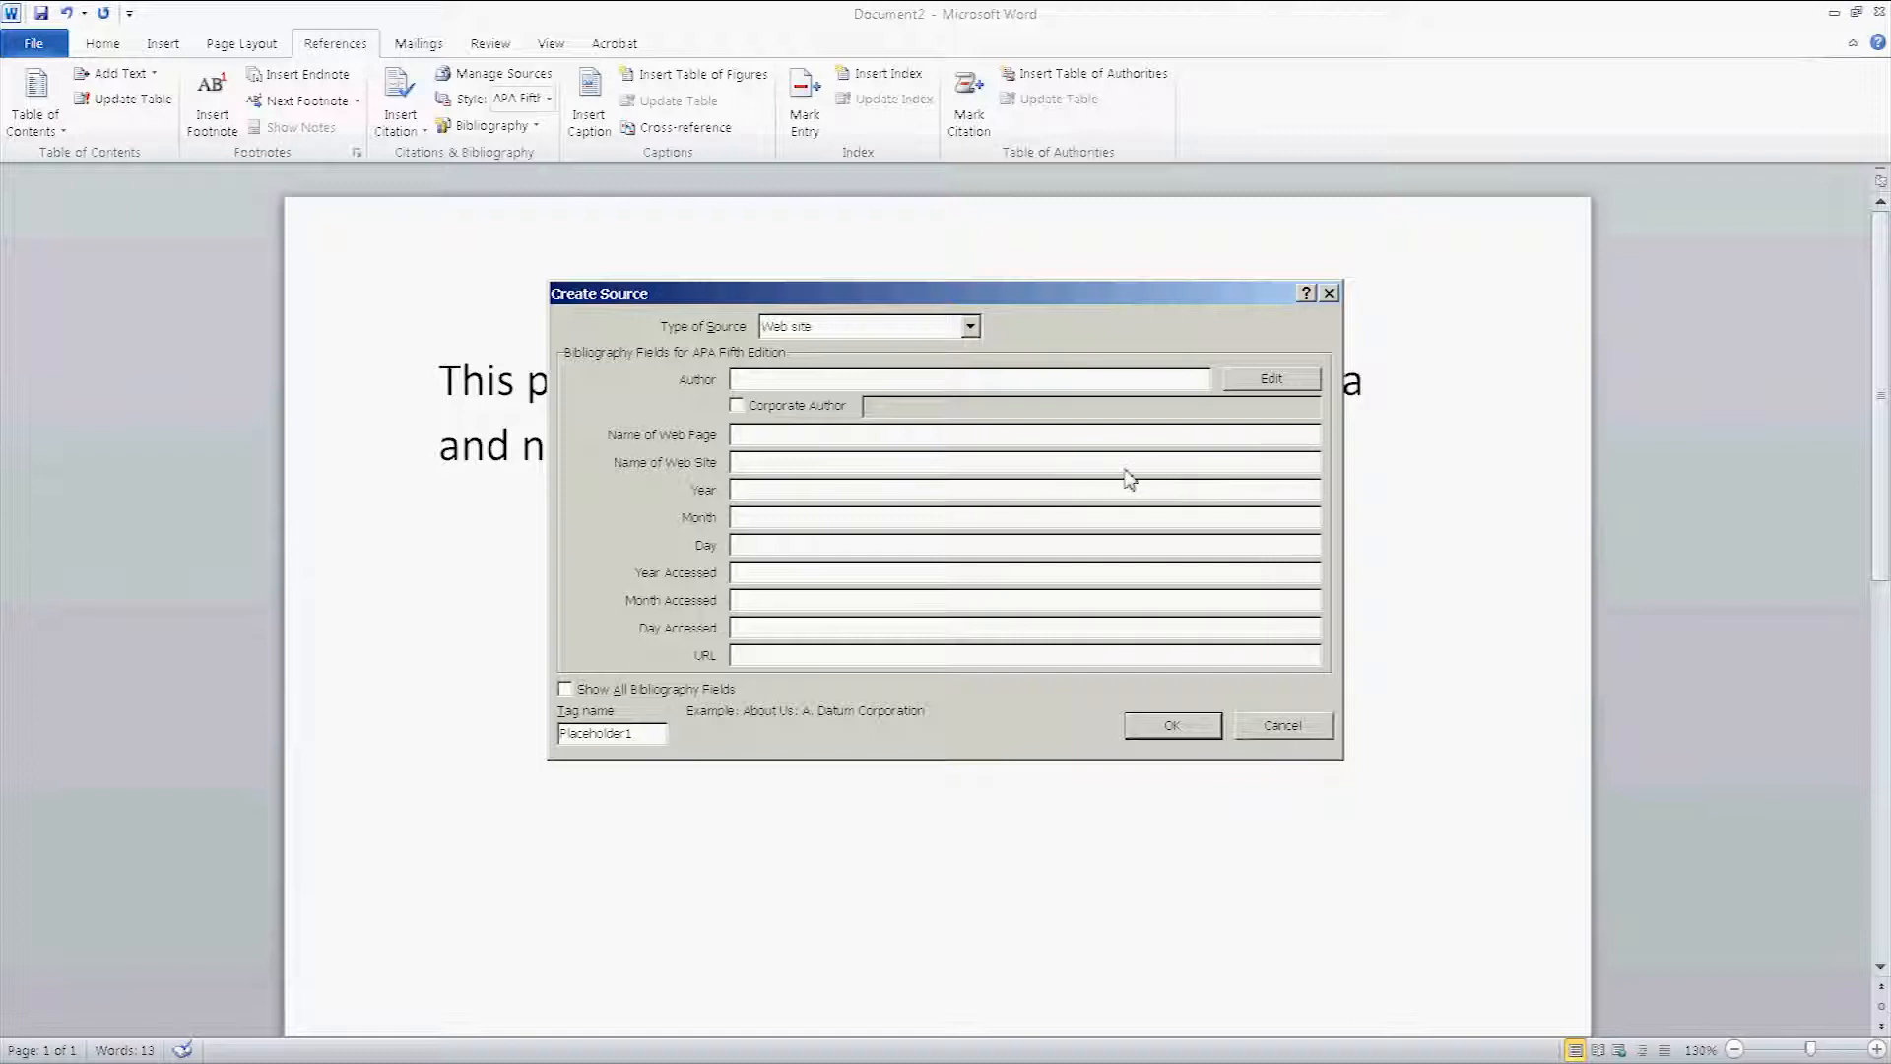
mouse_move(609, 509)
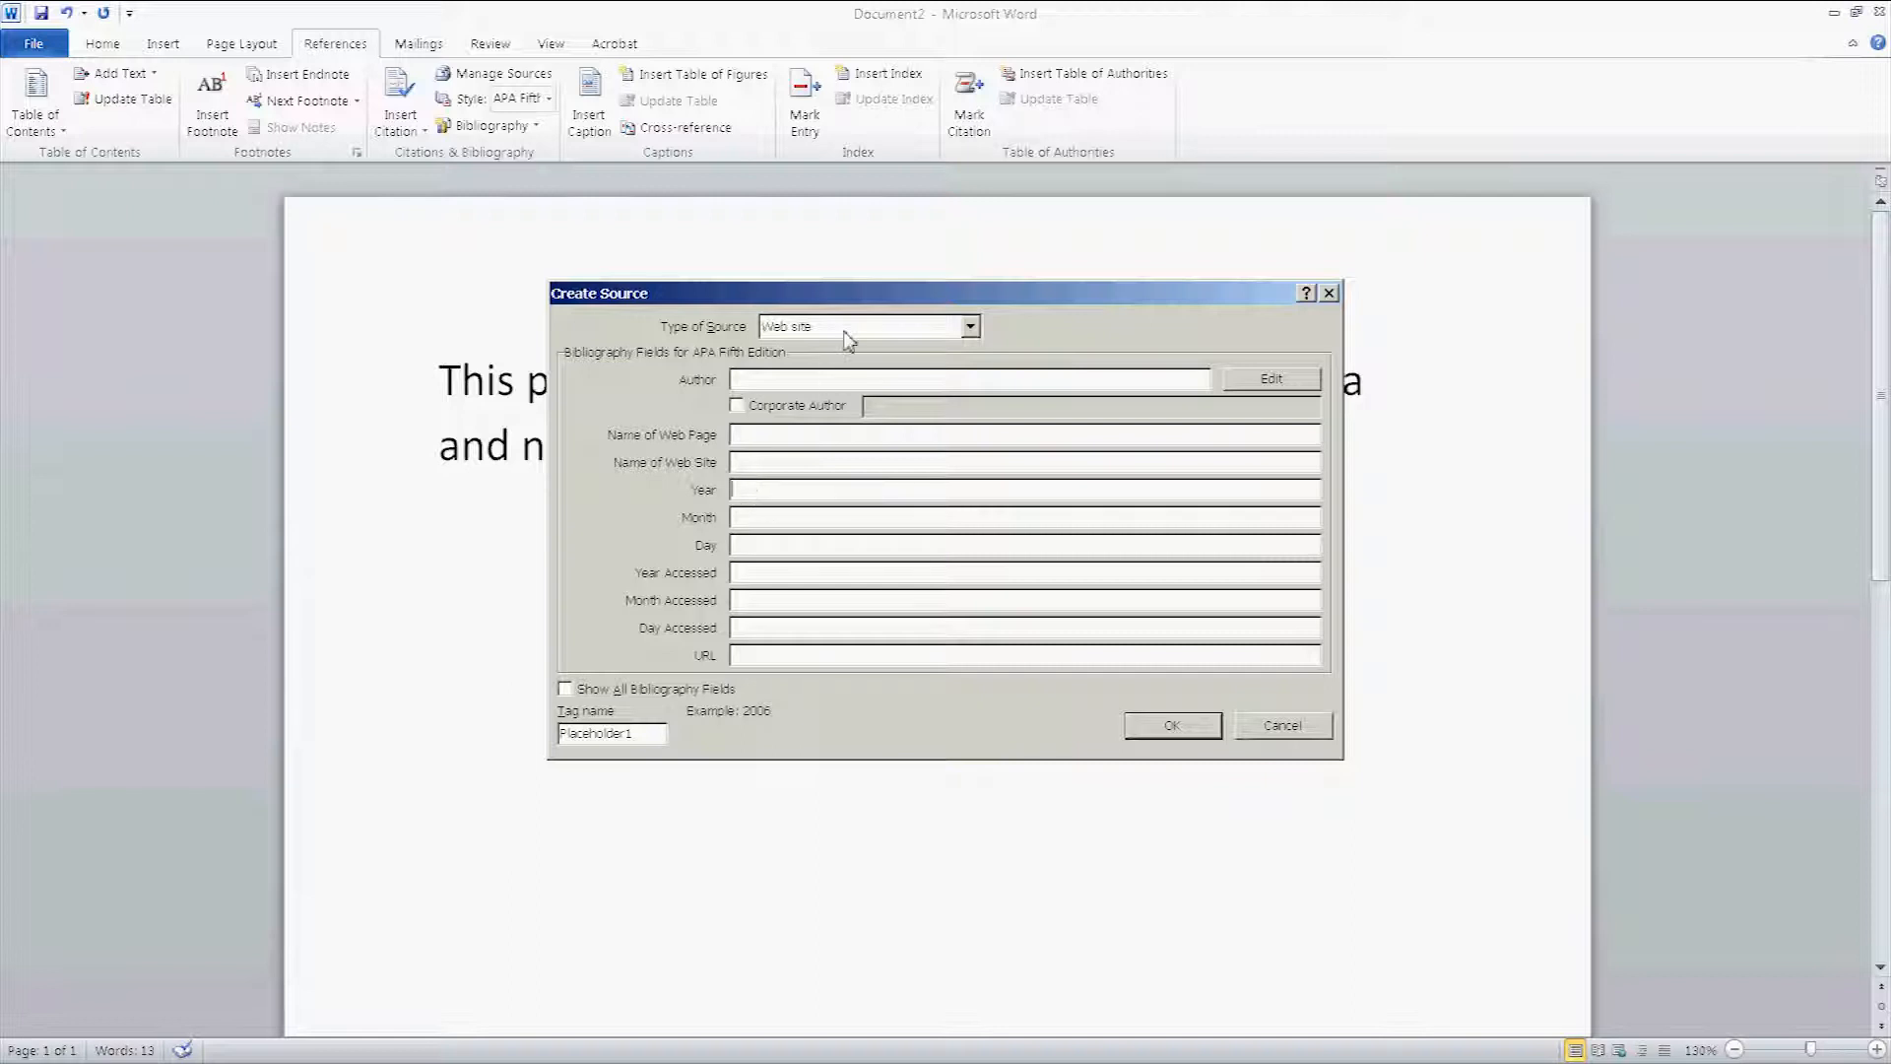
Step: Try Book as the source type, then switch it back to Web site
left_click(969, 326)
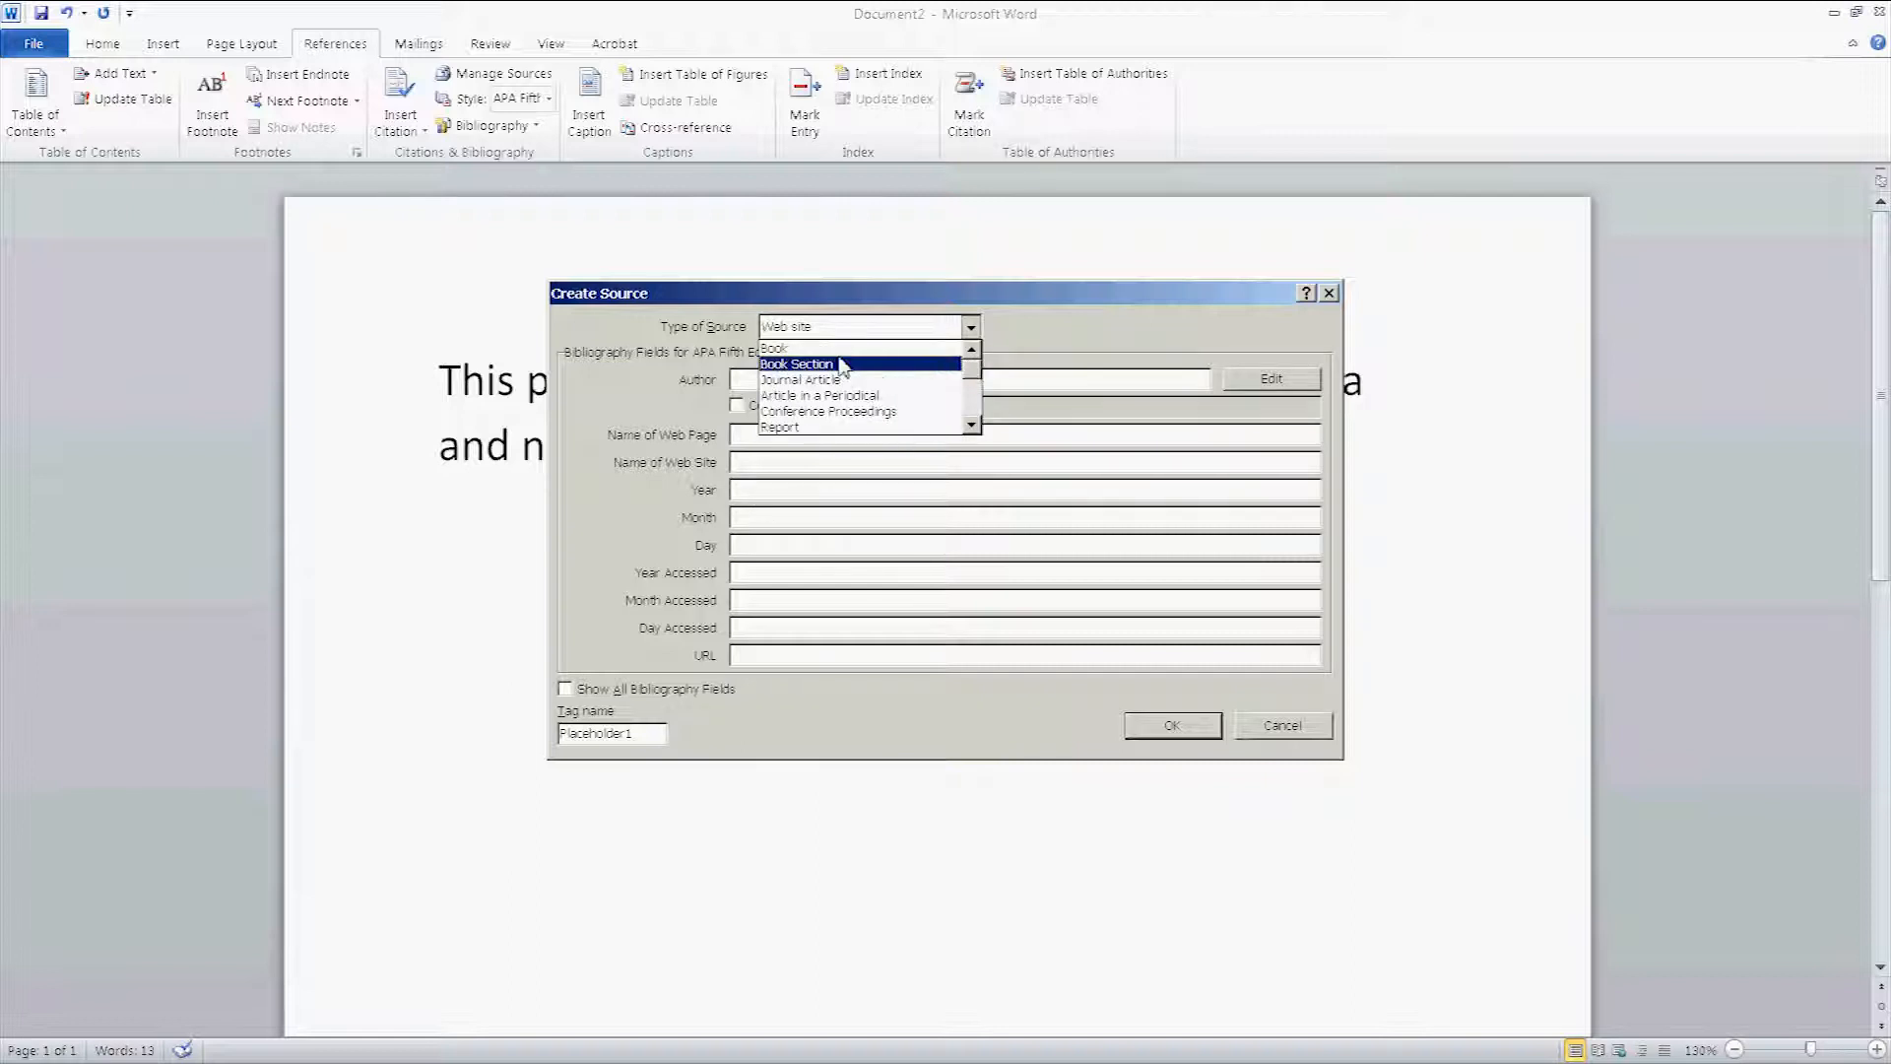
left_click(772, 348)
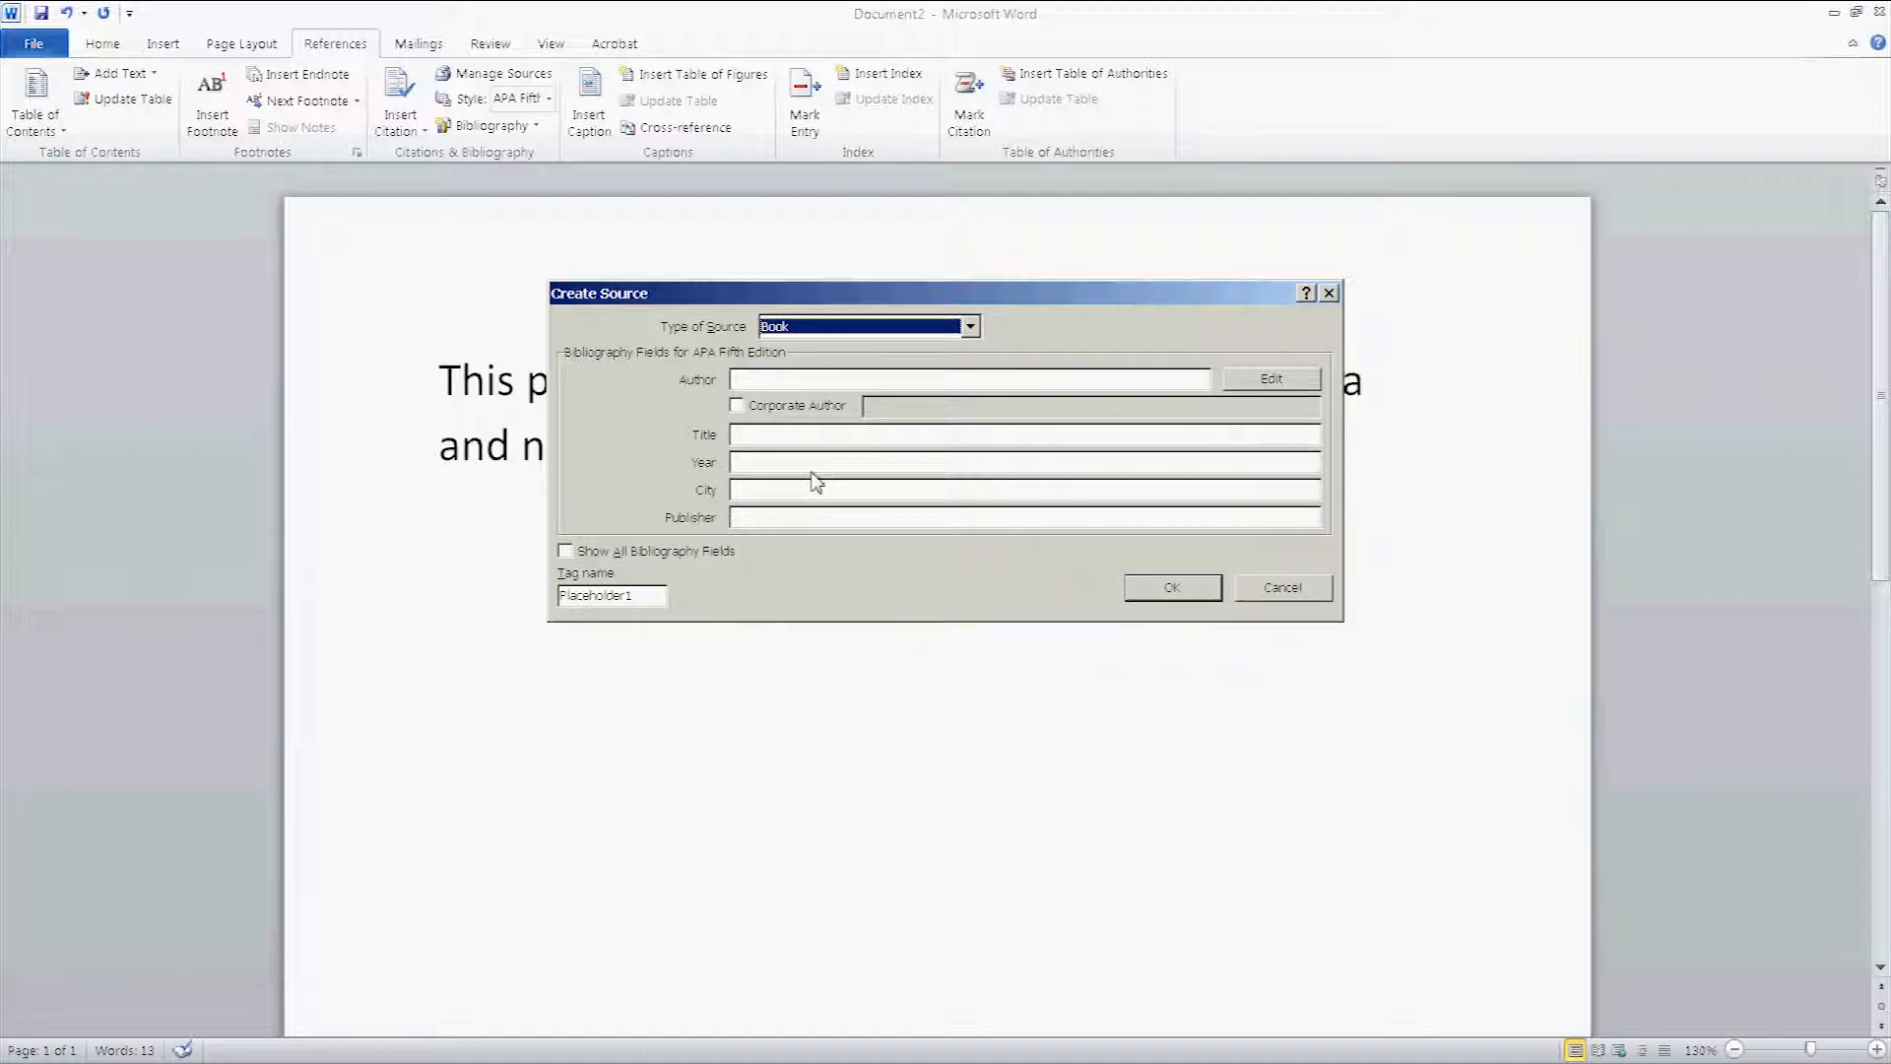
mouse_move(790, 396)
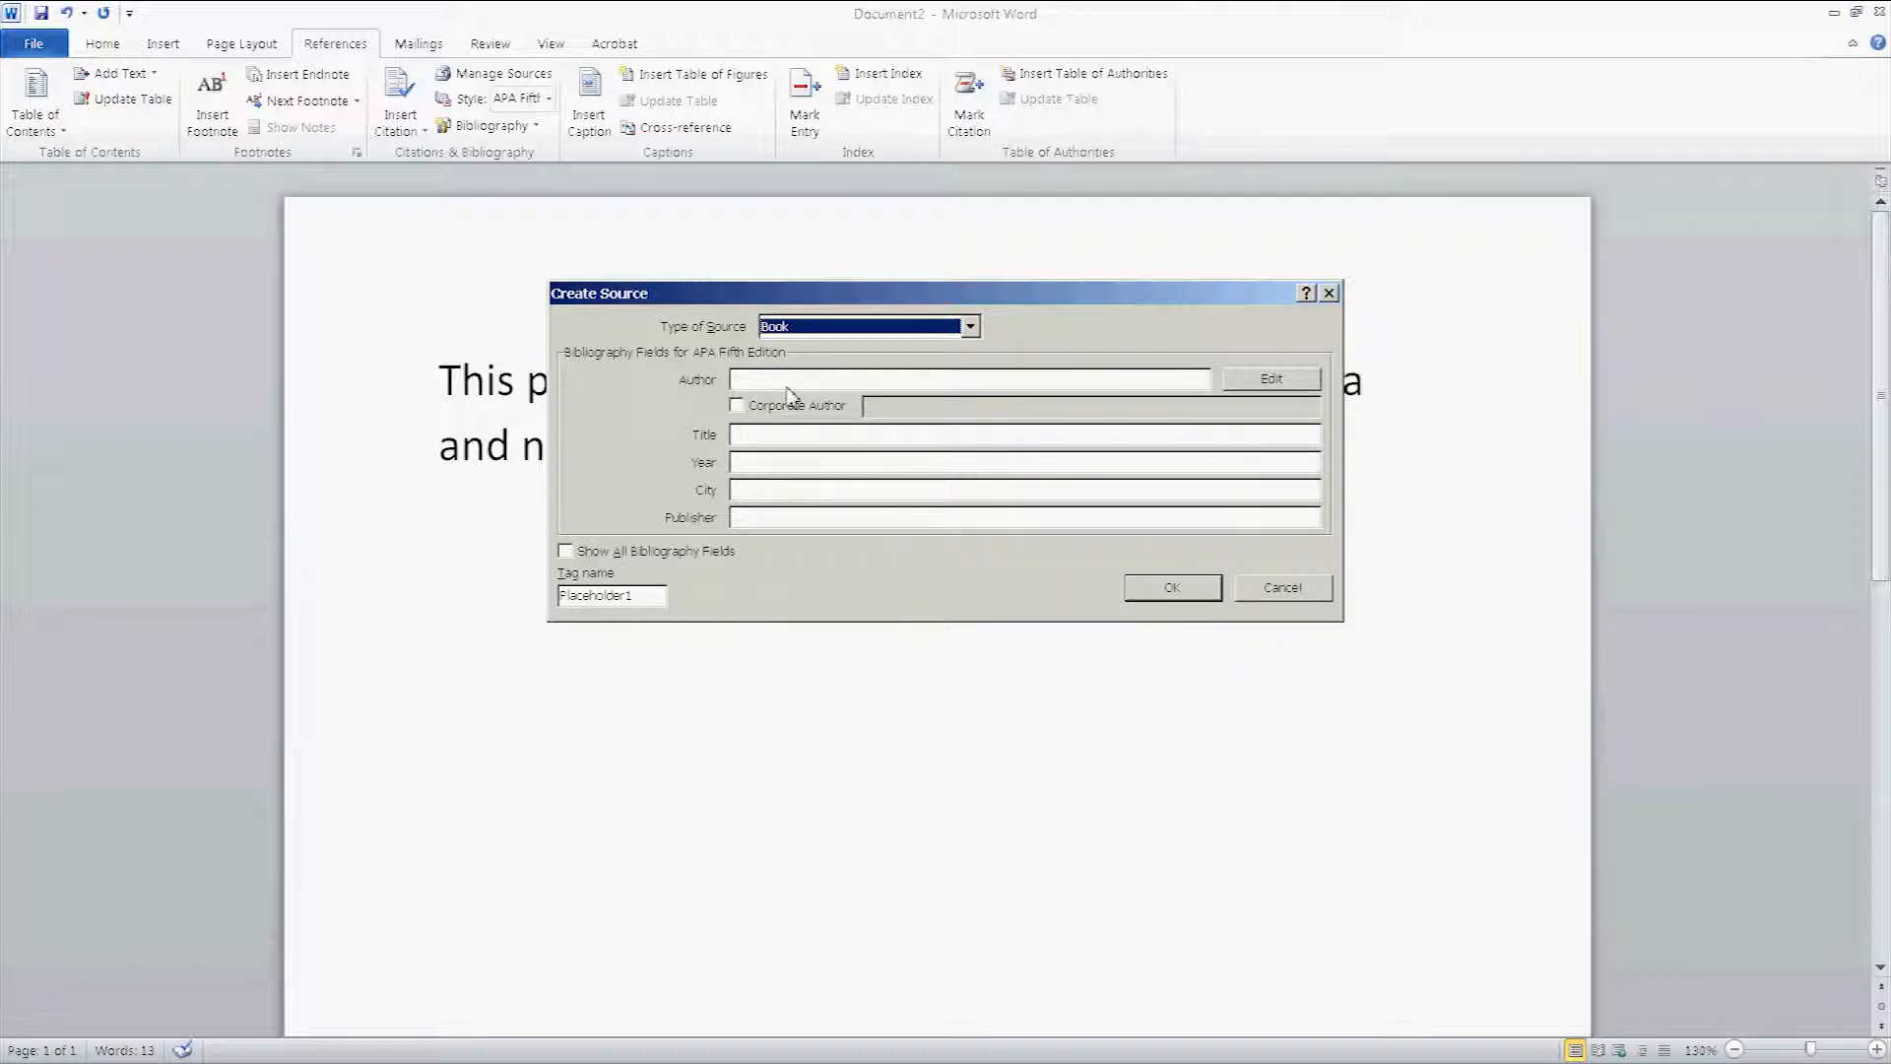
mouse_move(784, 396)
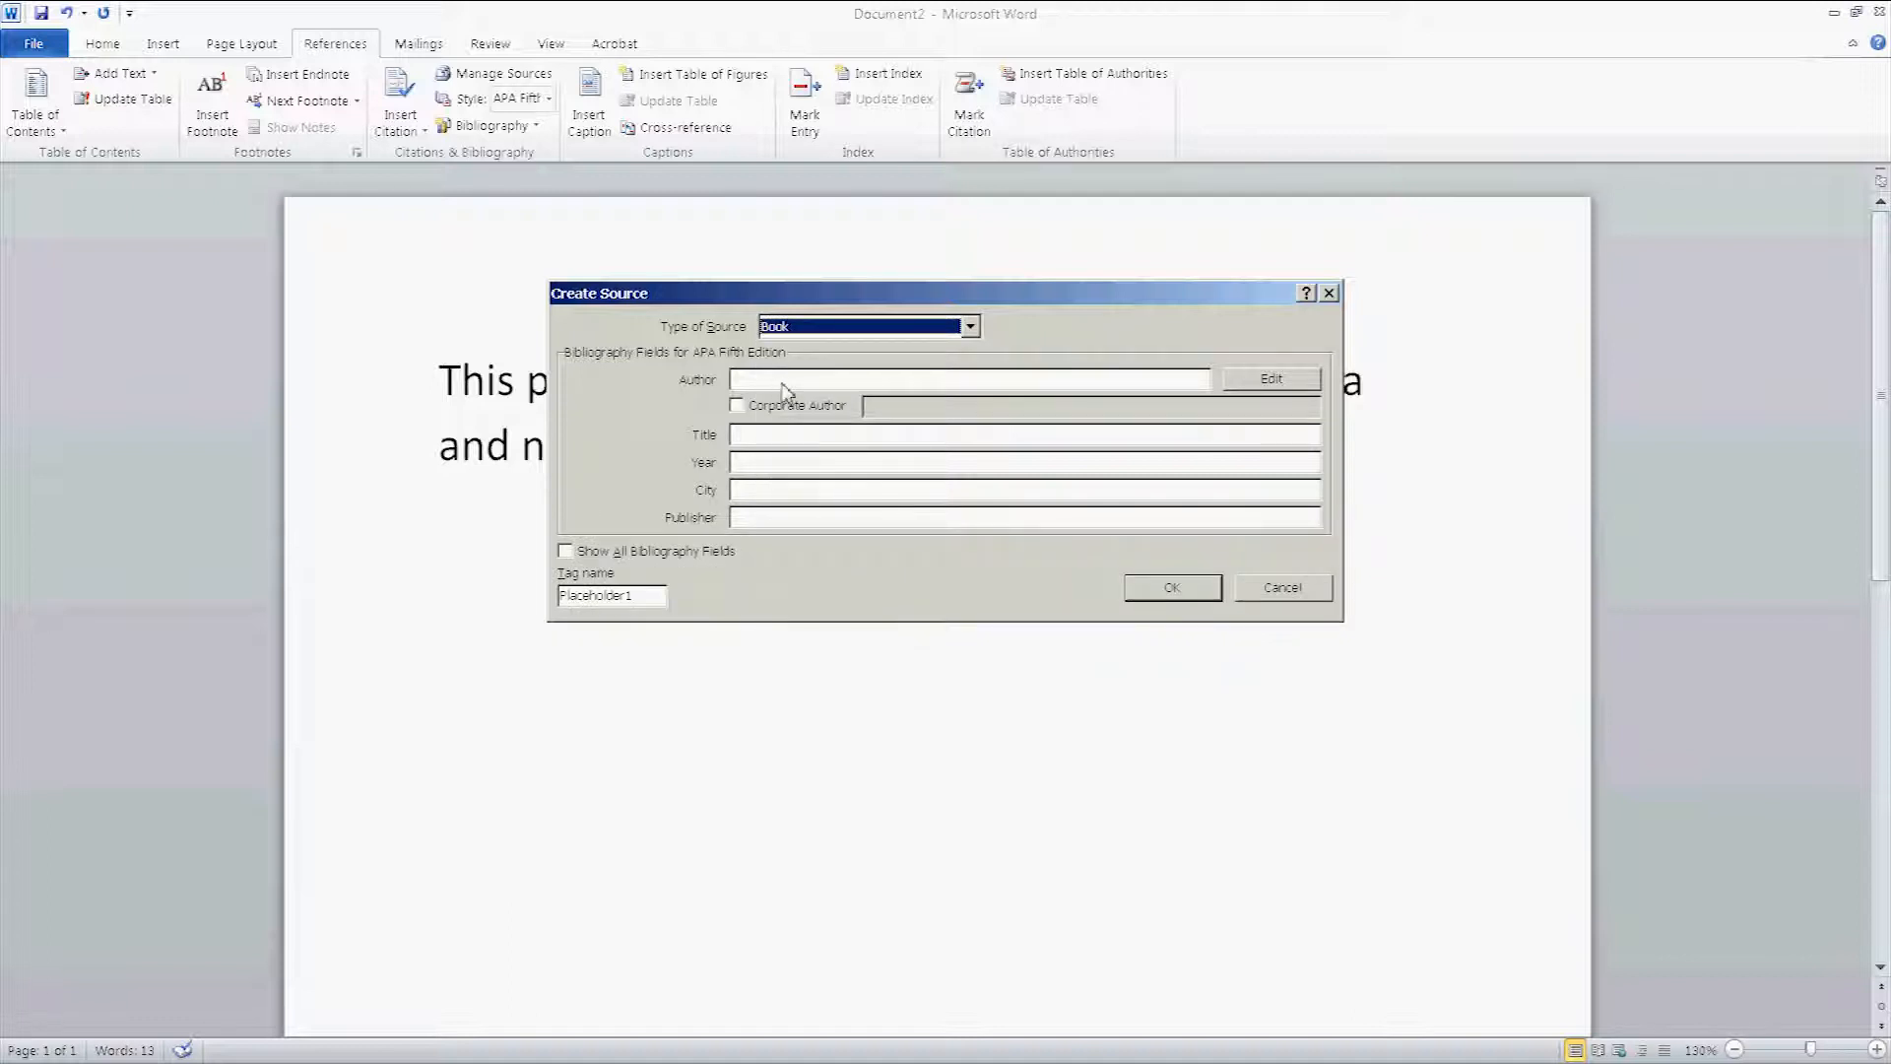
left_click(968, 326)
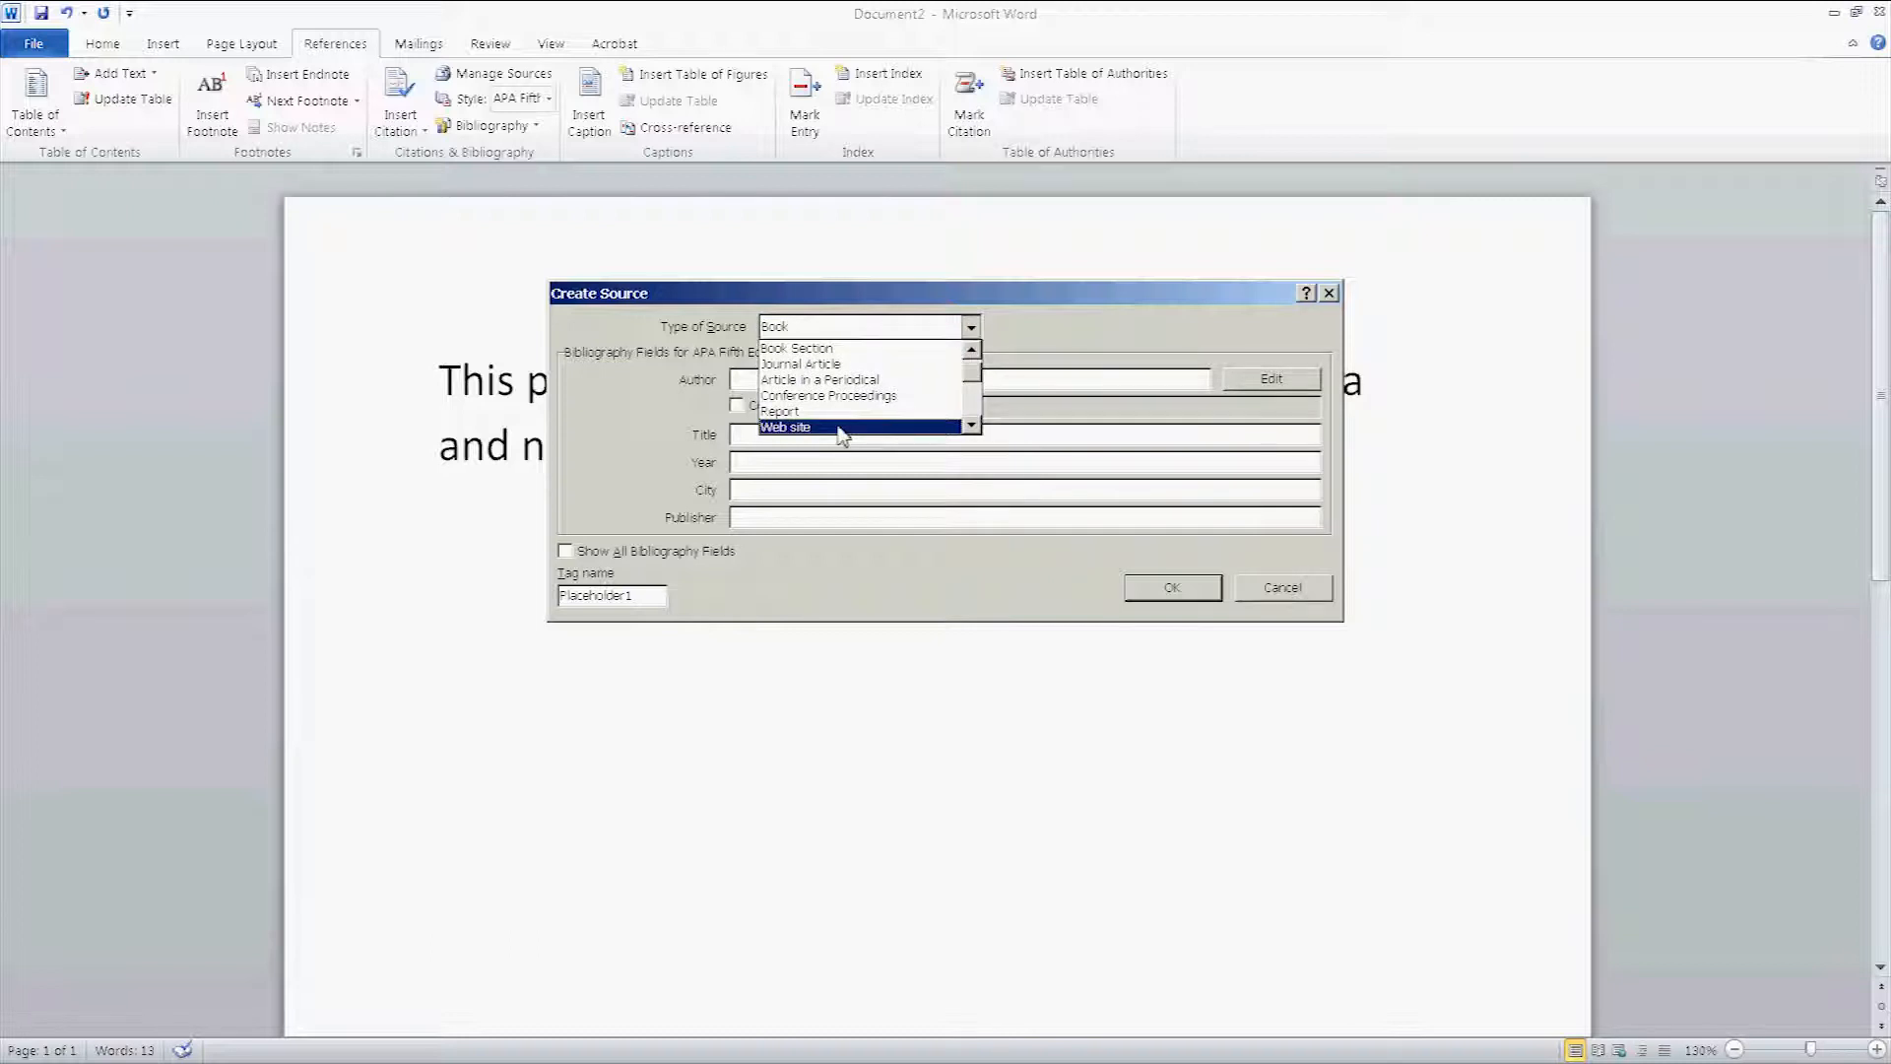
left_click(785, 426)
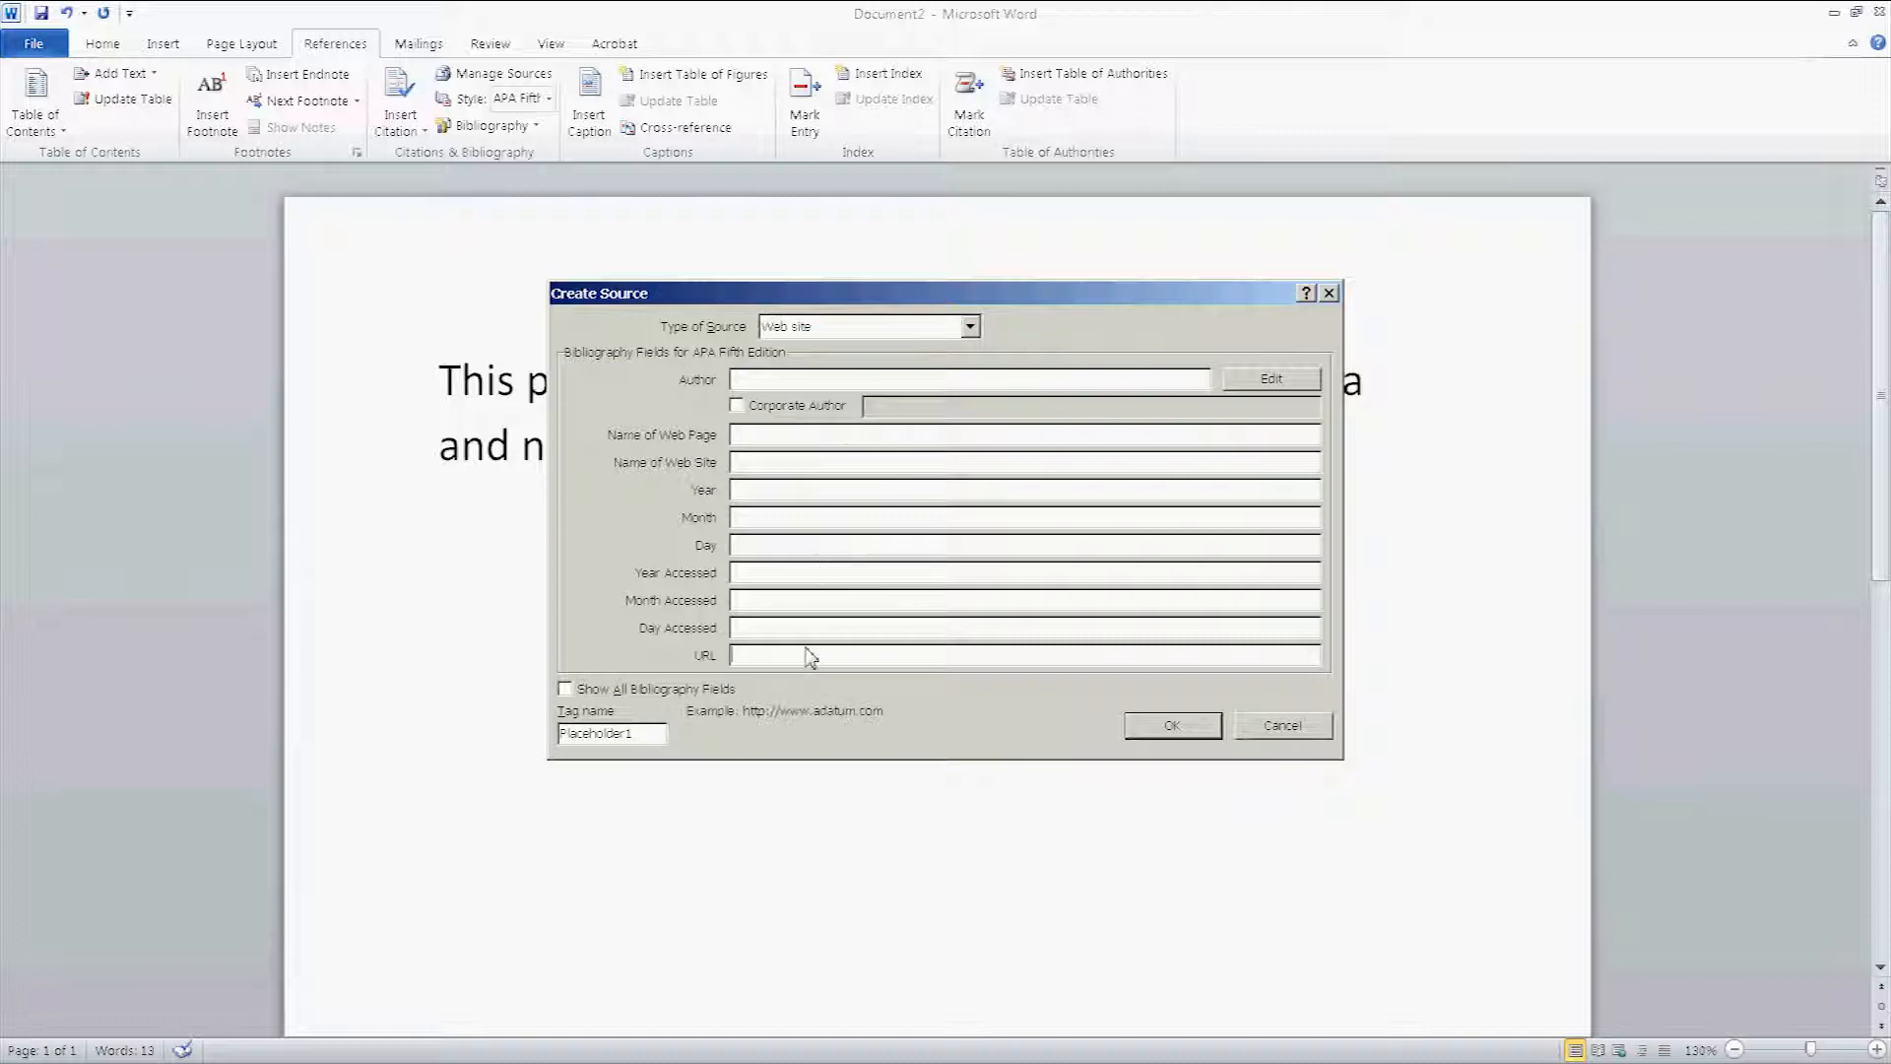
mouse_move(805, 628)
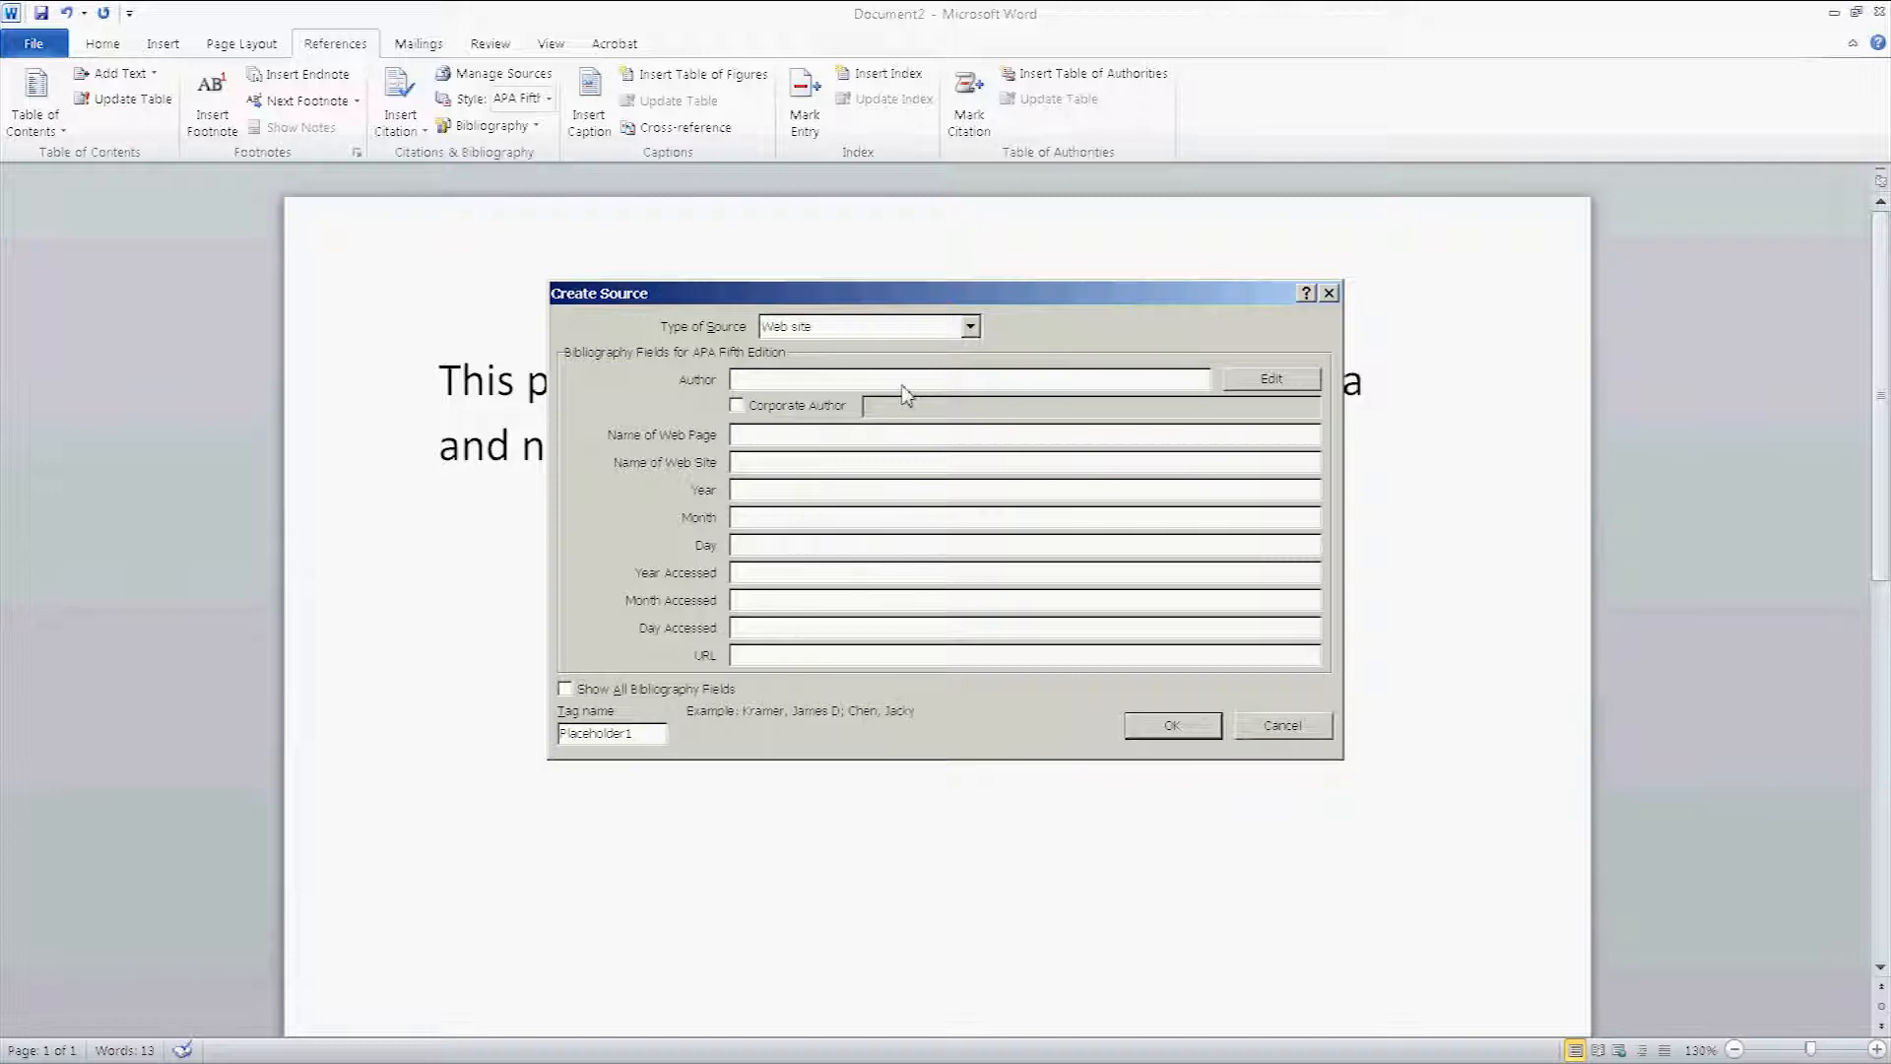
Step: Add Smith, John A. as the source's author in the Edit Name dialog
left_click(1268, 378)
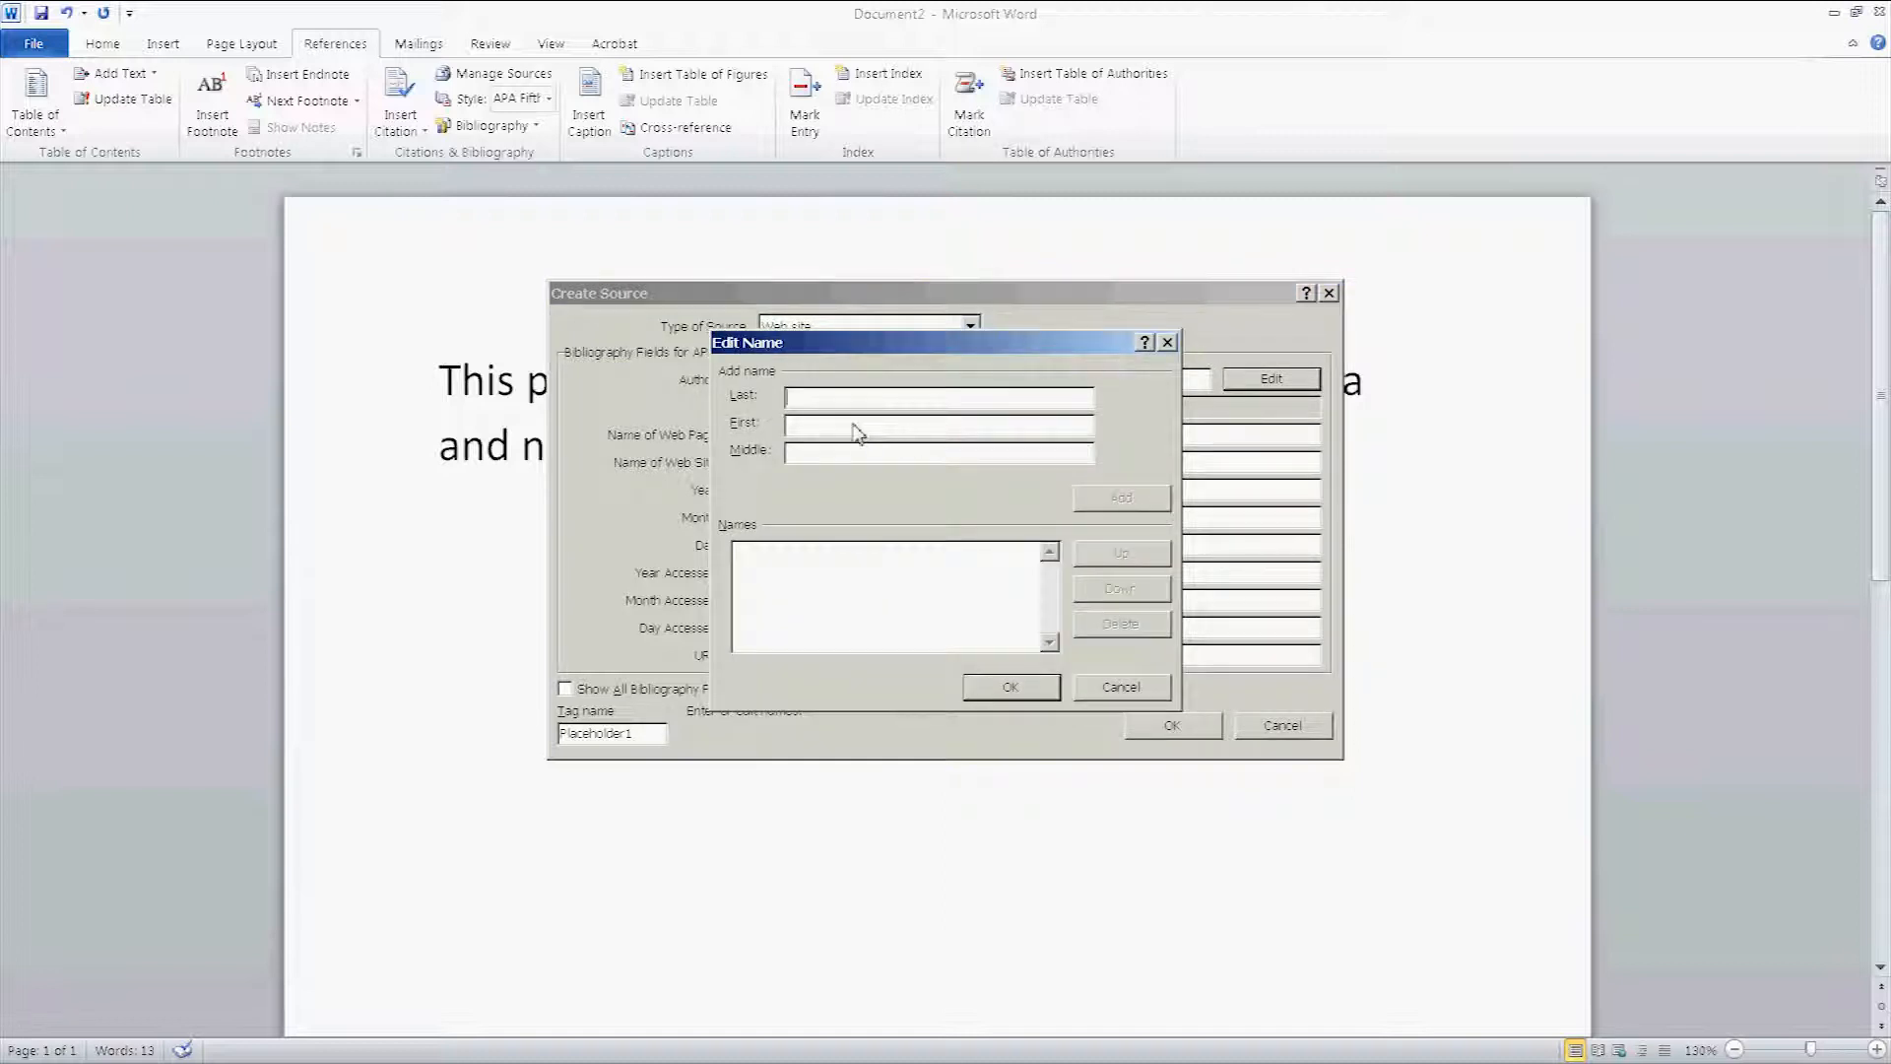
type("Sm")
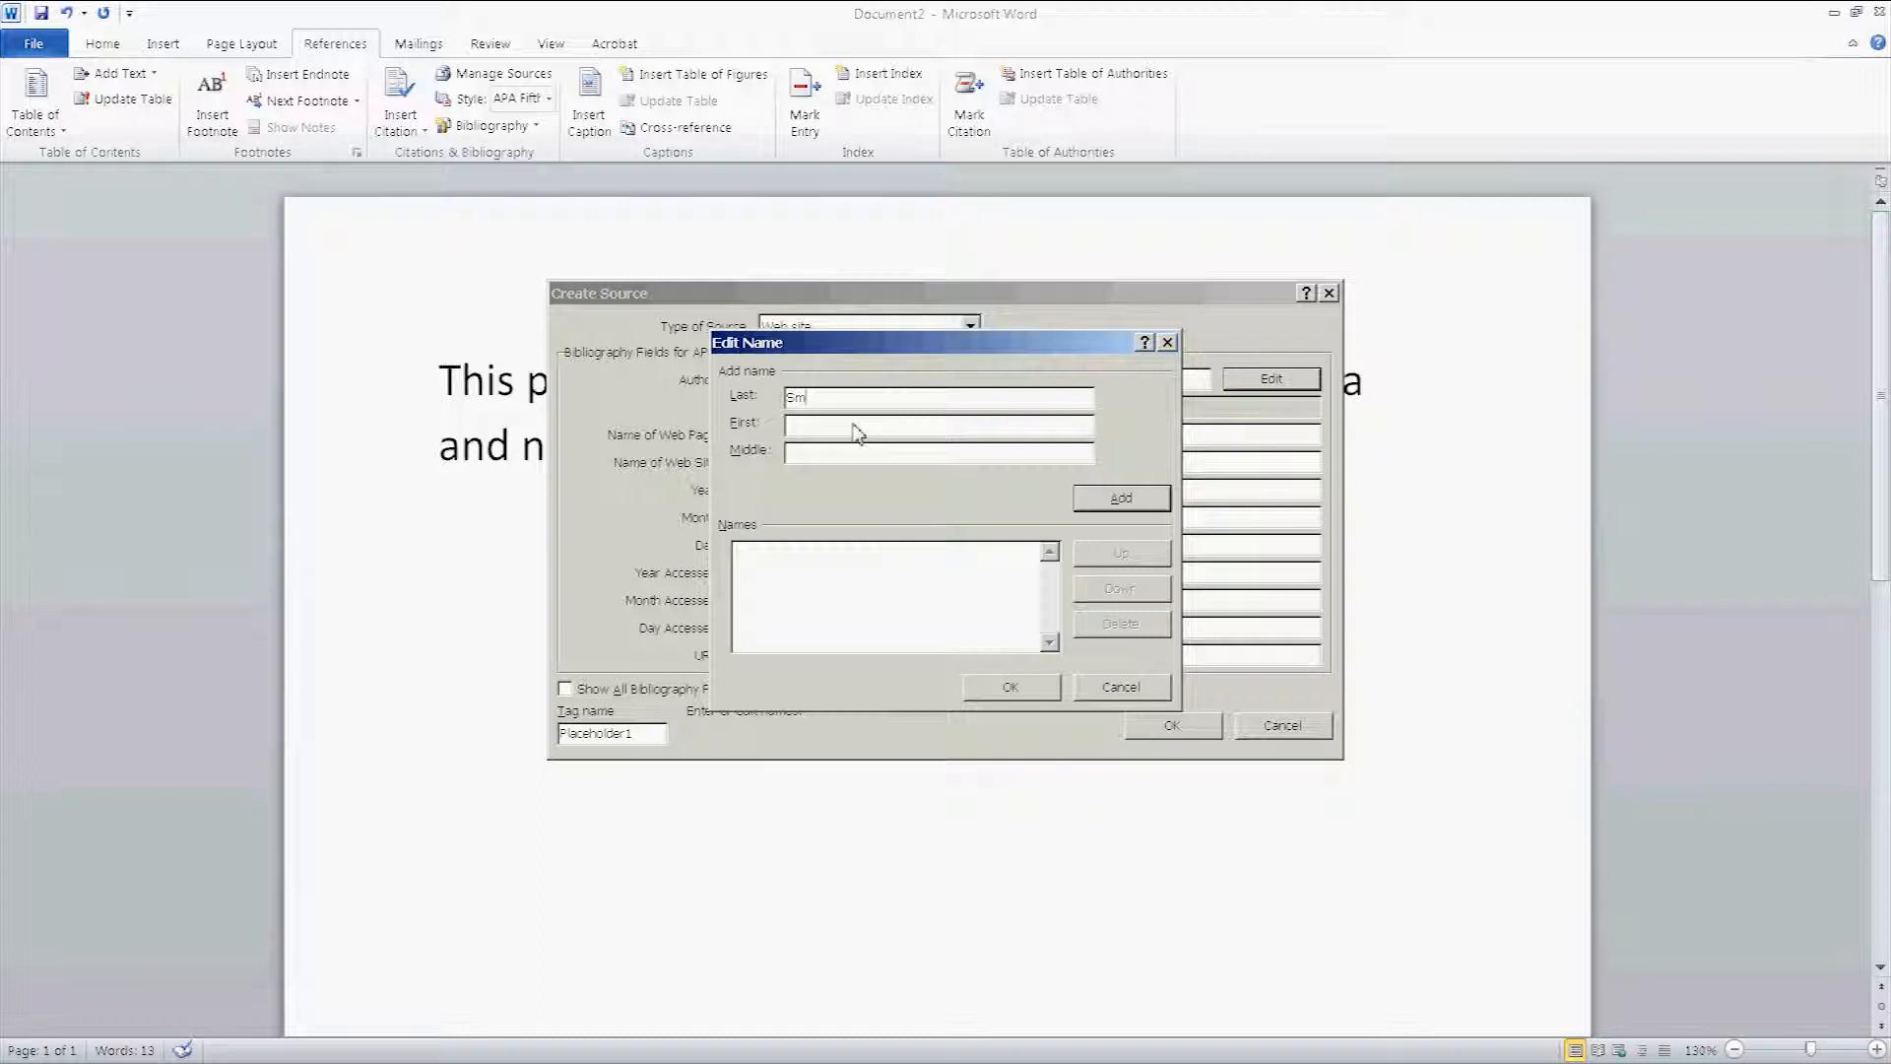
type("John")
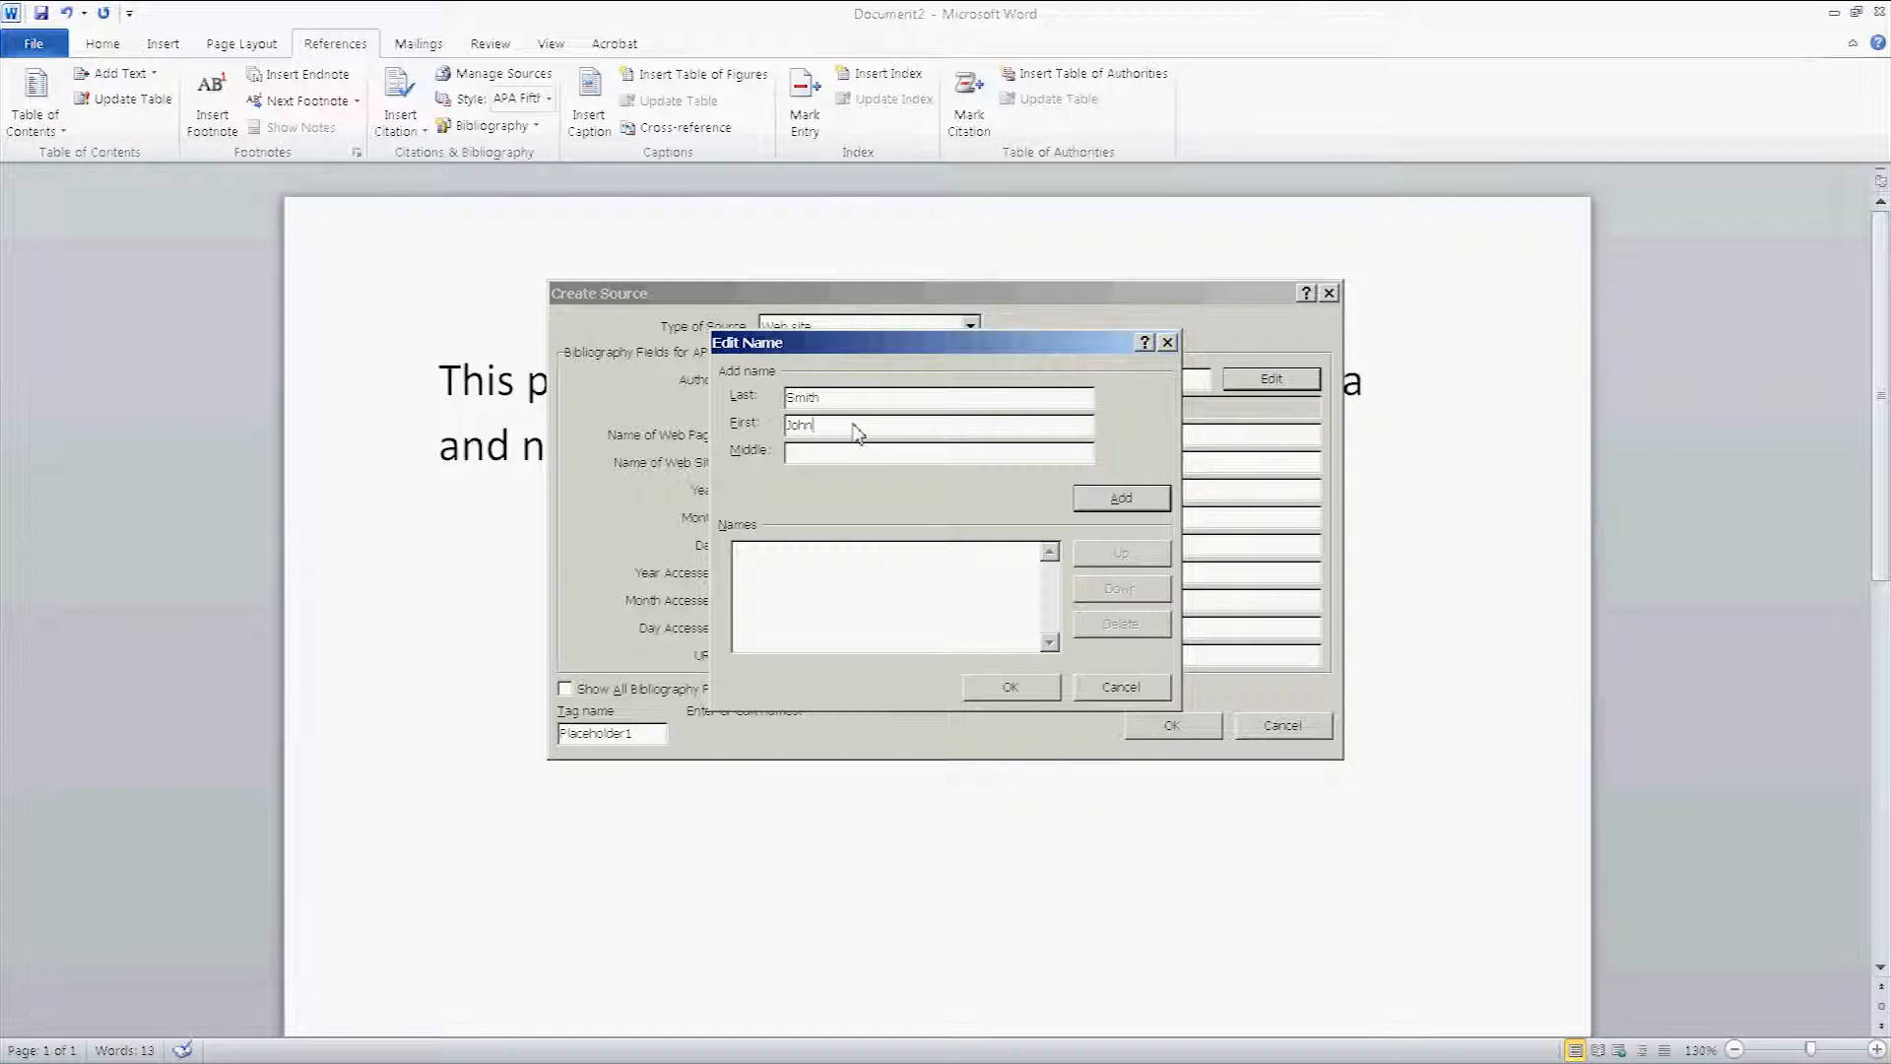
left_click(1118, 499)
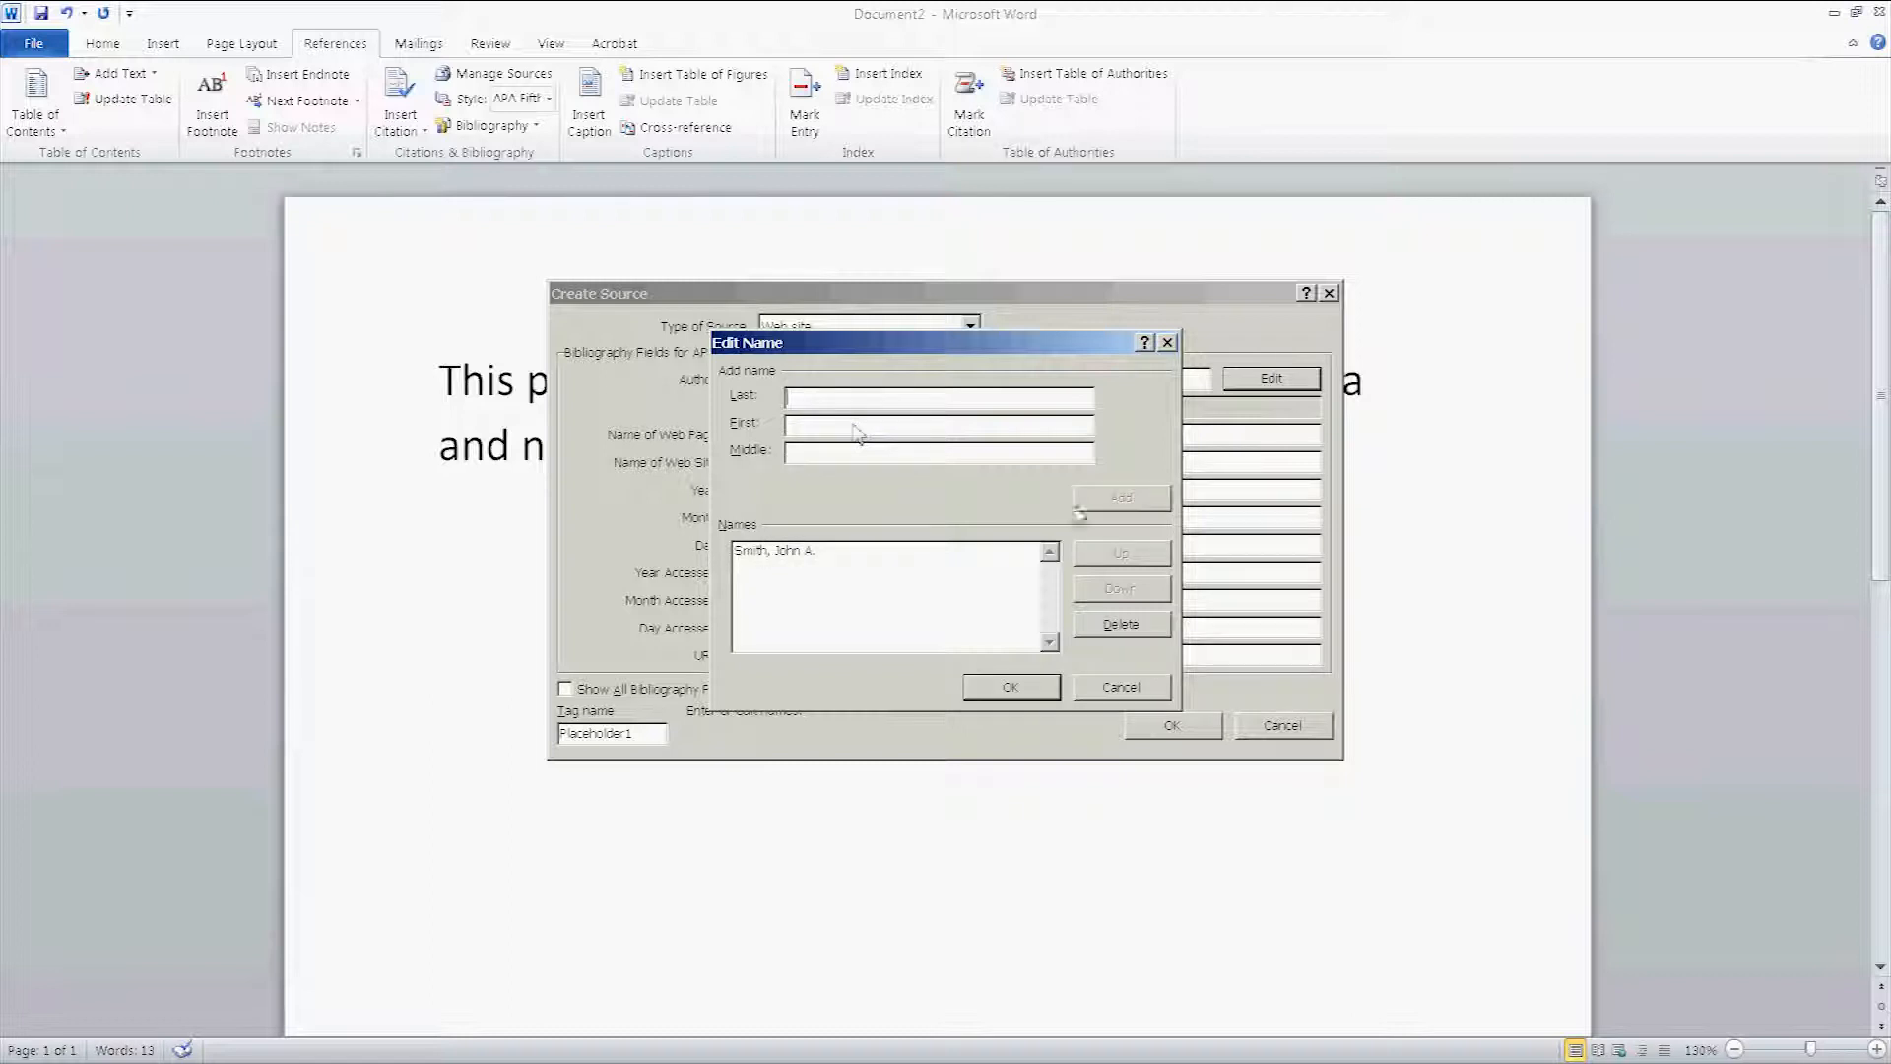
mouse_move(790, 579)
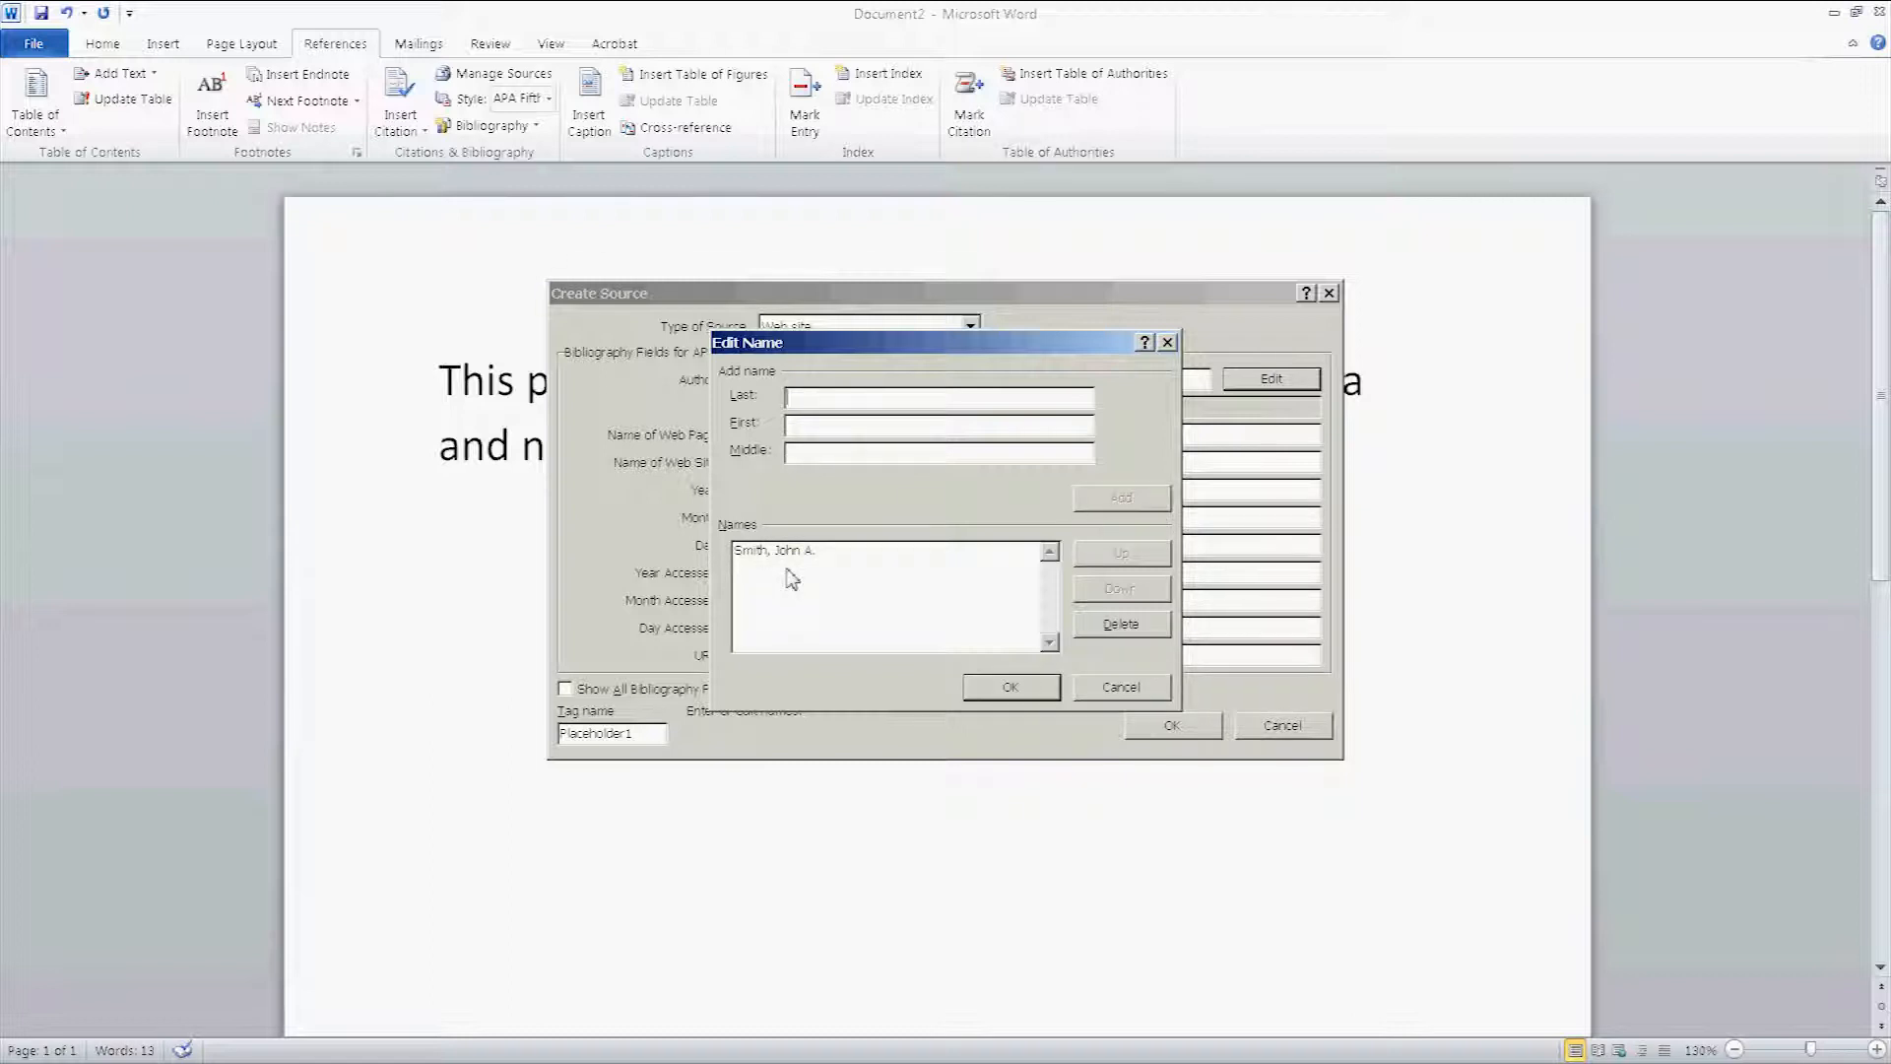
left_click(1010, 686)
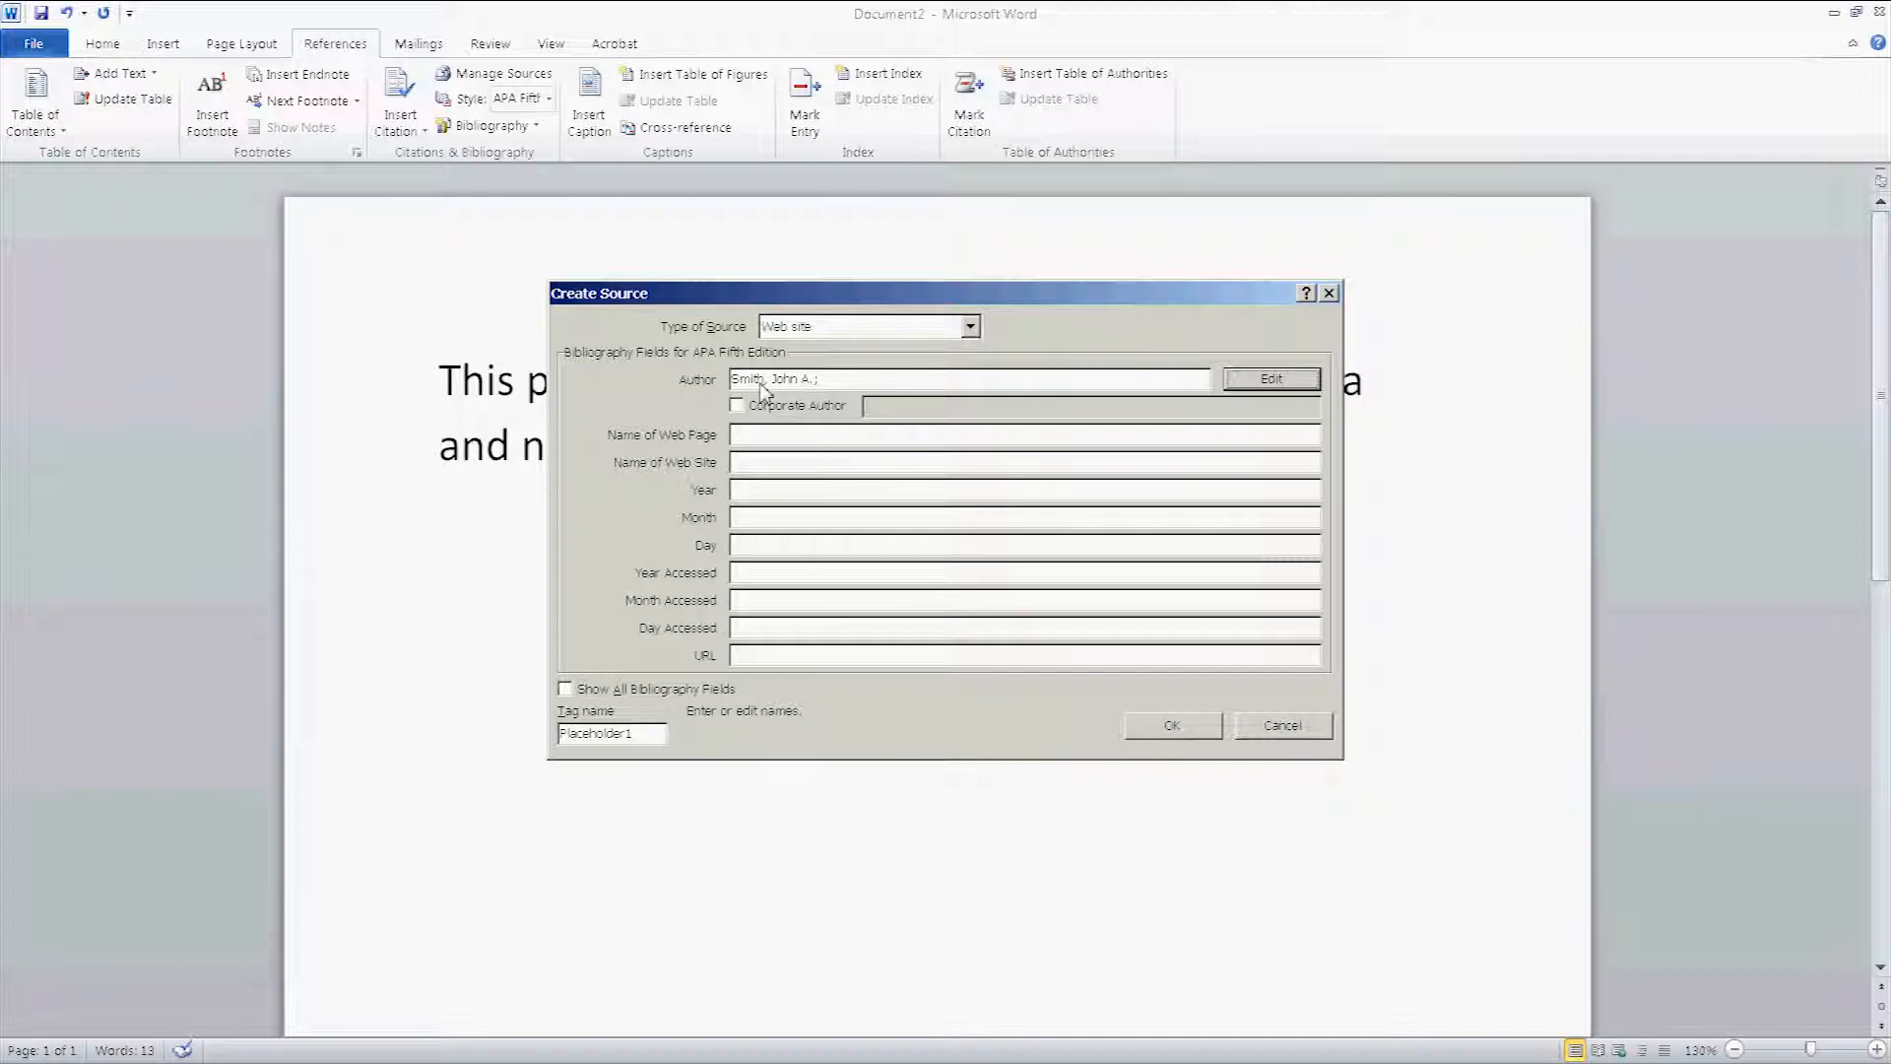
mouse_move(863, 413)
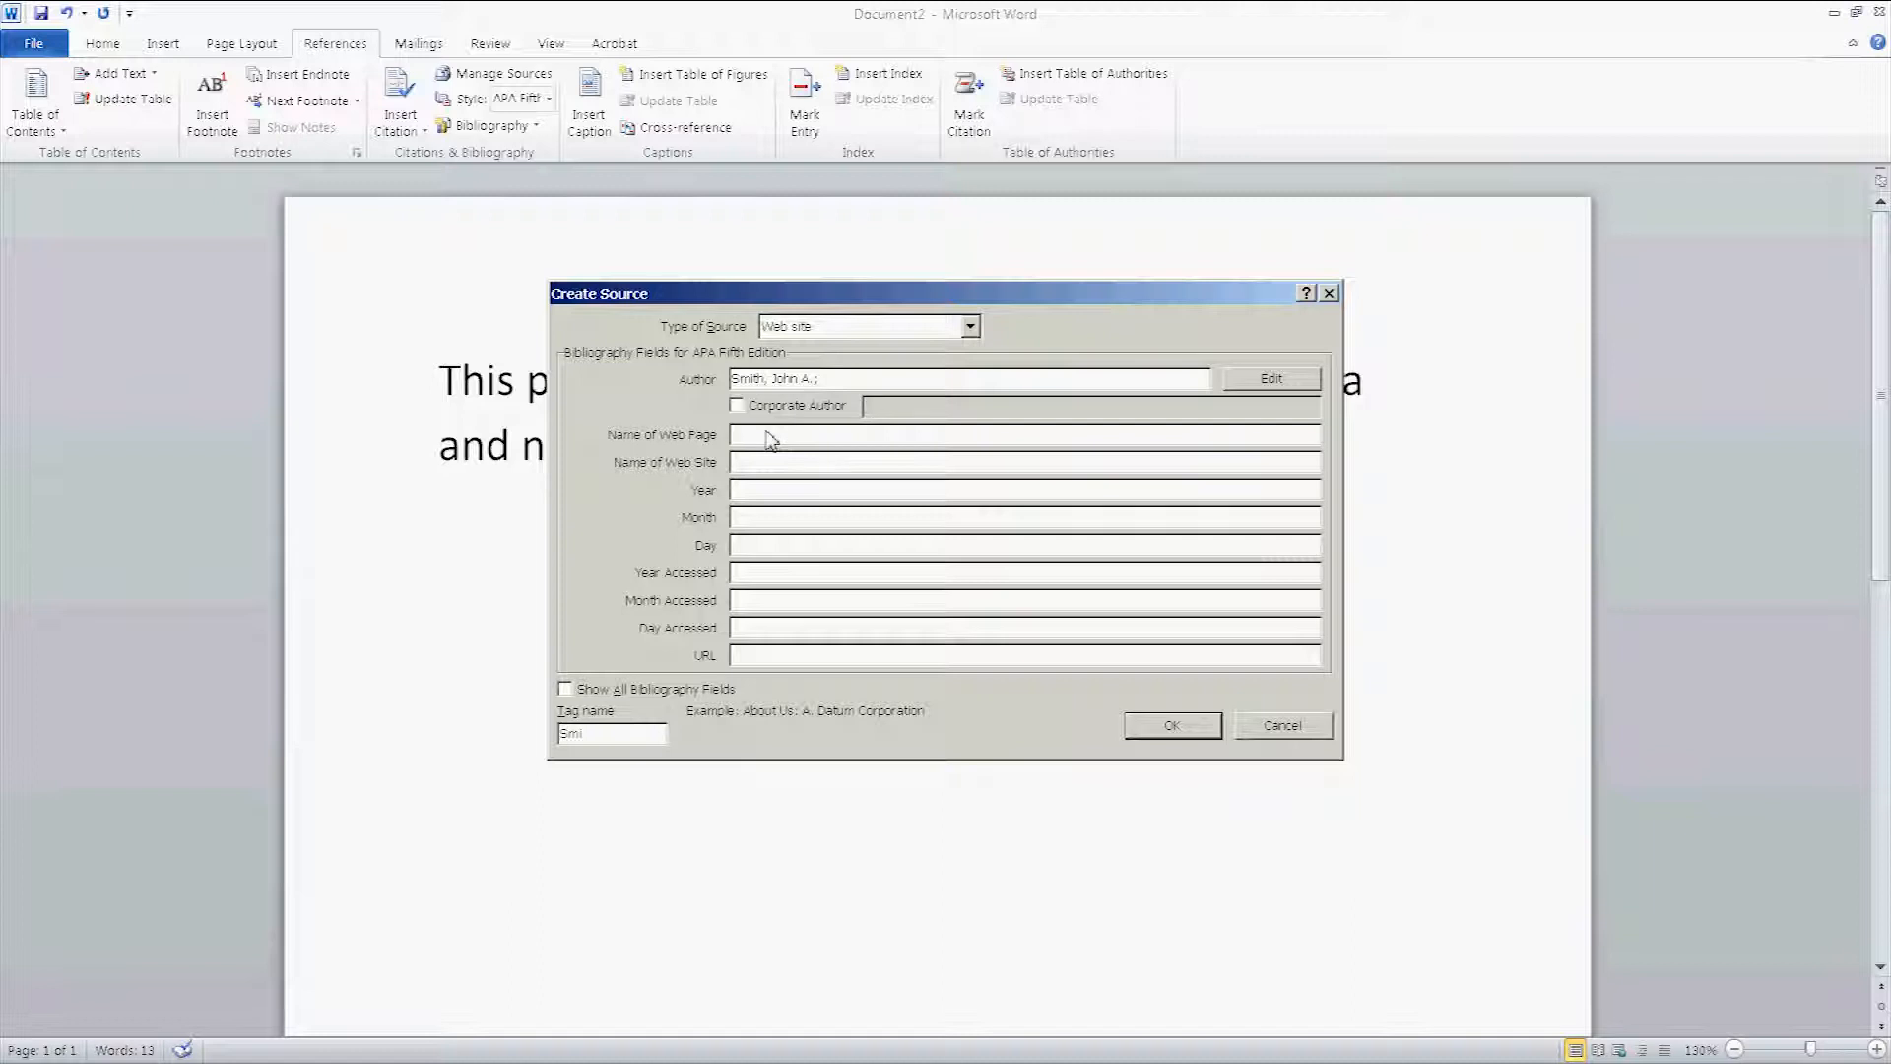
Step: Enter the page title 'How to cite ... in Word.', website name, year 20120 and month November
type("How to cite material")
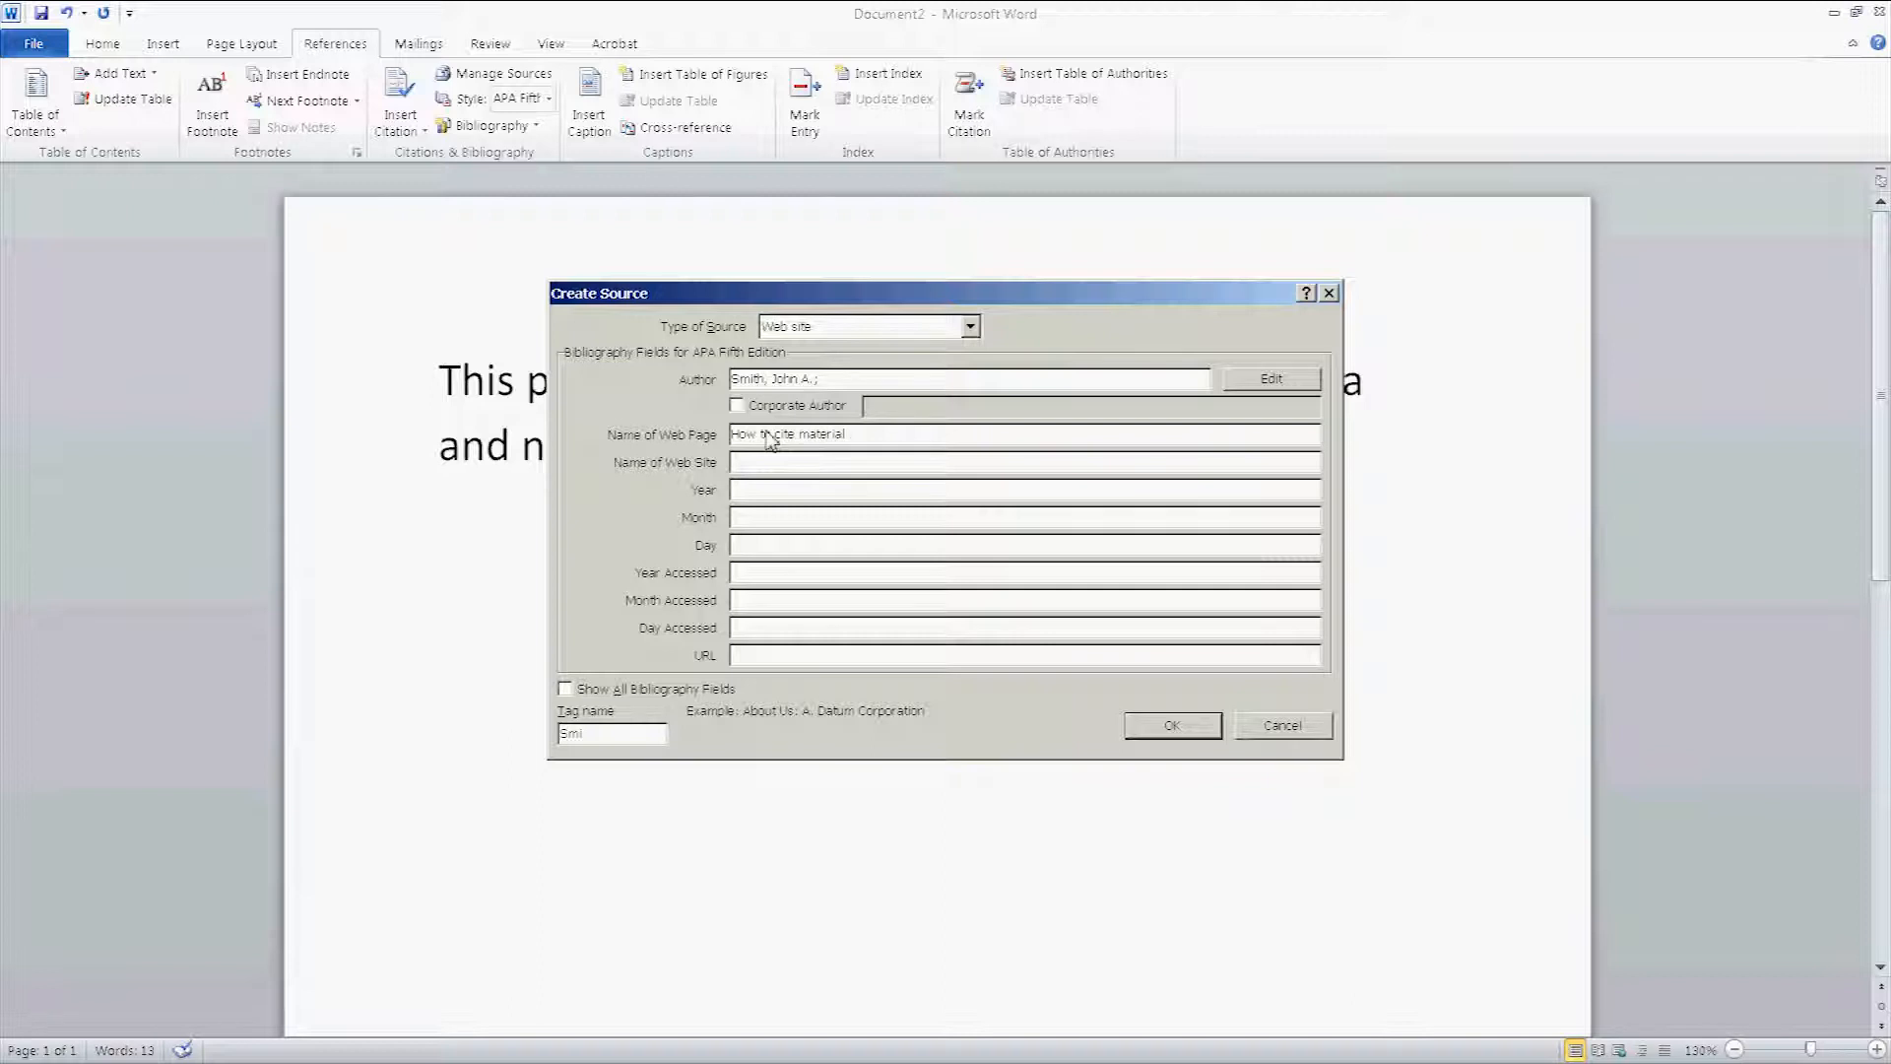
type("in Word.")
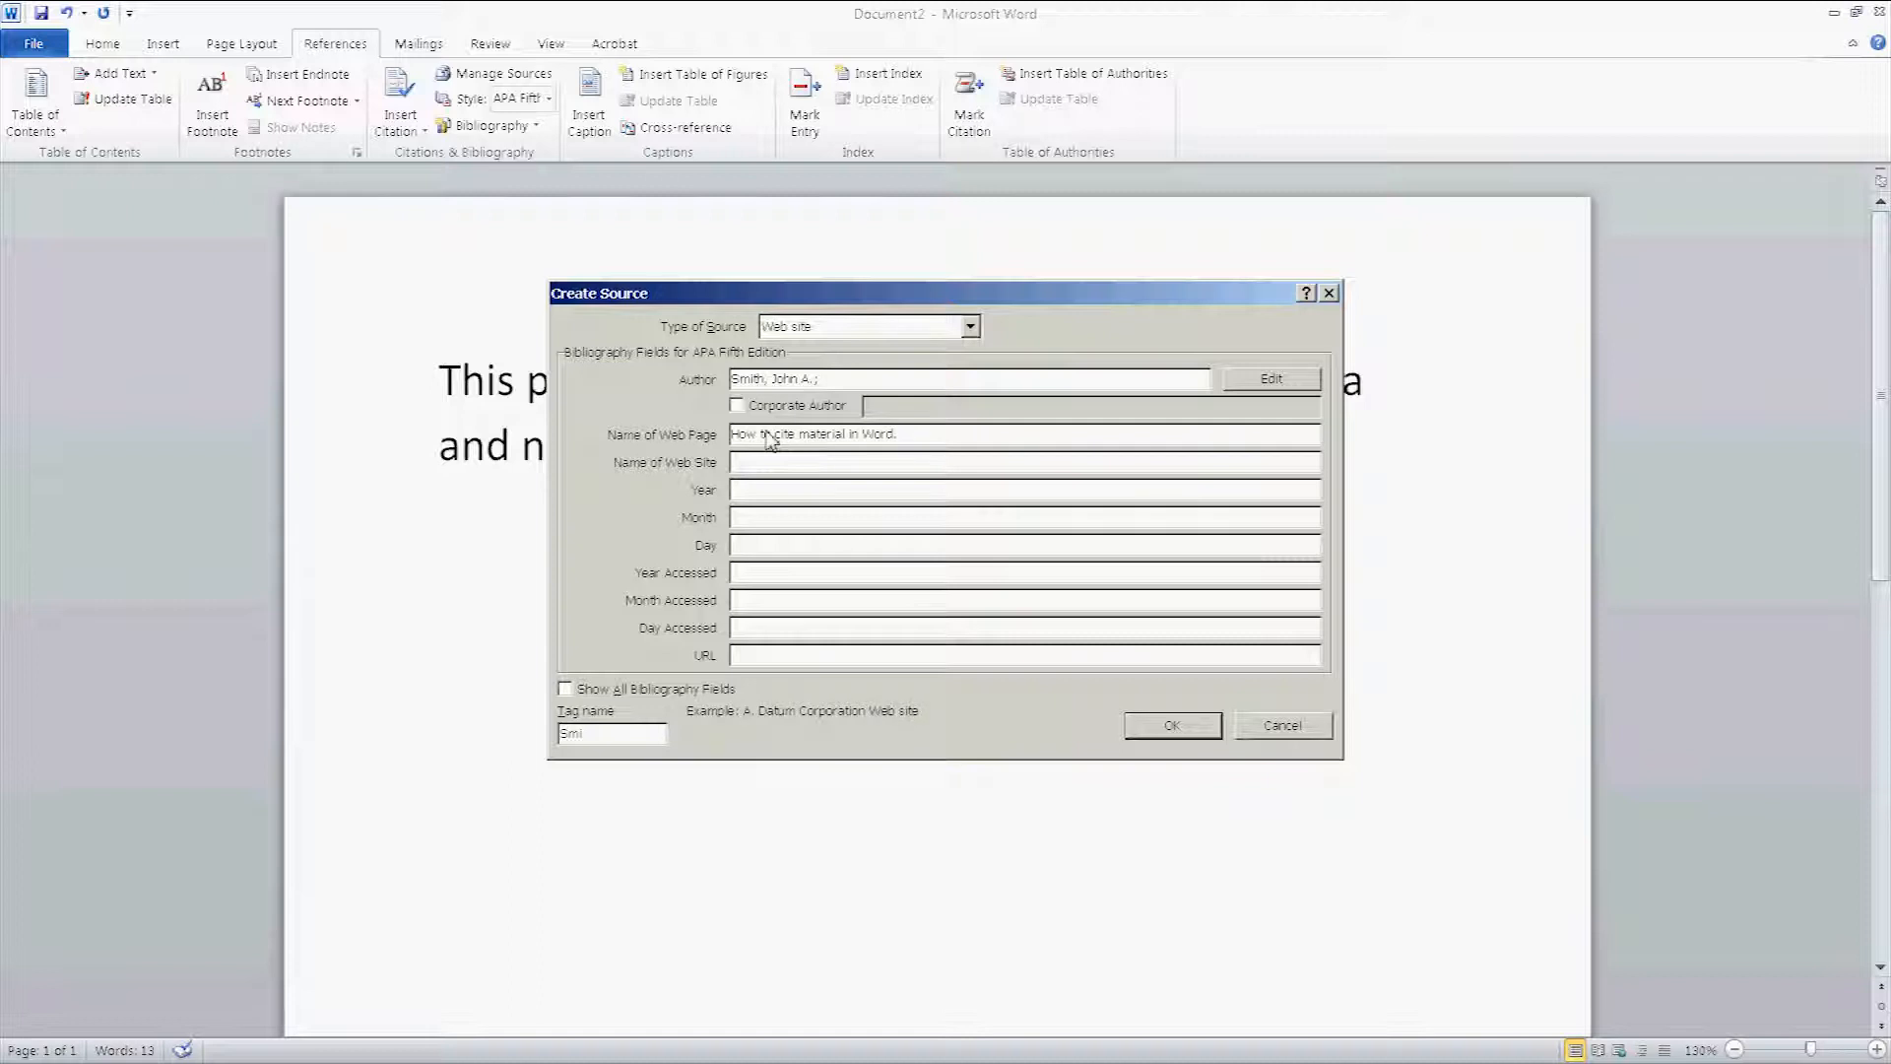
type("Technology.")
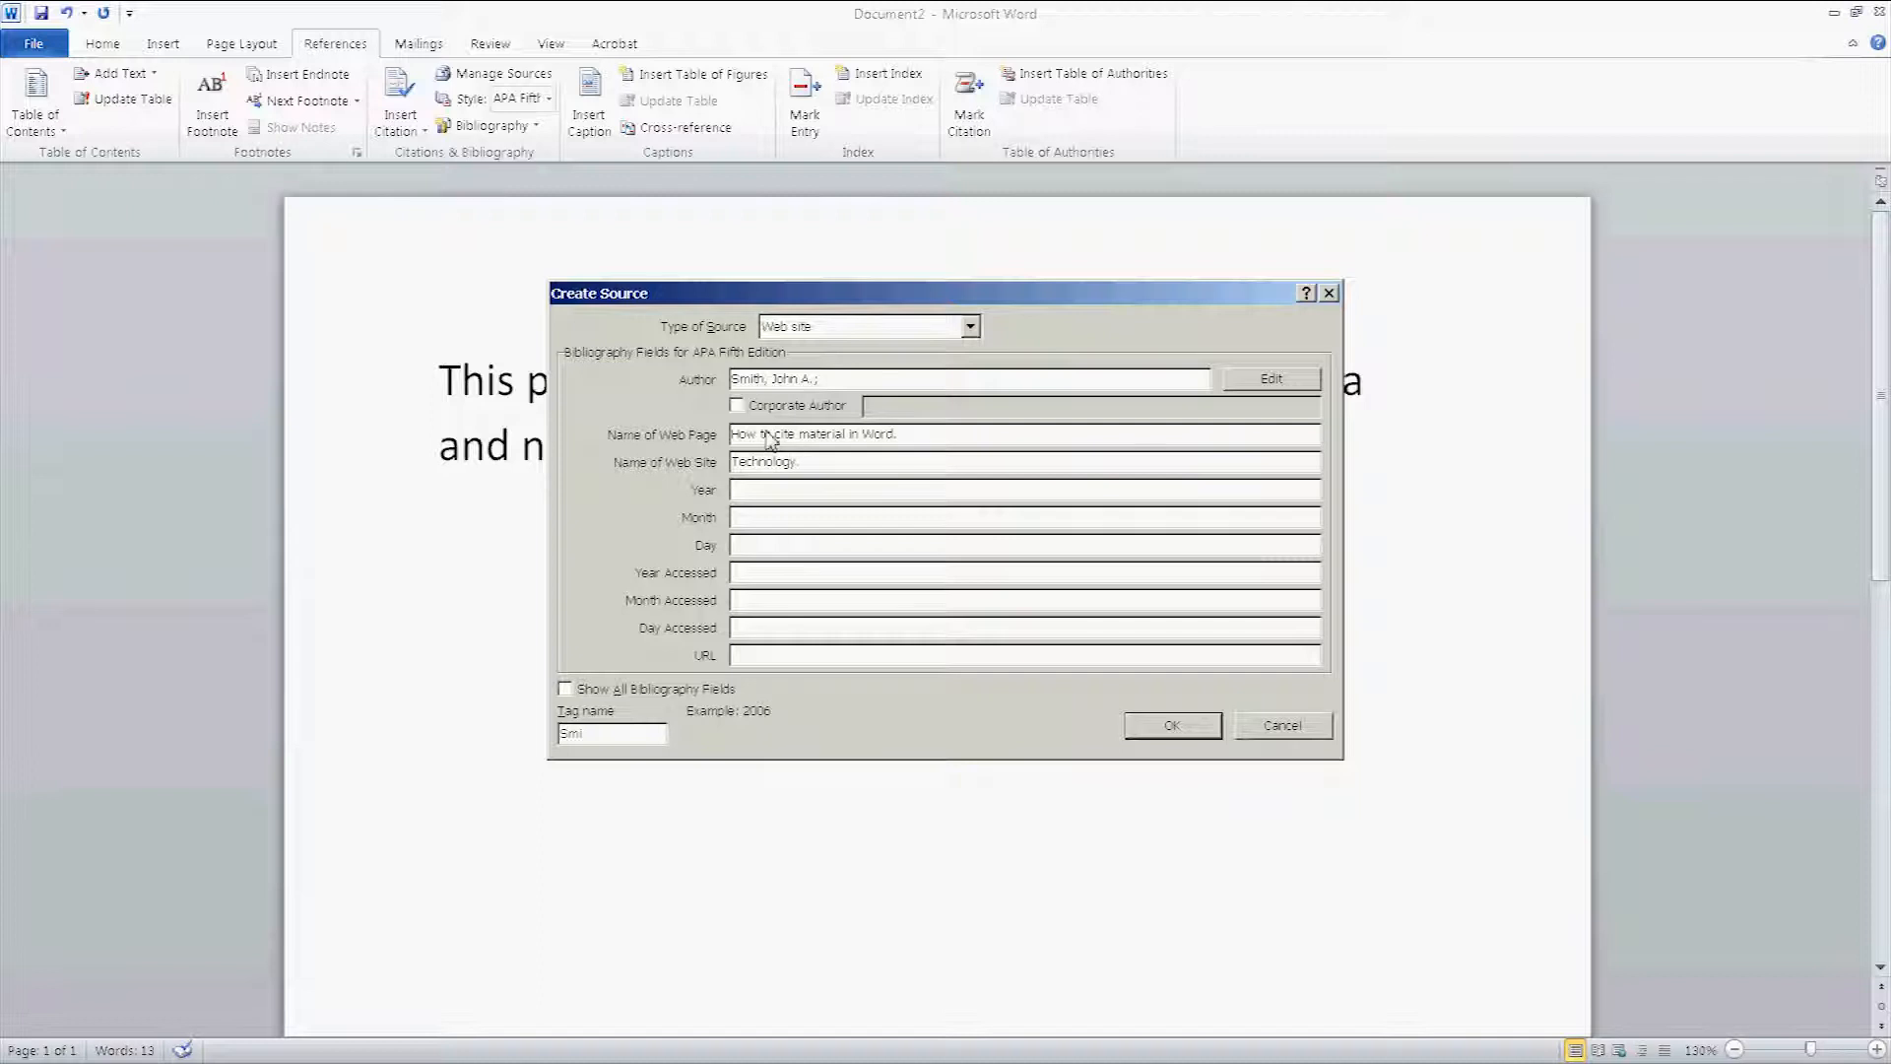
type("20120")
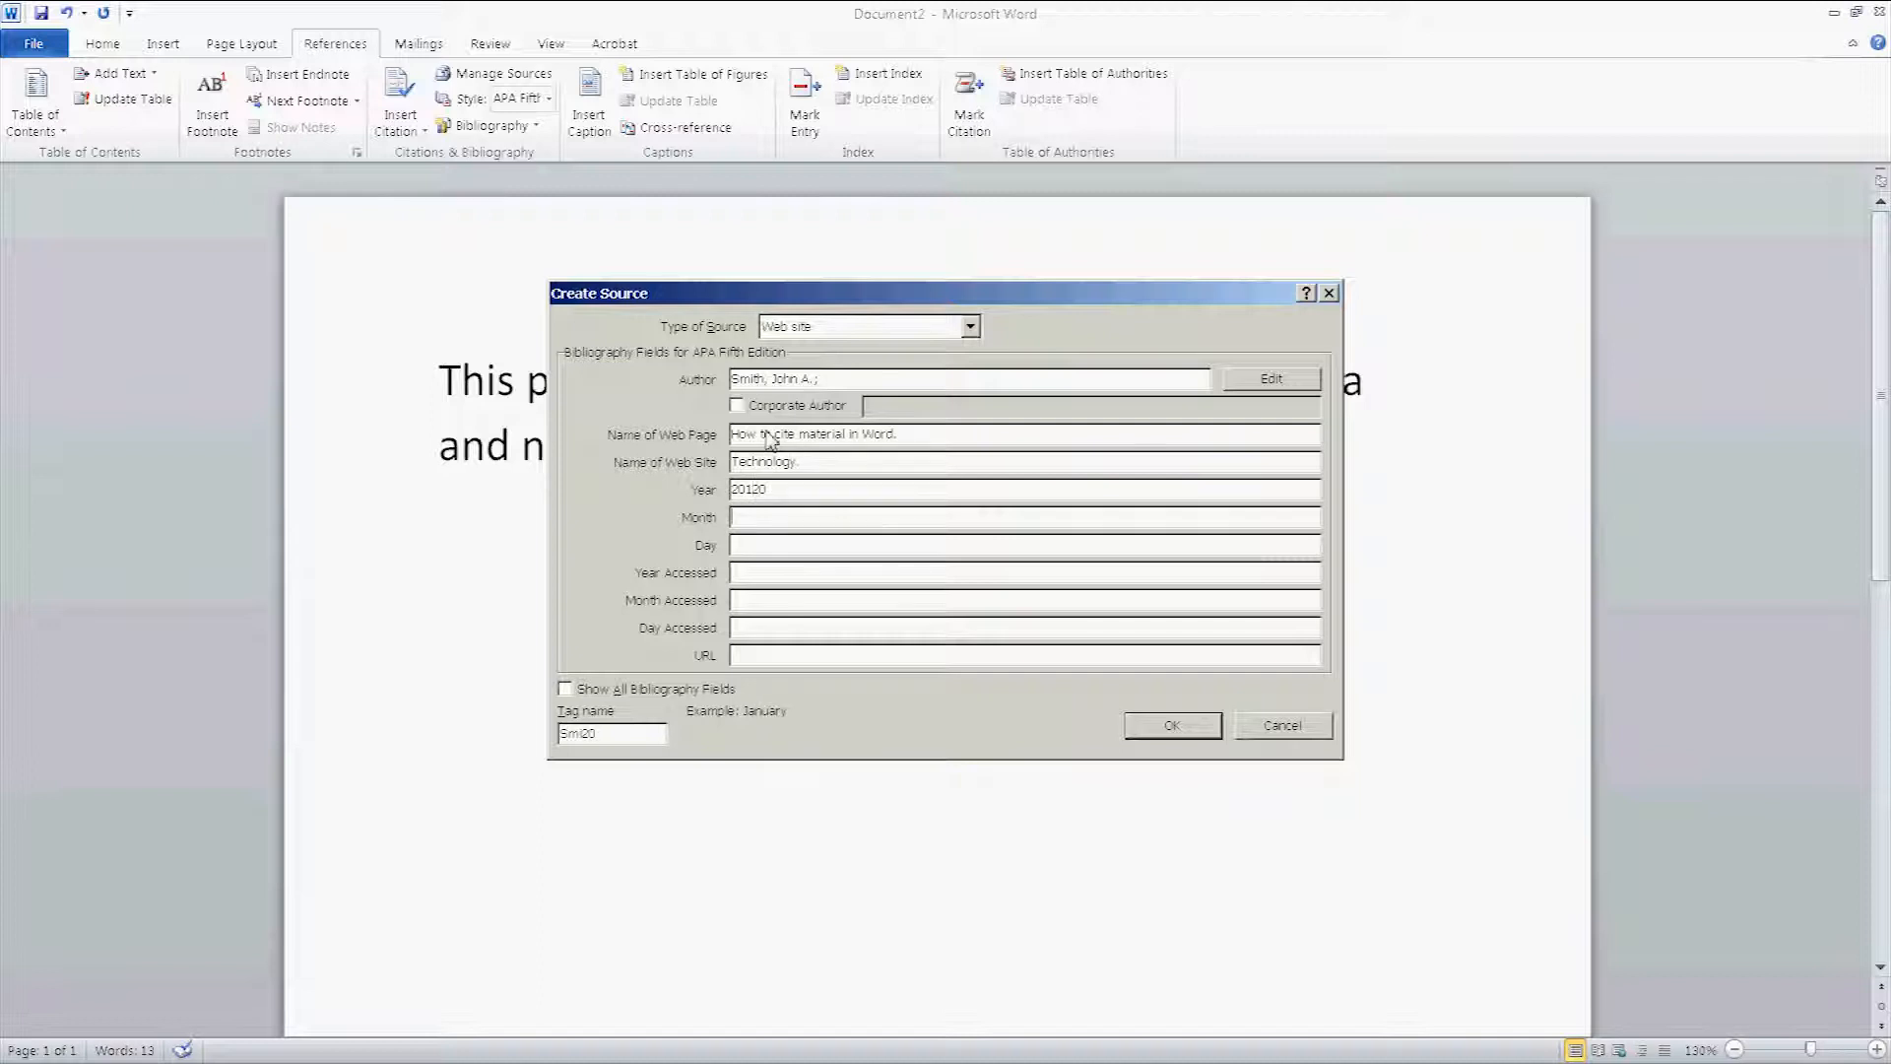
type("November")
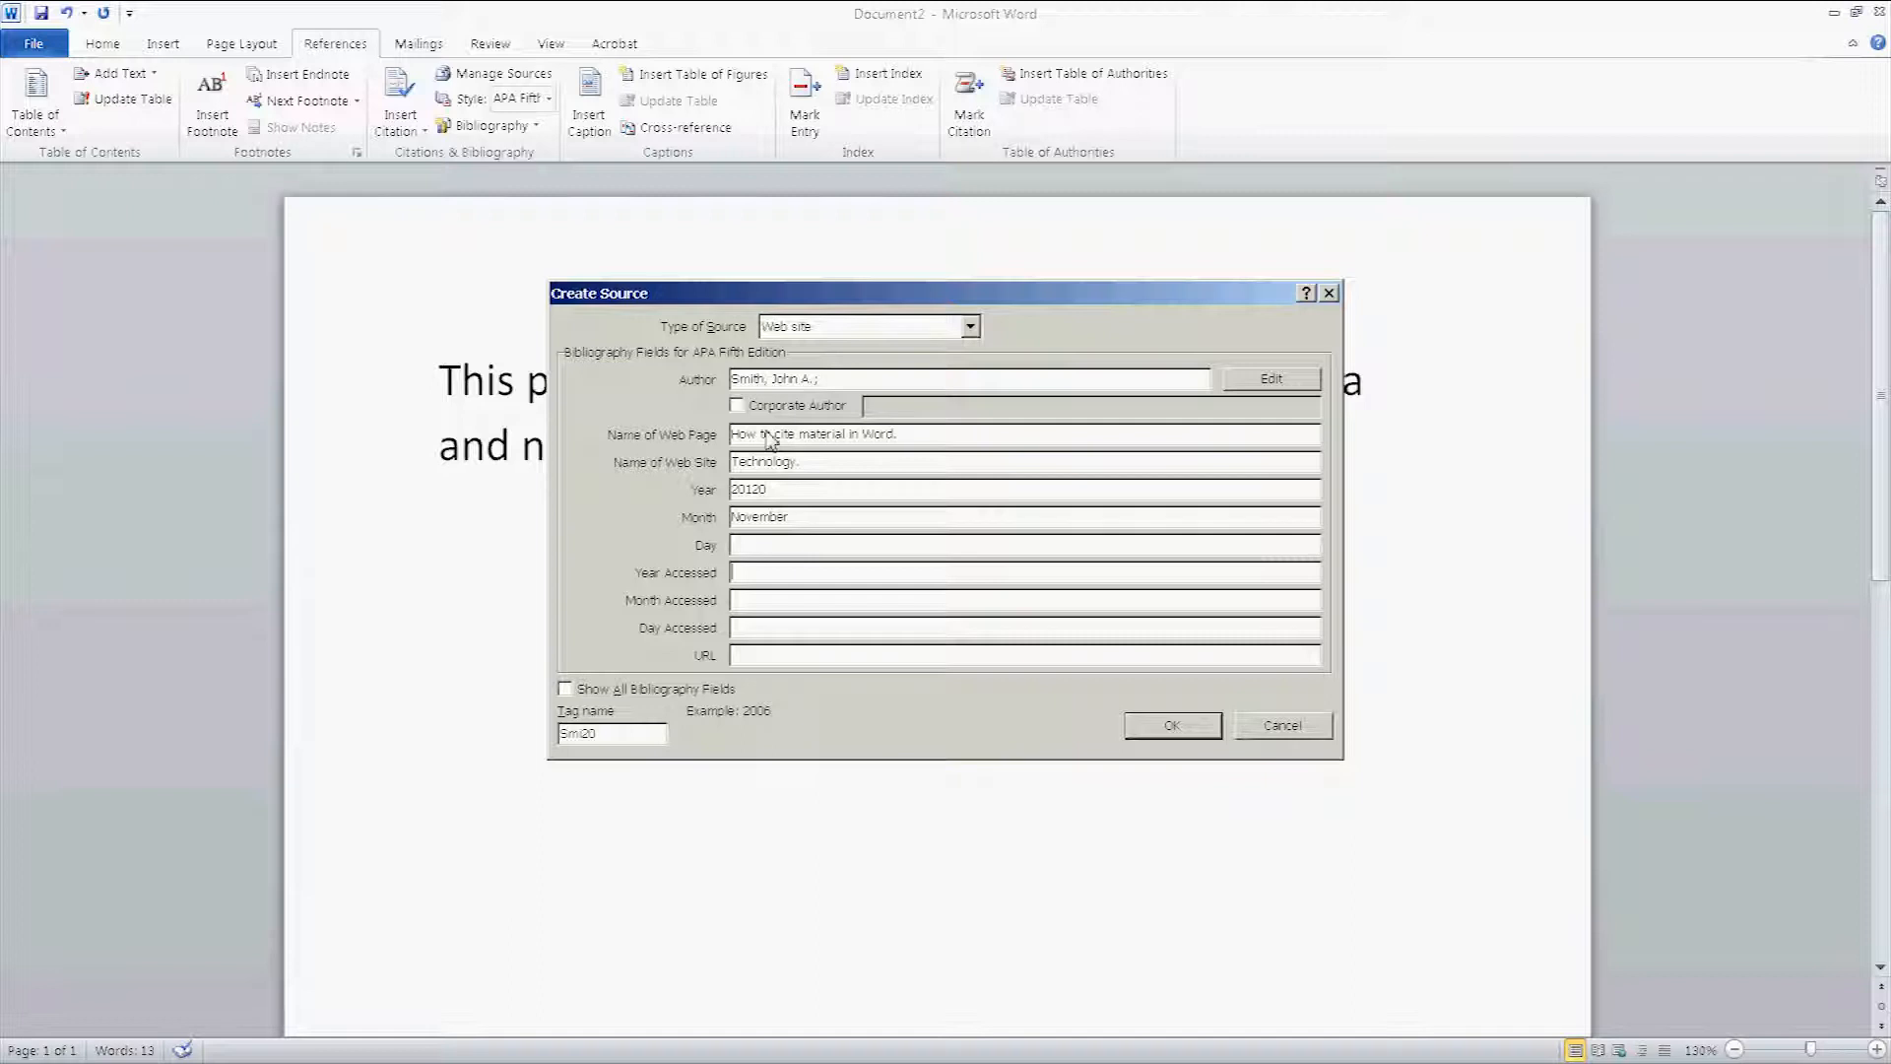
Step: Enter the accessed date November 19, 2012 and the arcologydesigns.com URL, then save the source
type("2012")
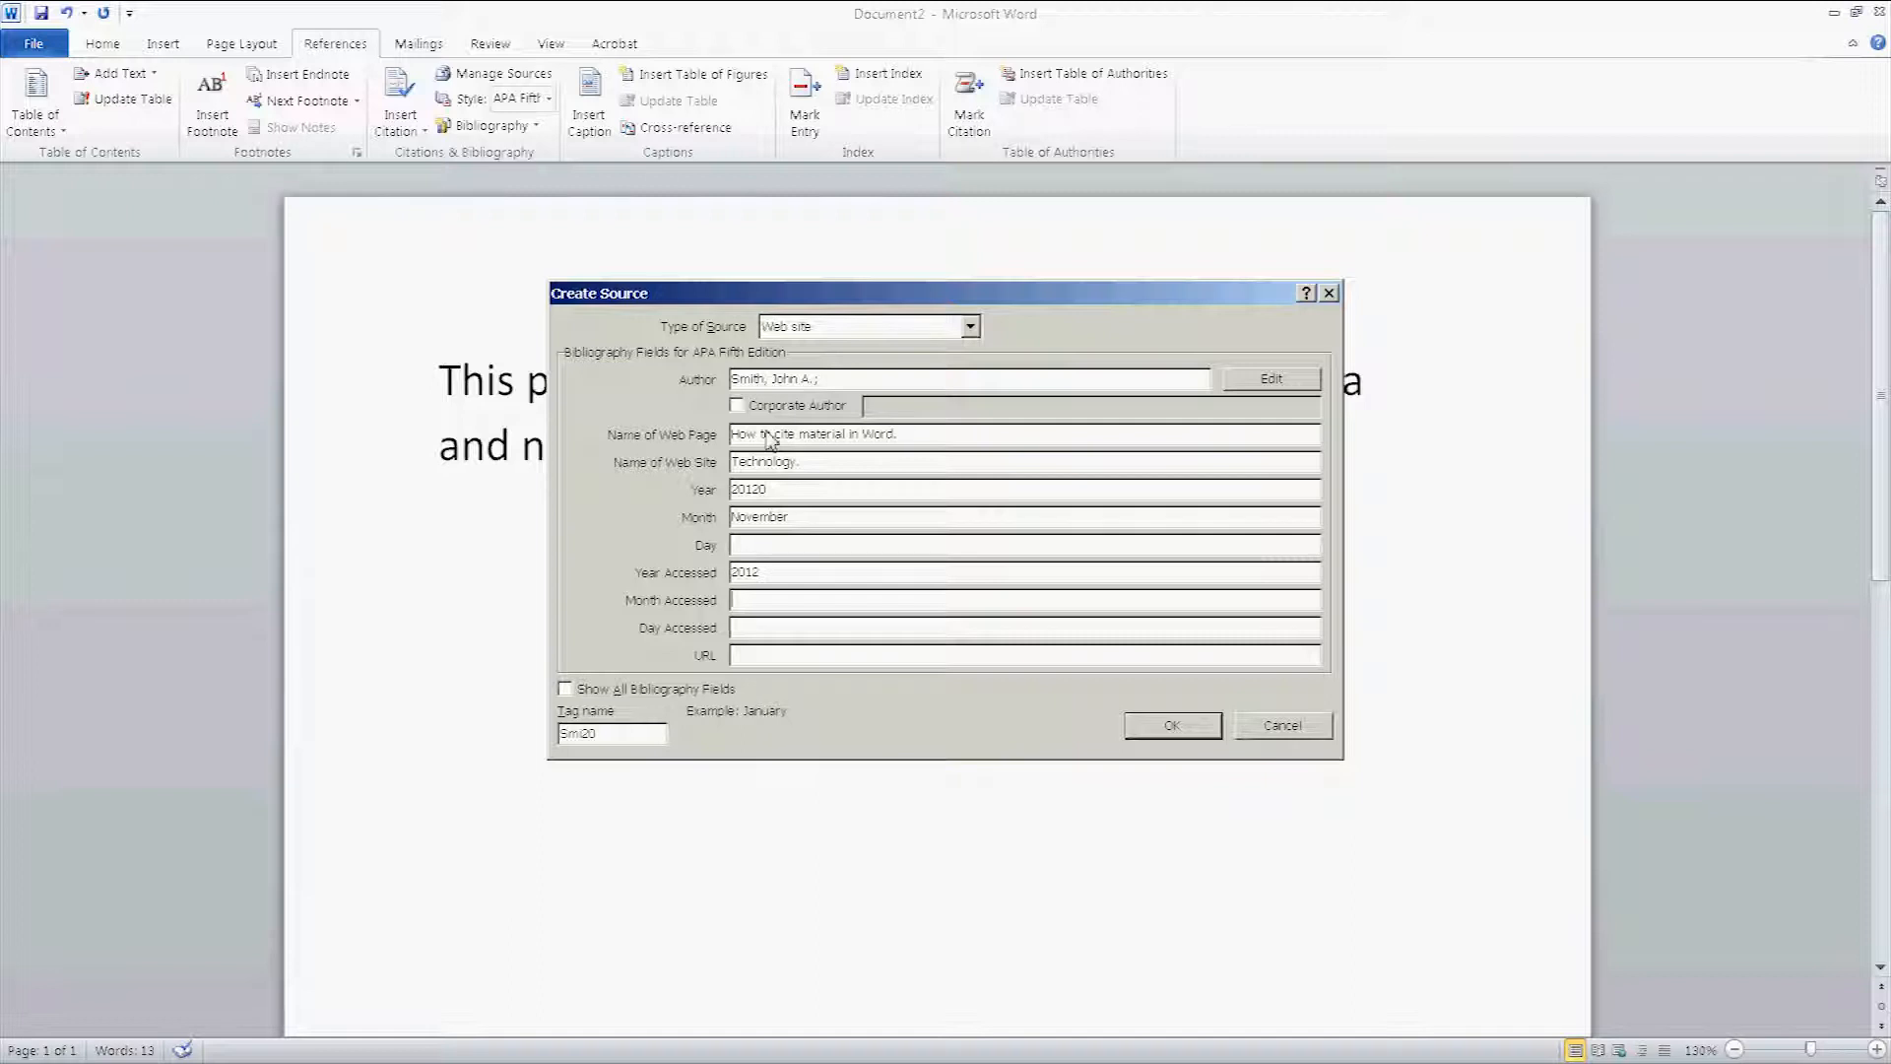
type("November")
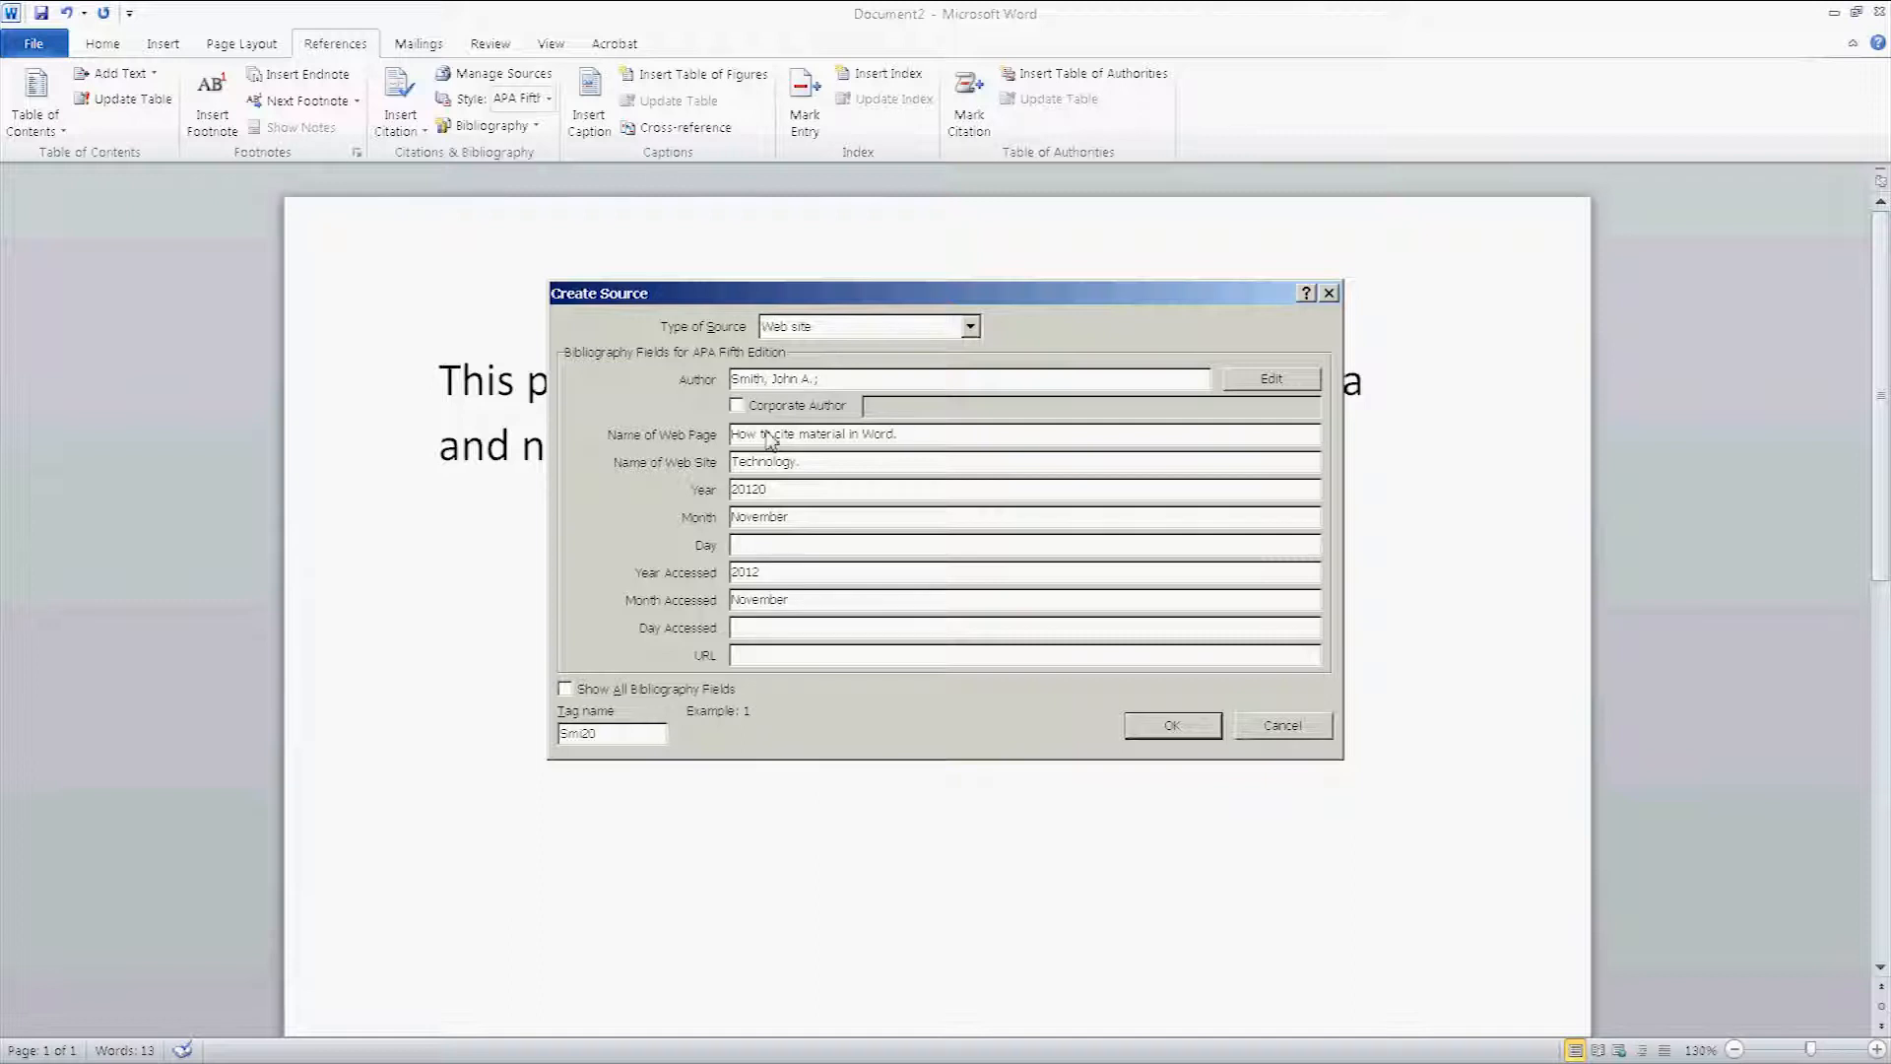
type("19")
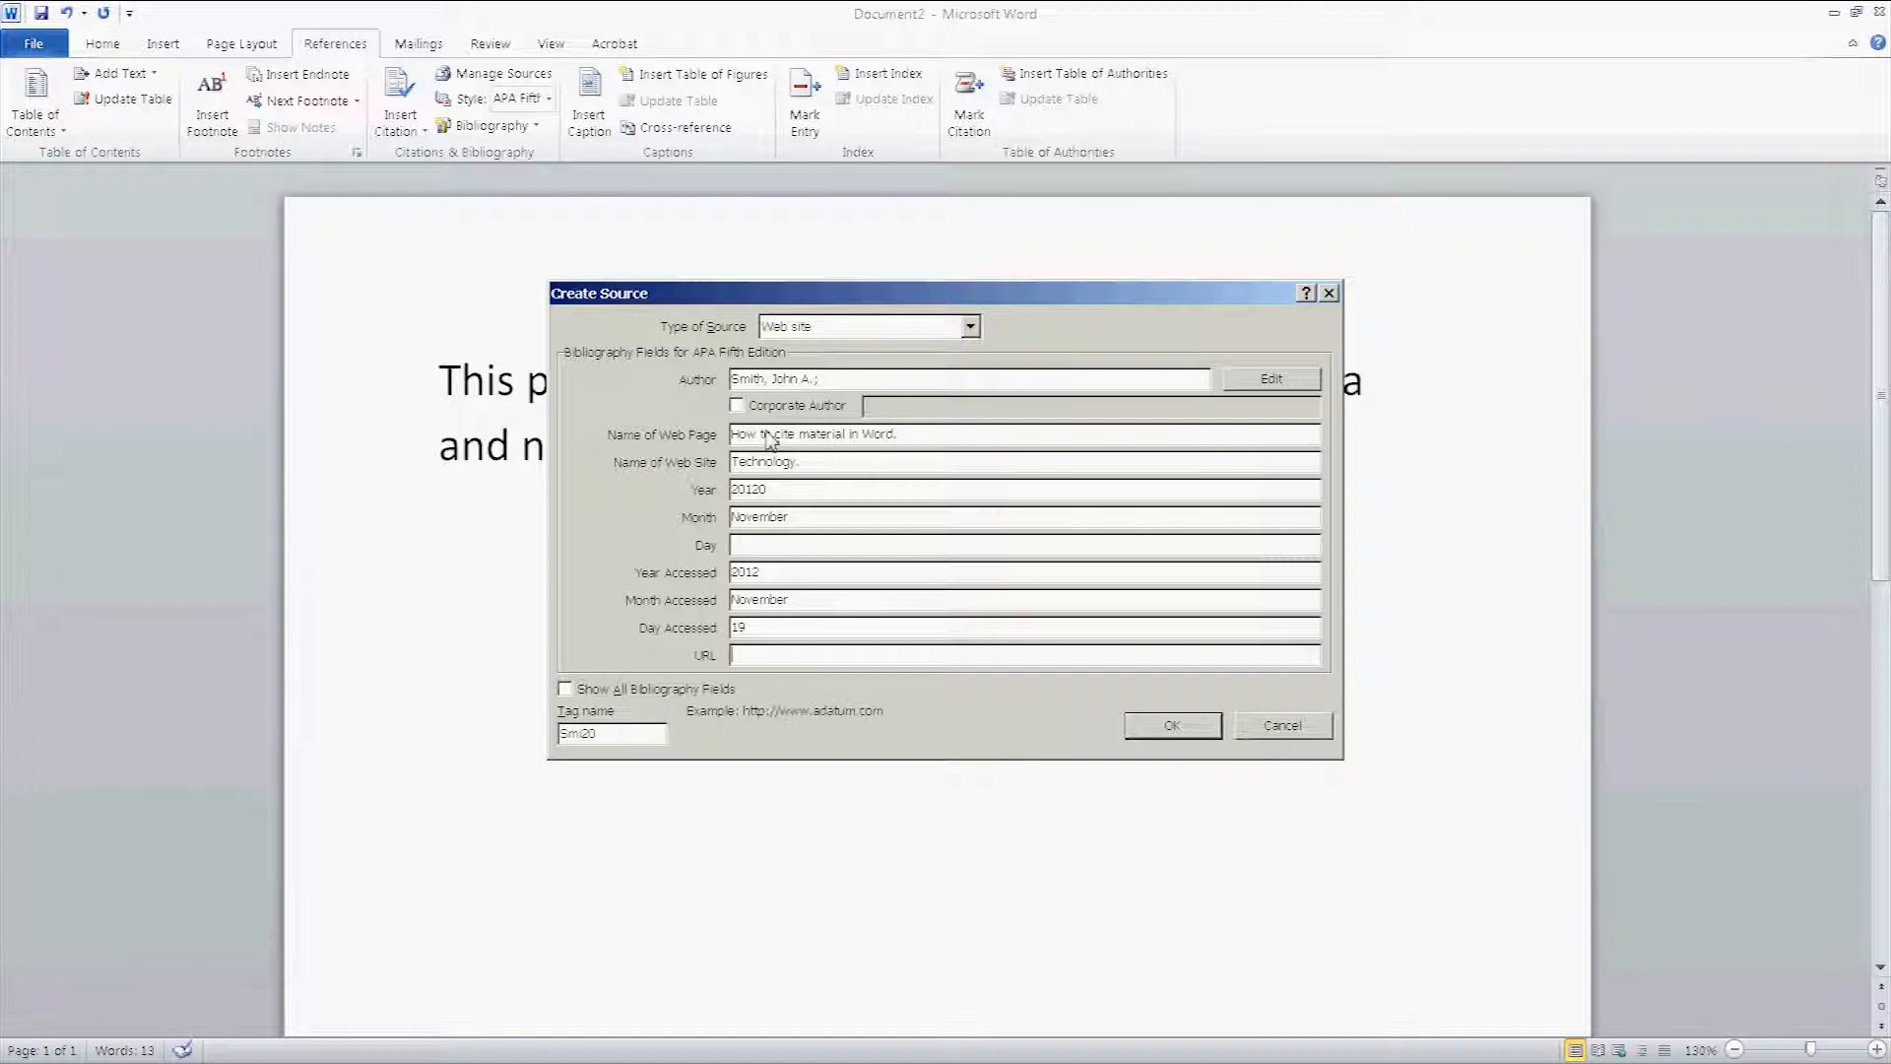
type("www.arcologydes")
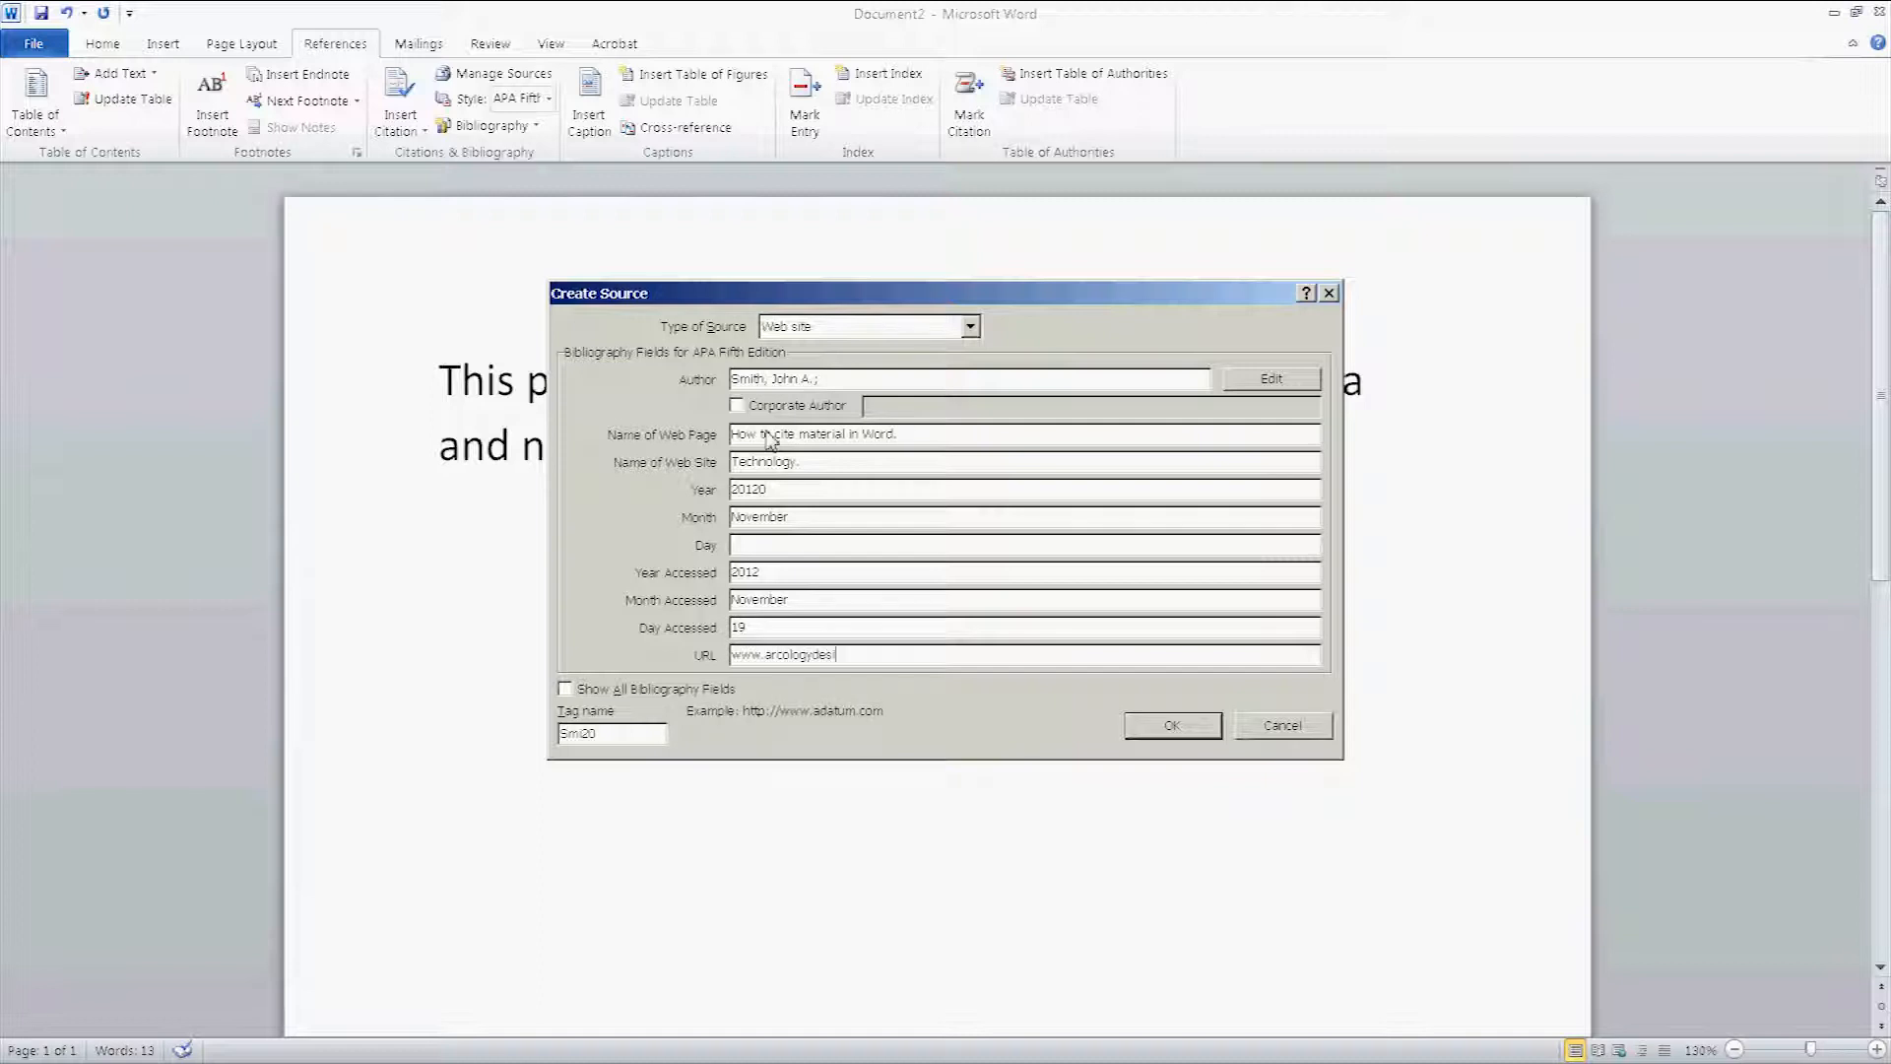
type("igns.com")
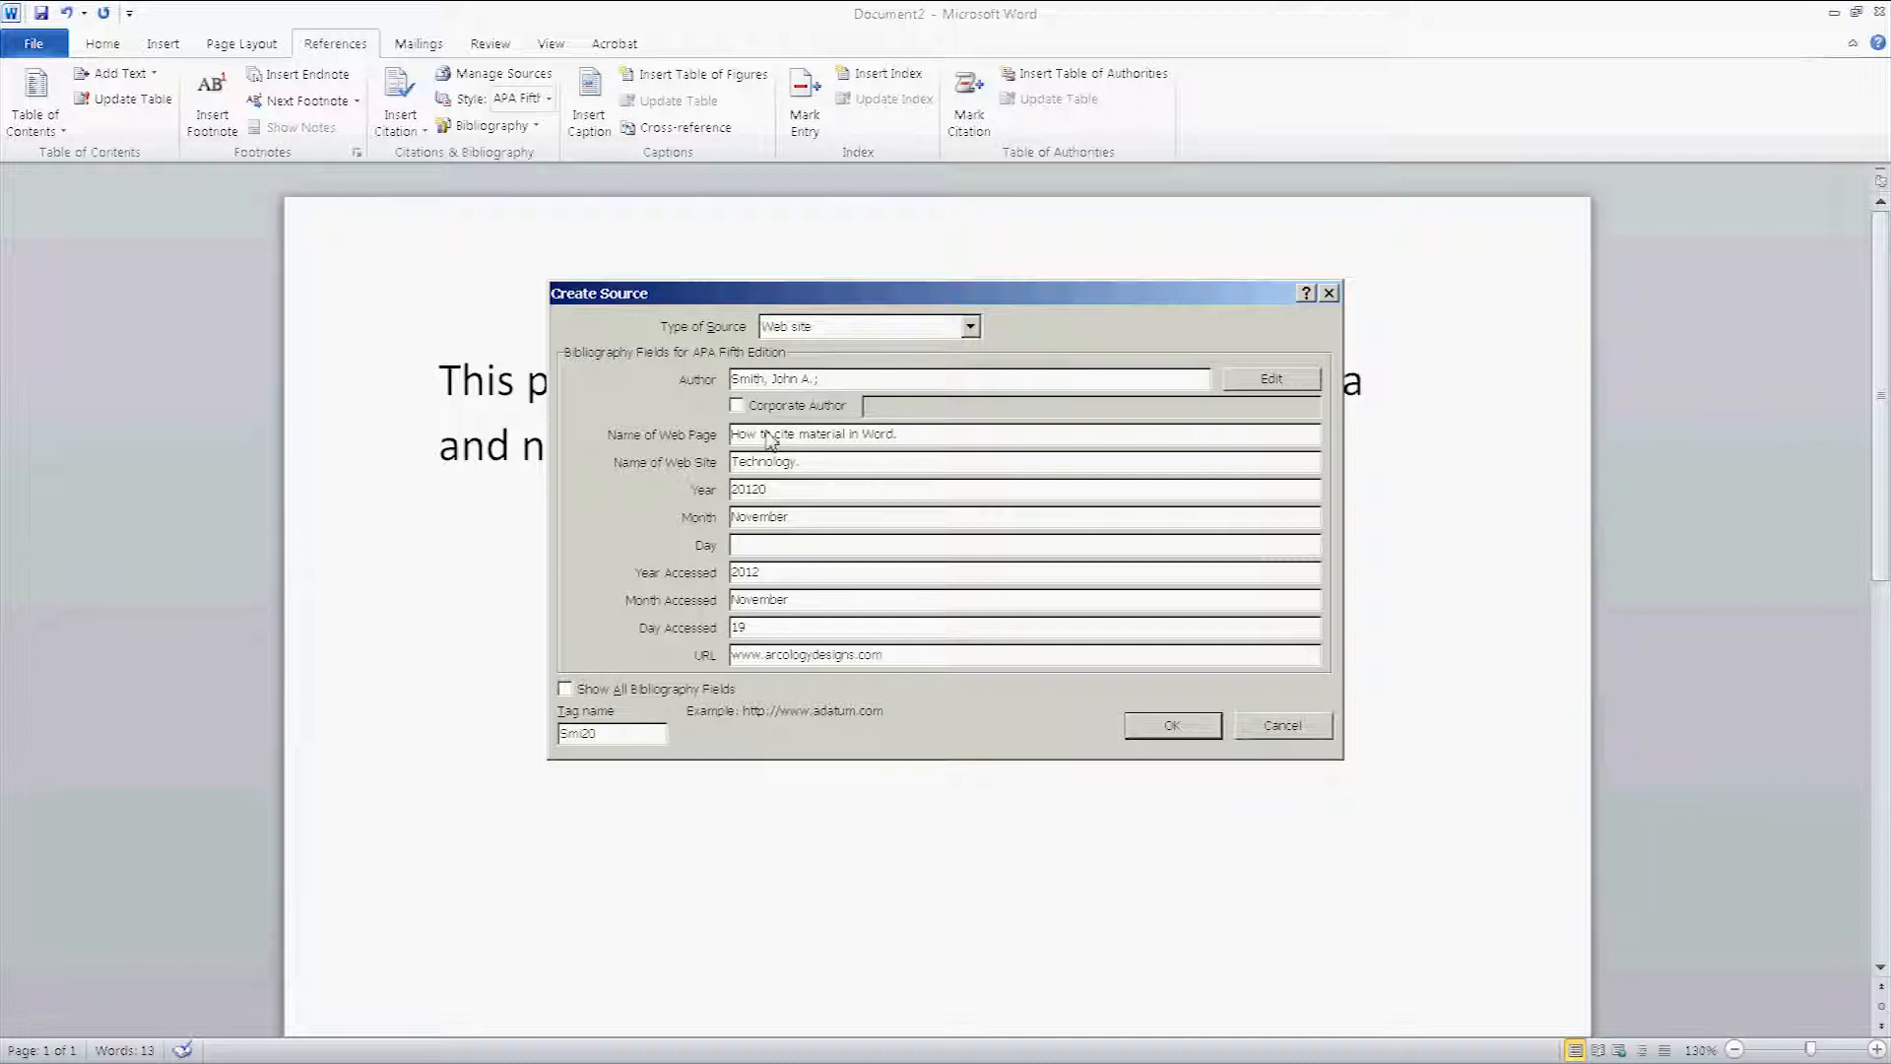
mouse_move(1052, 269)
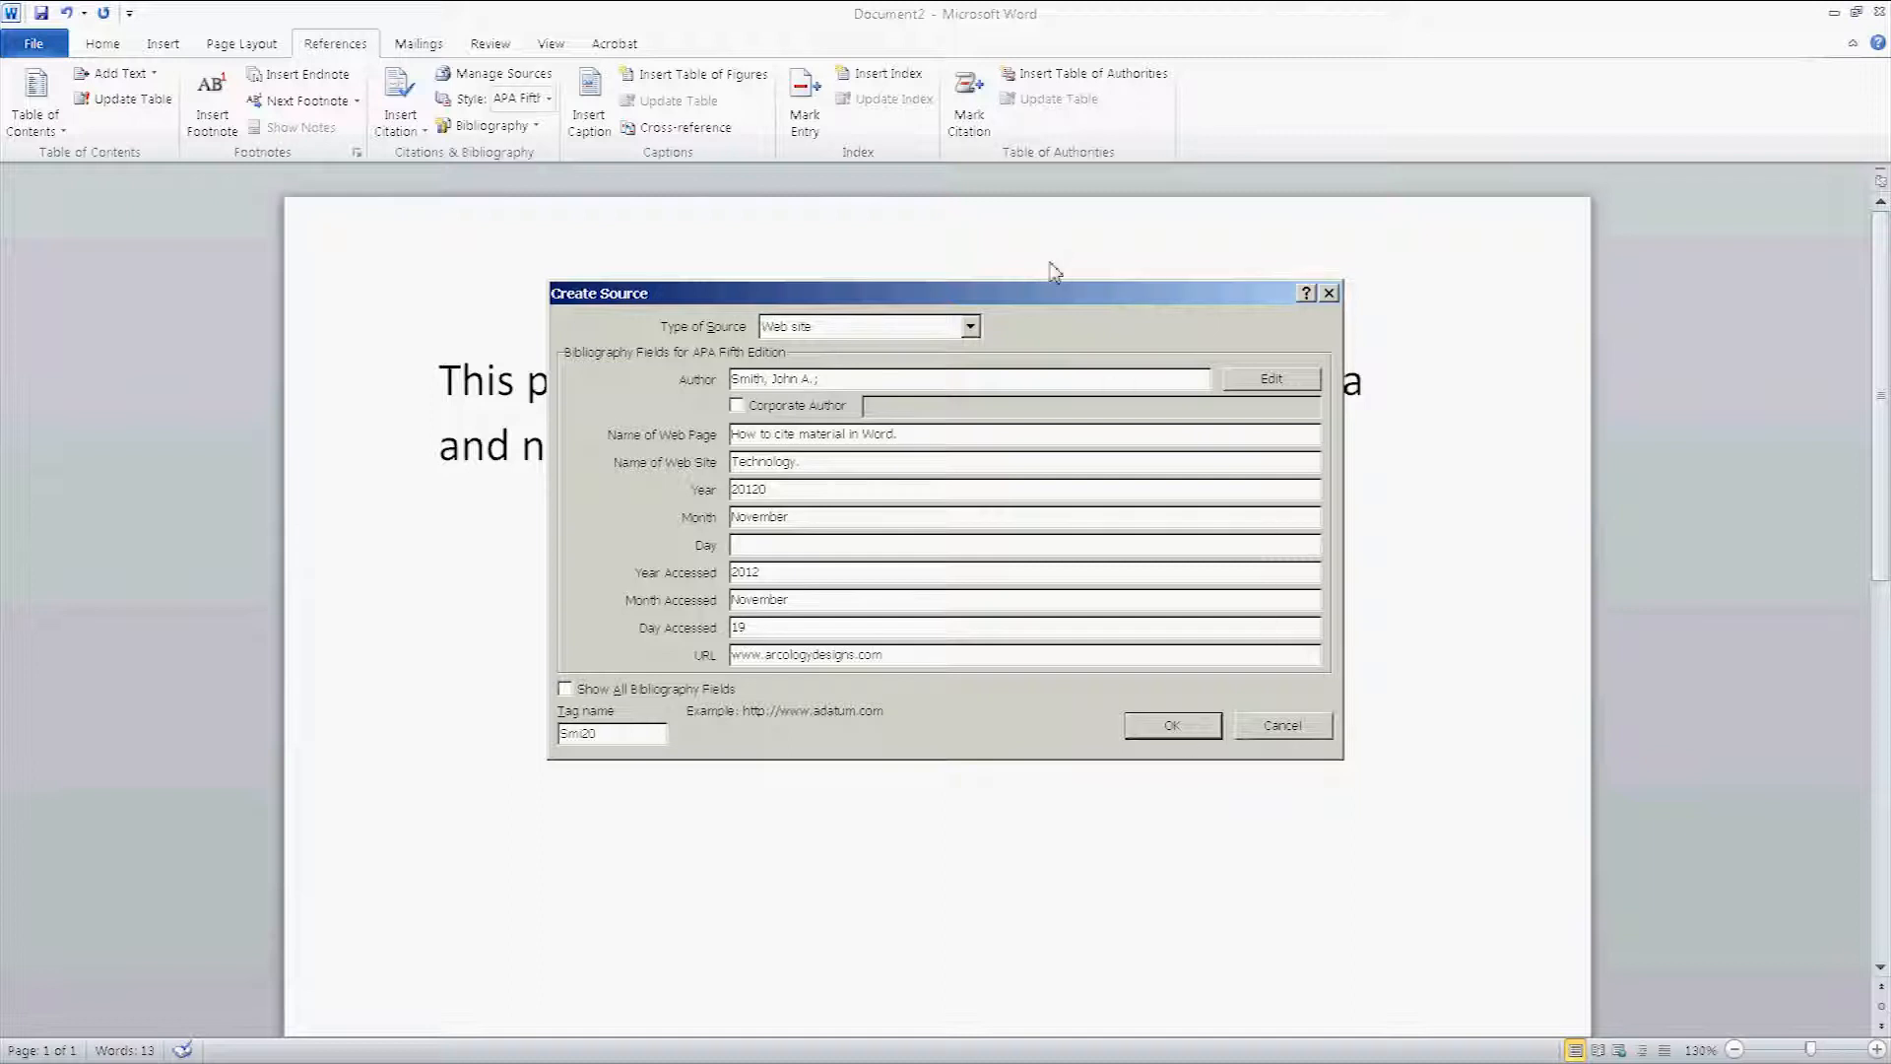
left_click(1167, 724)
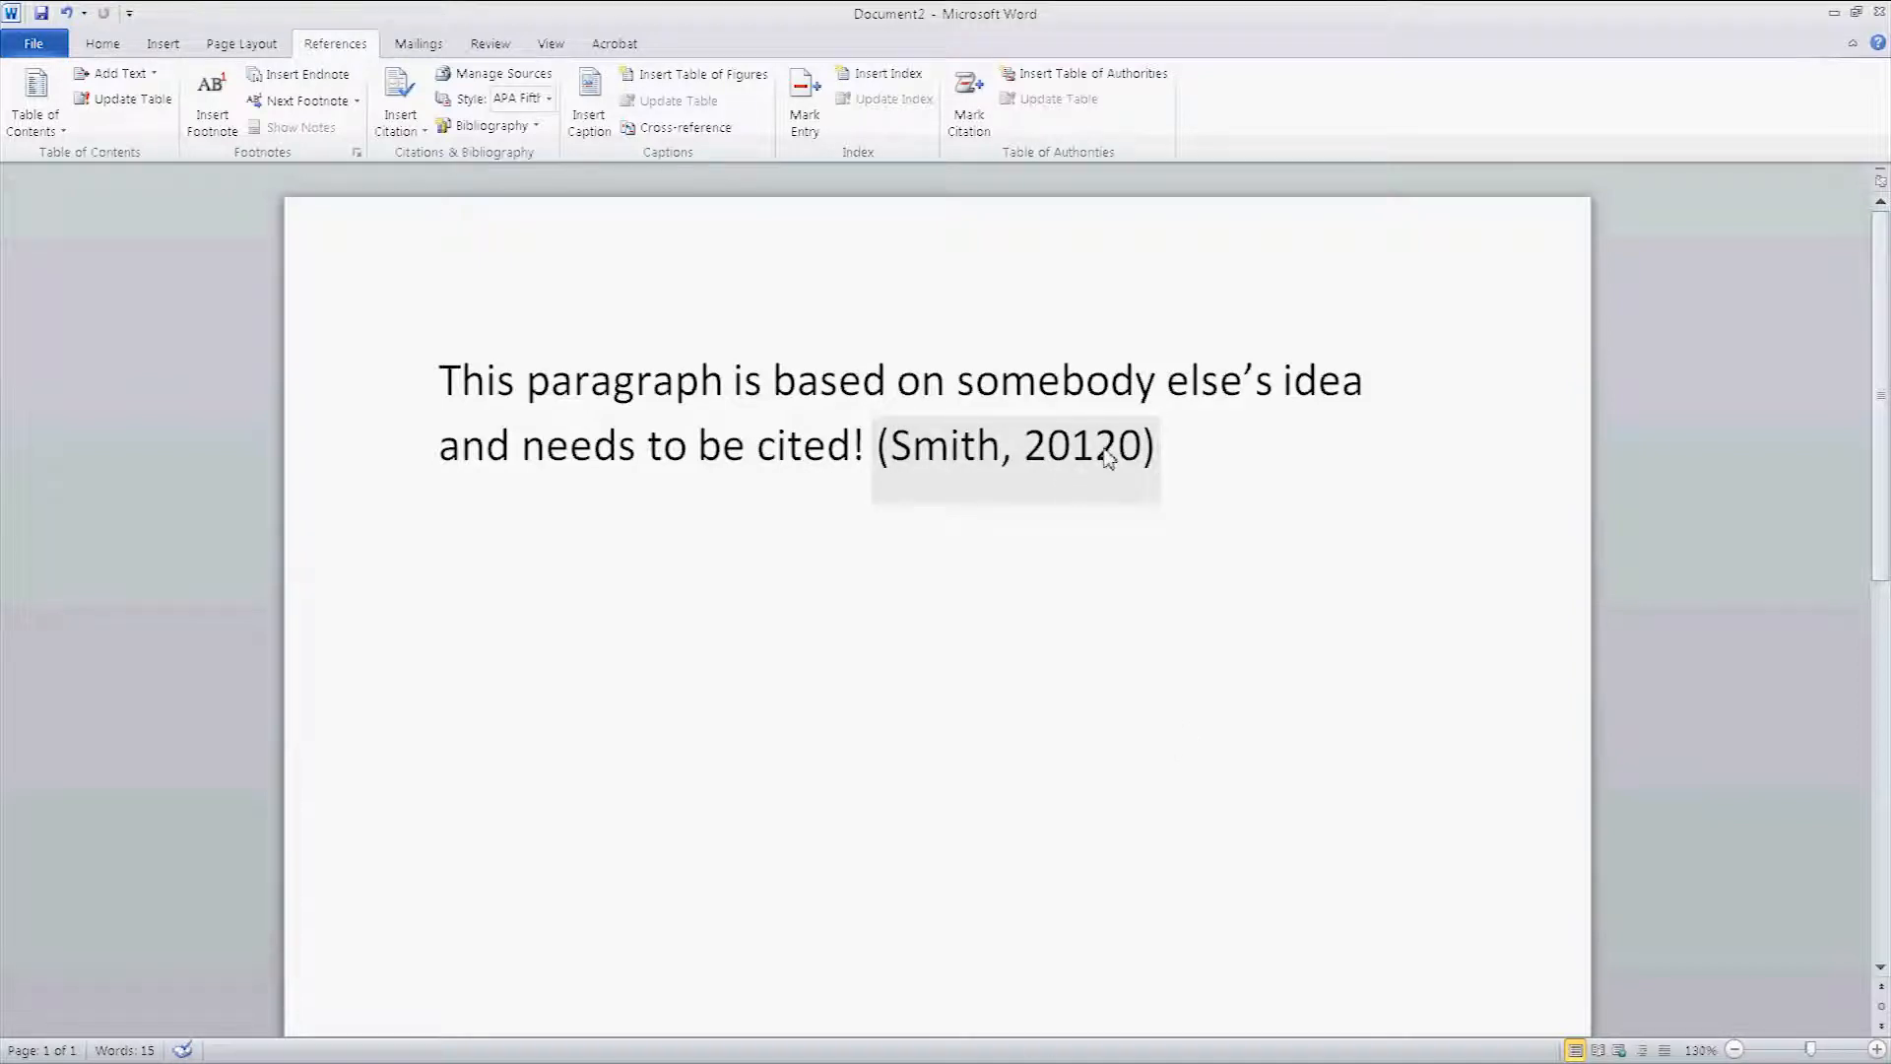
left_click(1014, 445)
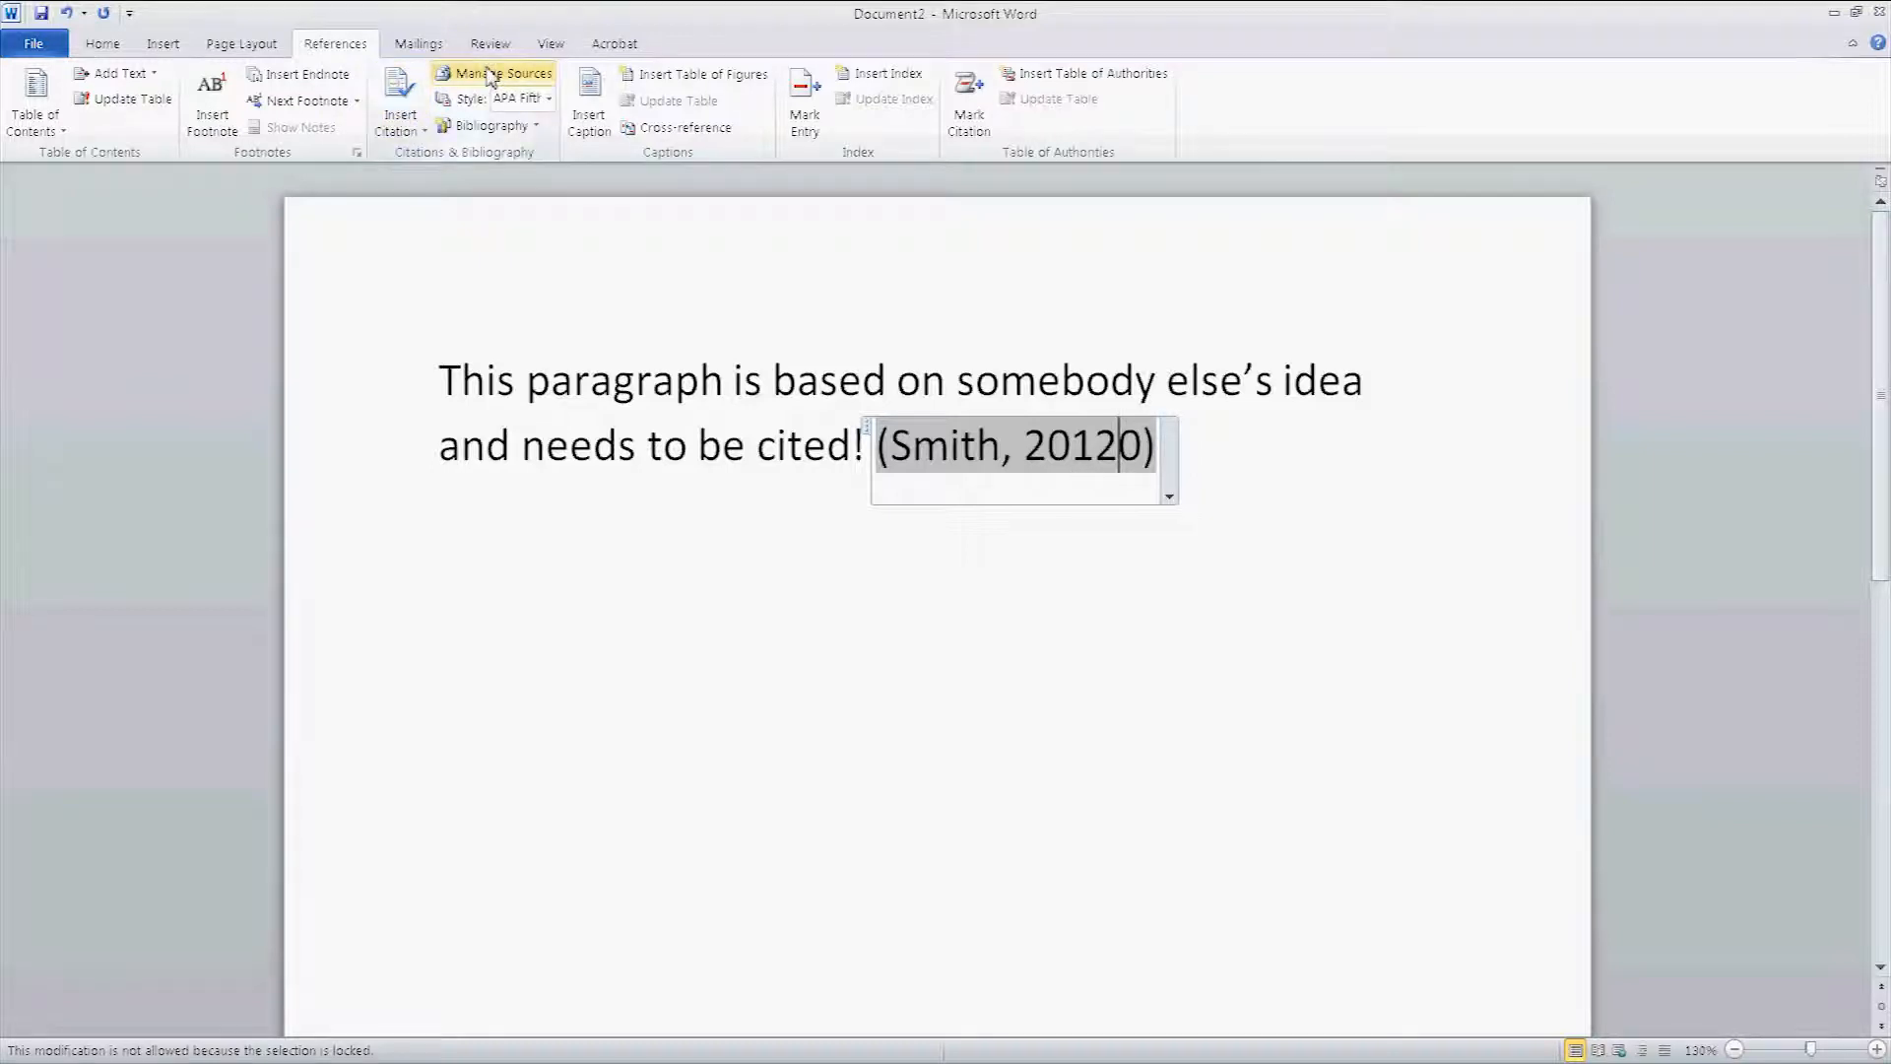
Step: Edit the Smith source in Manage Sources, changing its year to 2012 in both lists
left_click(499, 72)
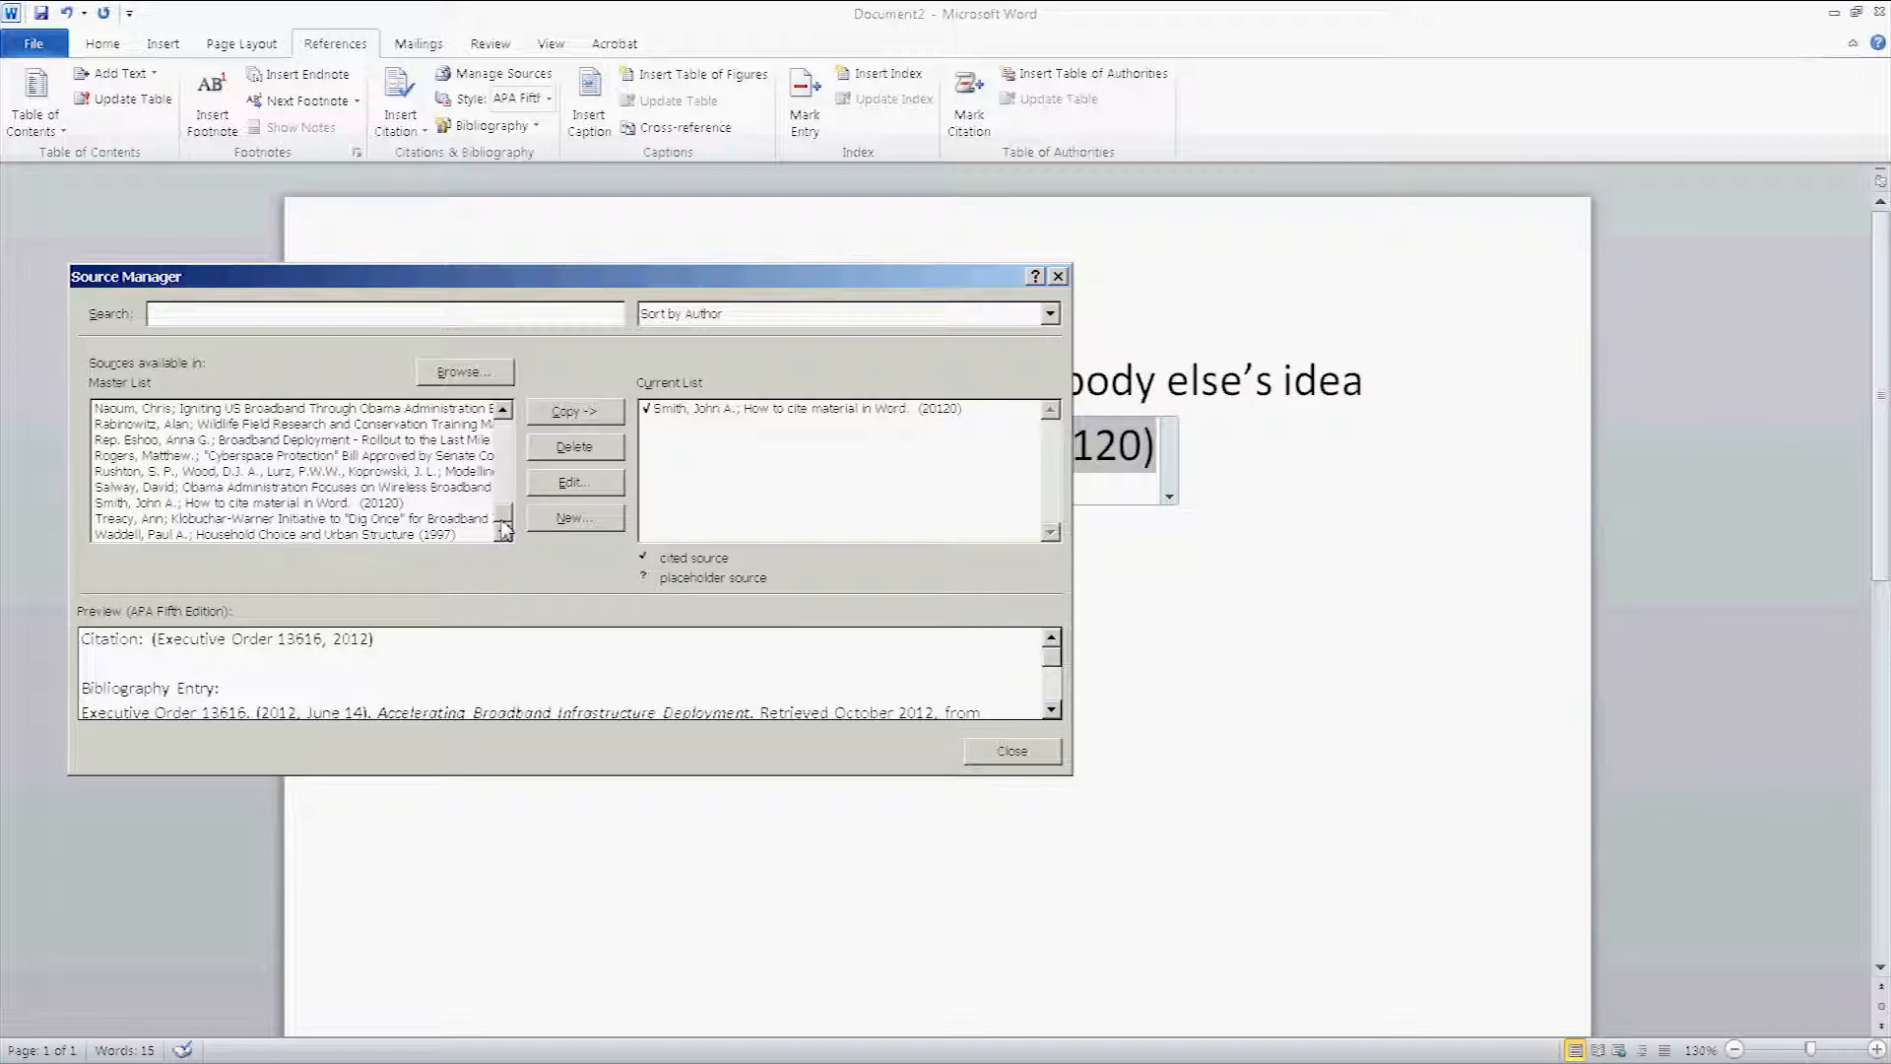
left_click(501, 532)
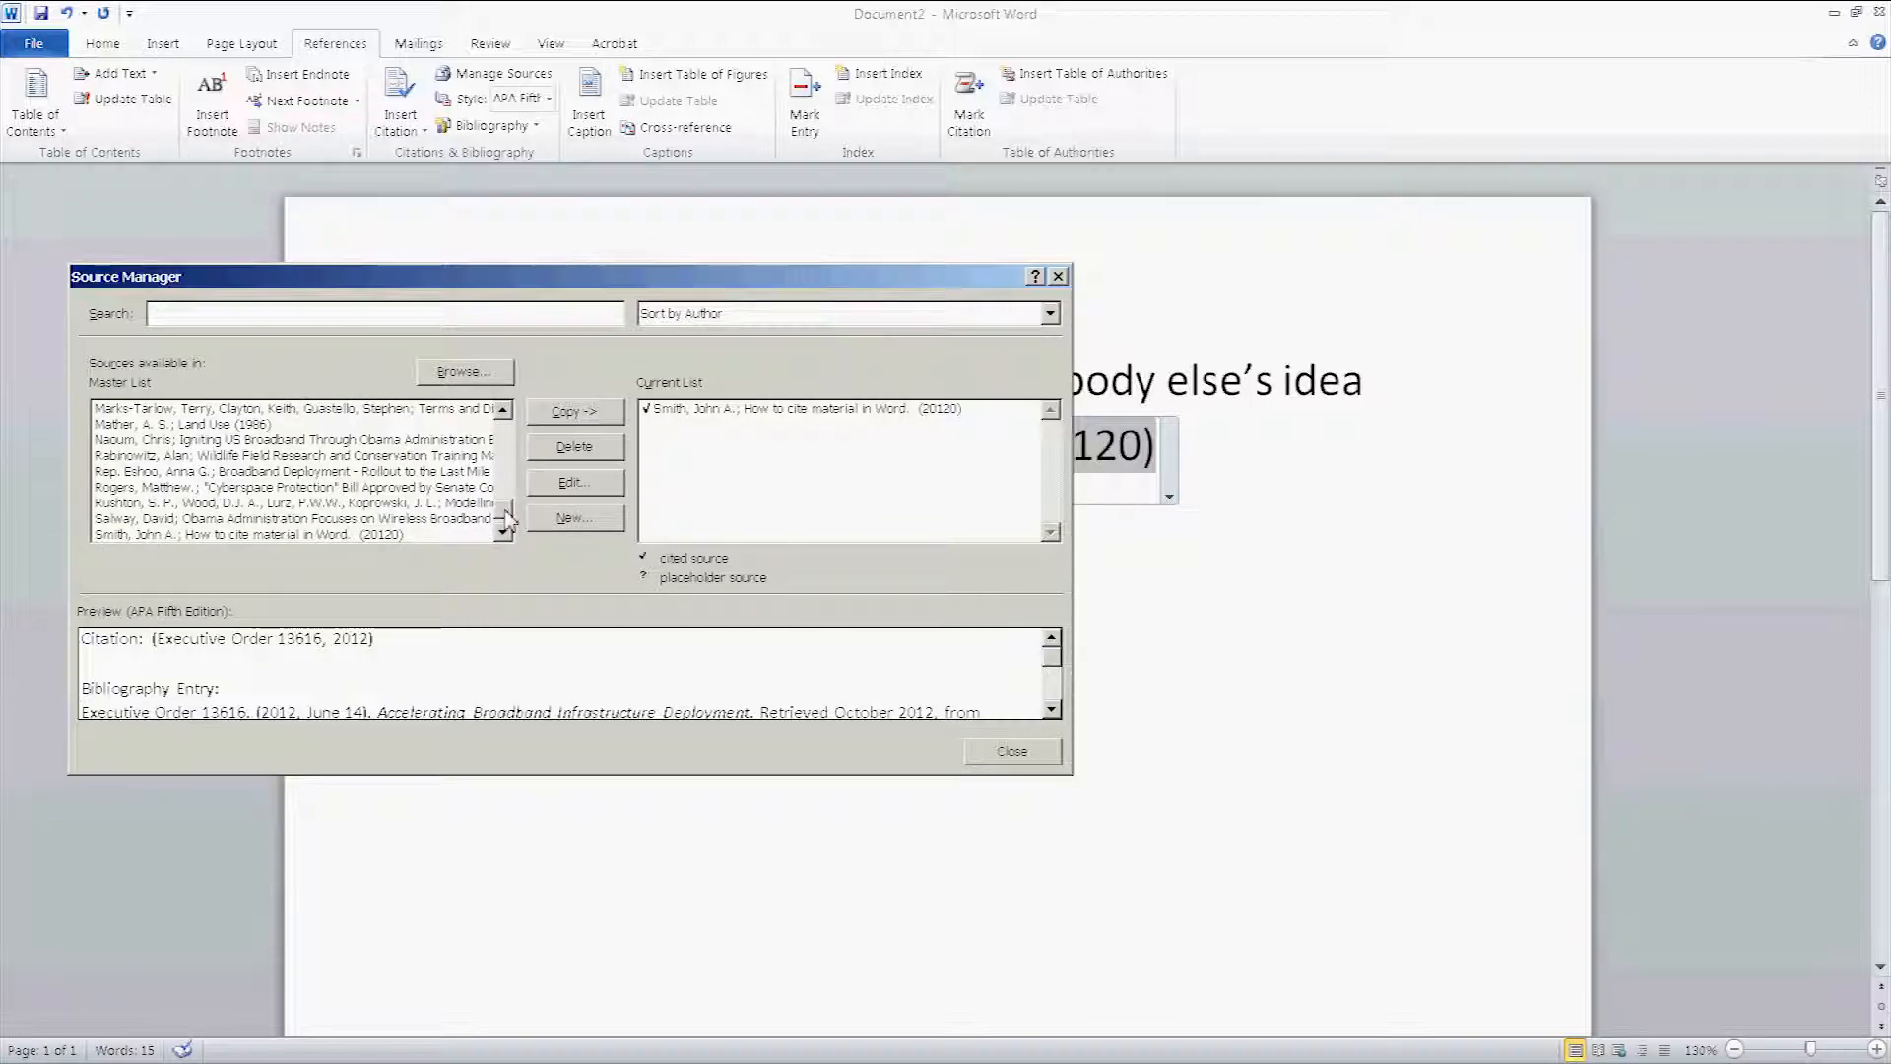
left_click(289, 519)
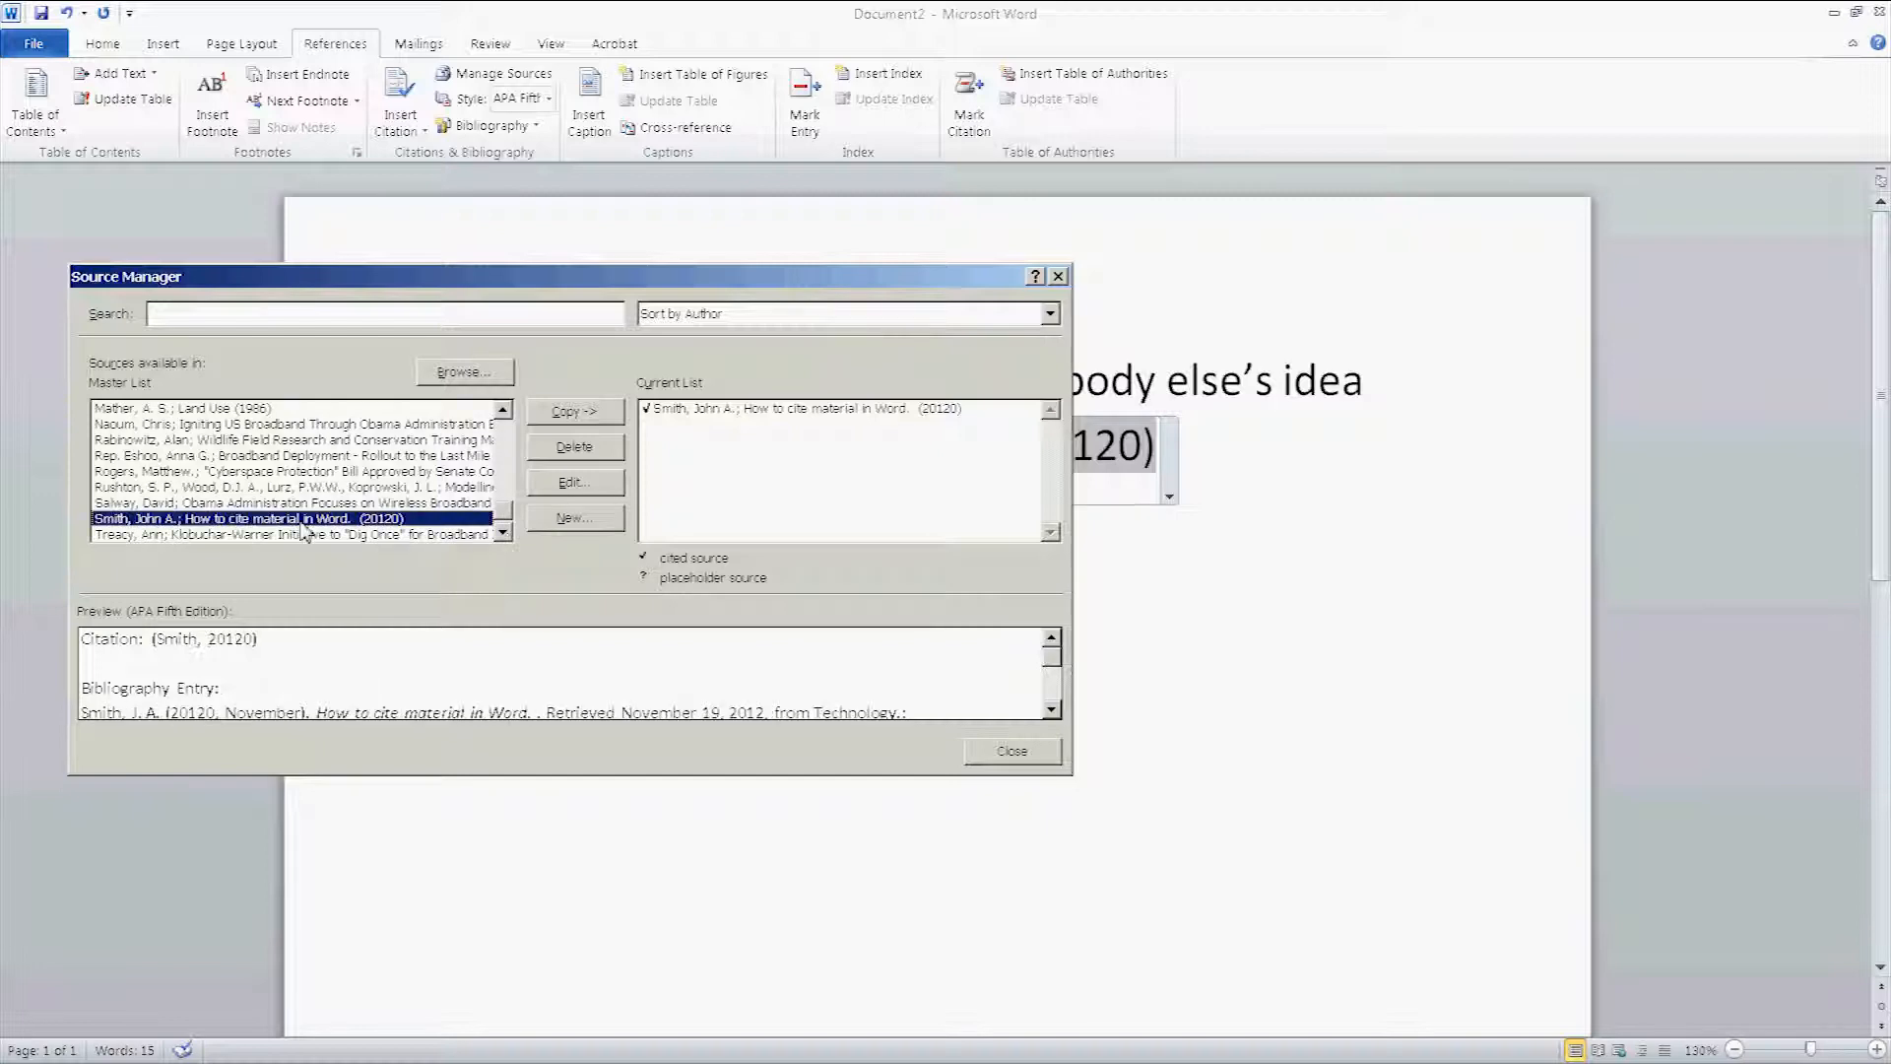
left_click(573, 482)
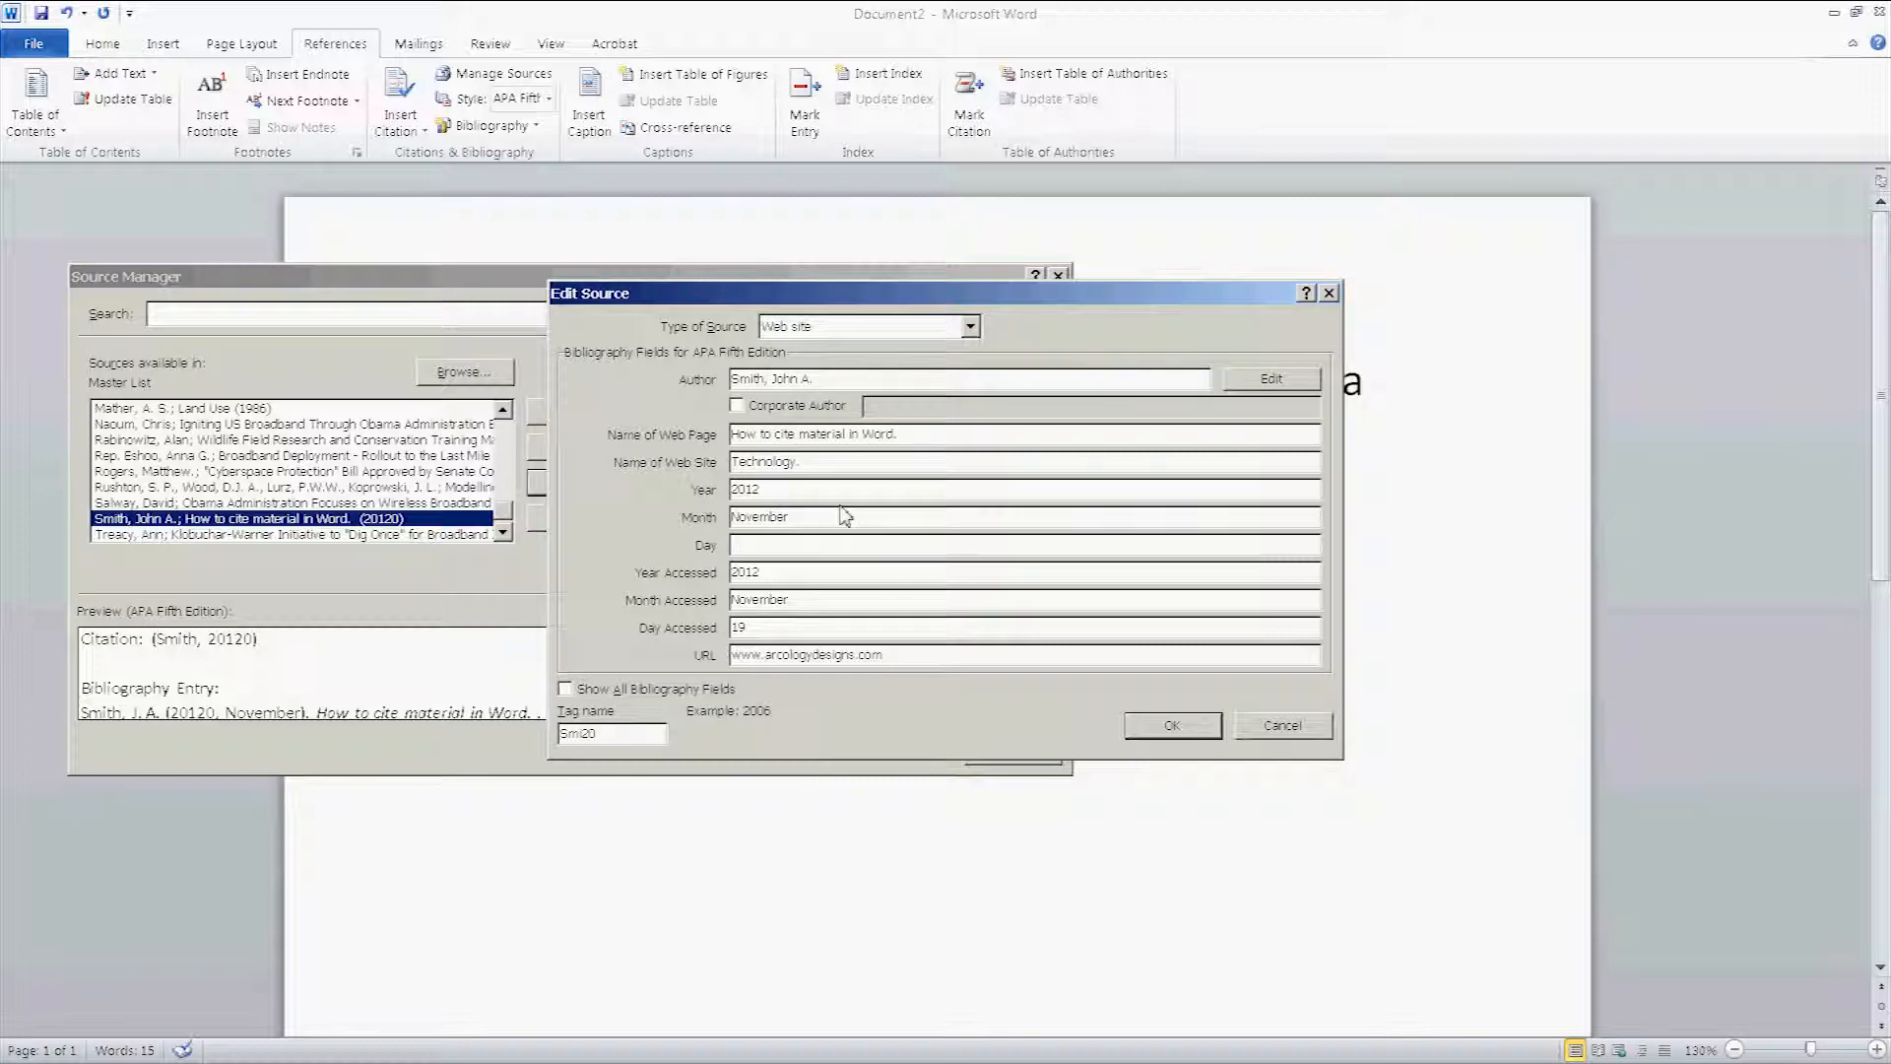
mouse_move(1139, 758)
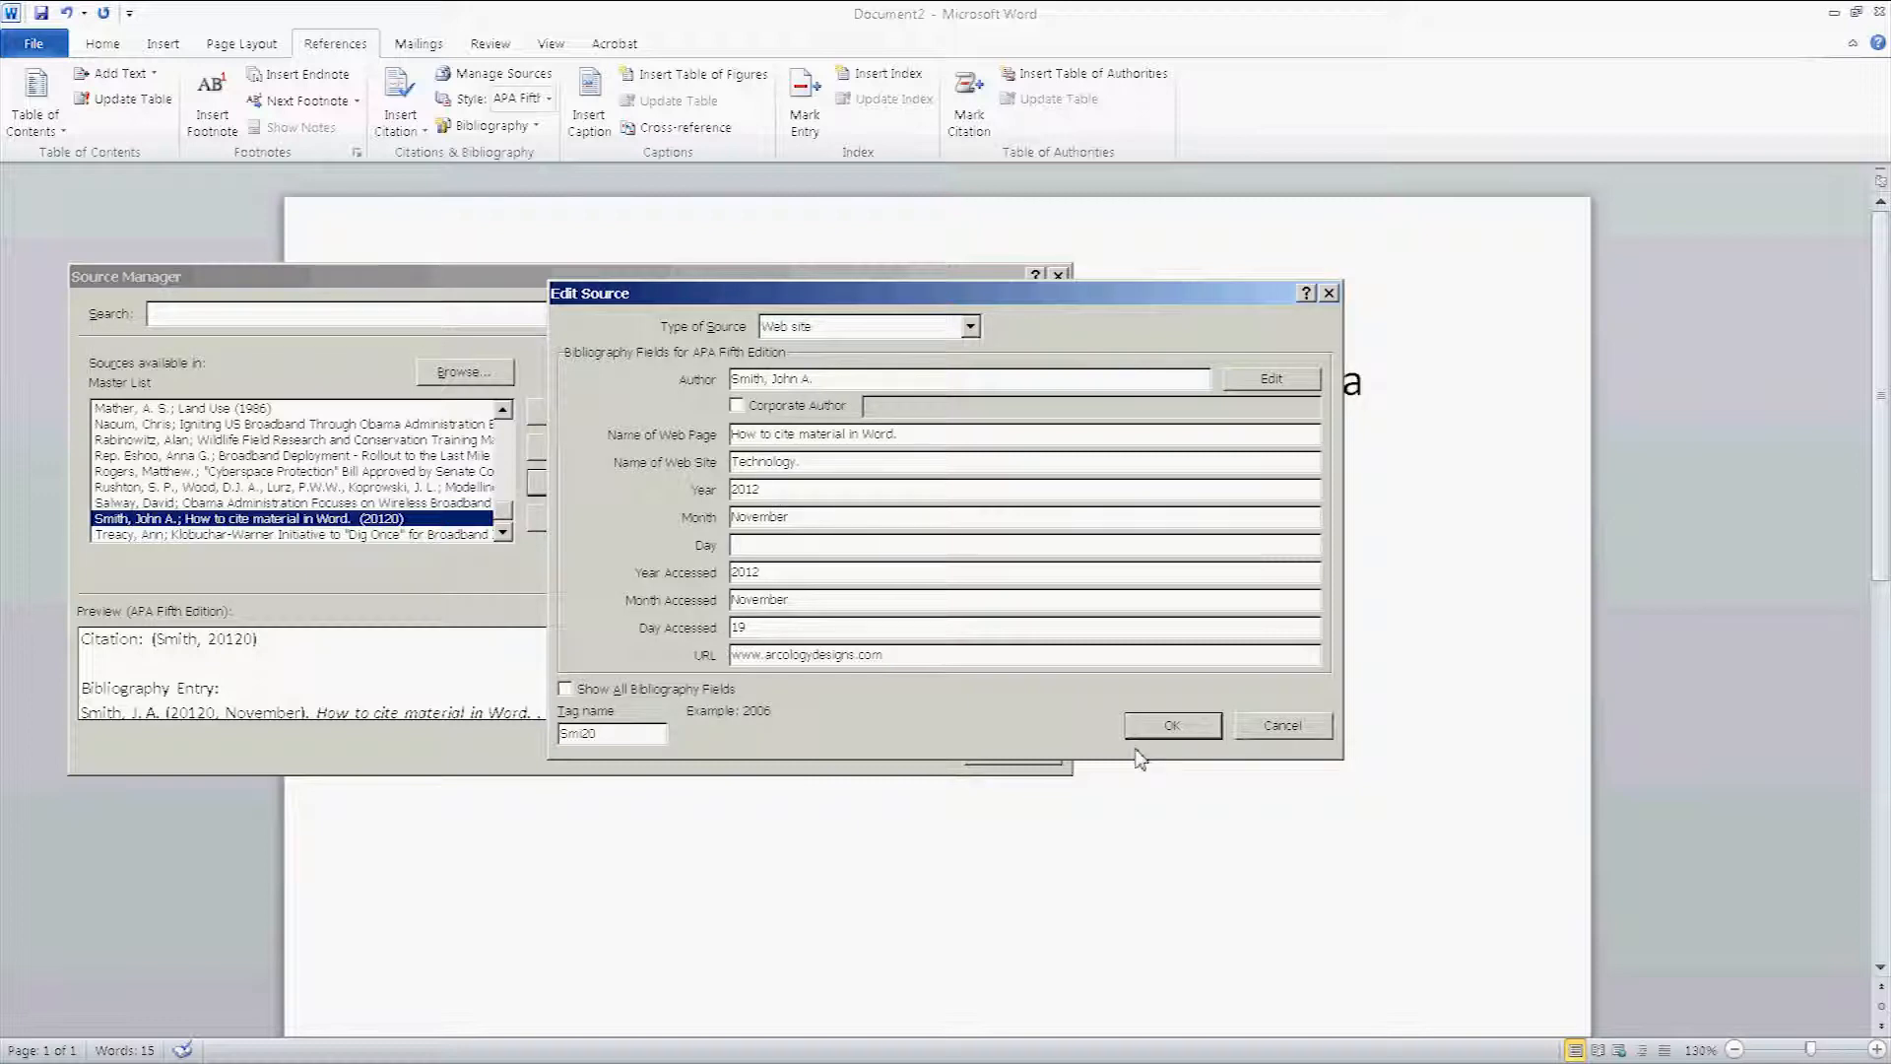
left_click(1170, 725)
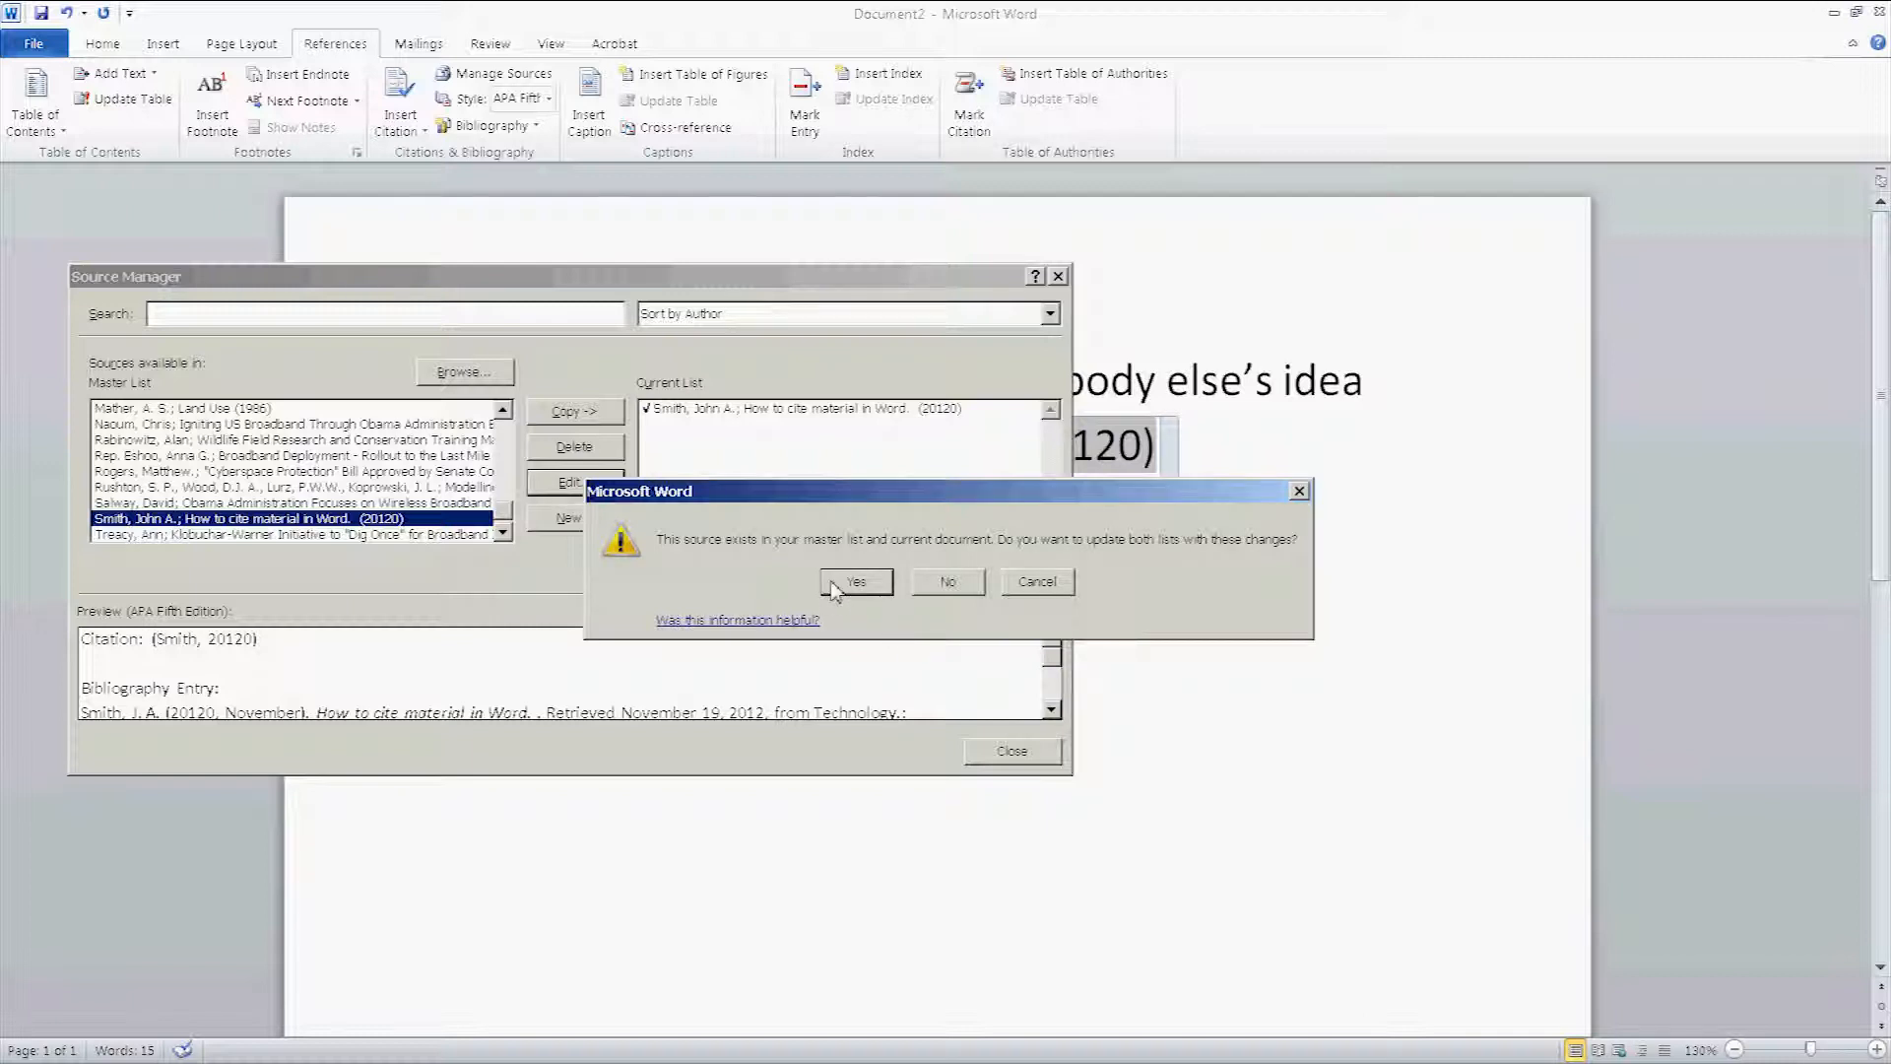
mouse_move(861, 587)
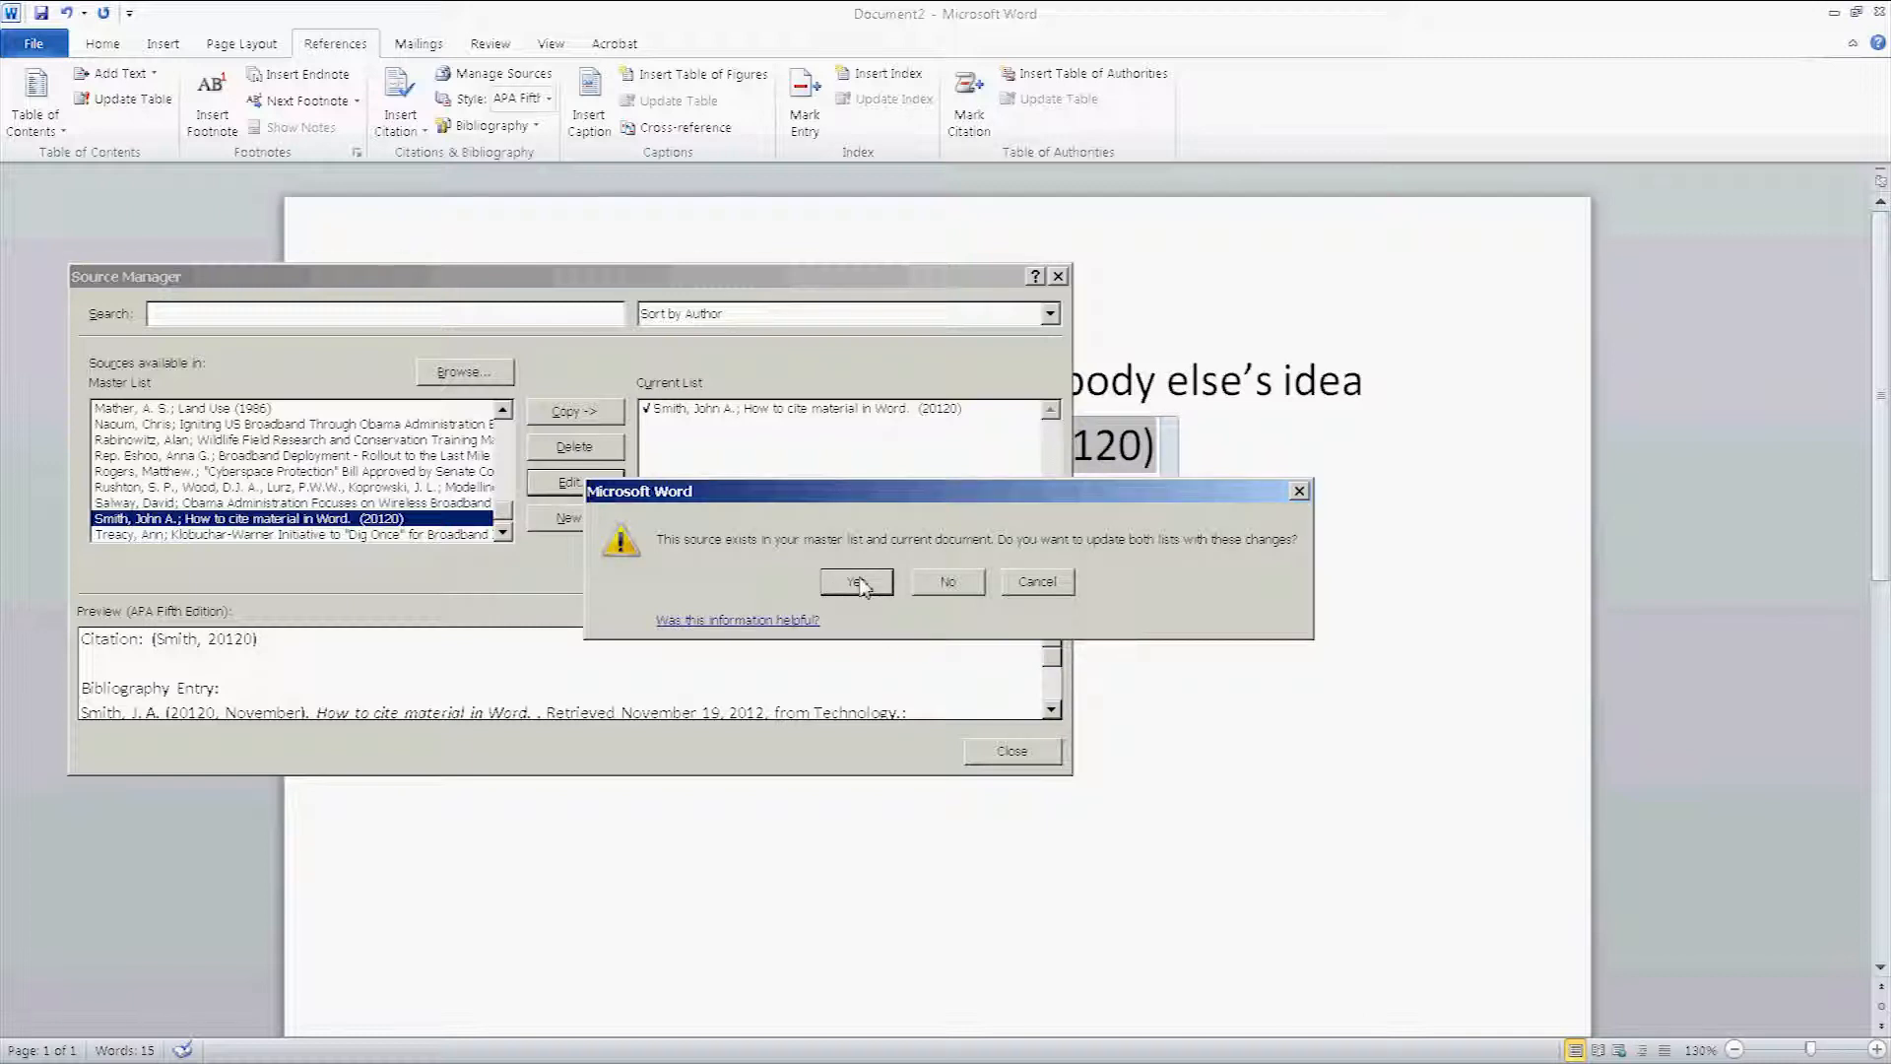
left_click(855, 581)
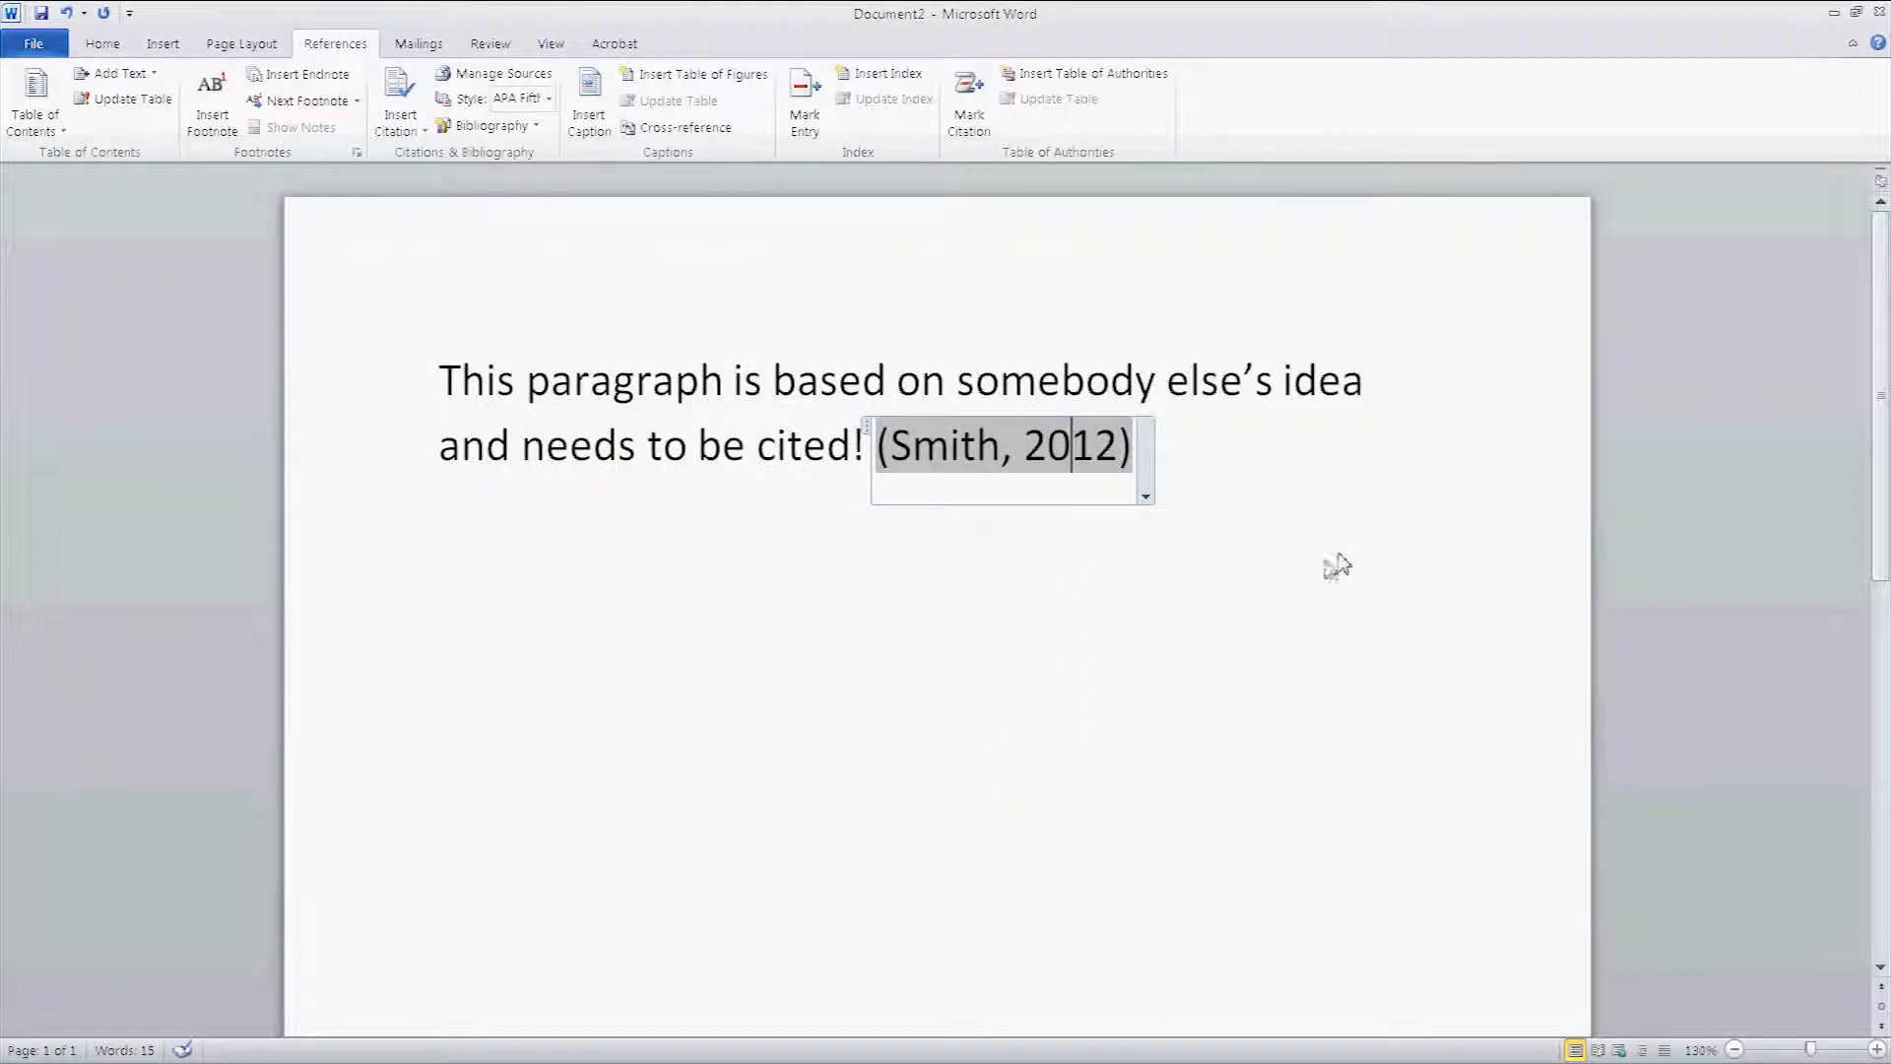
mouse_move(1311, 577)
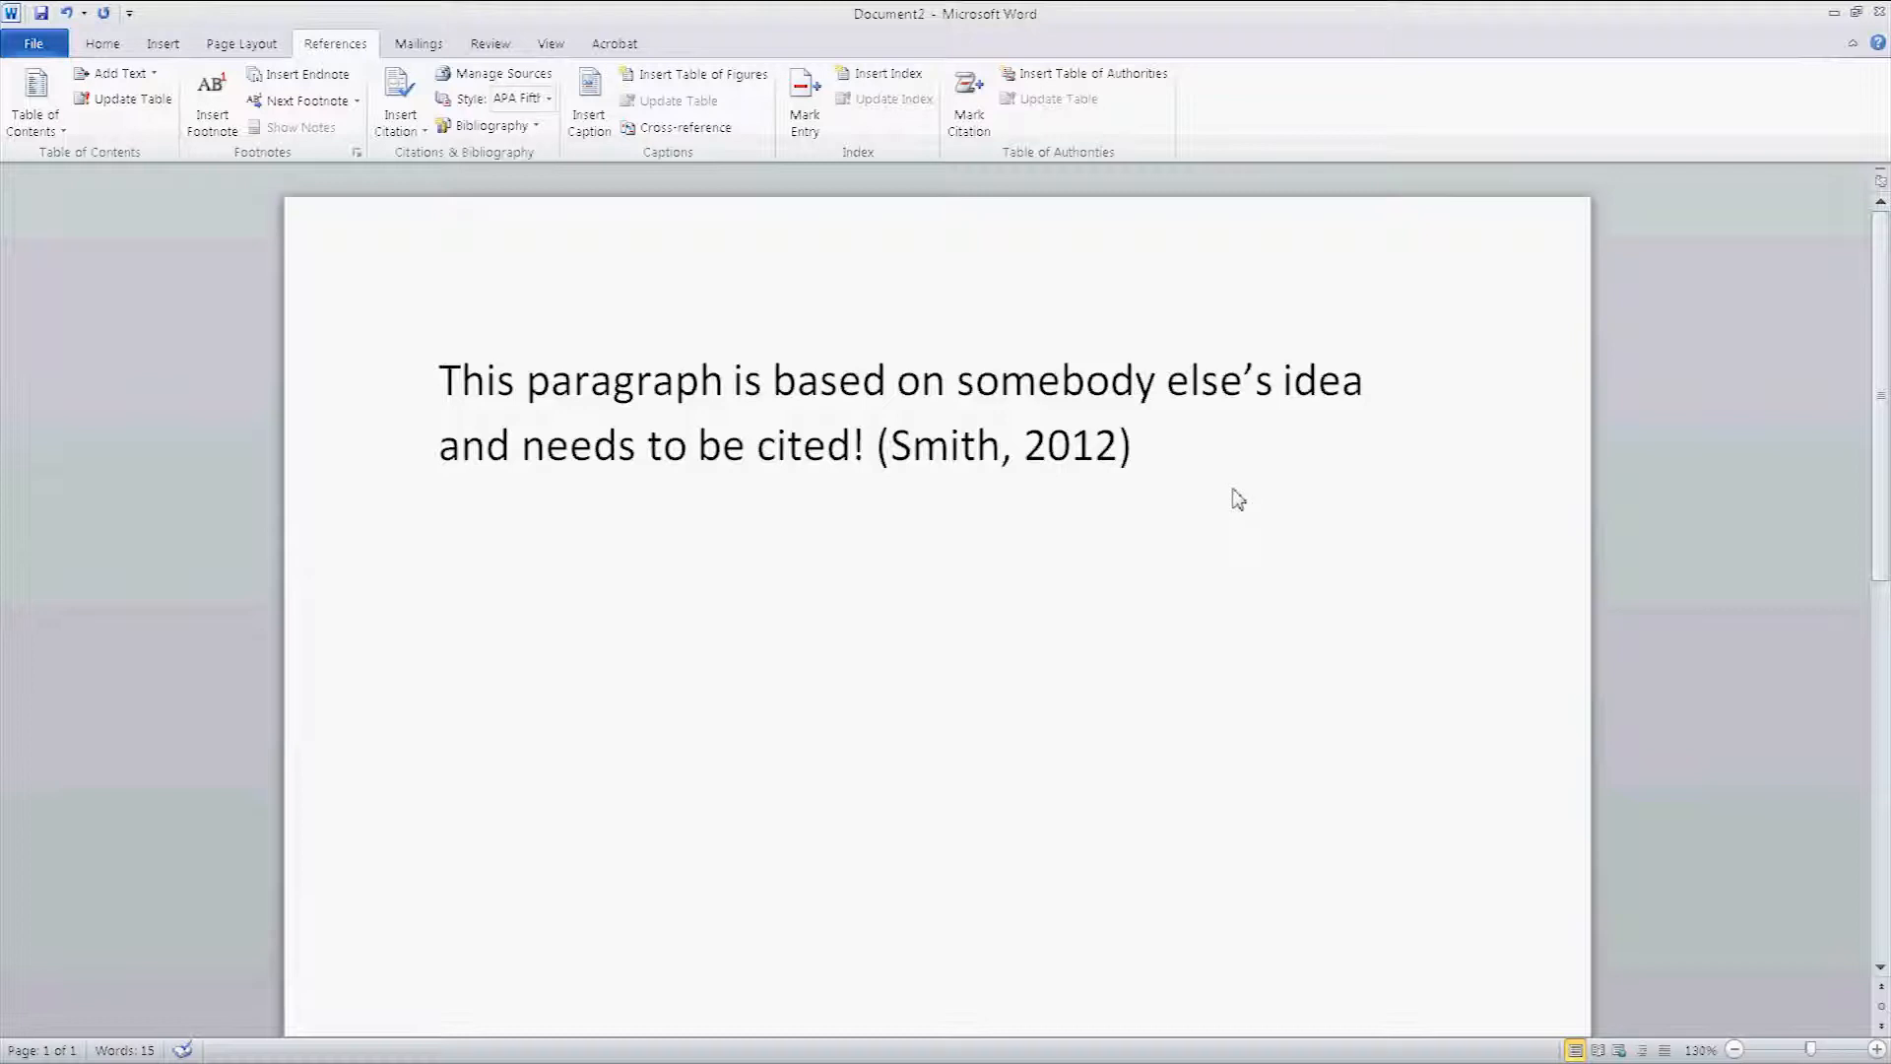
mouse_move(1228, 543)
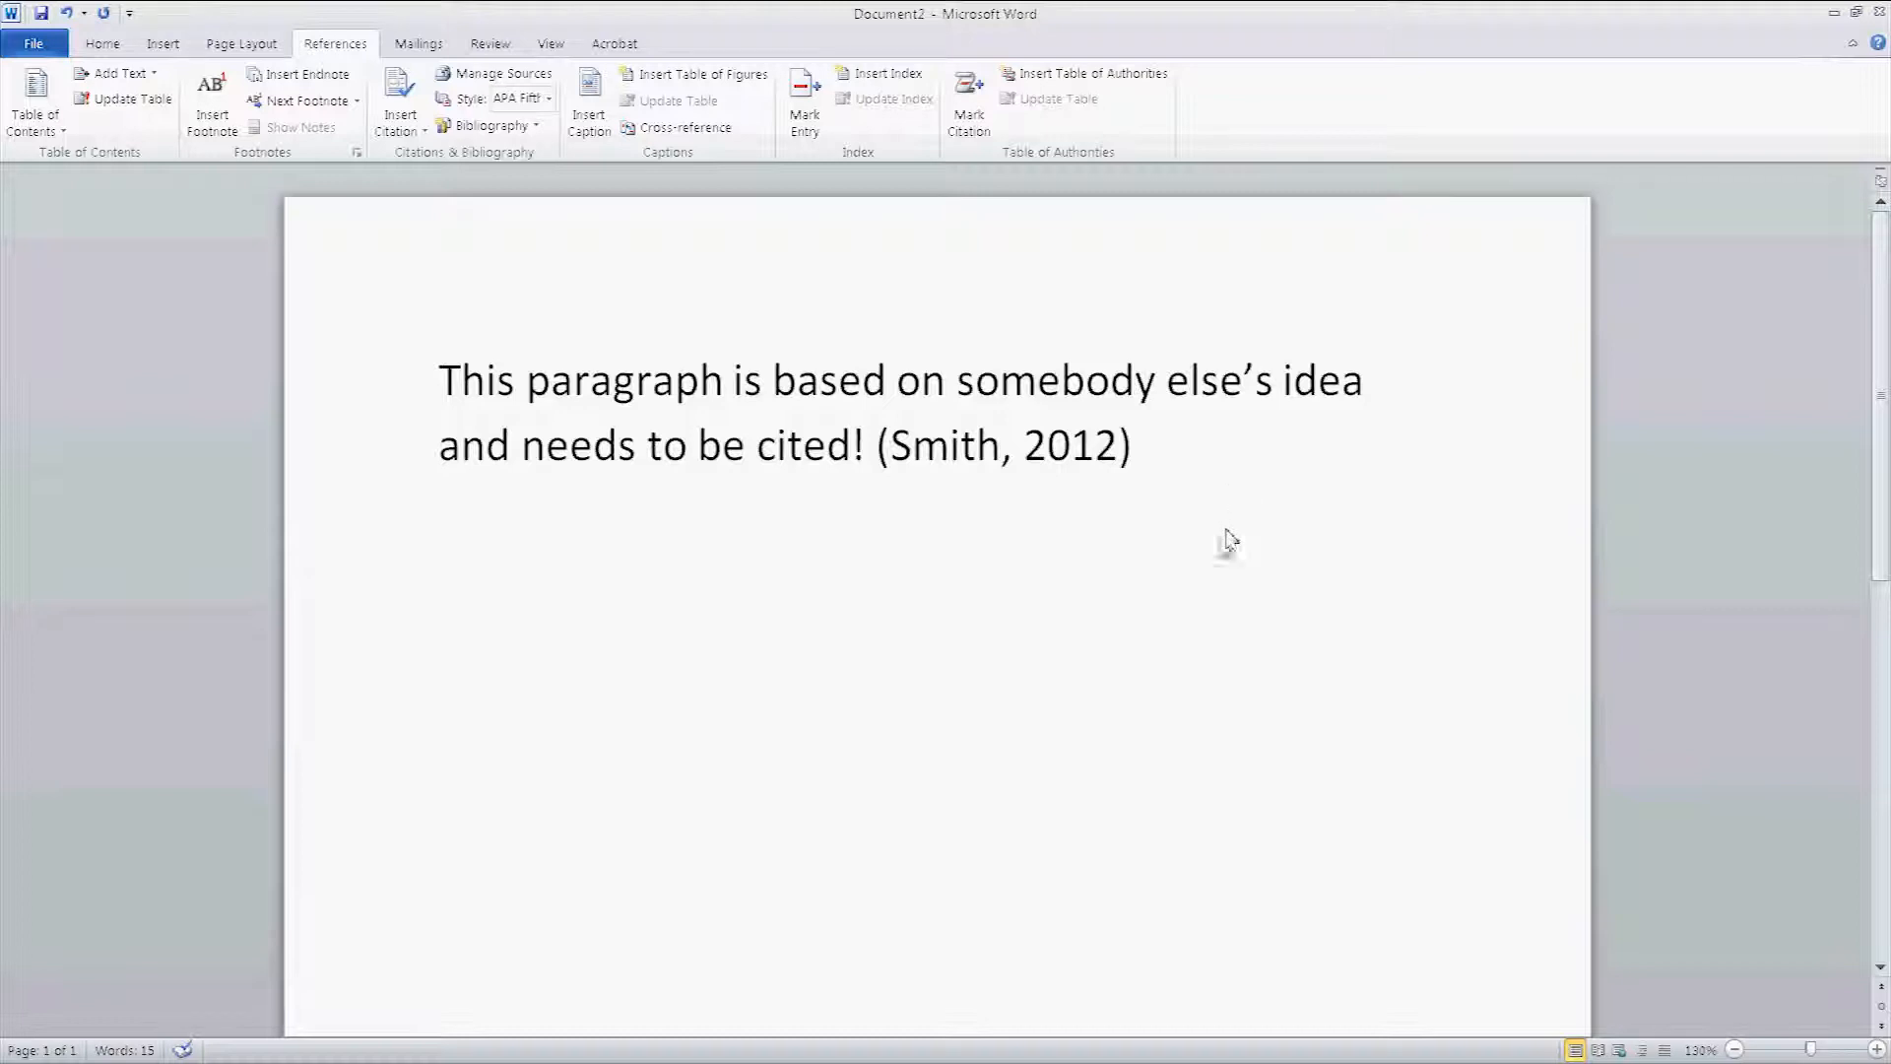
mouse_move(1224, 574)
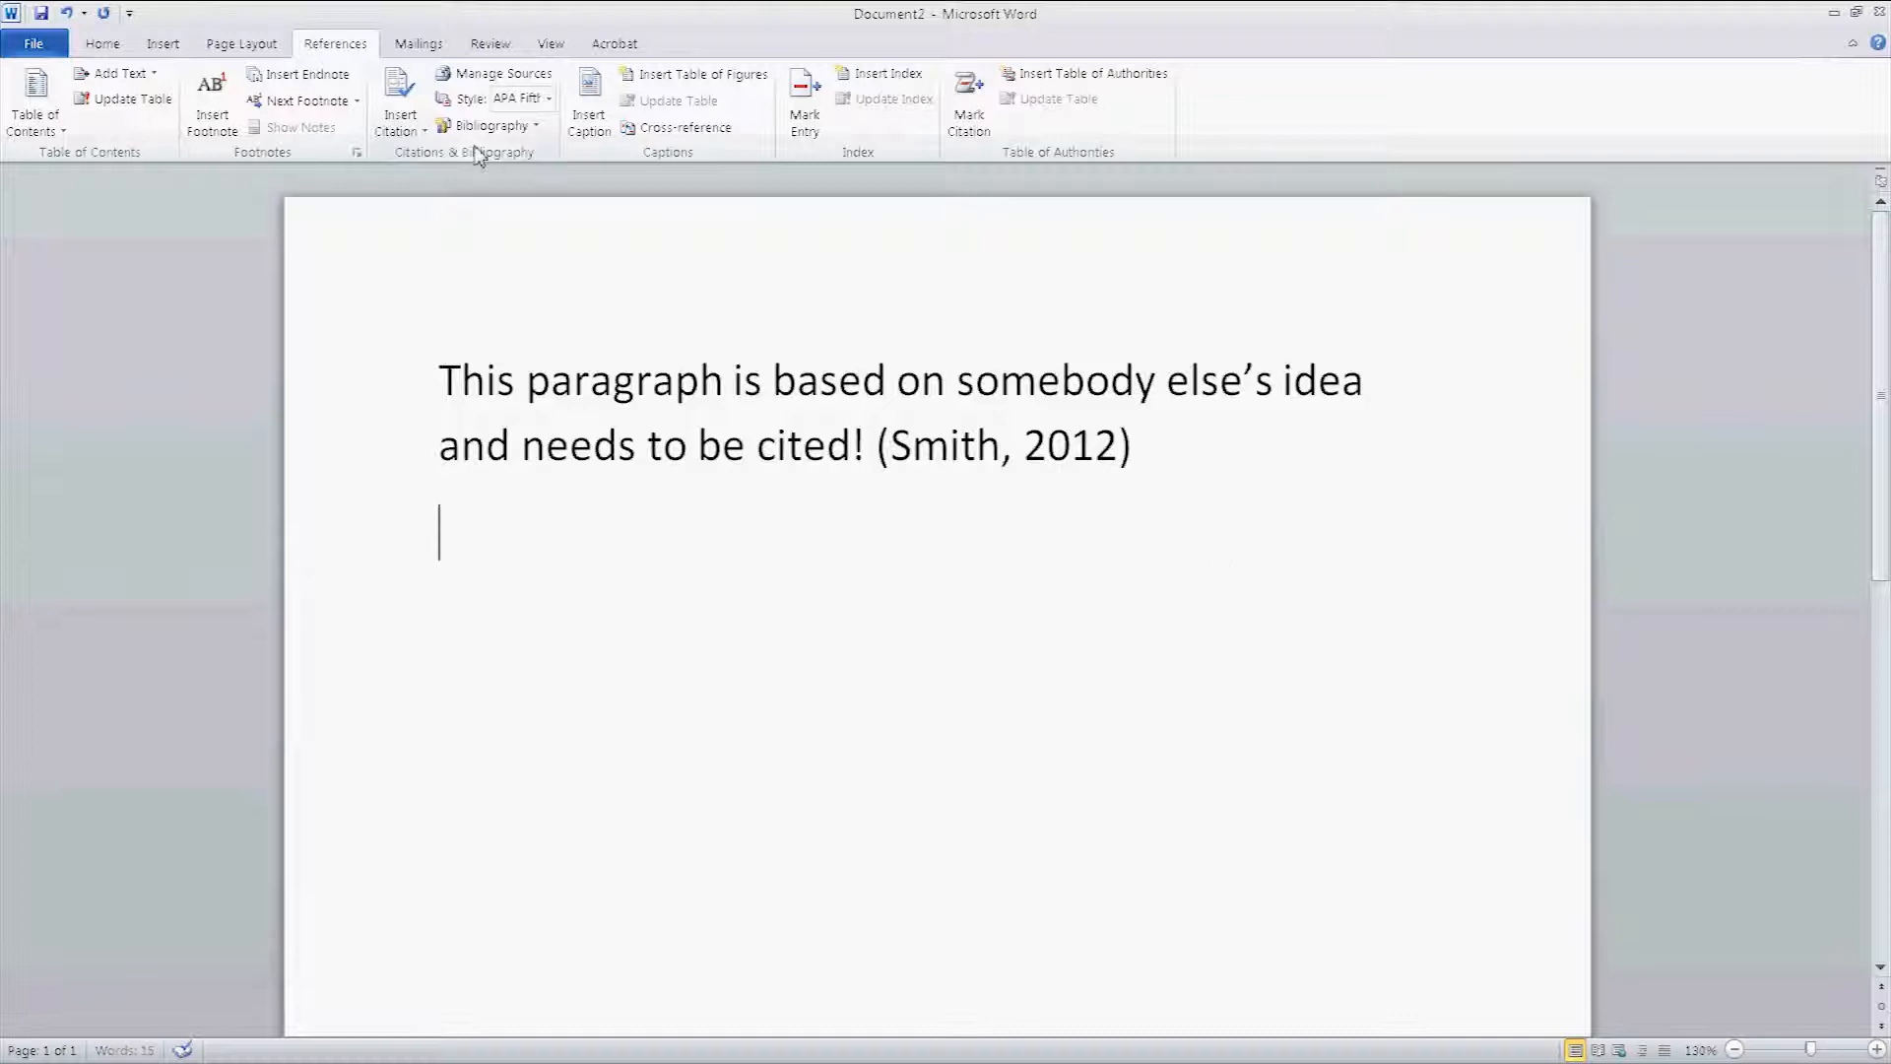
Step: Insert the built-in Works Cited bibliography below the paragraph and place the cursor in its heading
left_click(487, 125)
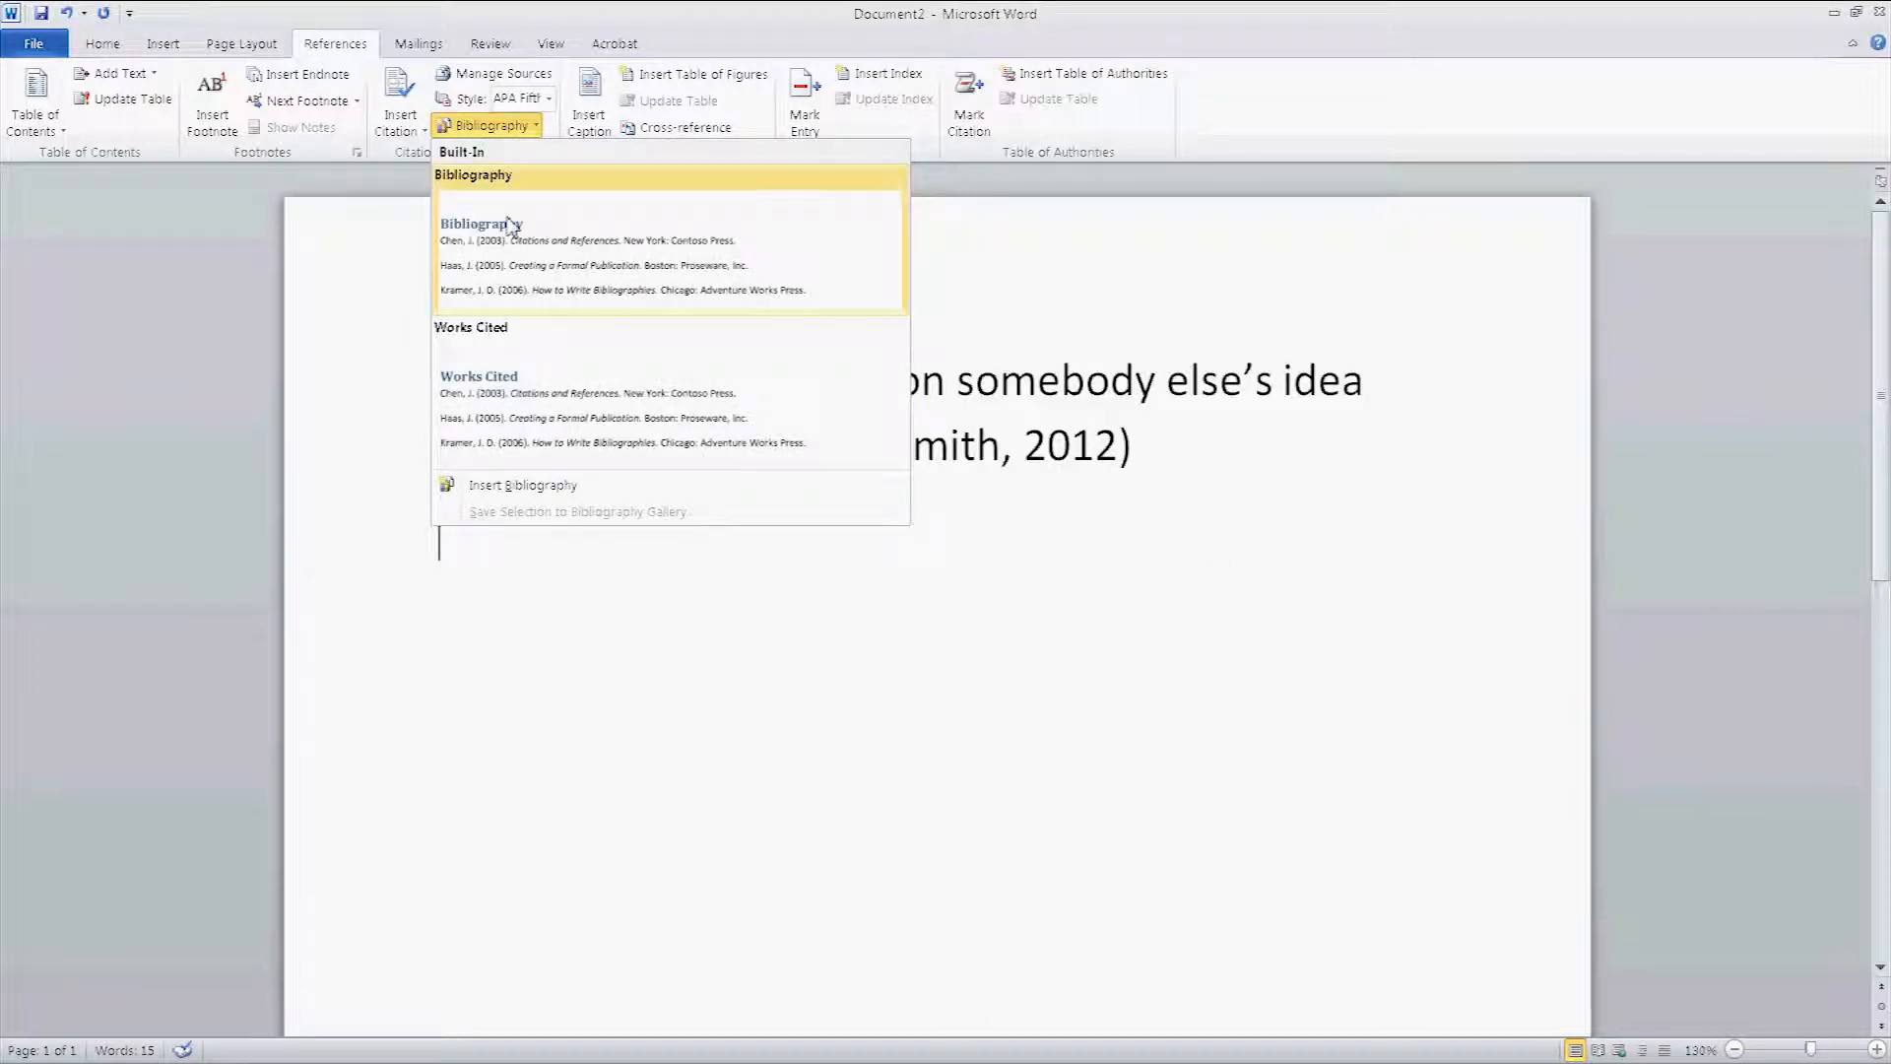
mouse_move(506, 423)
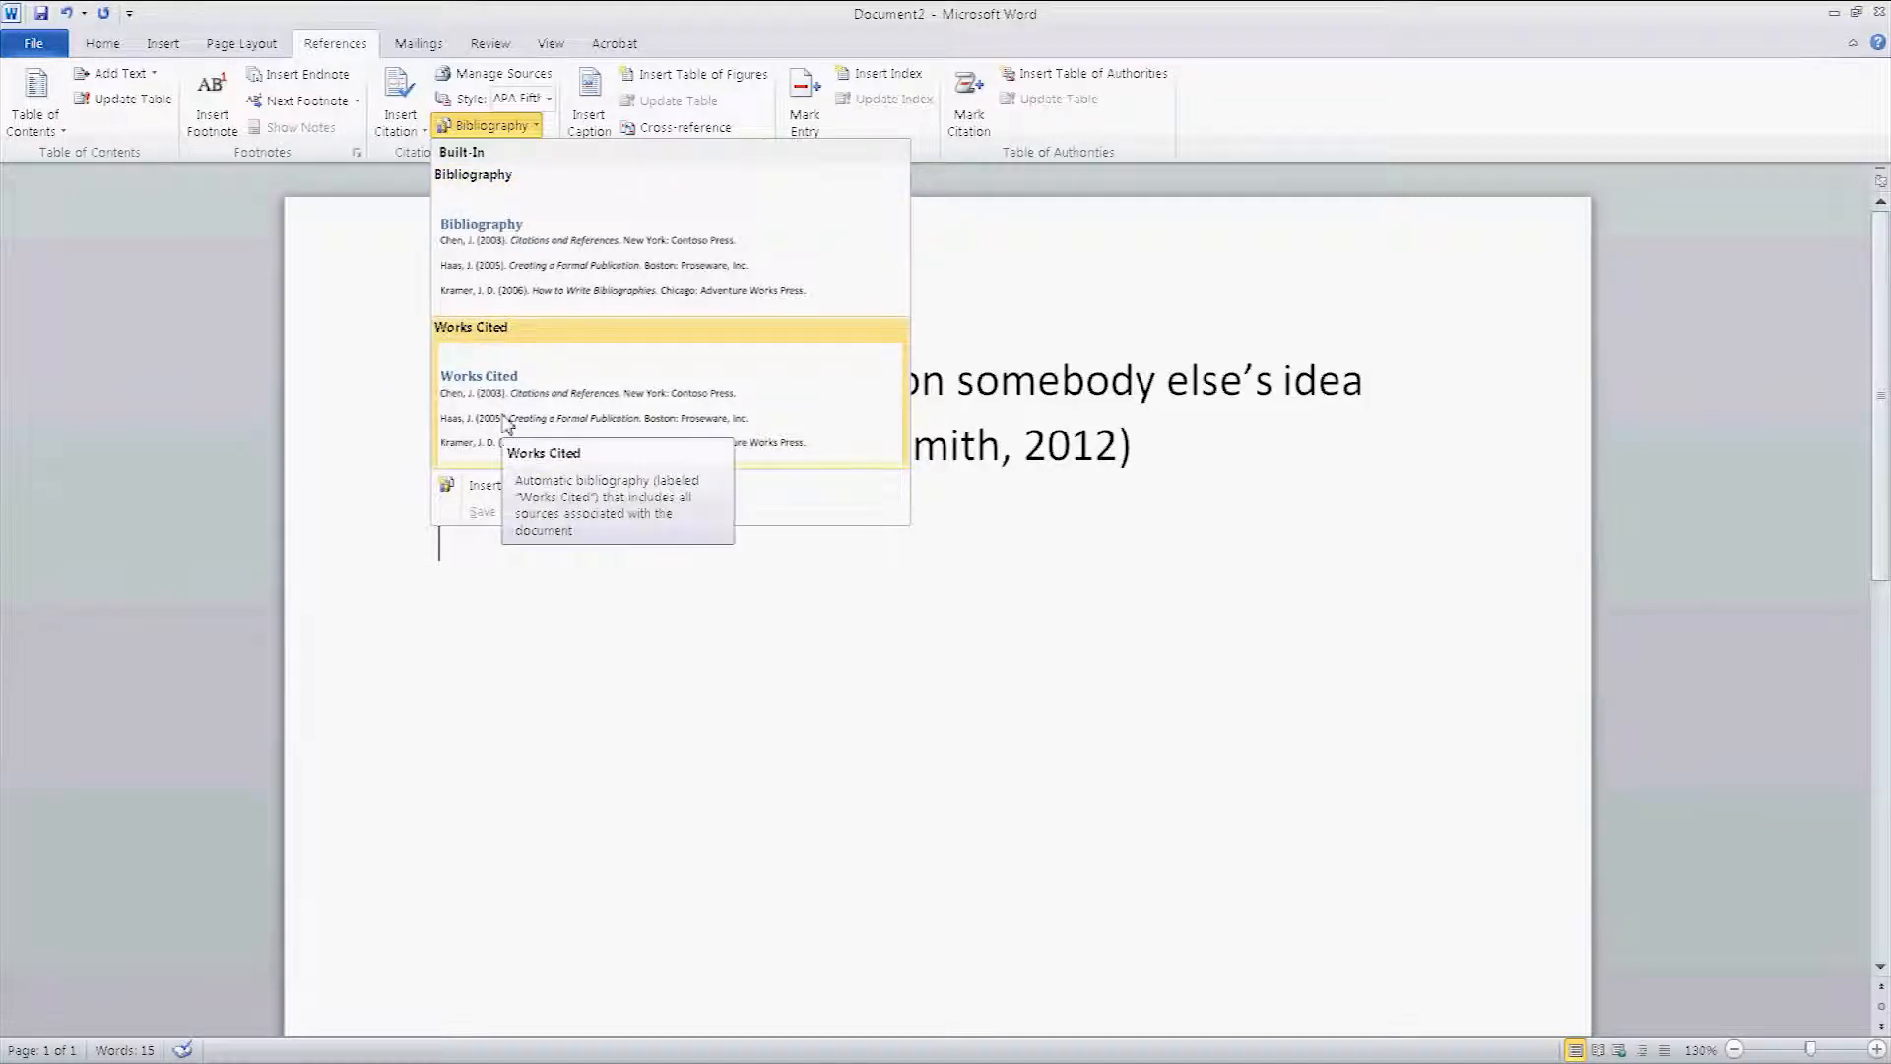
left_click(478, 375)
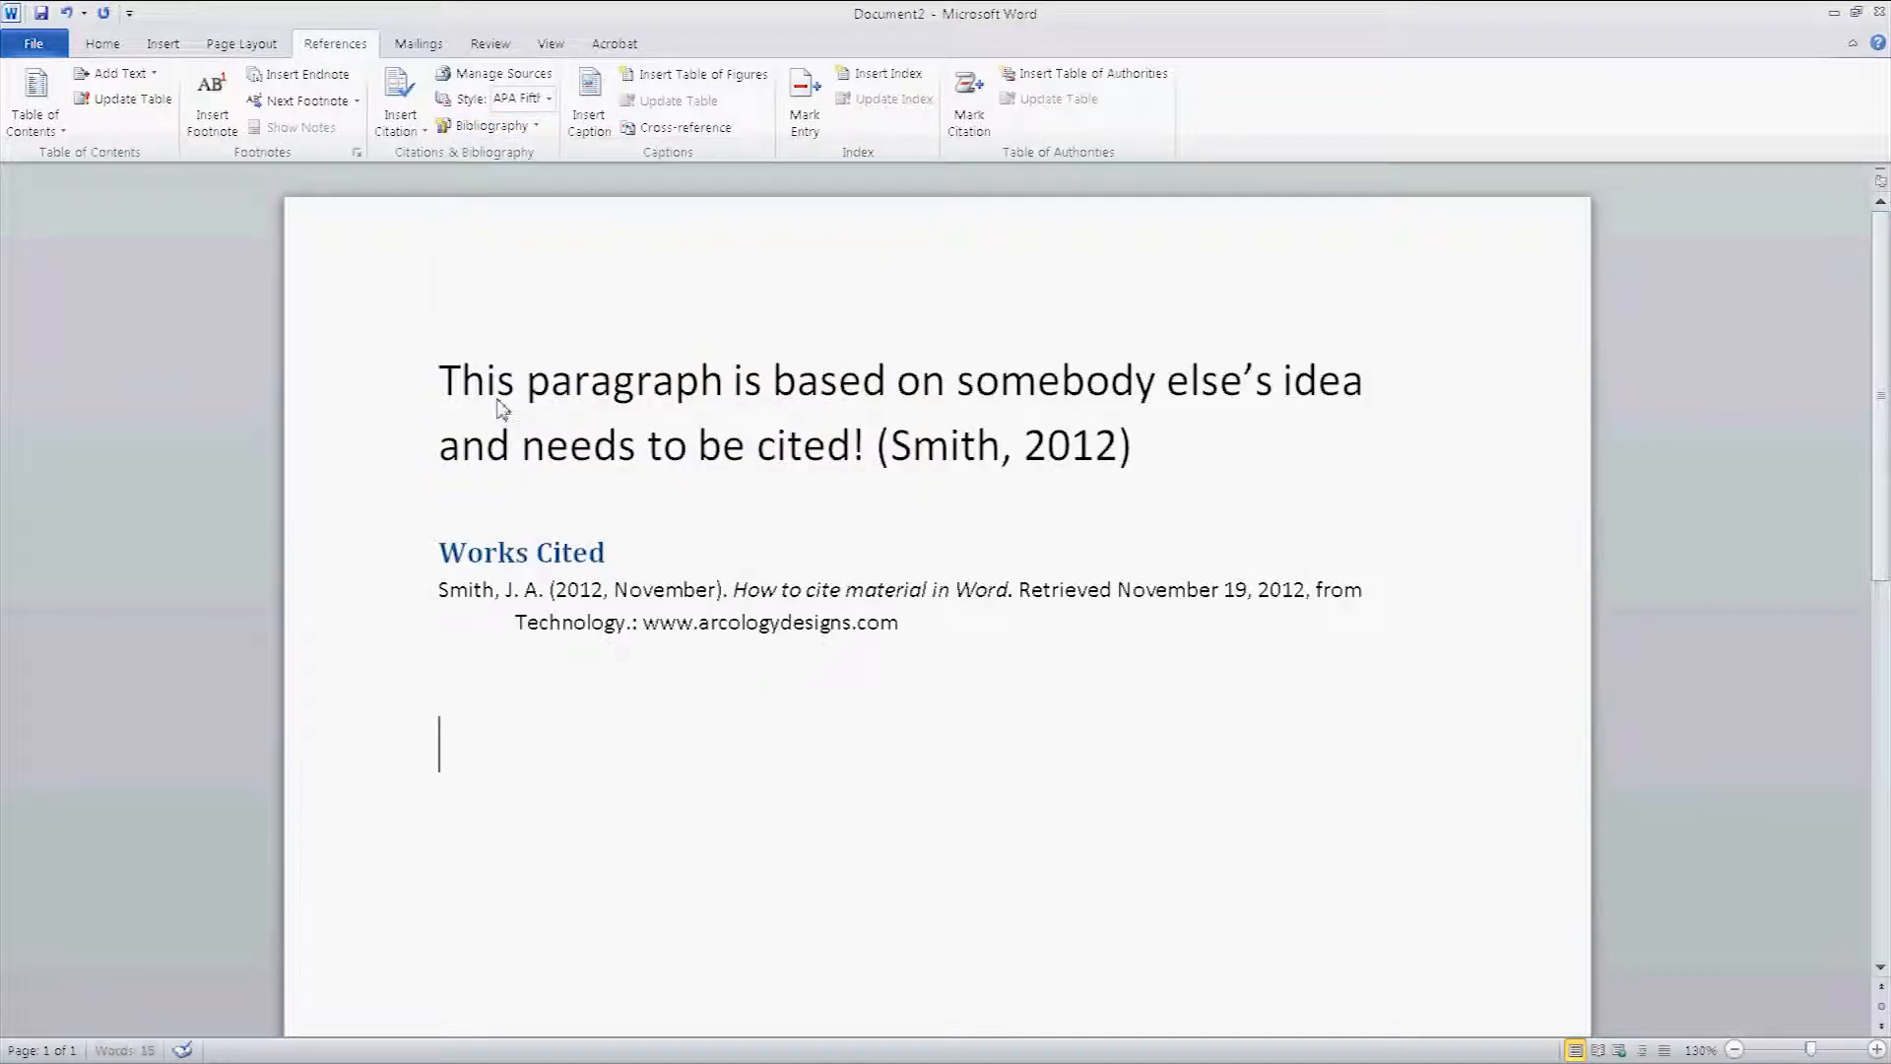
left_click(521, 553)
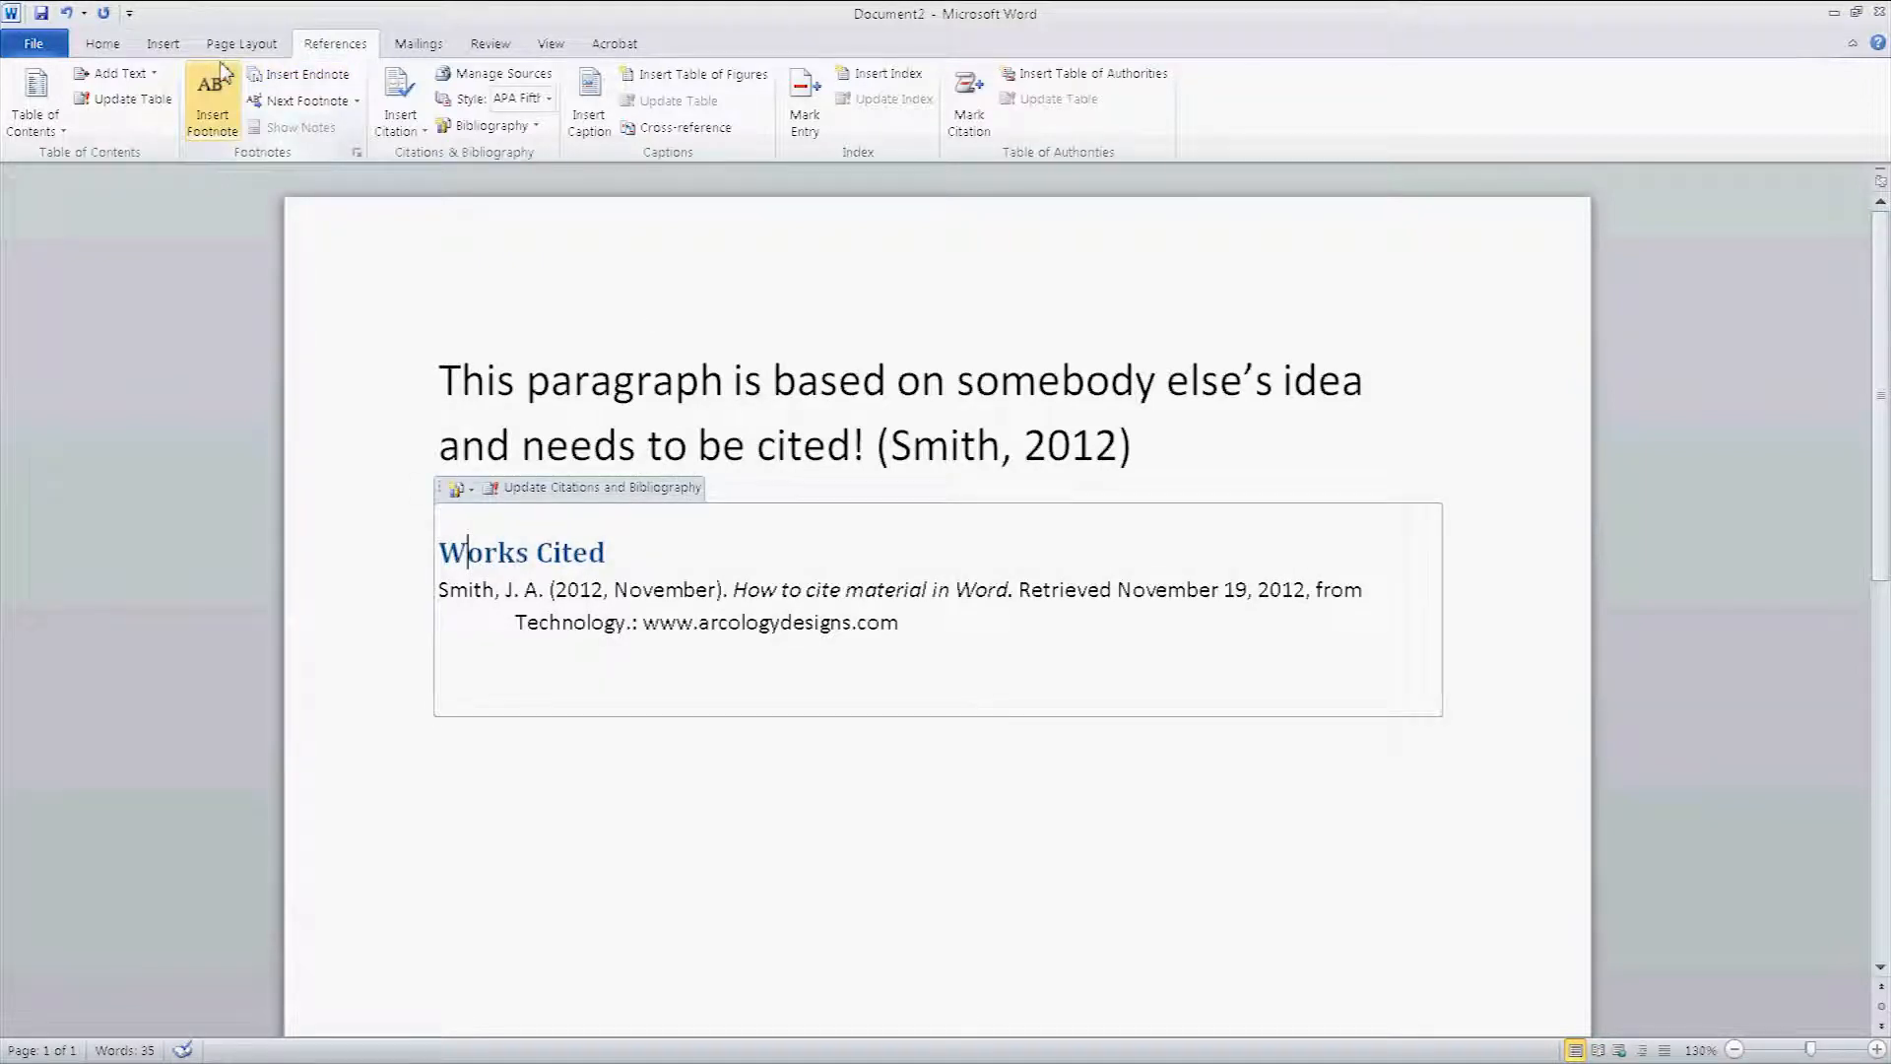
Step: Center the Works Cited heading and add a blank line below it
left_click(103, 44)
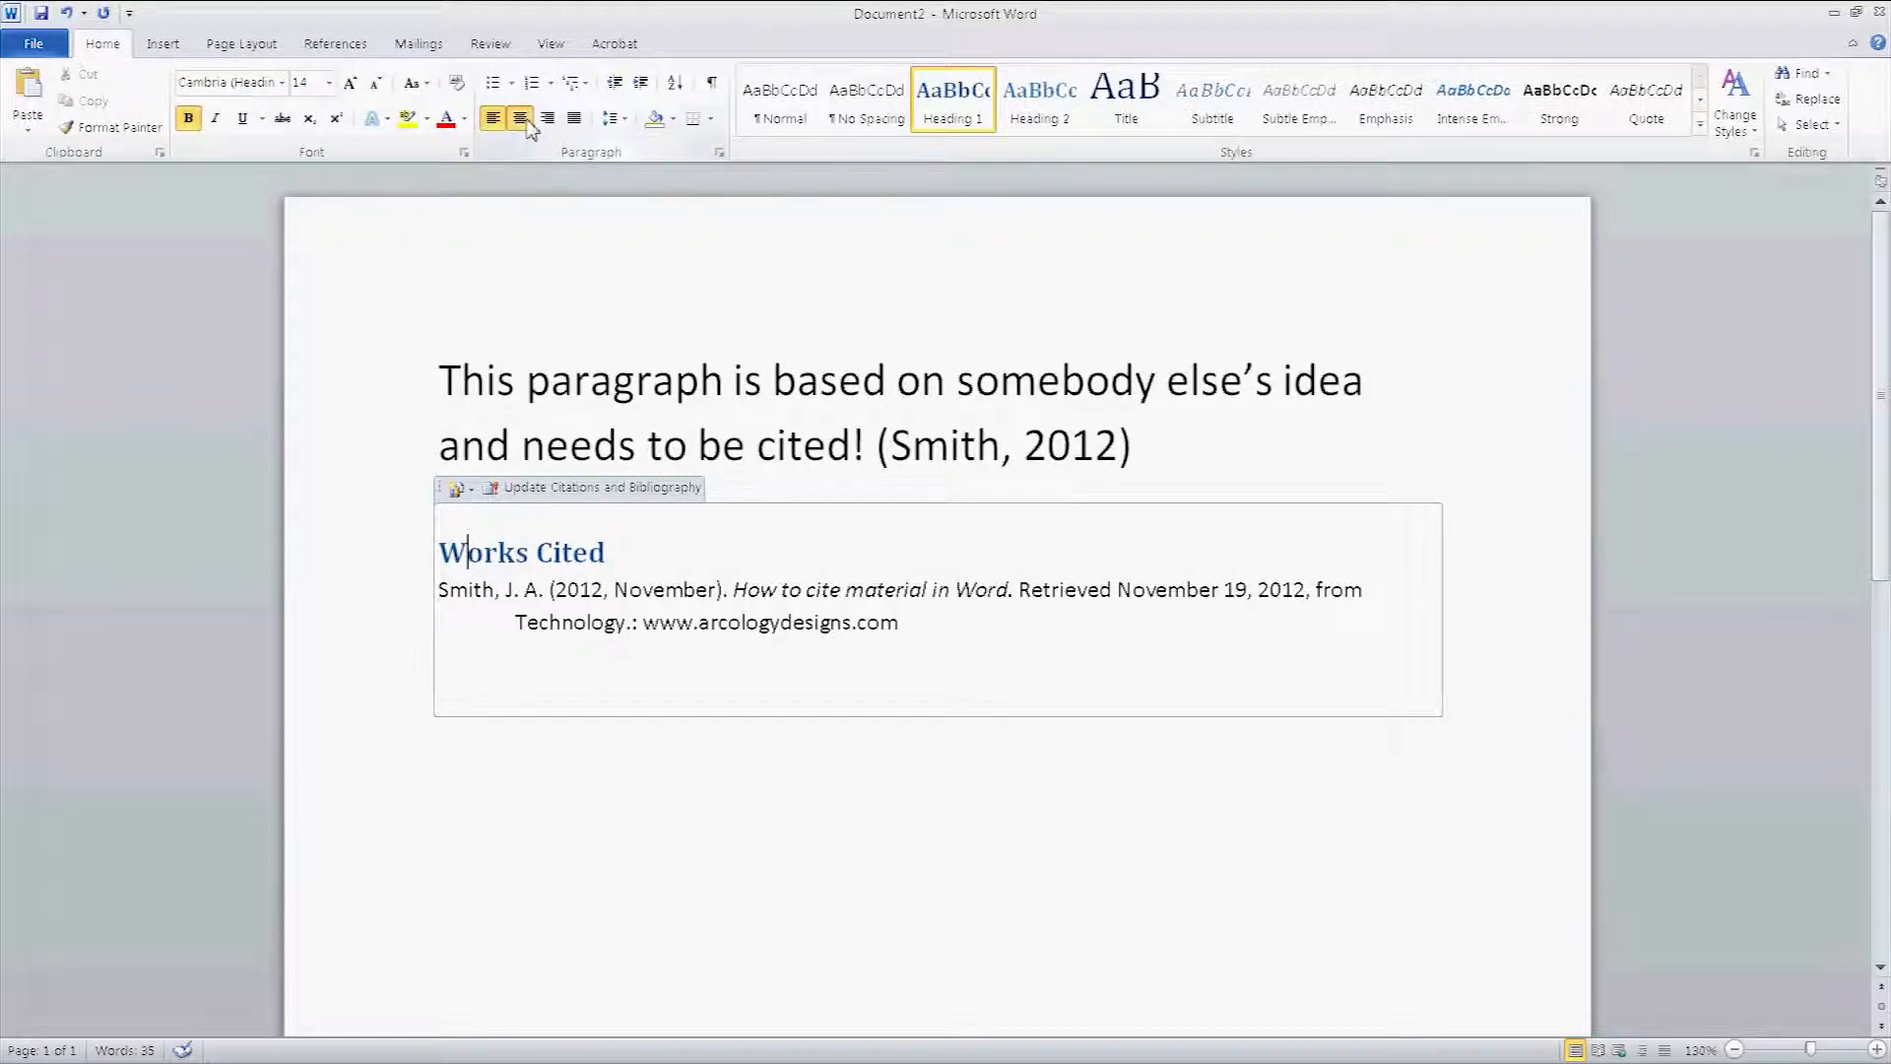
left_click(519, 119)
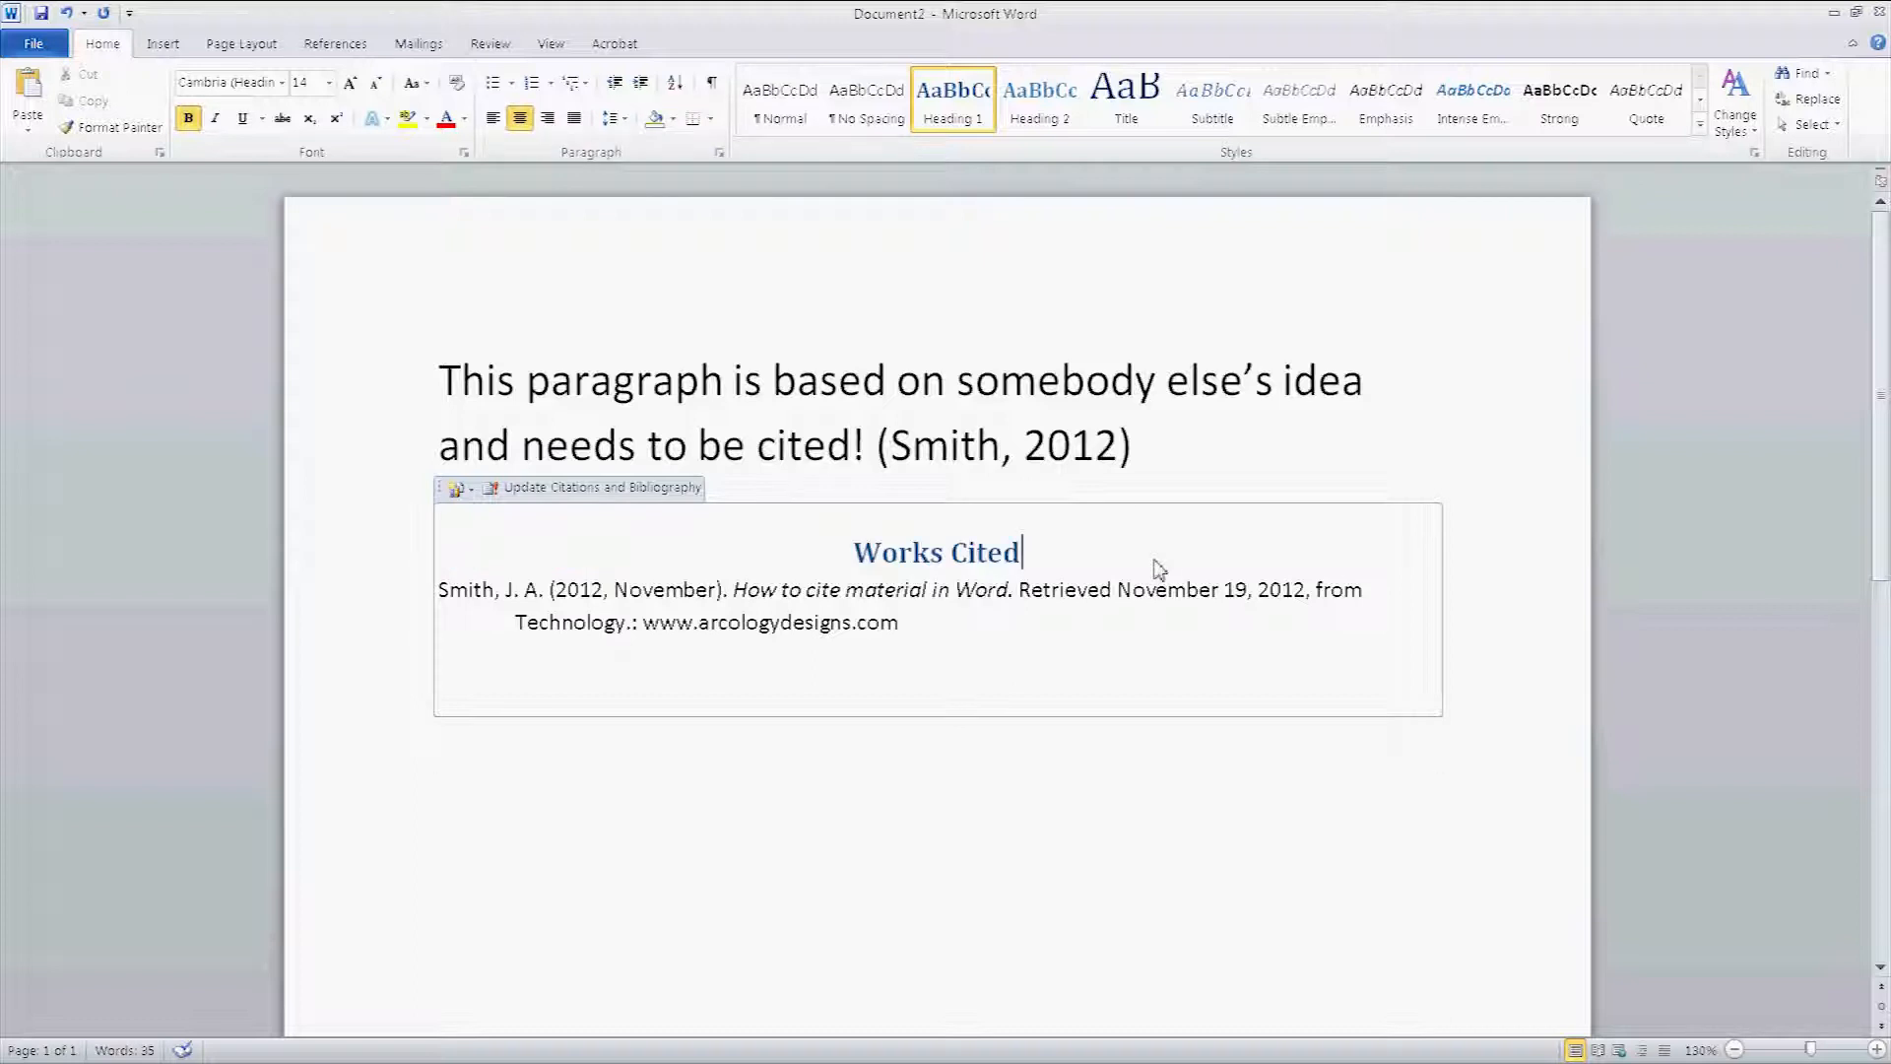
key("enter")
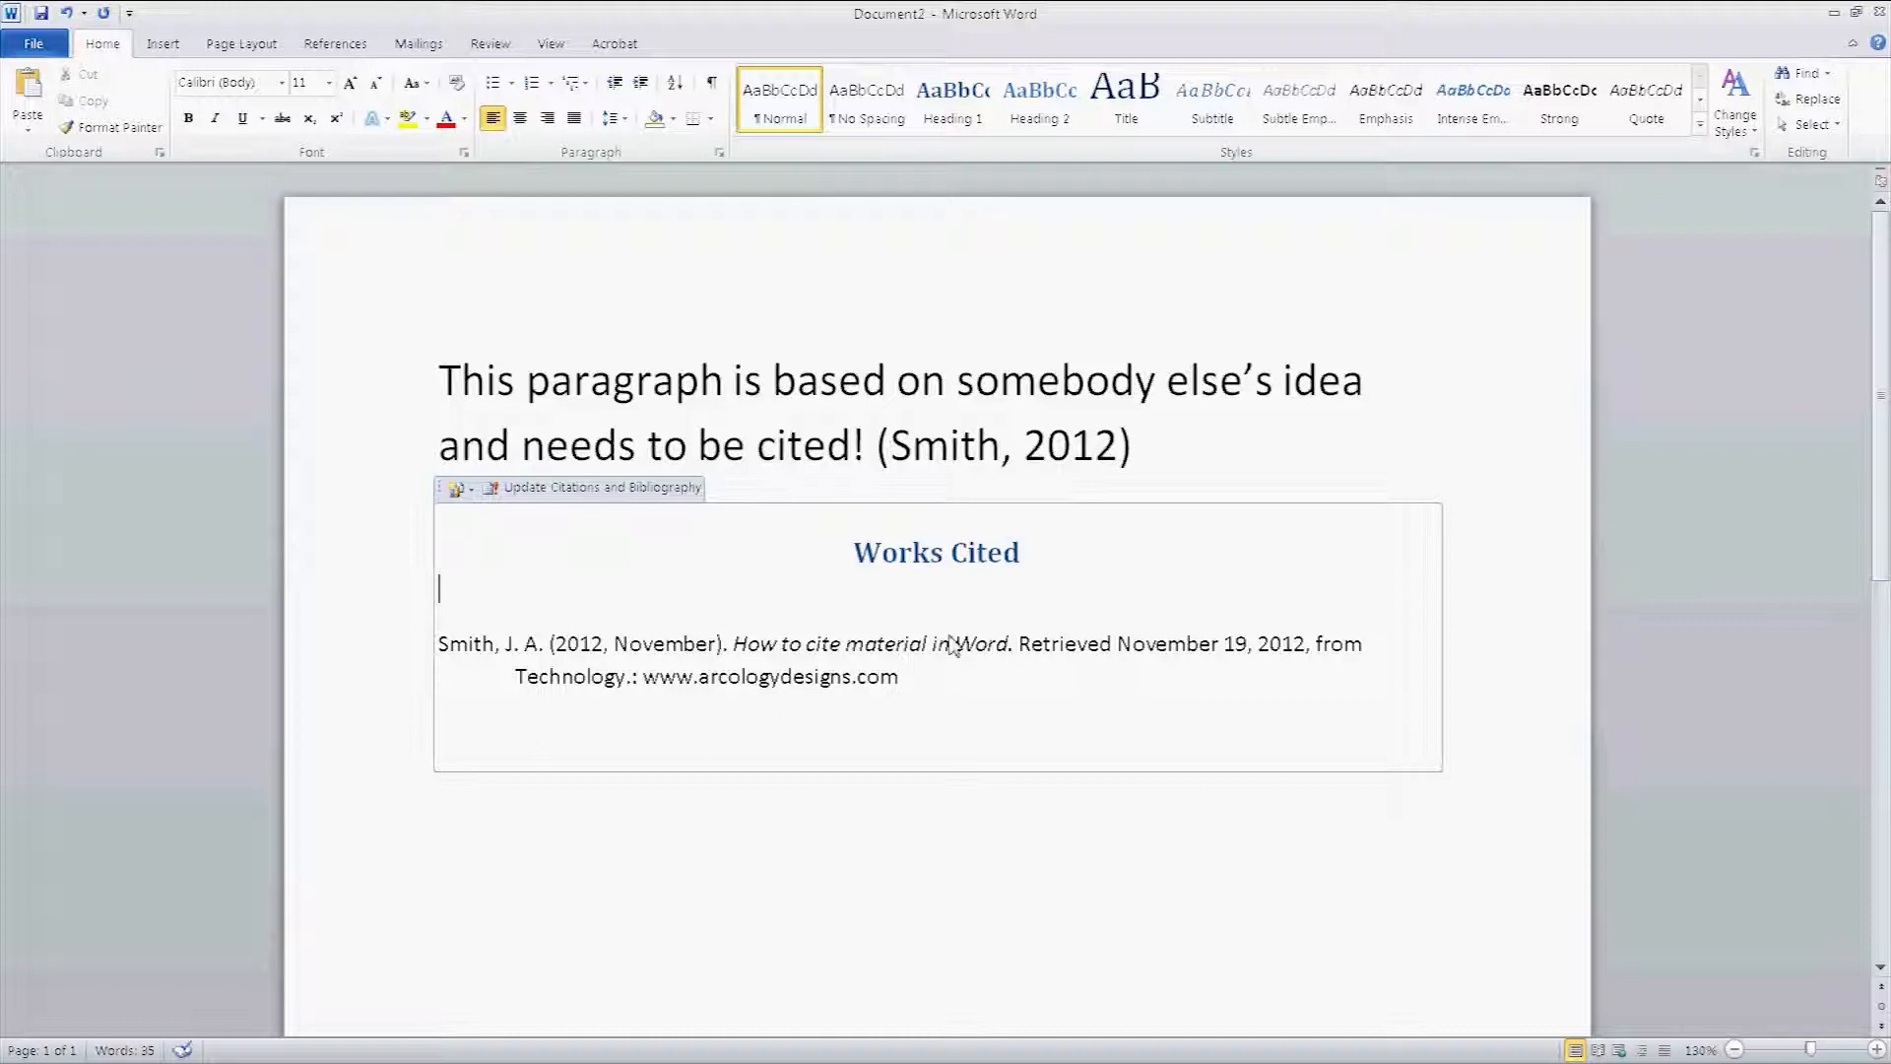
mouse_move(1159, 451)
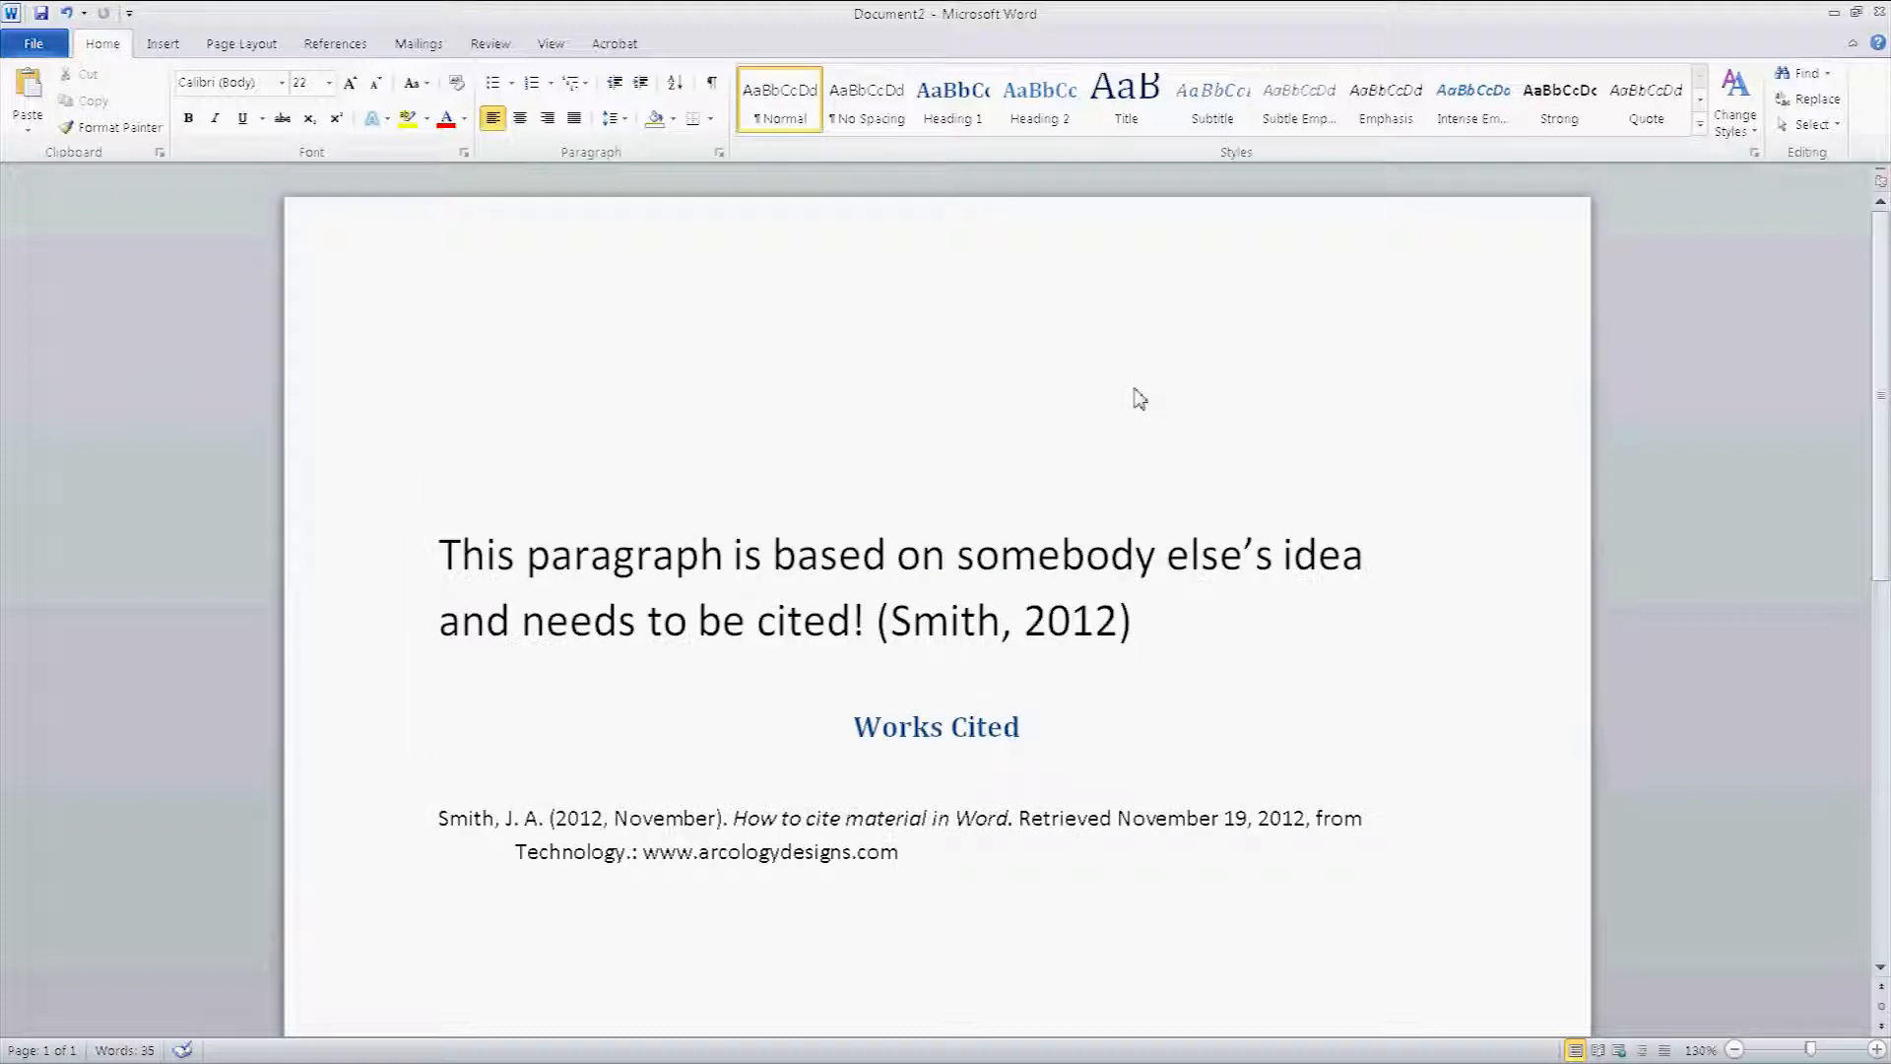
mouse_move(1147, 402)
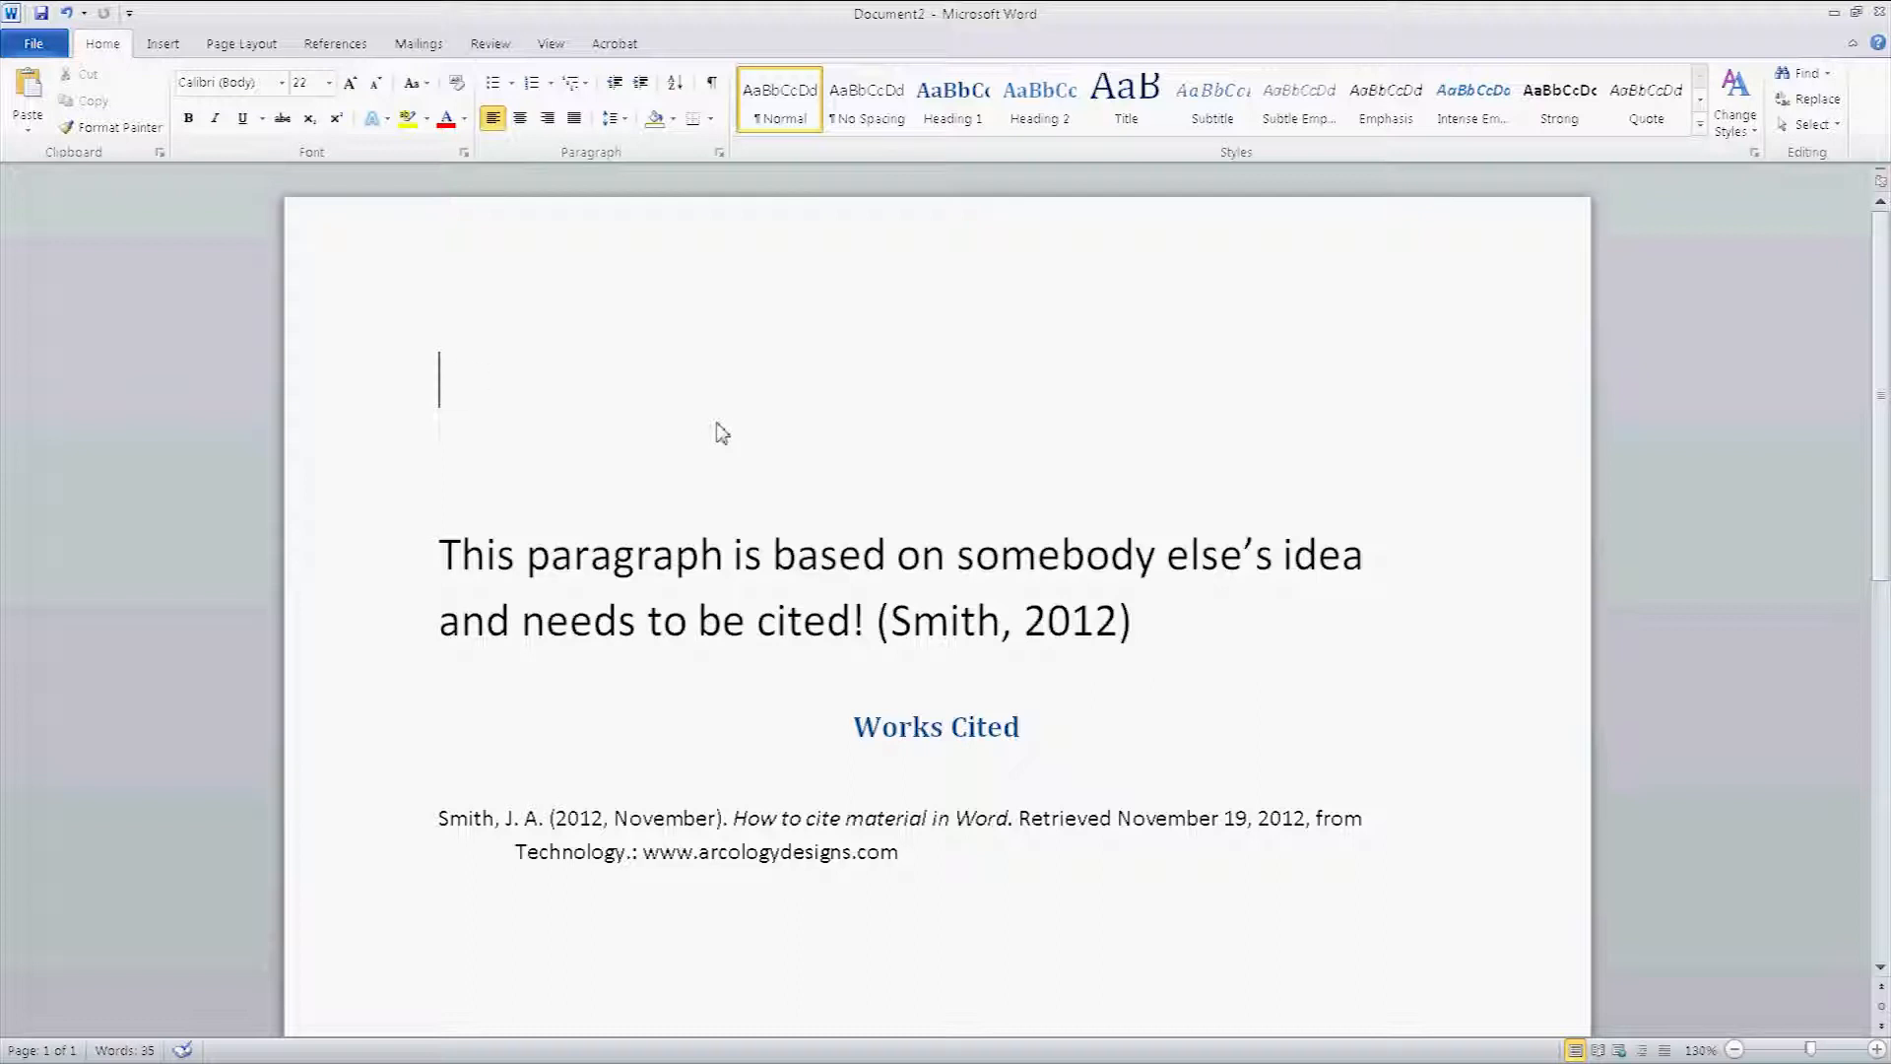
Step: Type Introduction, Second Topic and Third Topic as separate lines at the top
type("Int")
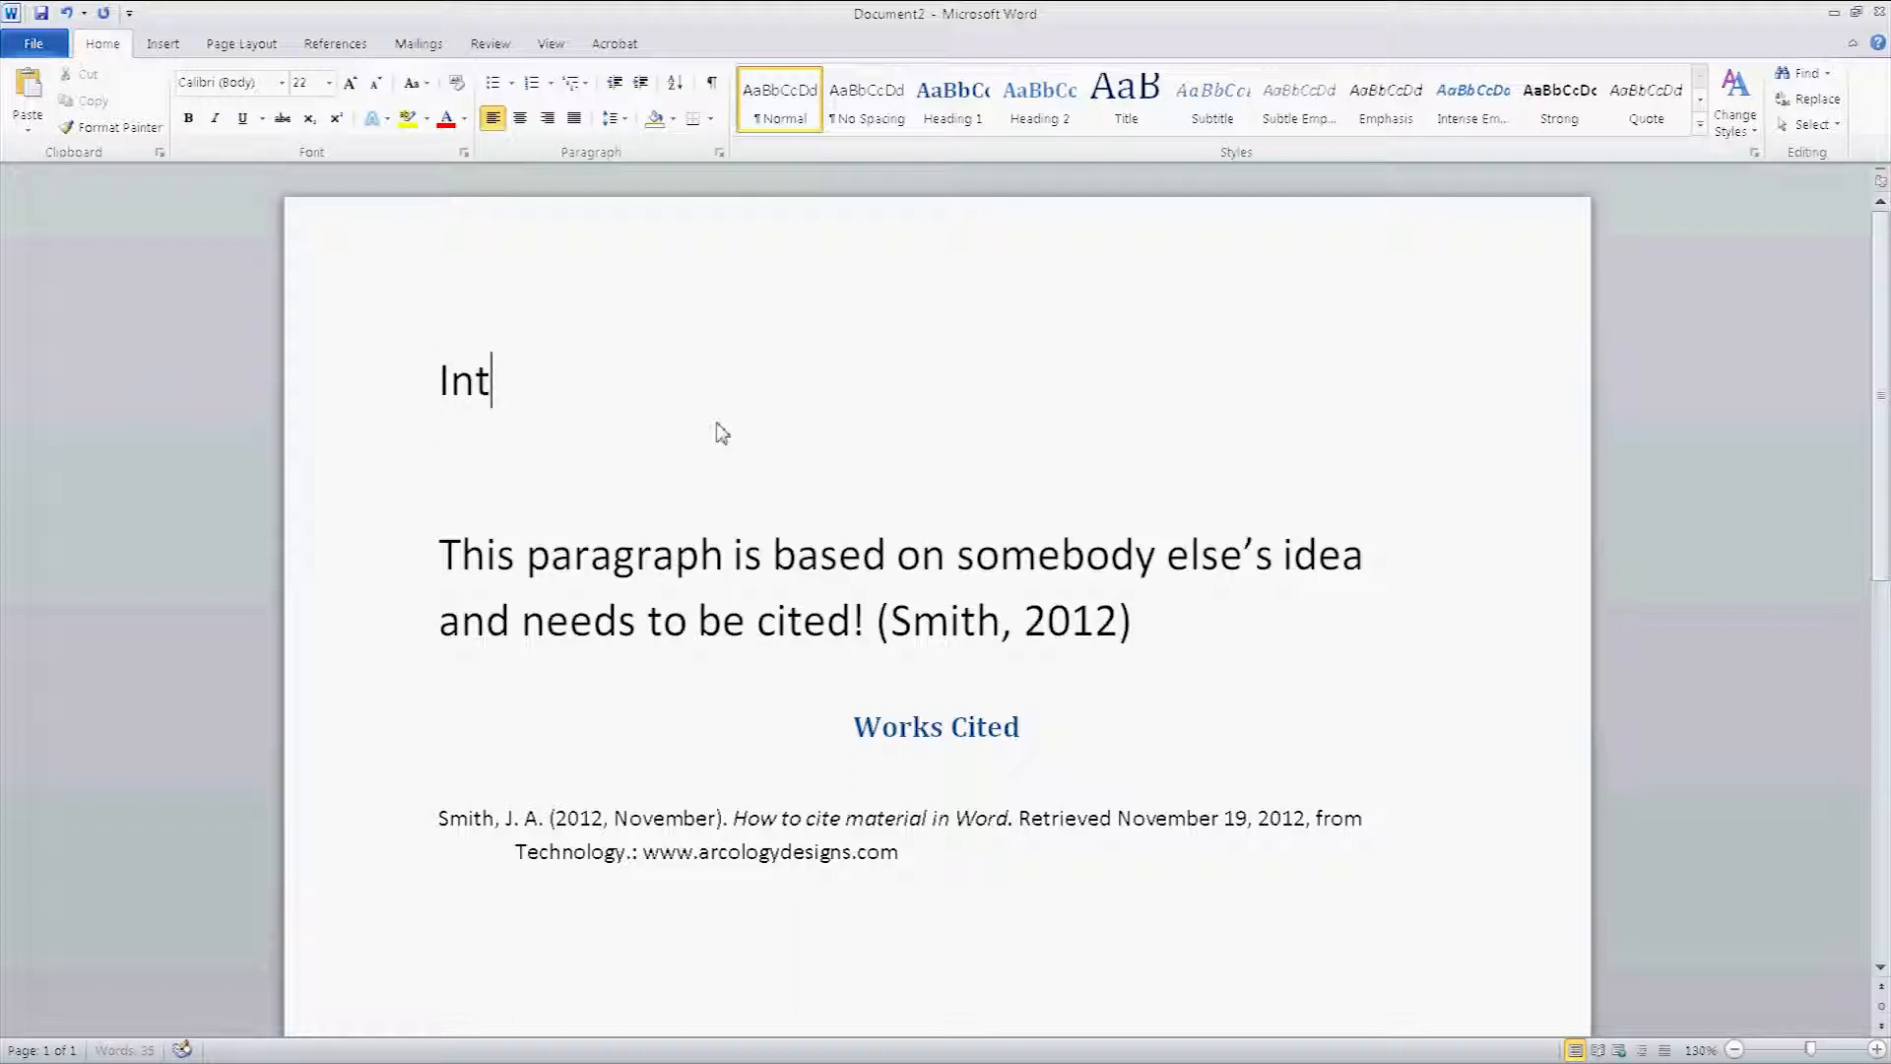
type("roduction")
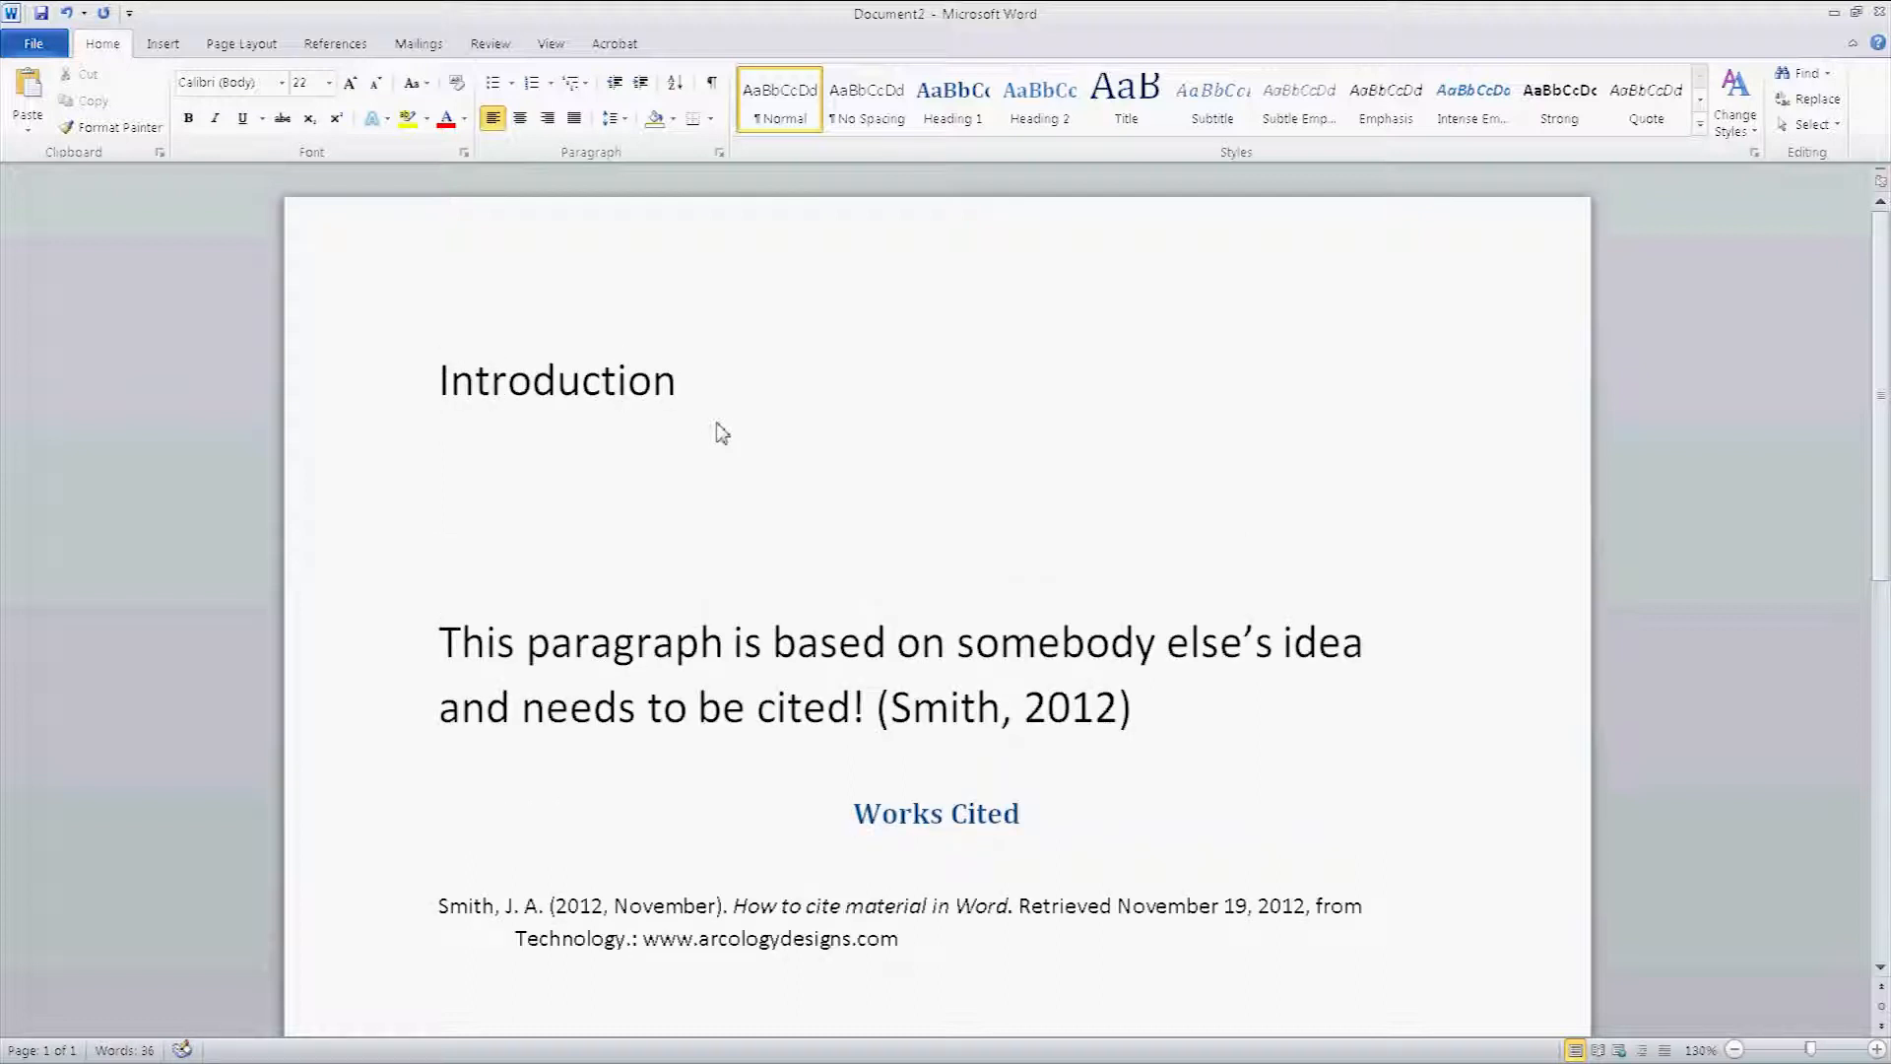
type("S")
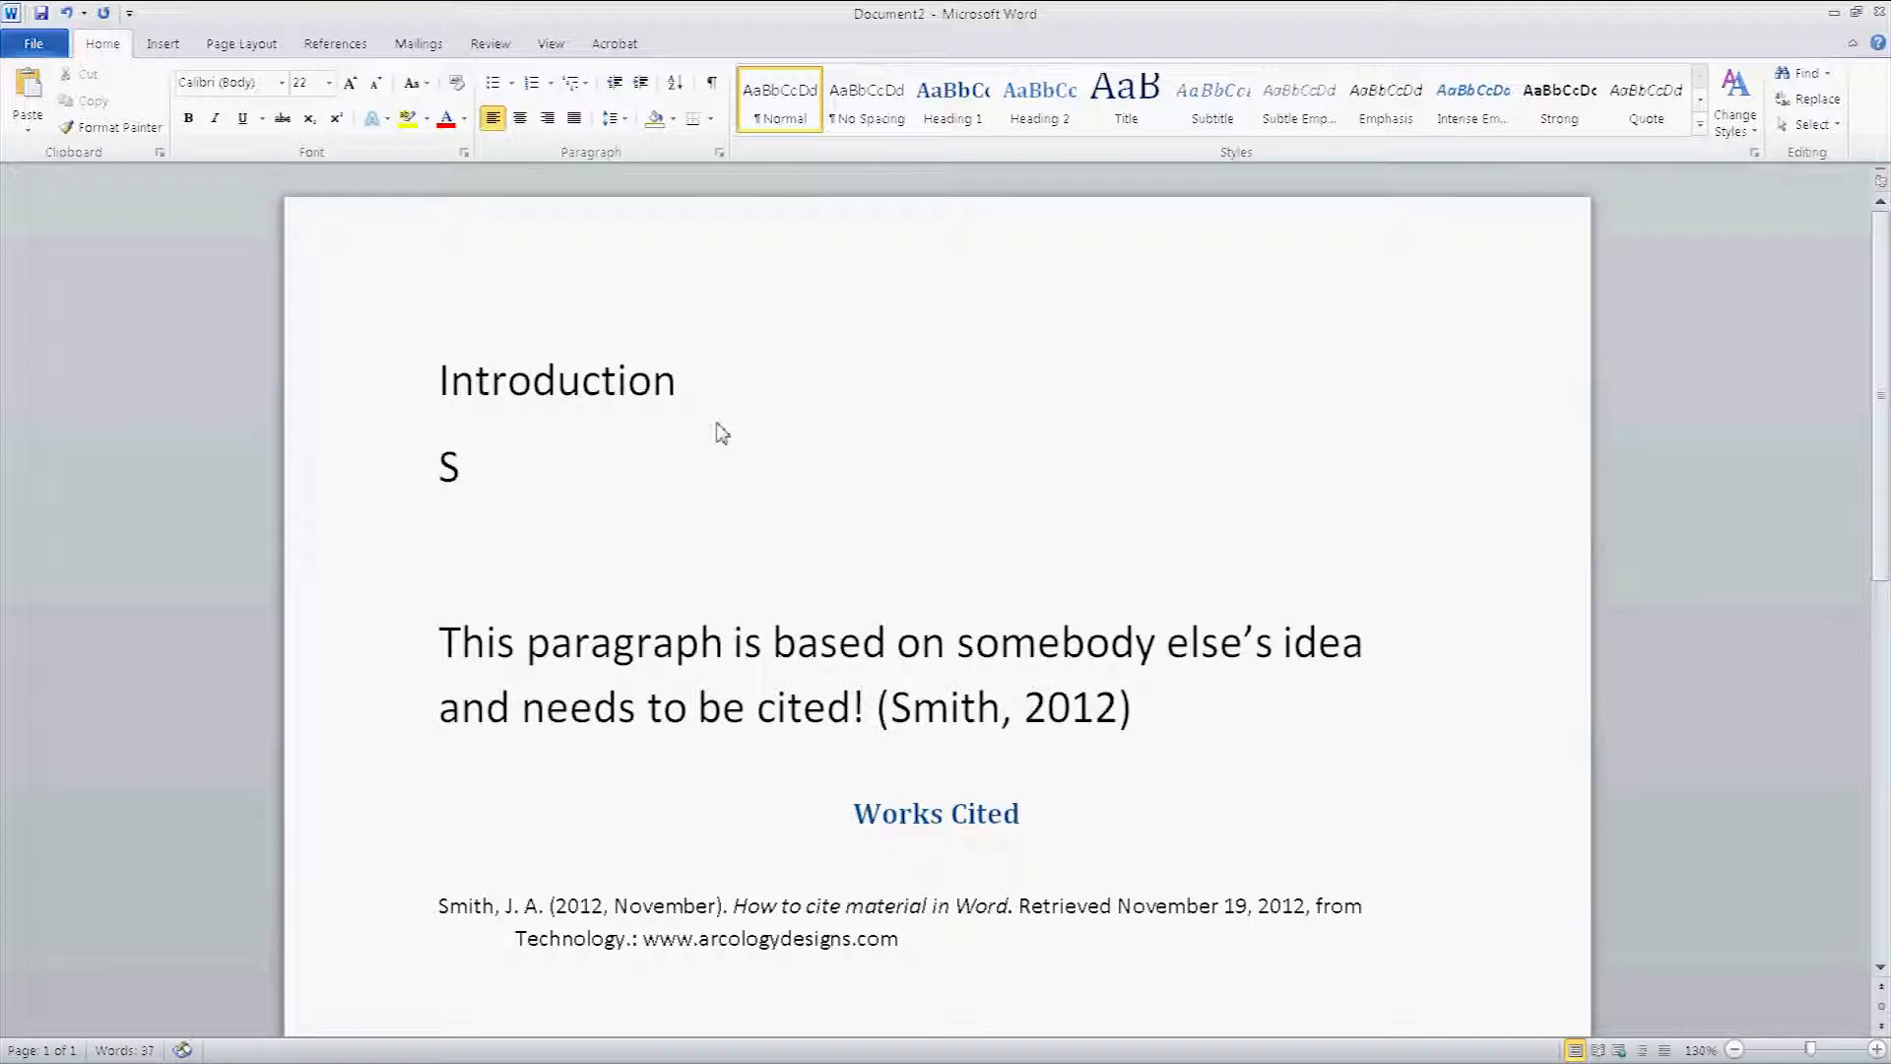
type("econd Topic")
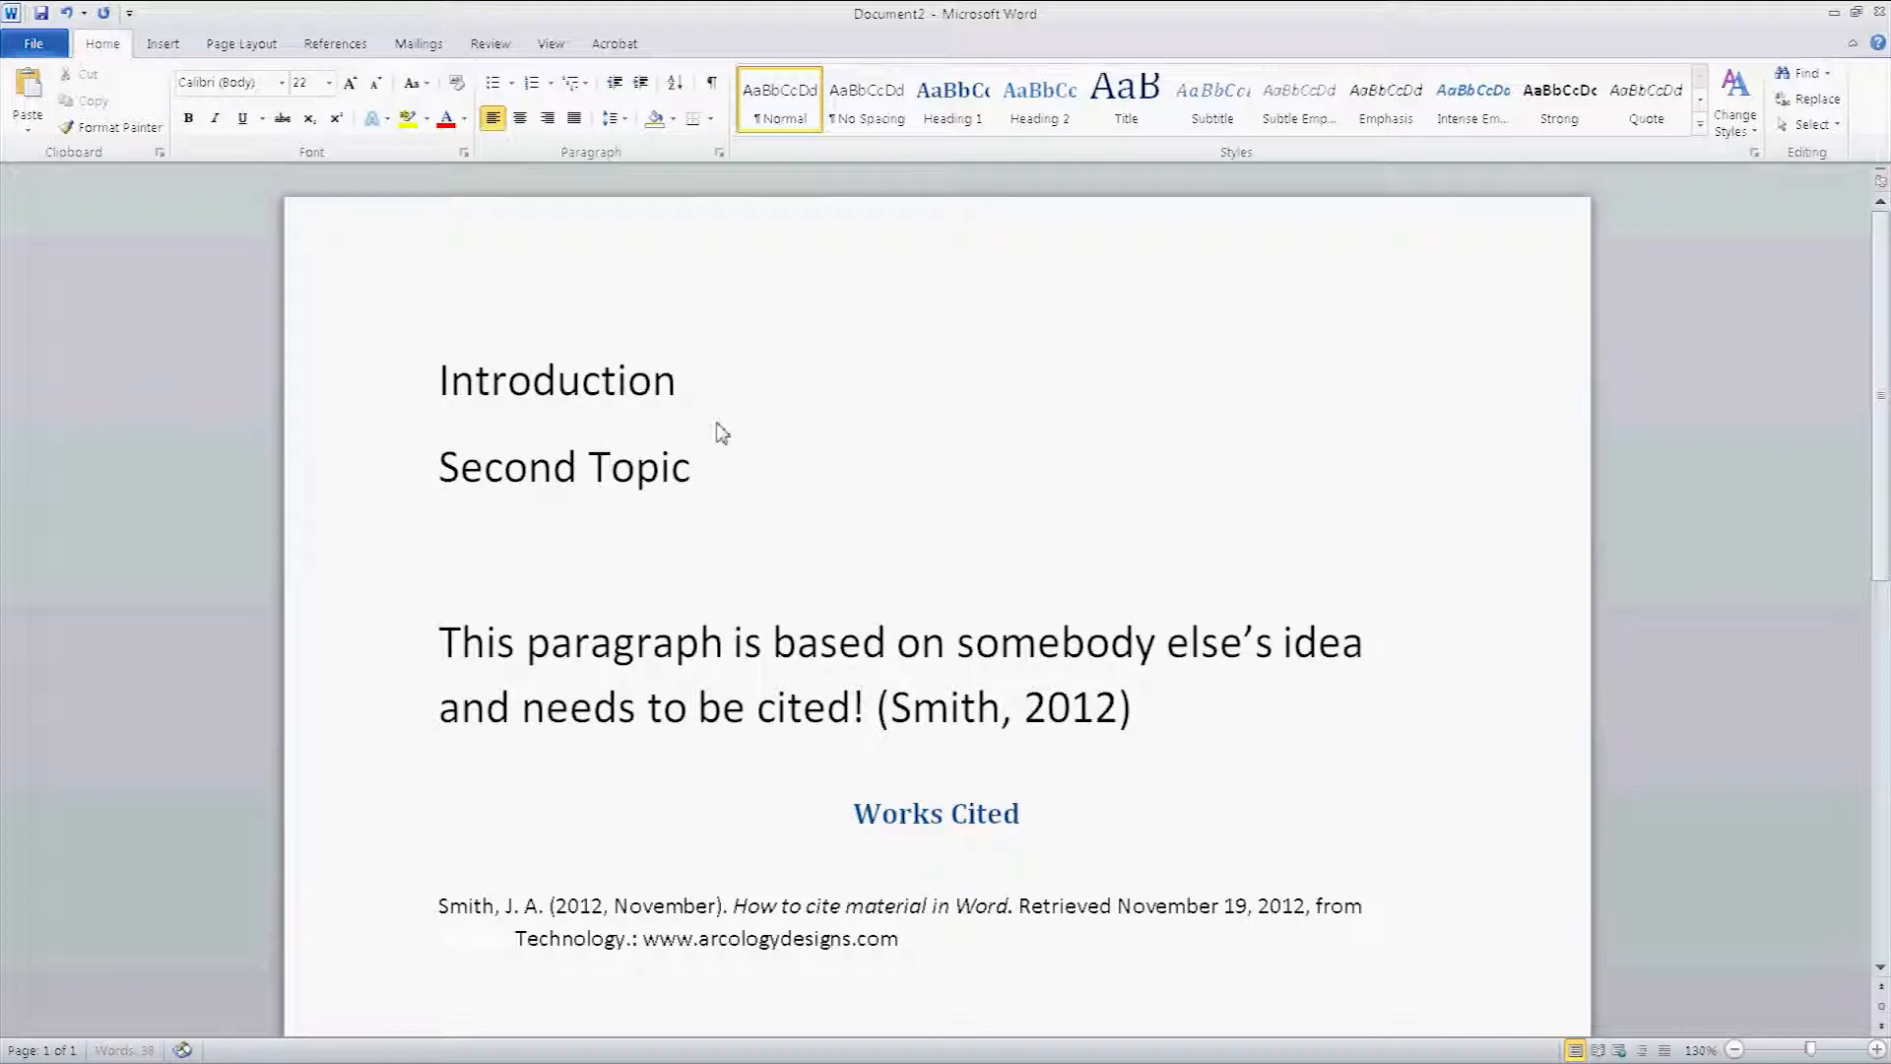
type("Third")
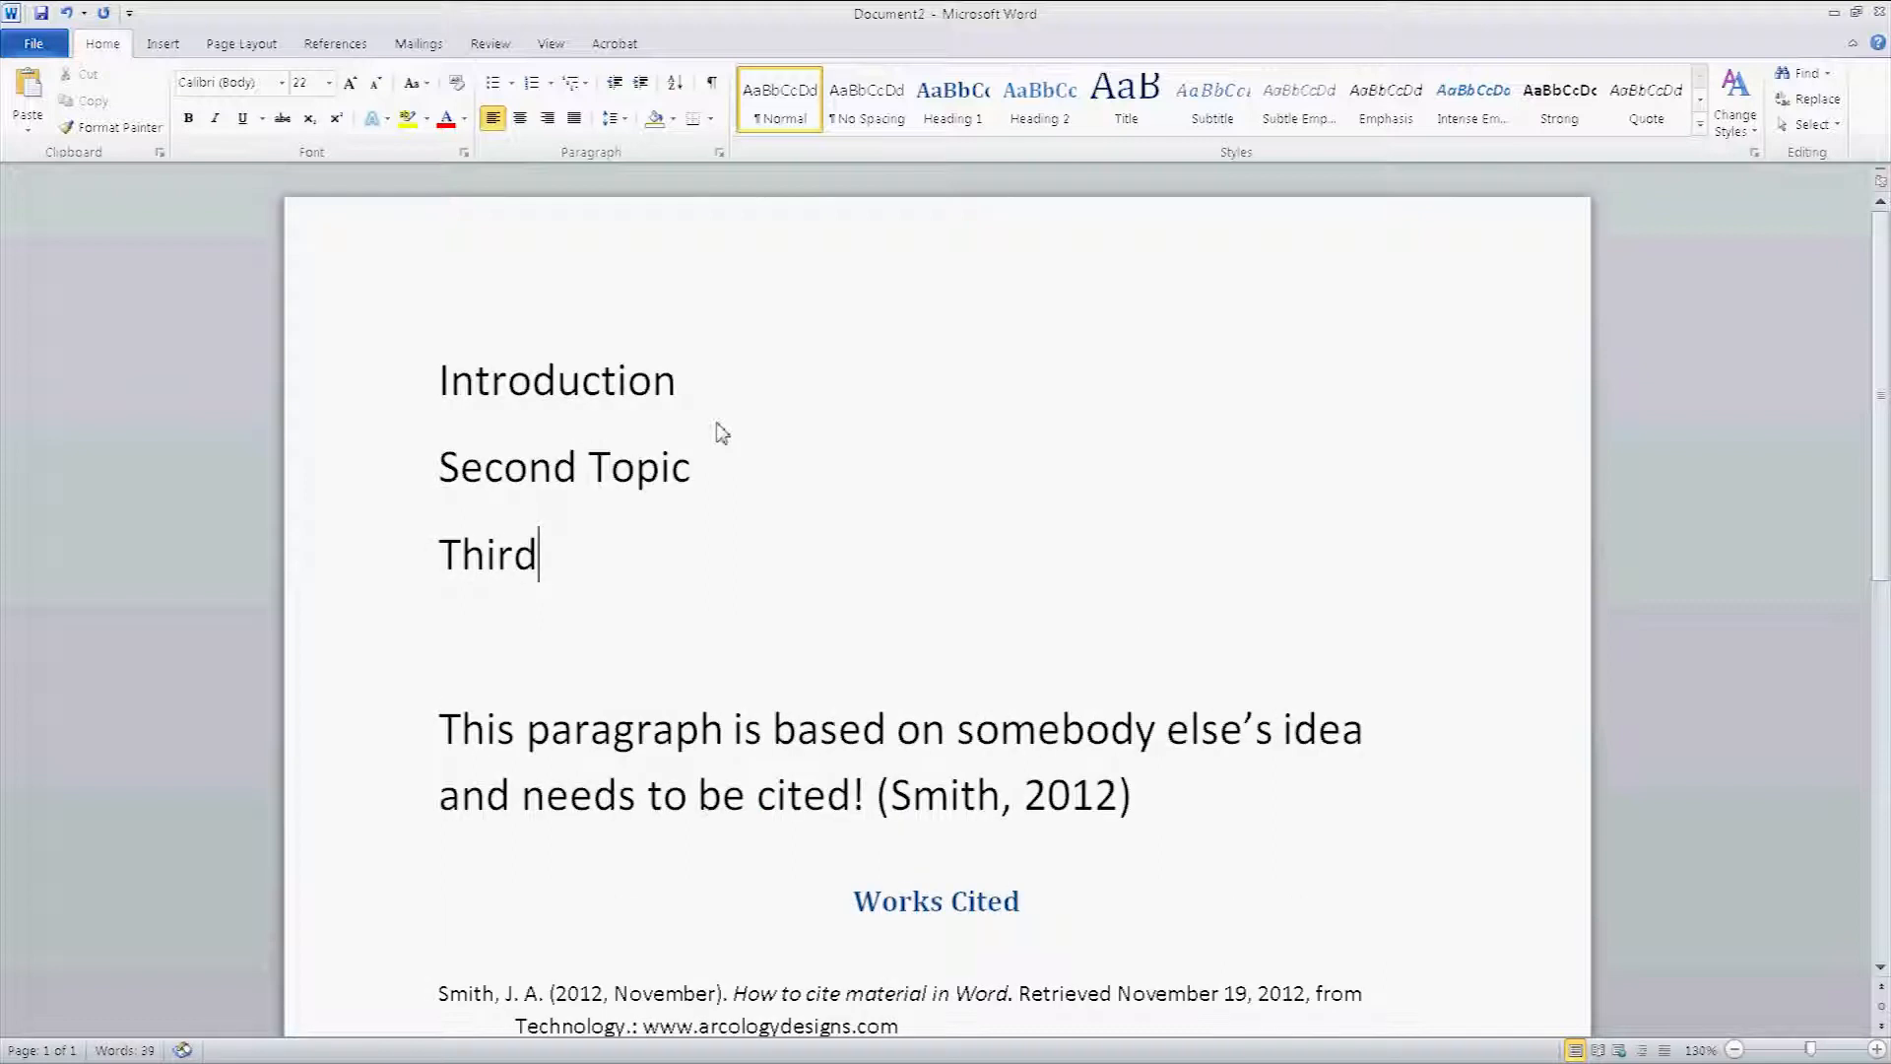
type("Topic")
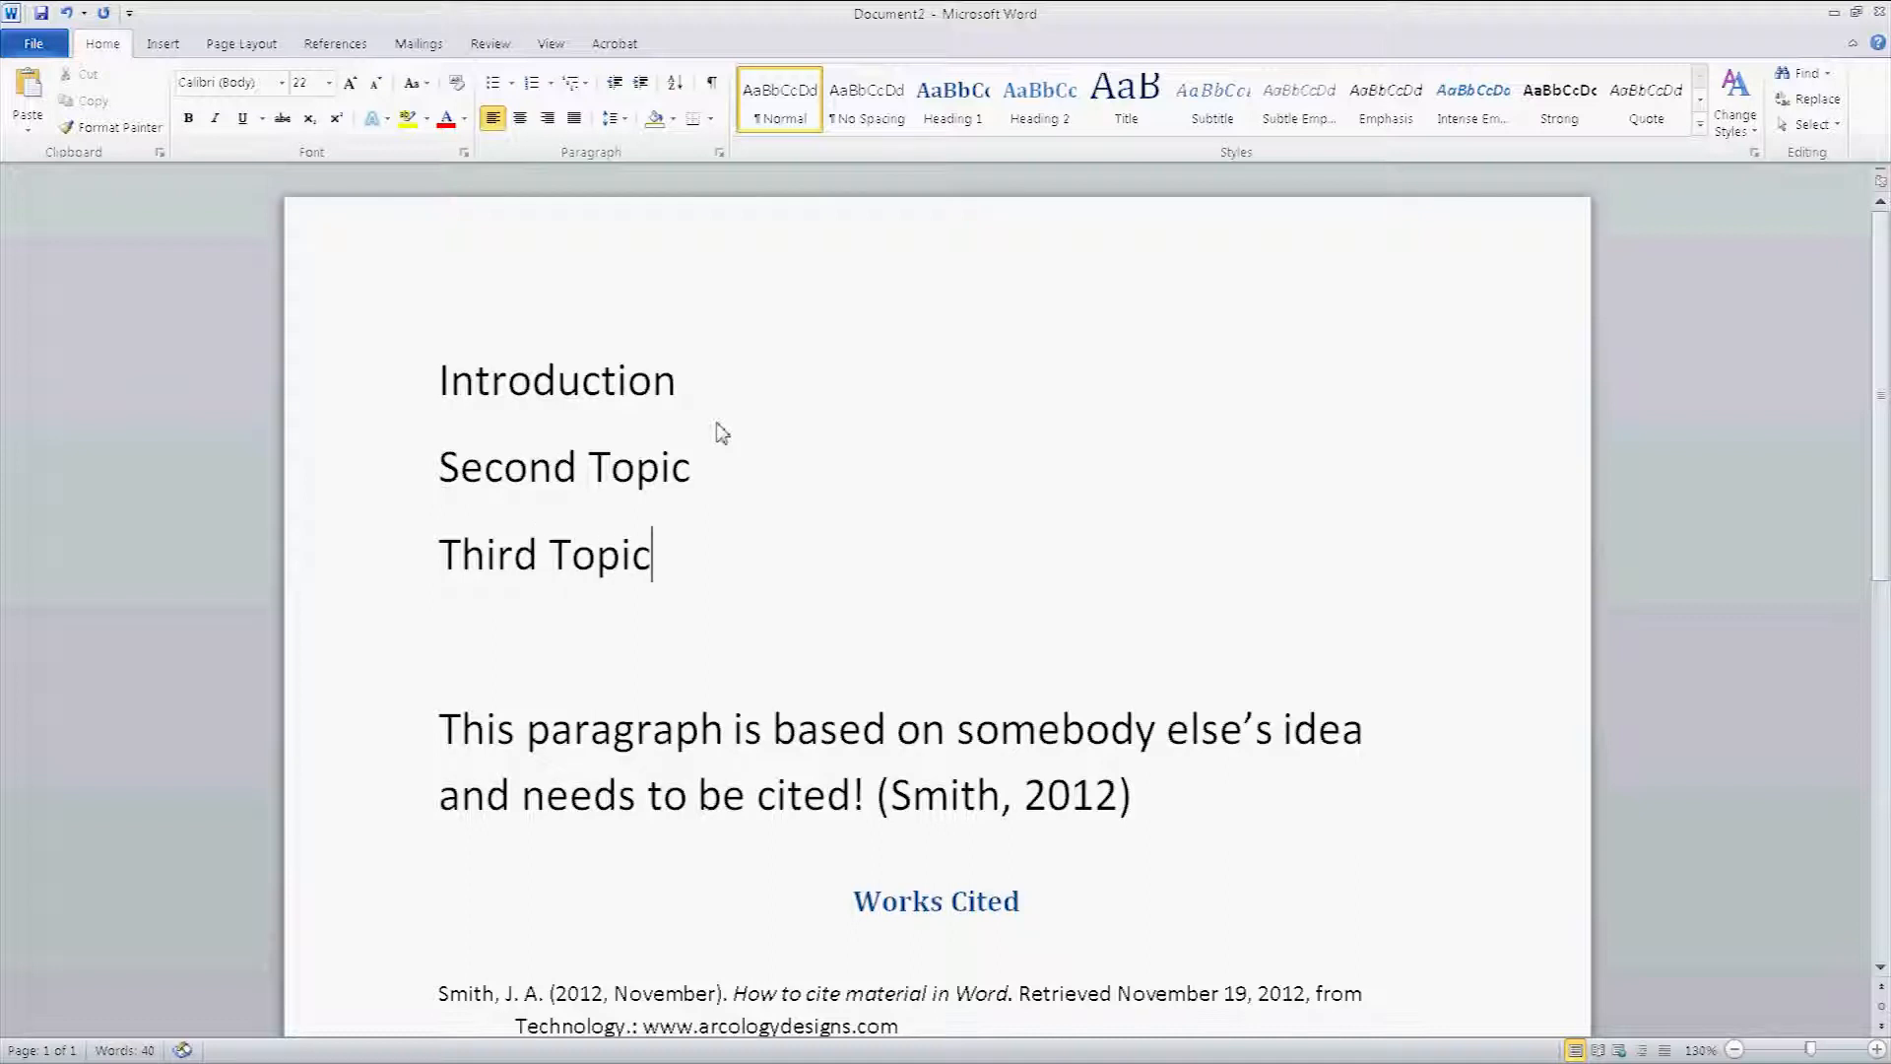
mouse_move(528, 418)
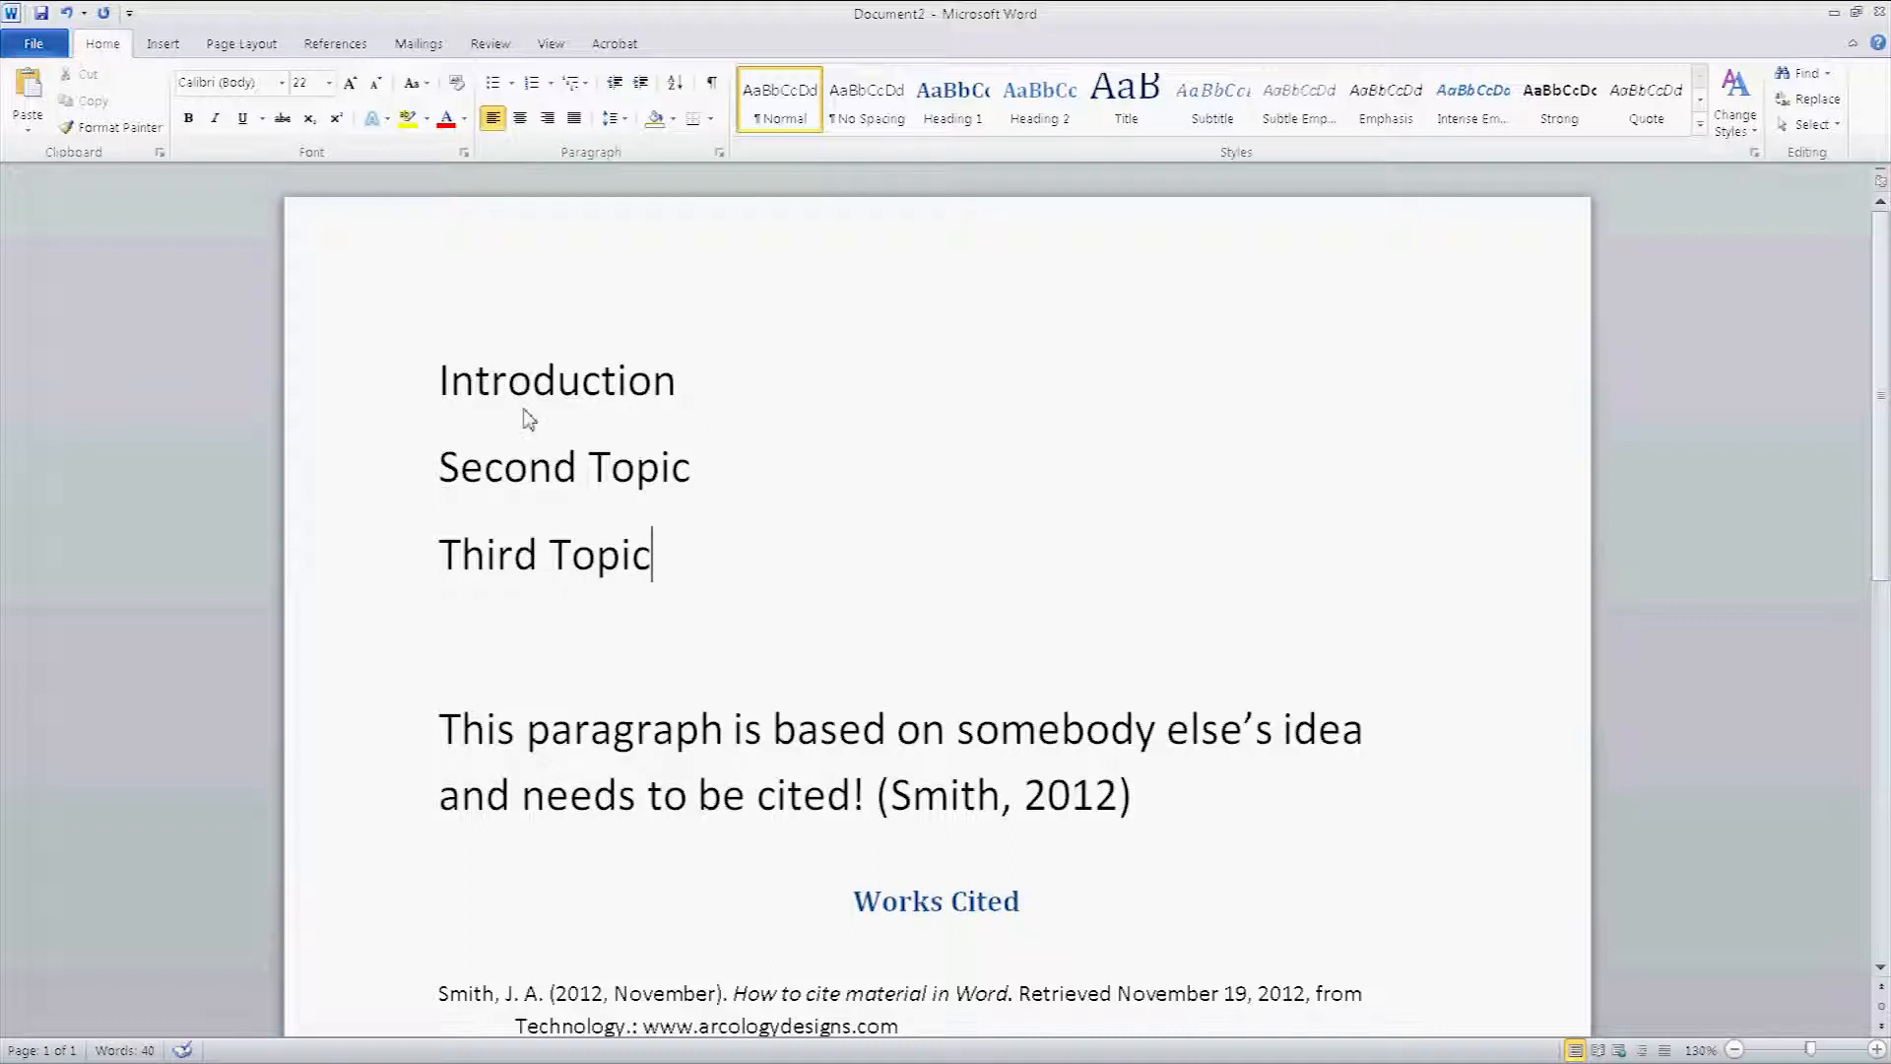
Step: Apply Heading 1 to Introduction, Heading 2 to Second Topic and Heading 3 to Third Topic
double_click(555, 378)
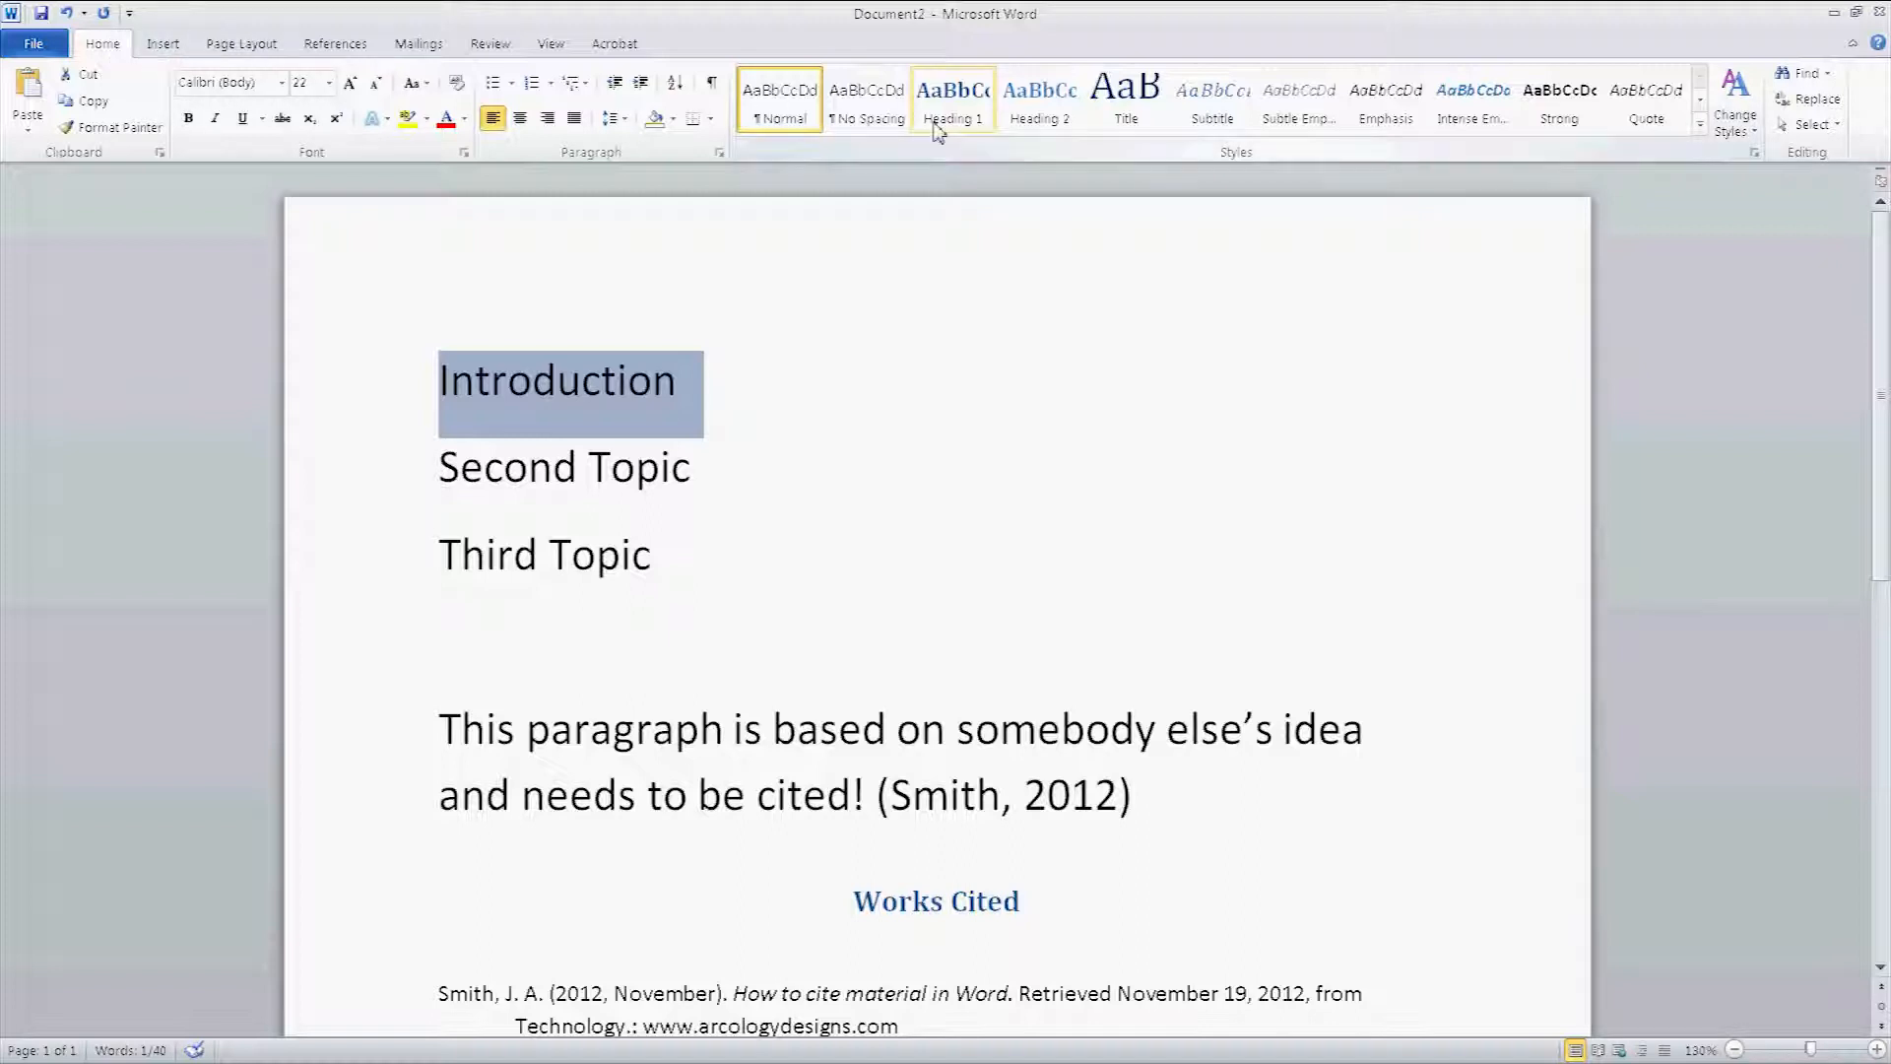
left_click(952, 98)
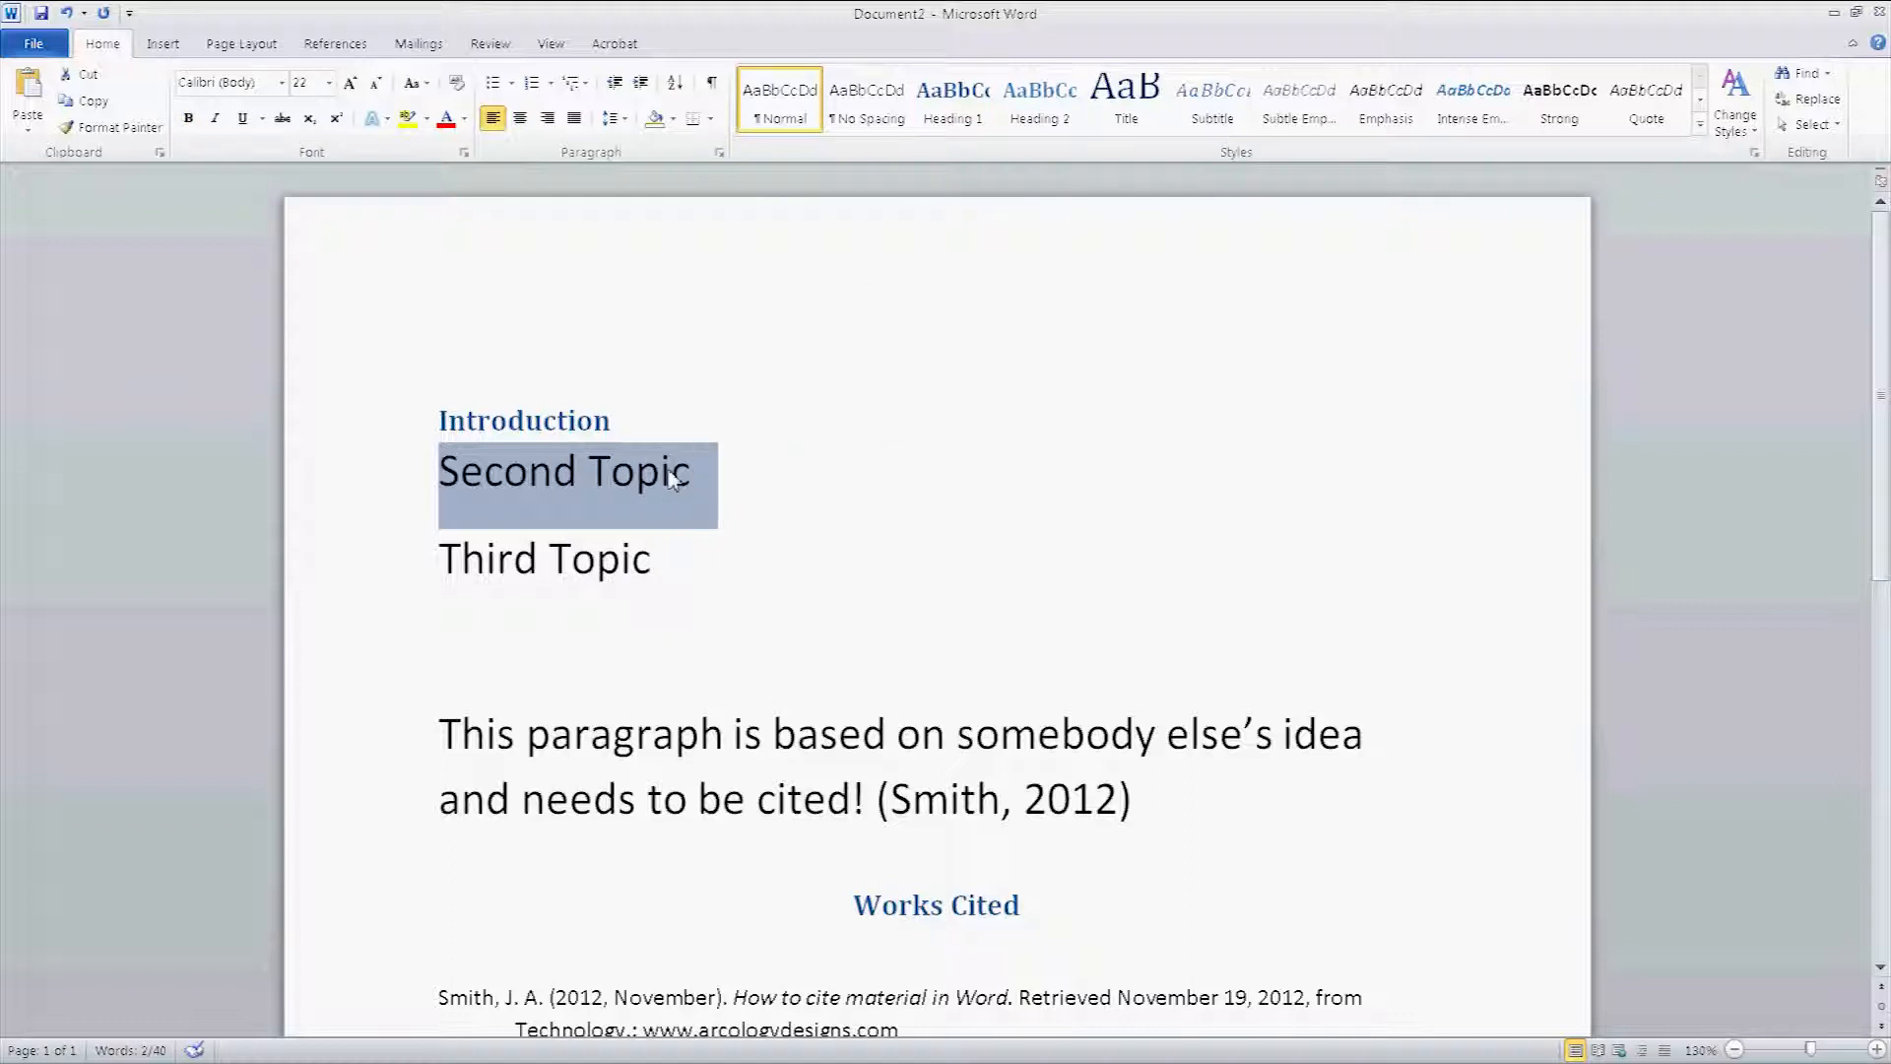
left_click(1036, 99)
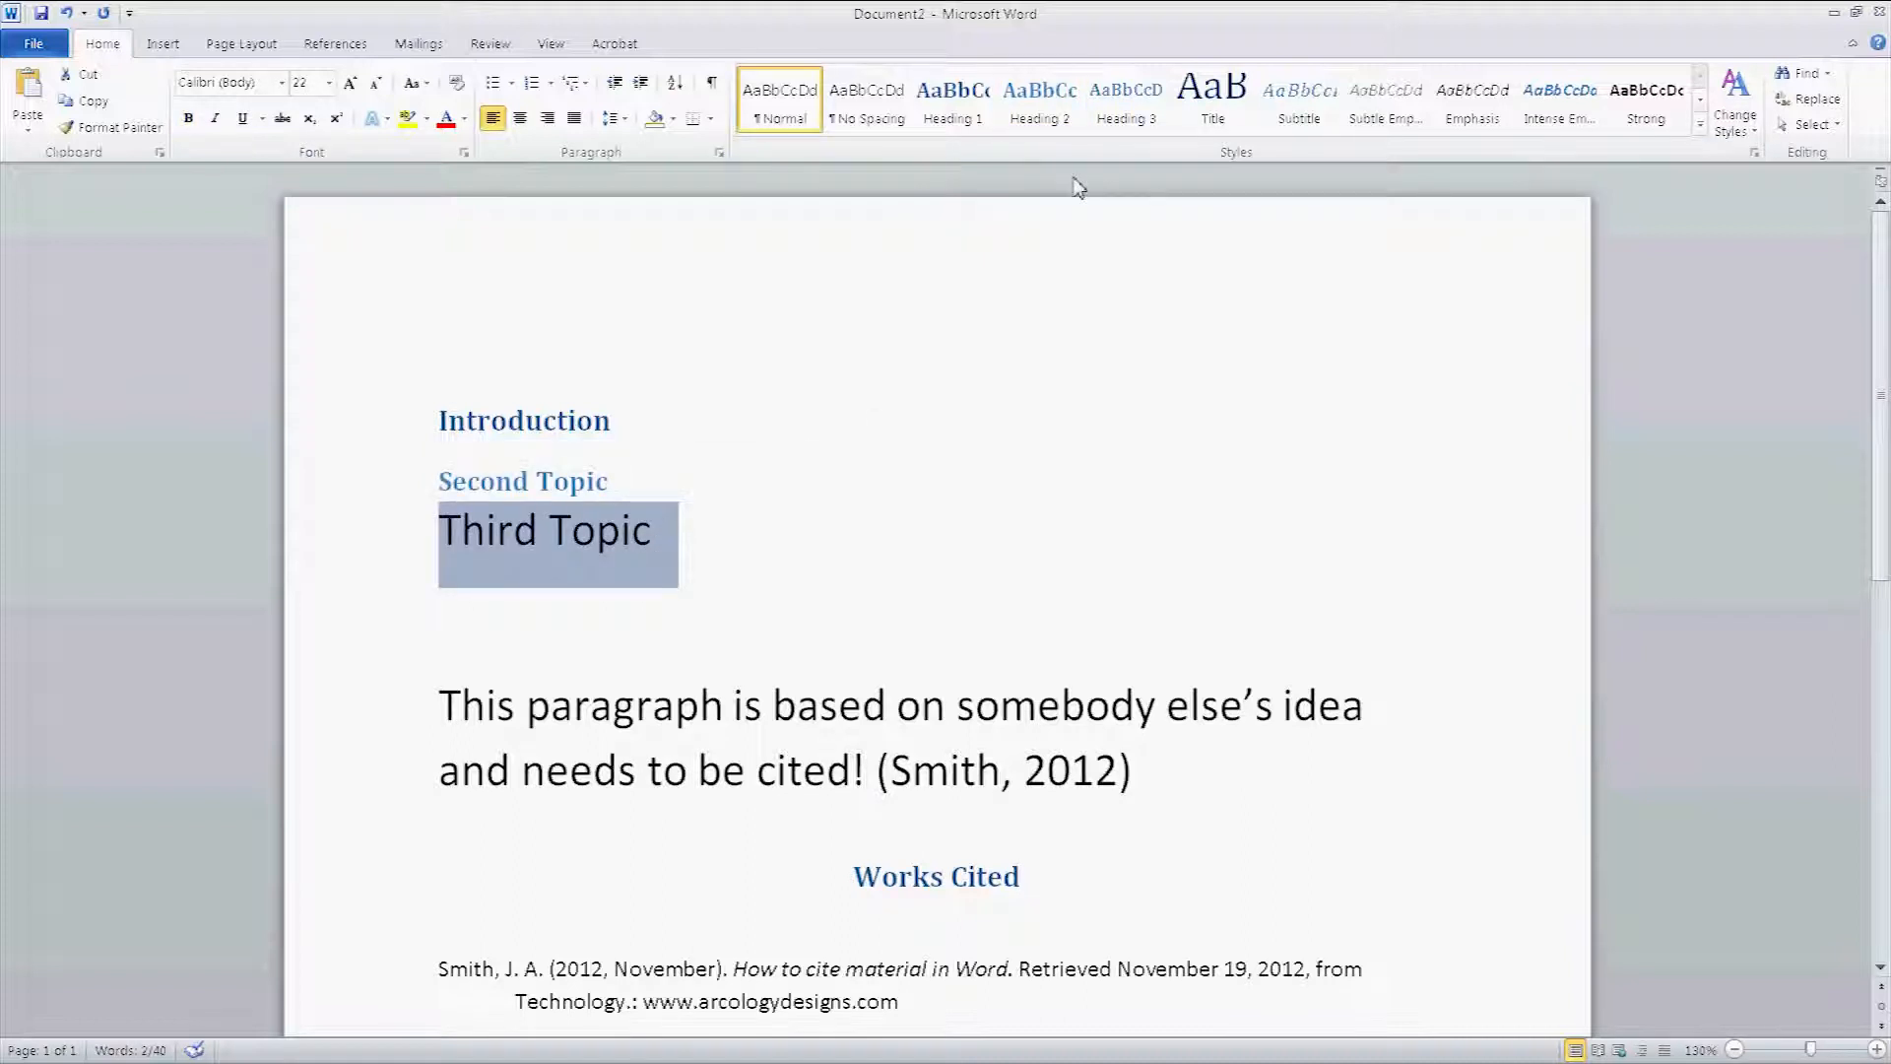
left_click(1124, 98)
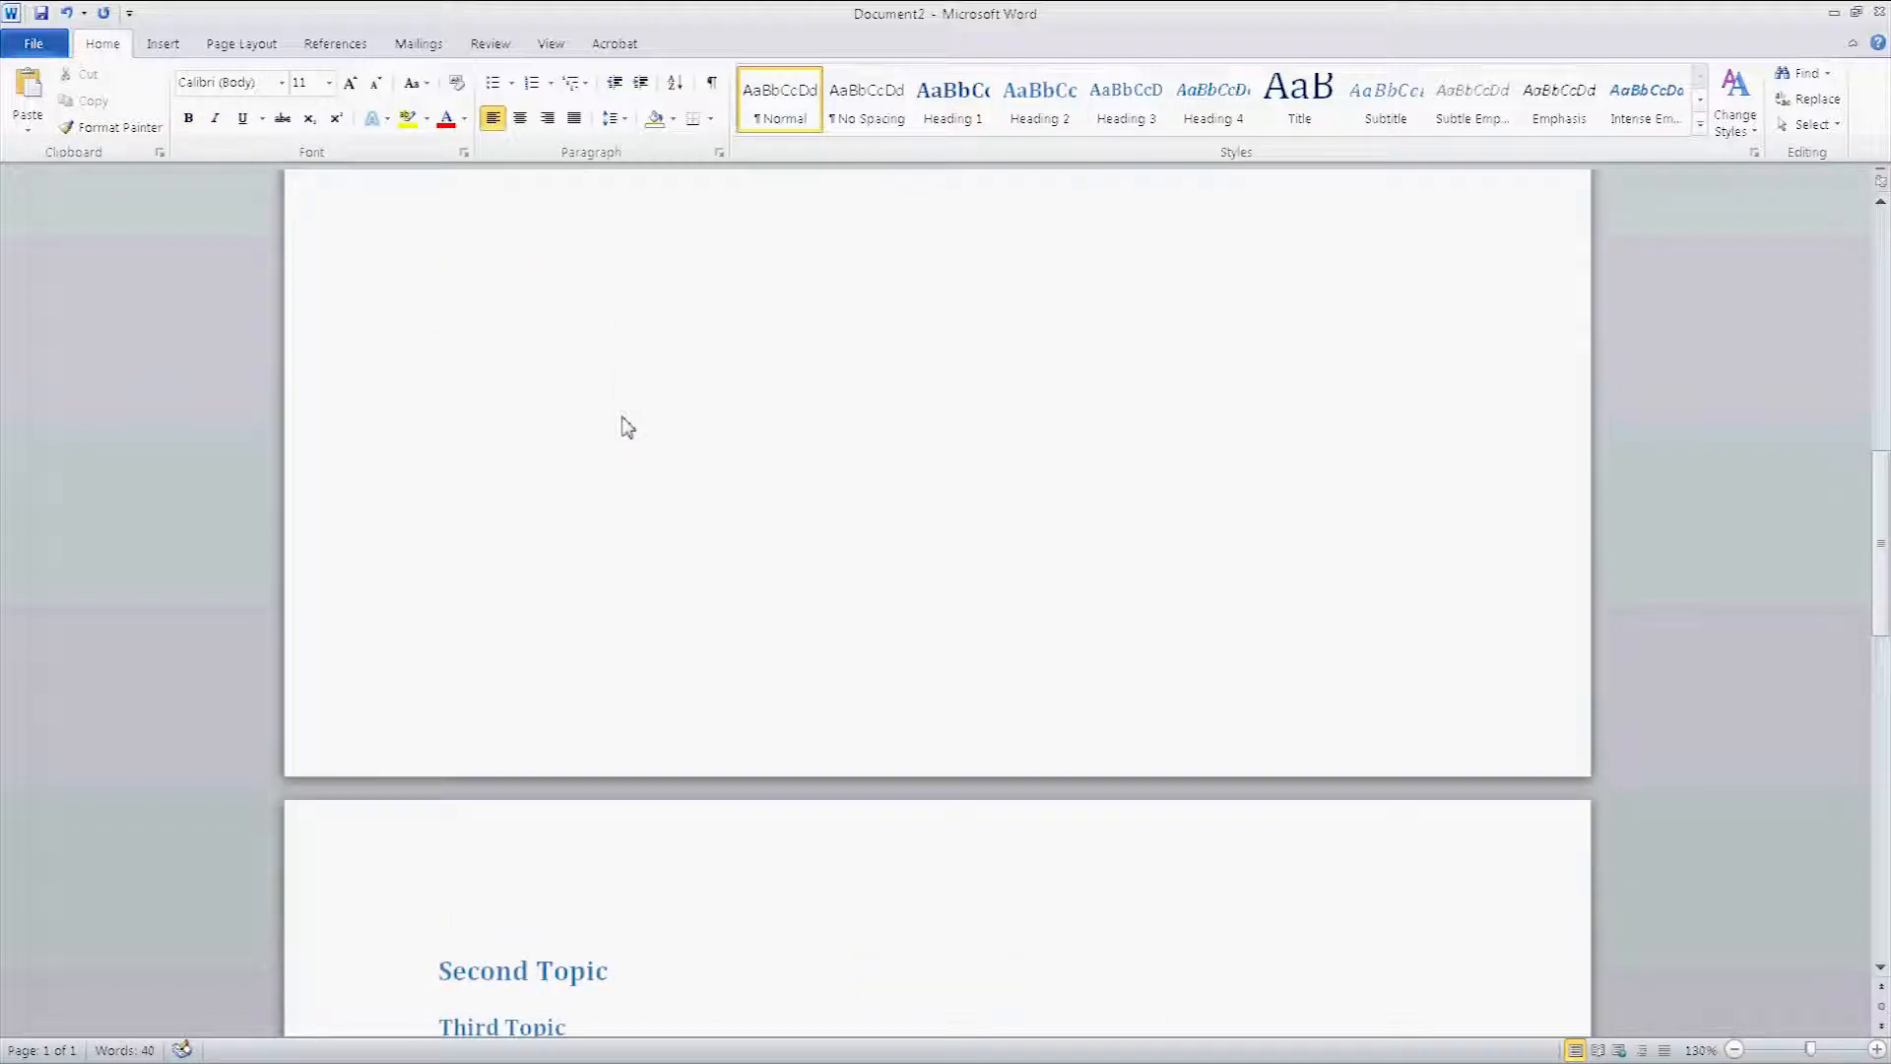
Step: Break the document into three pages so Introduction stands alone on page one
scroll("down", 3)
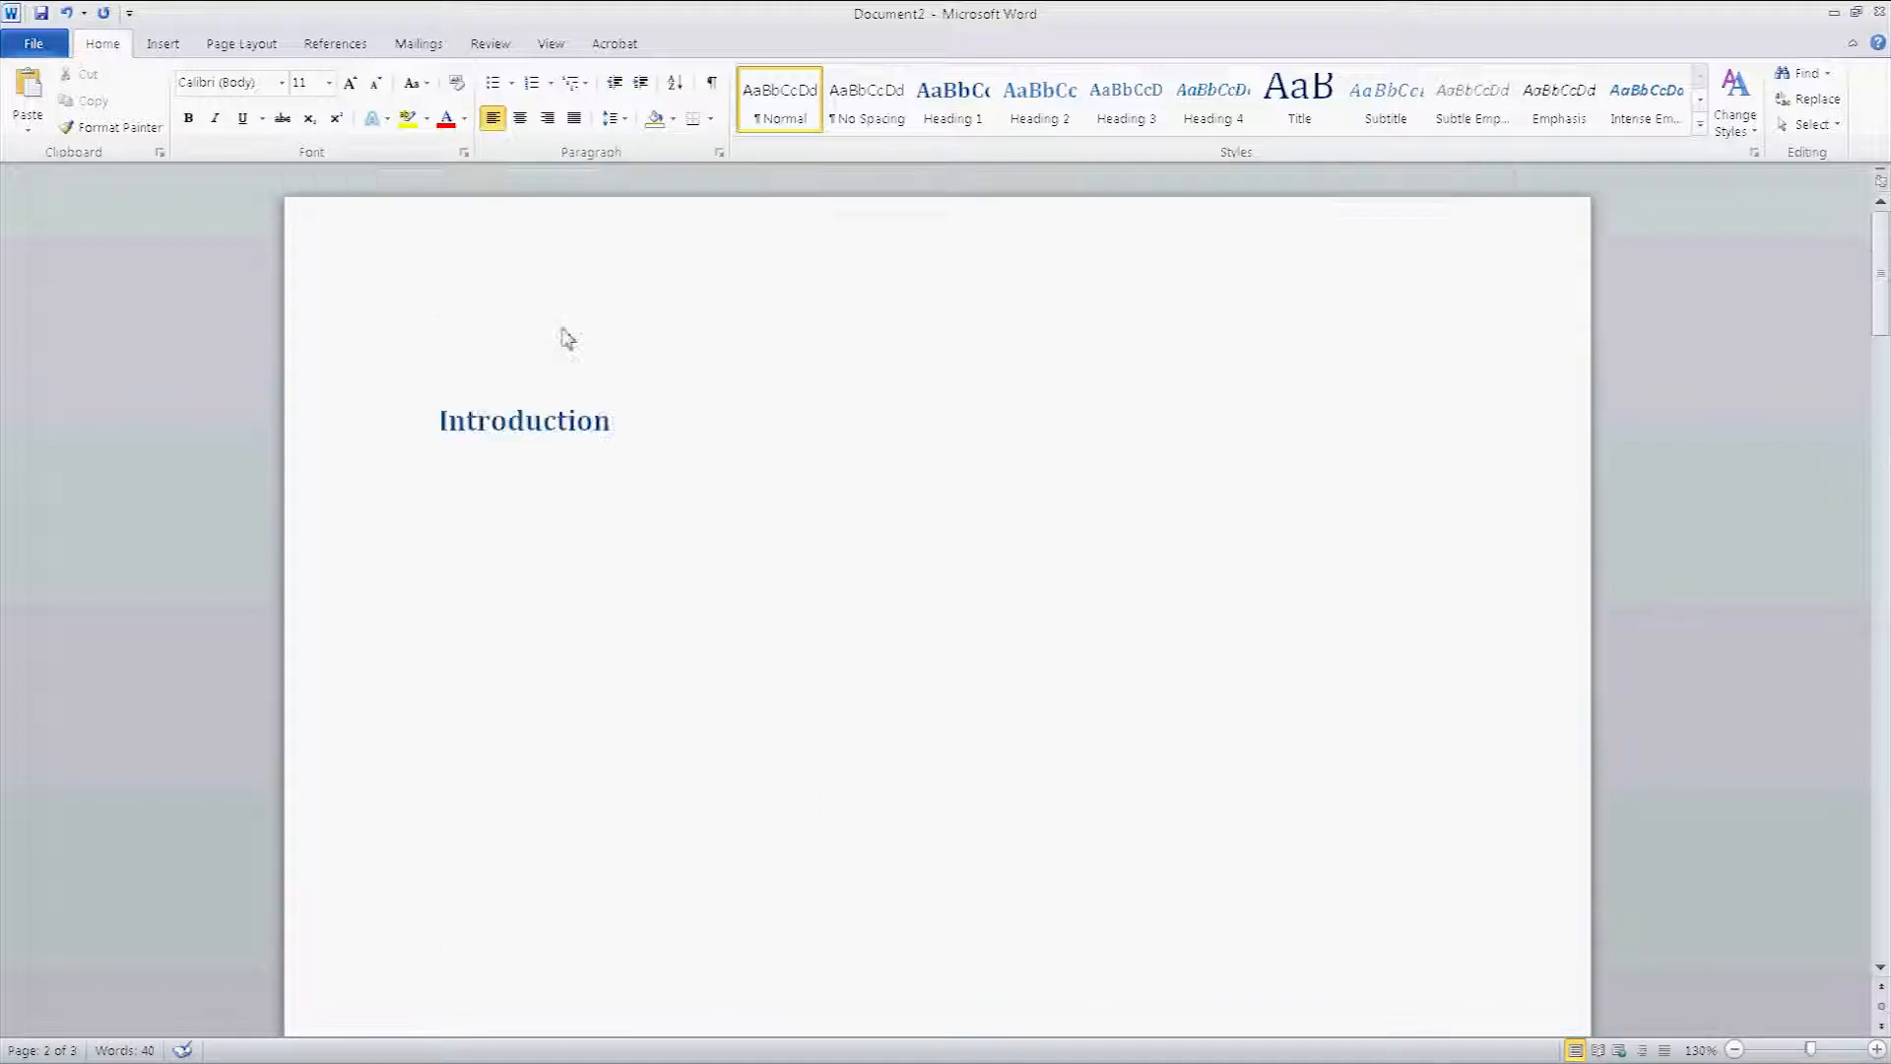
Step: Add Accent Bar 2 page numbers at the bottom right and close the footer
left_click(163, 43)
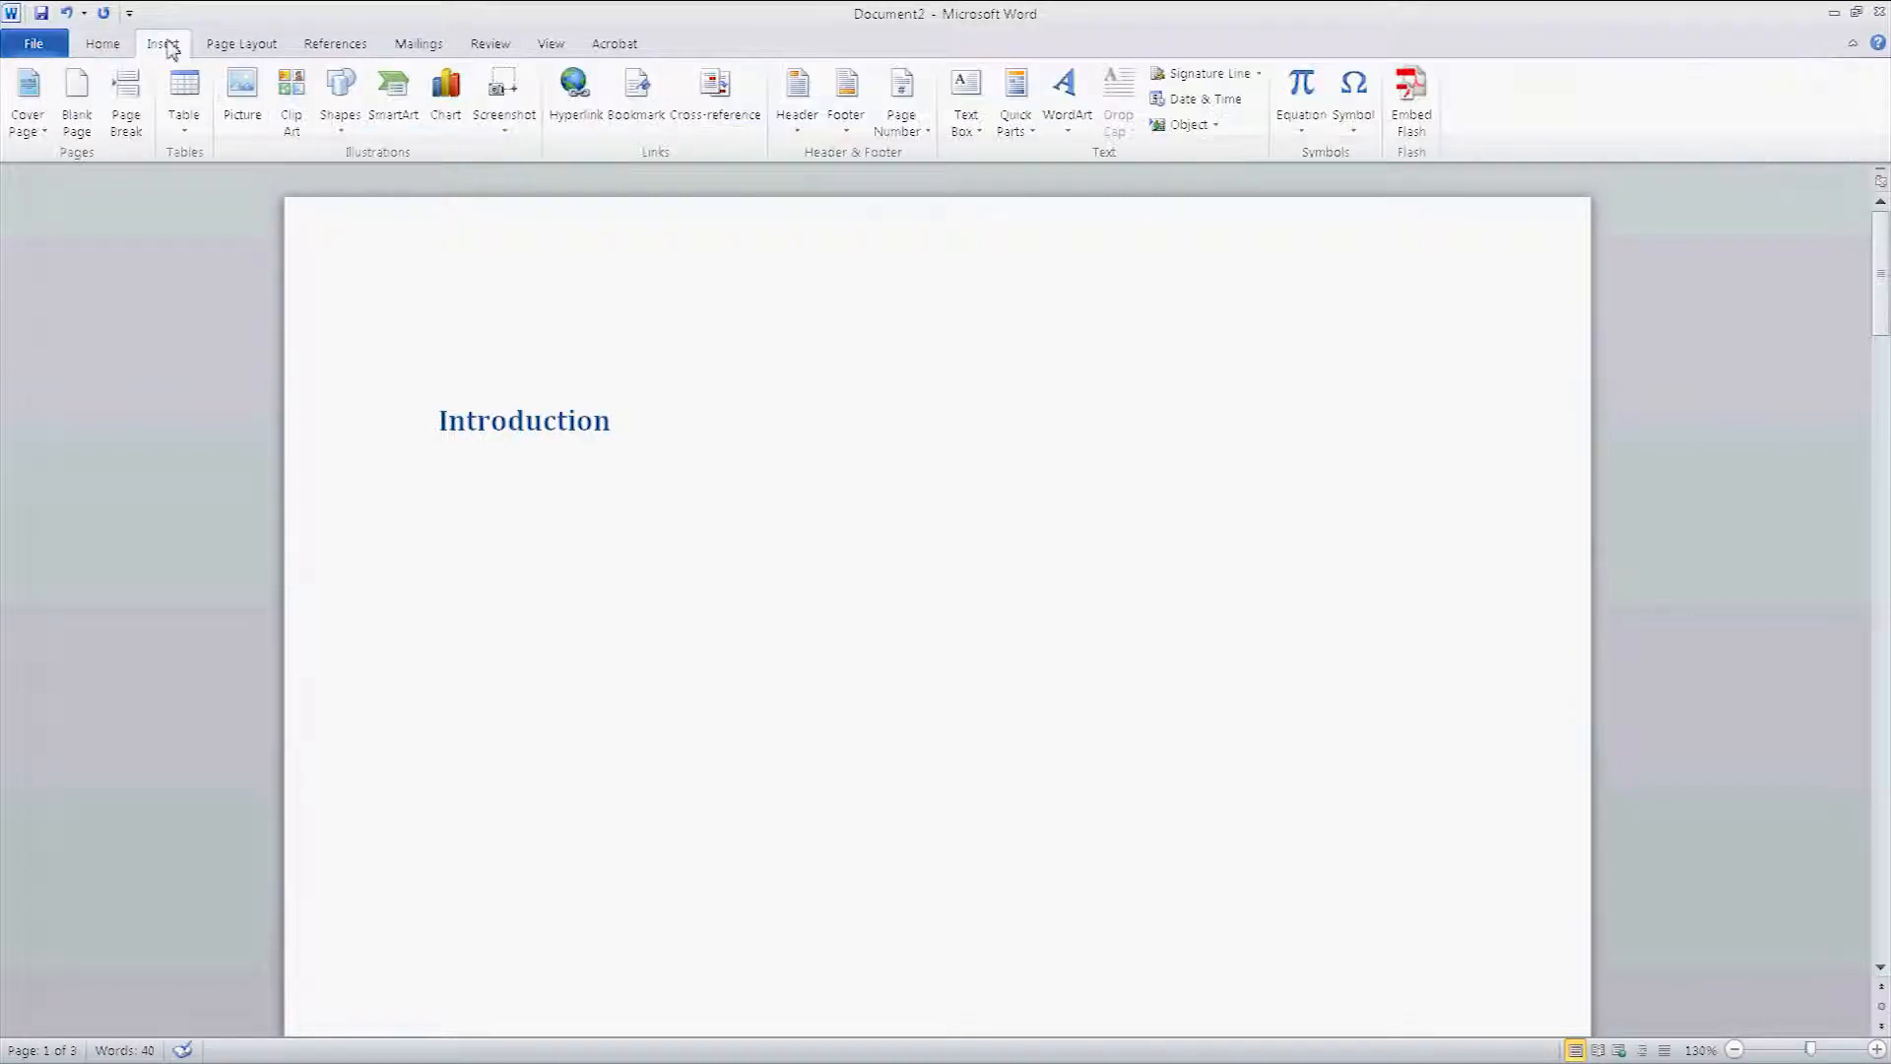
left_click(900, 96)
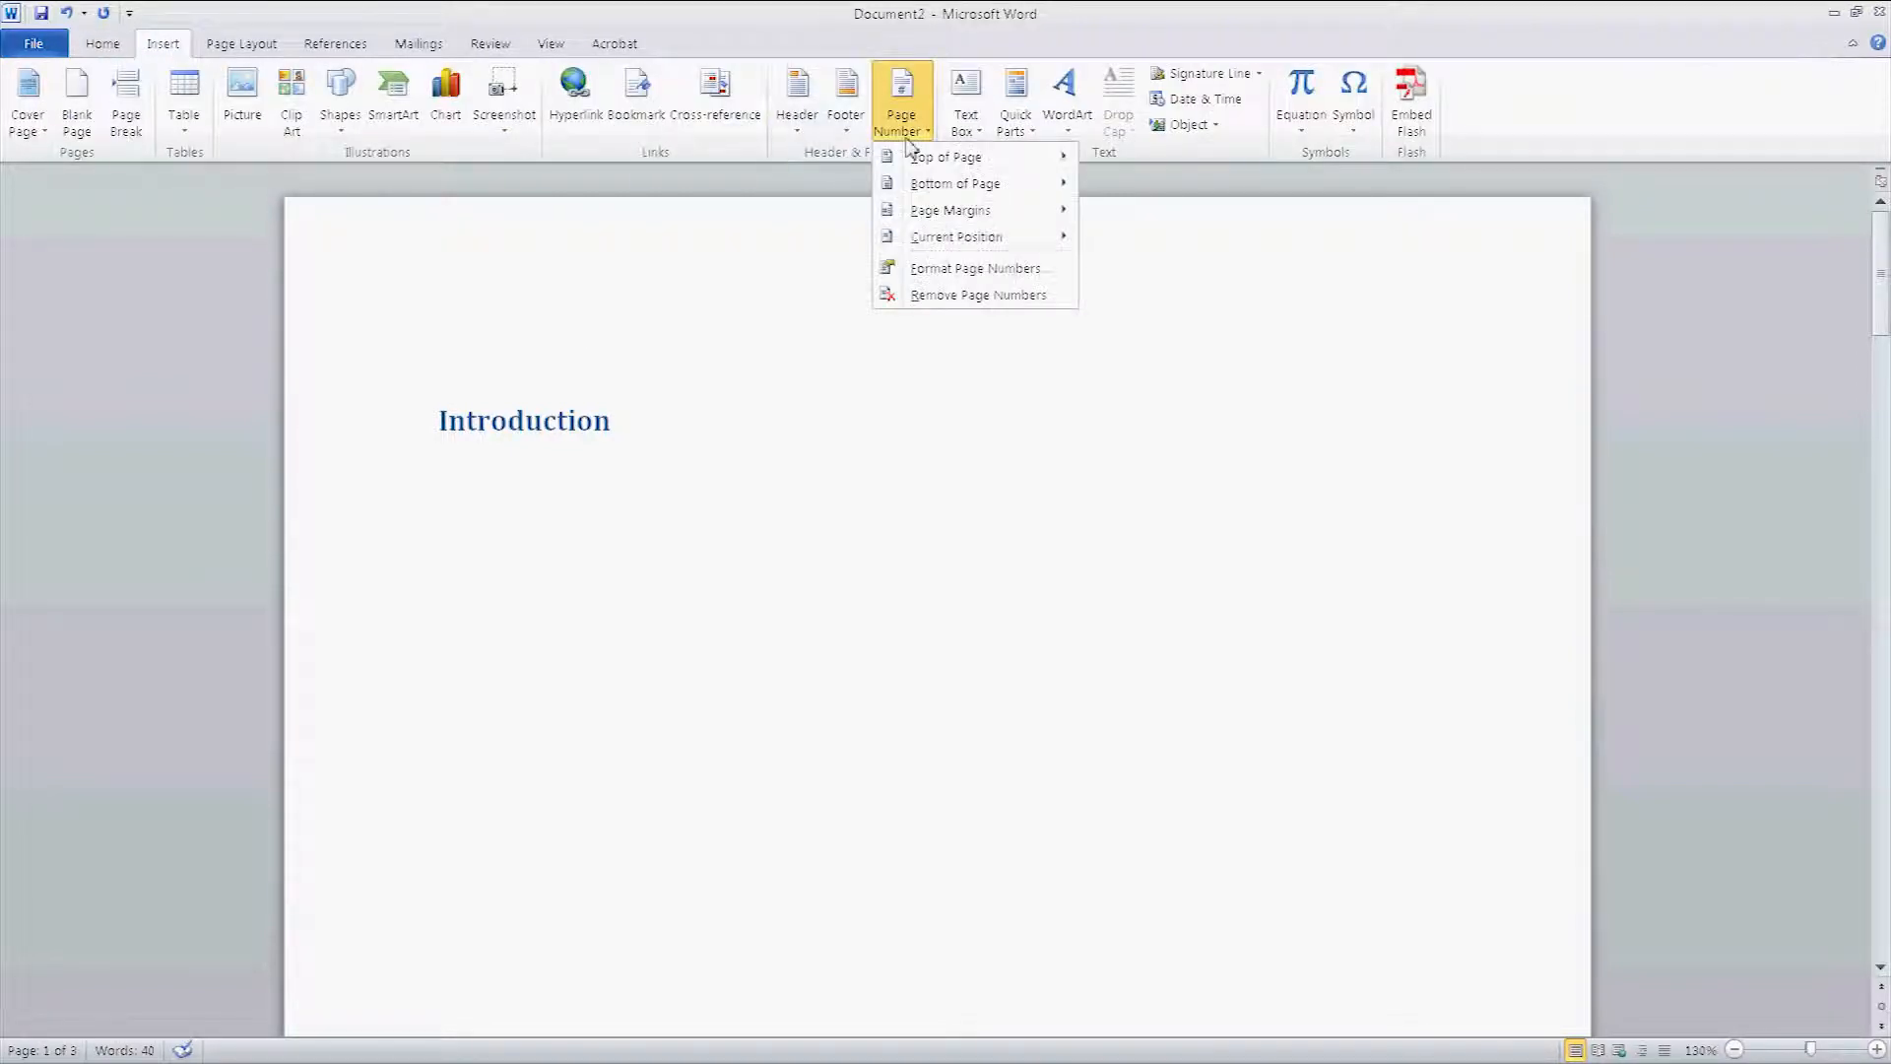
mouse_move(955, 184)
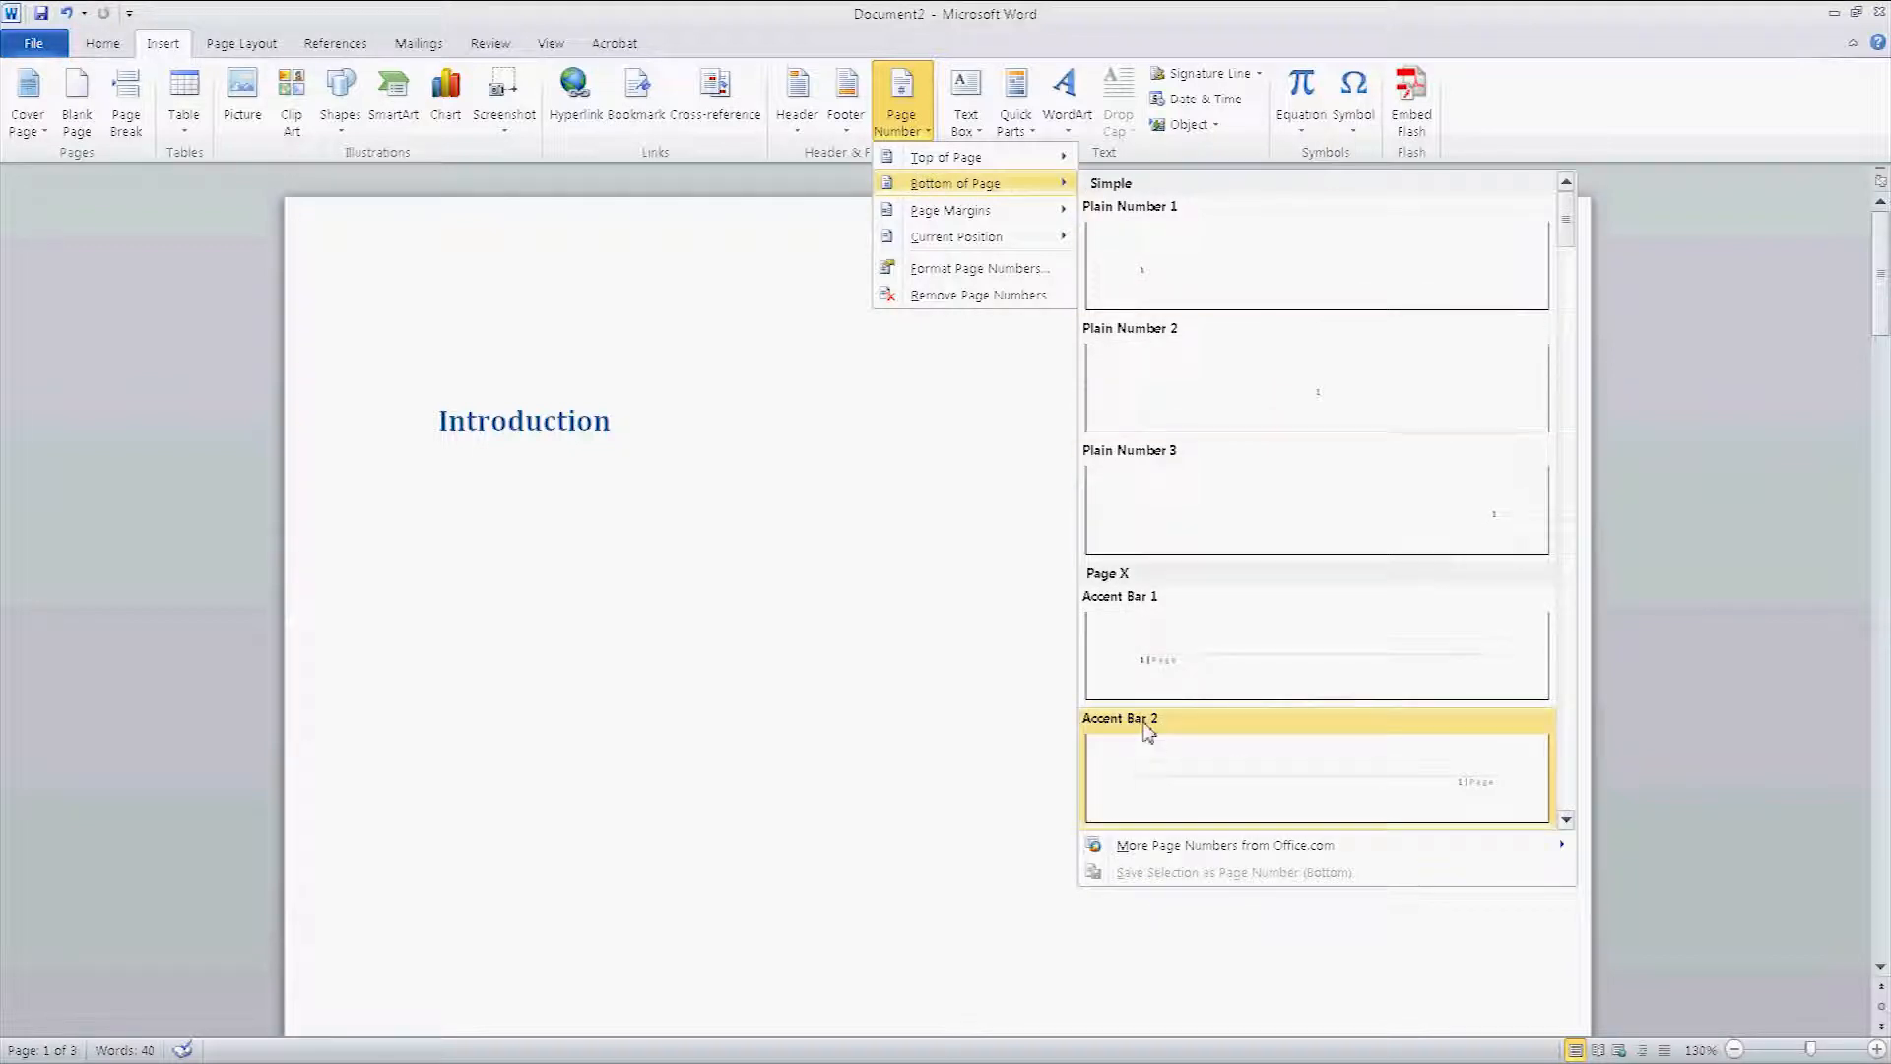
left_click(1315, 772)
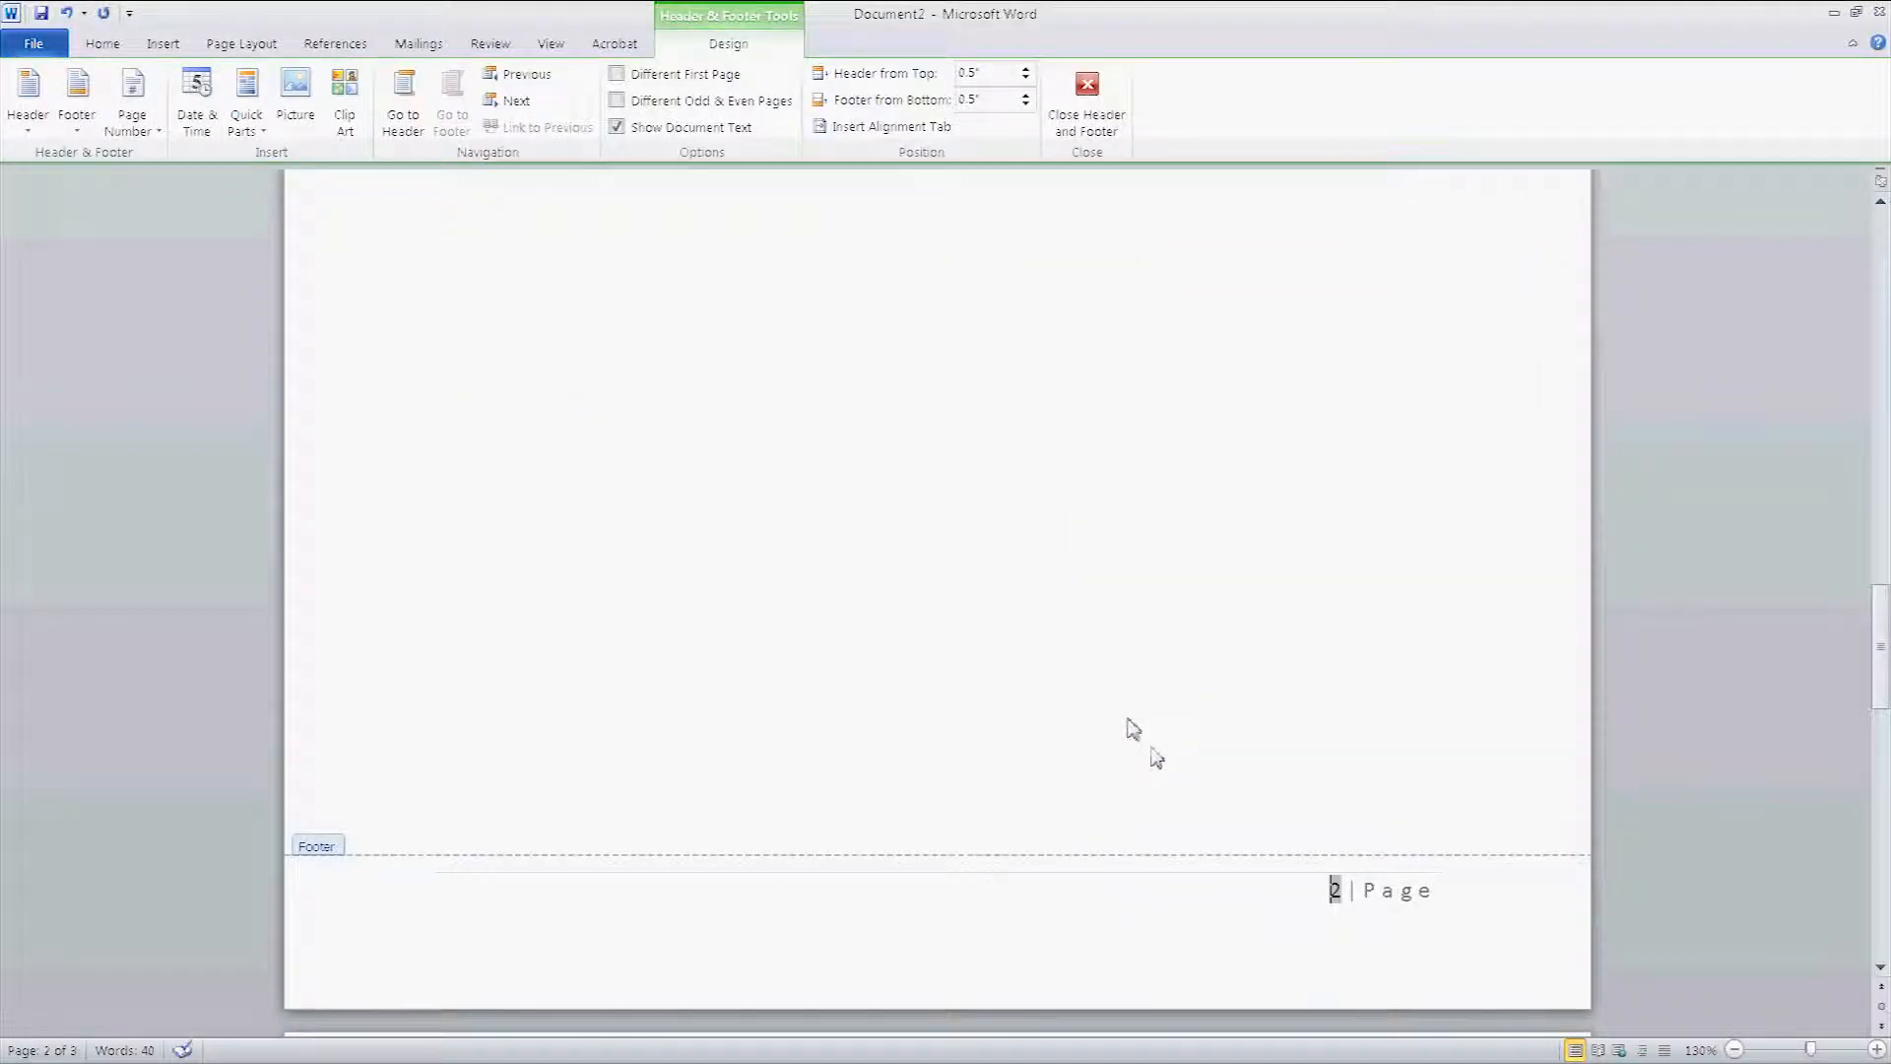
left_click(1083, 98)
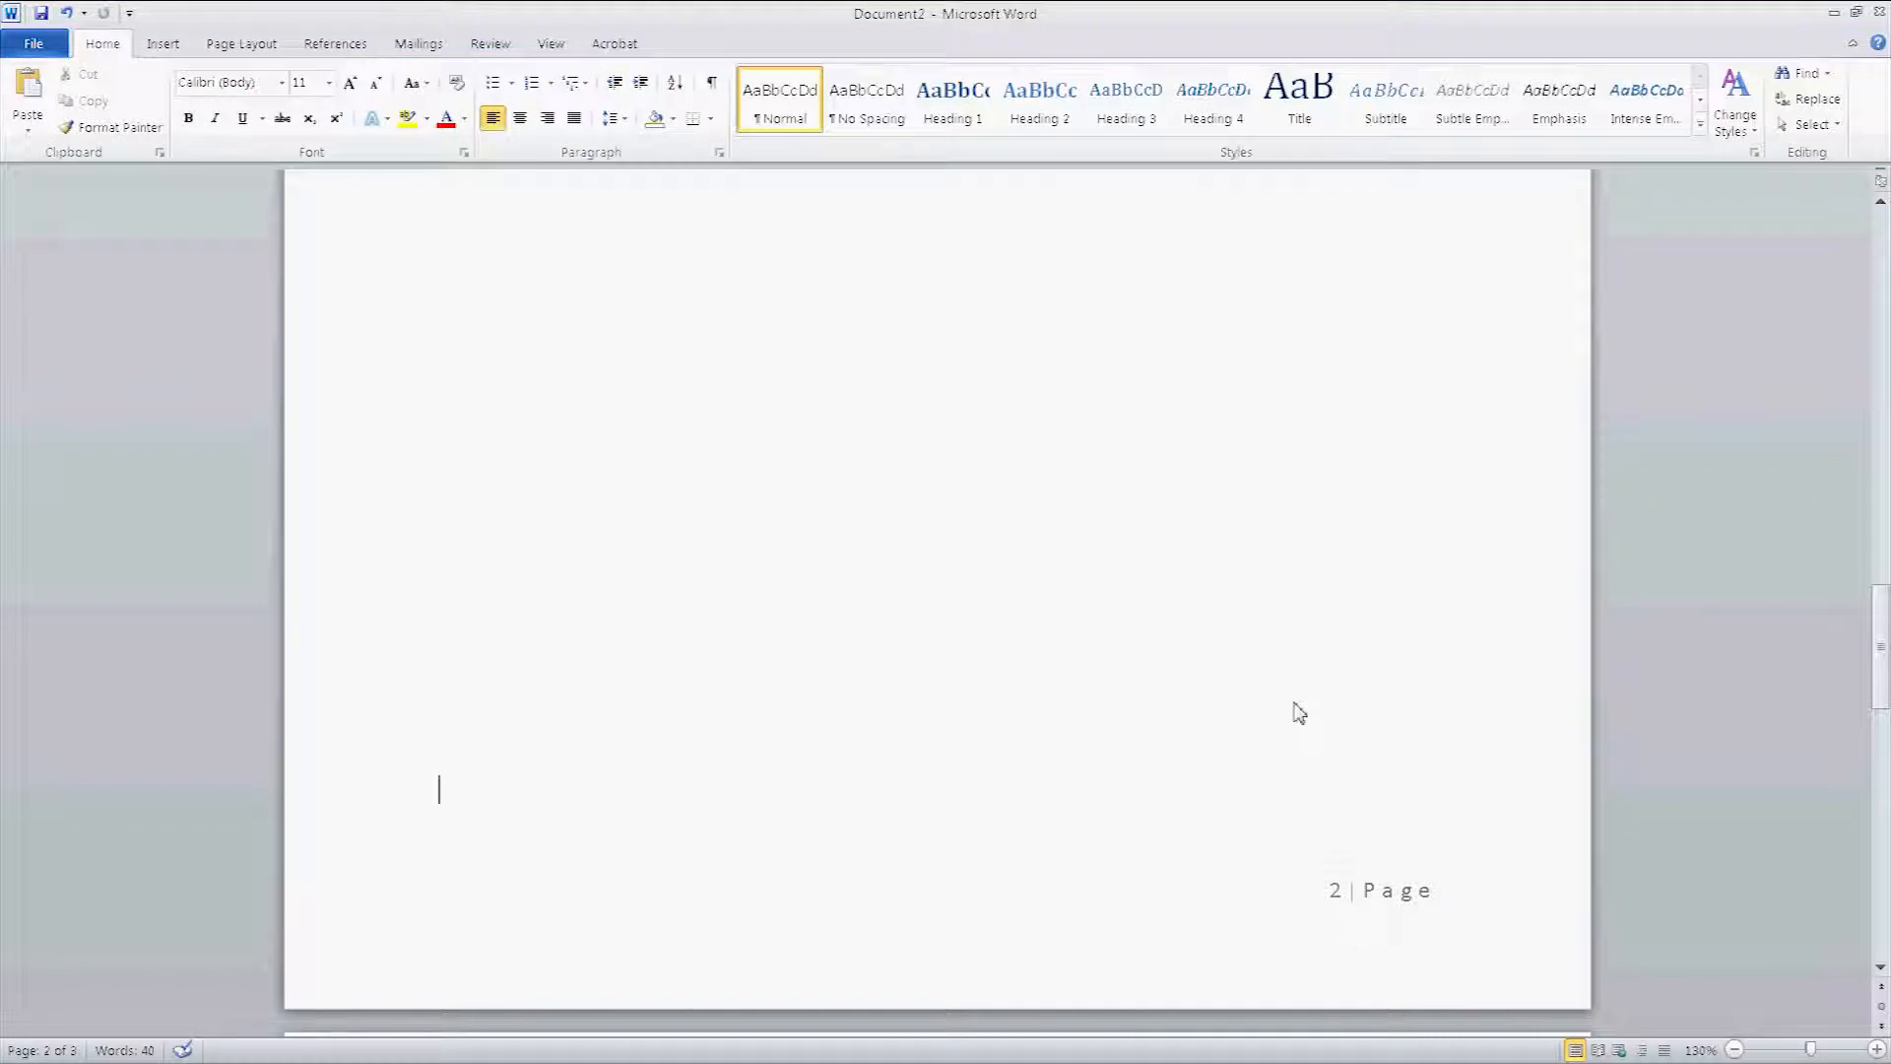
mouse_move(1344, 907)
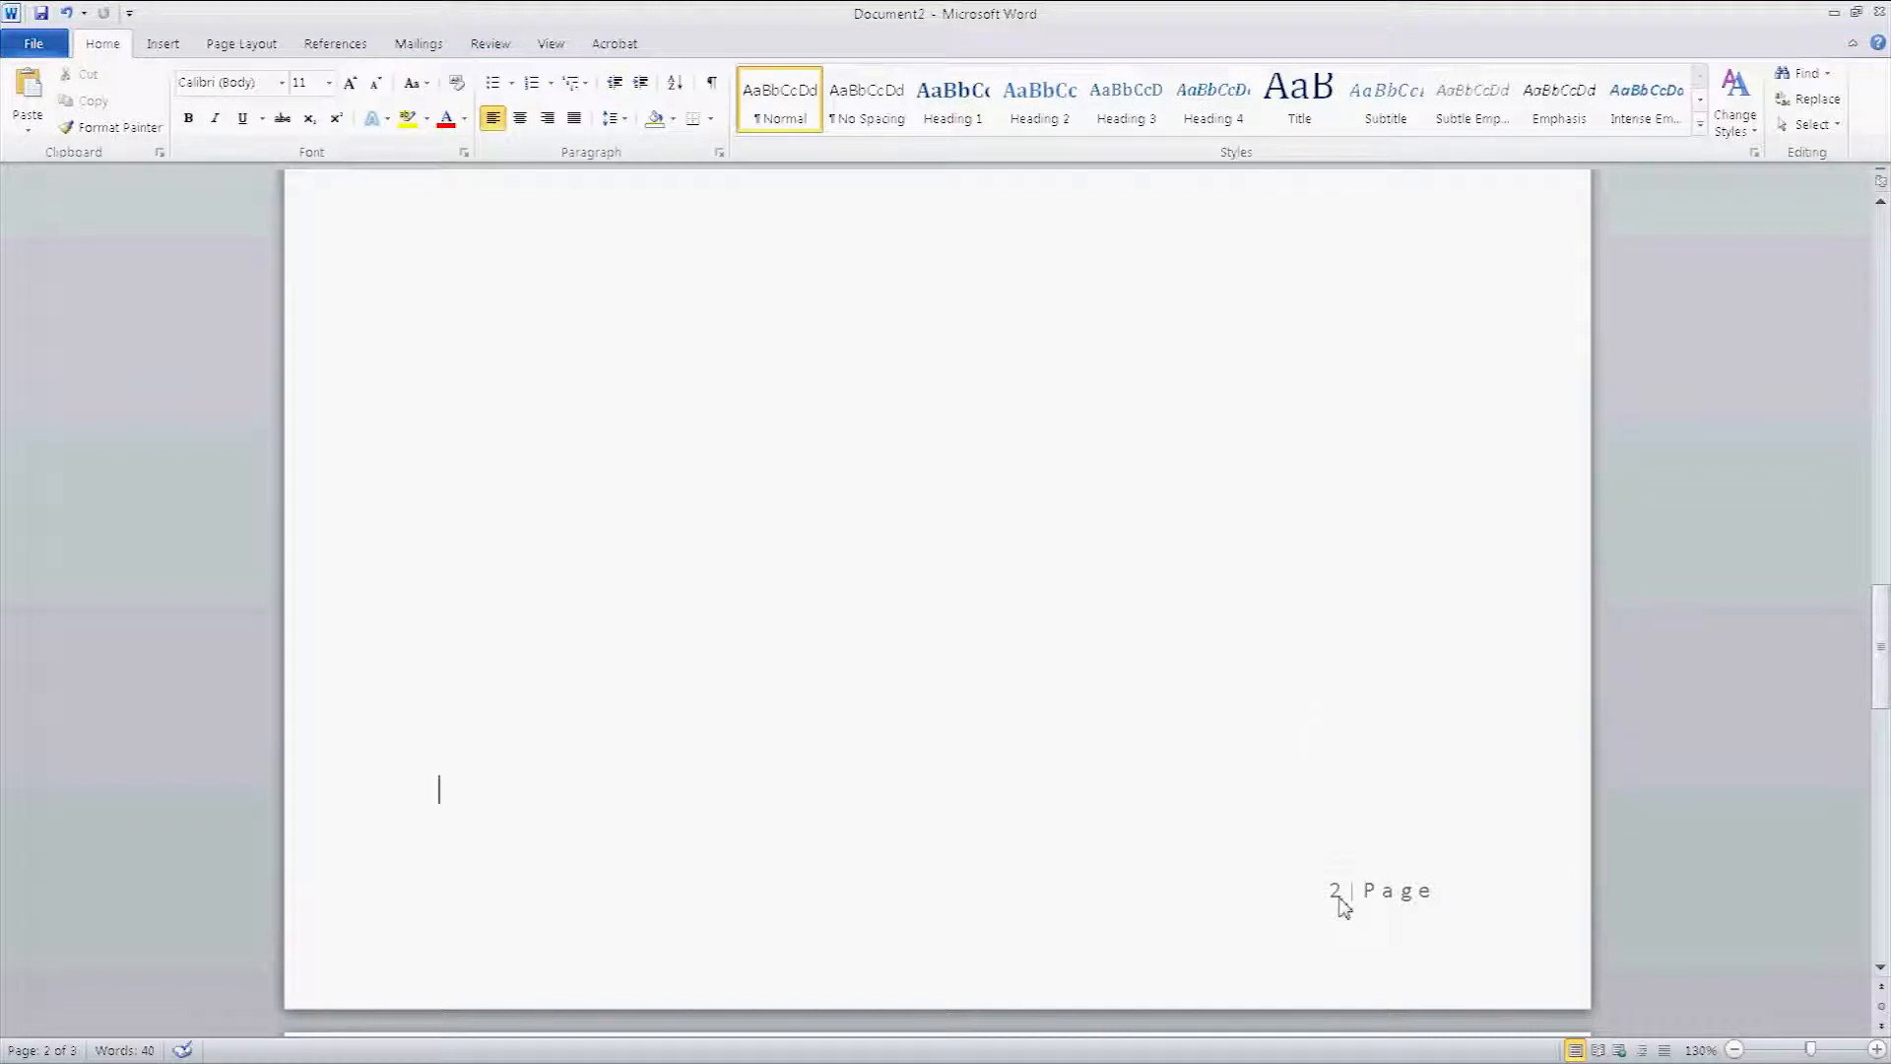
mouse_move(1411, 904)
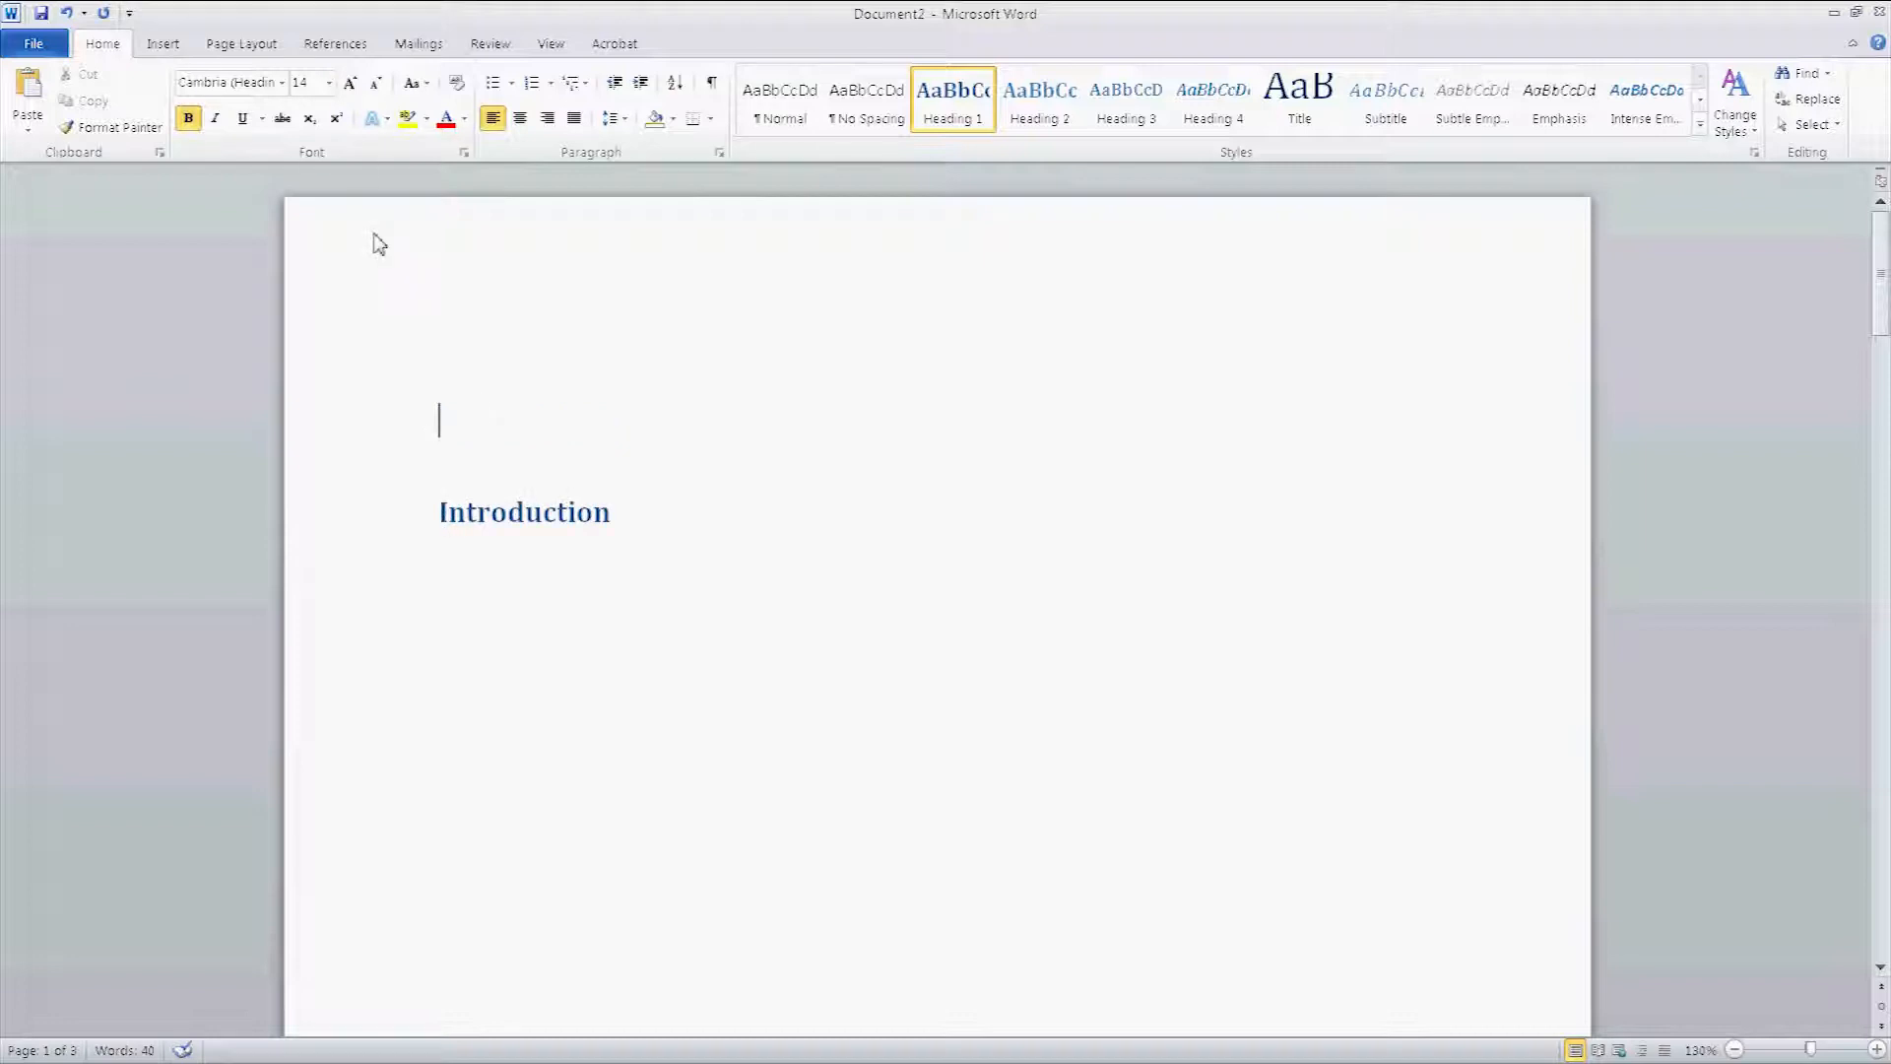
left_click(335, 43)
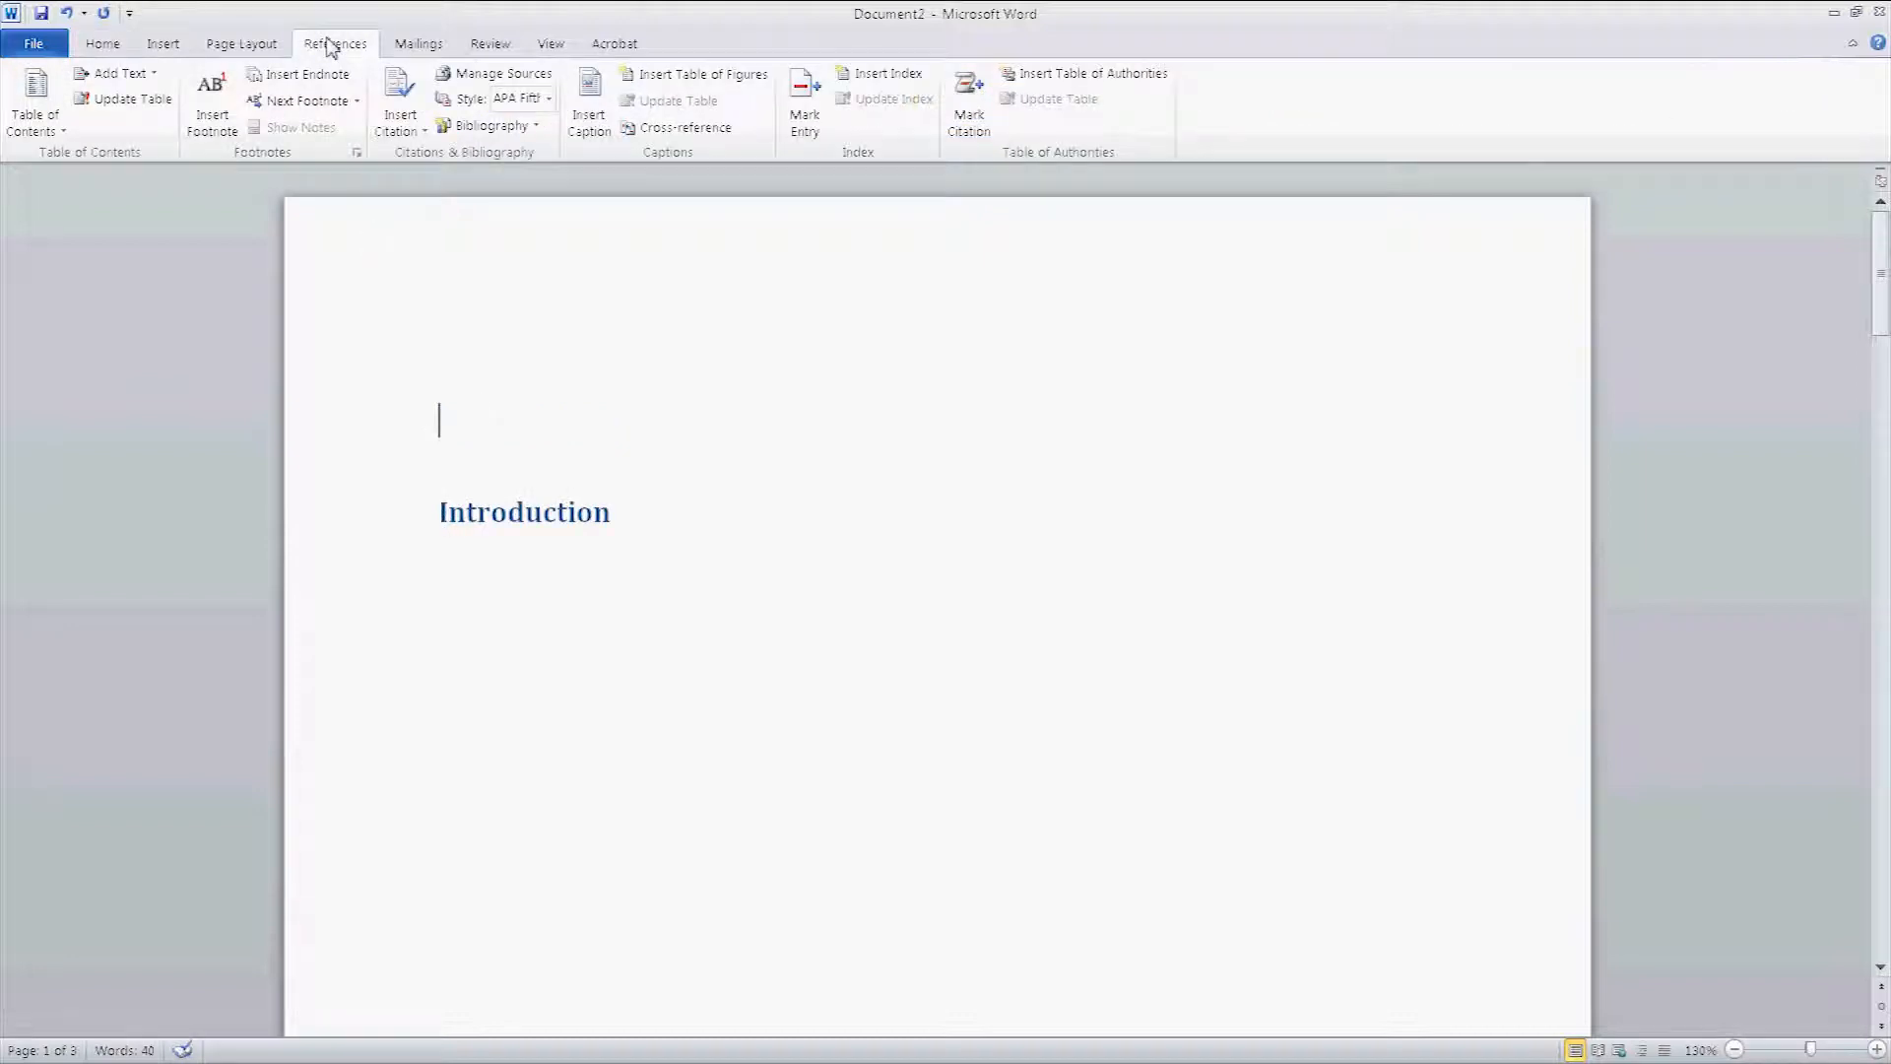
left_click(36, 106)
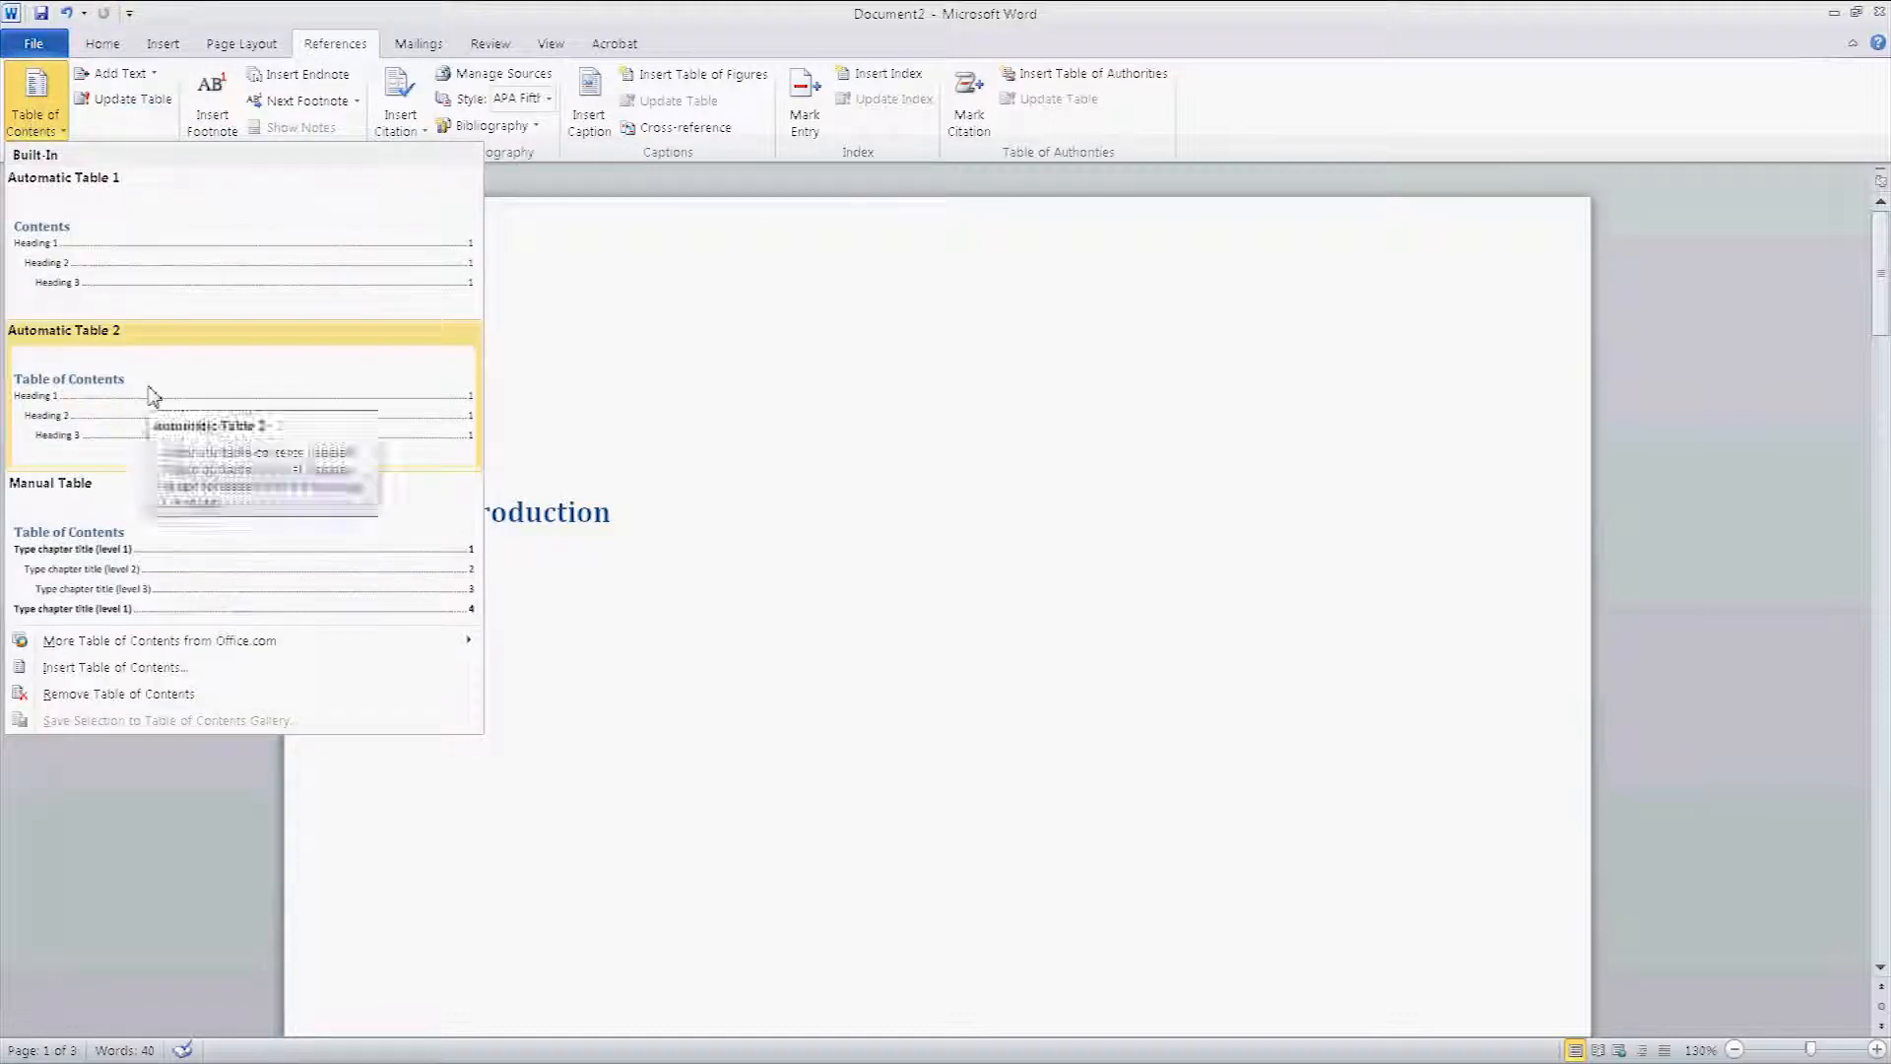
mouse_move(151, 398)
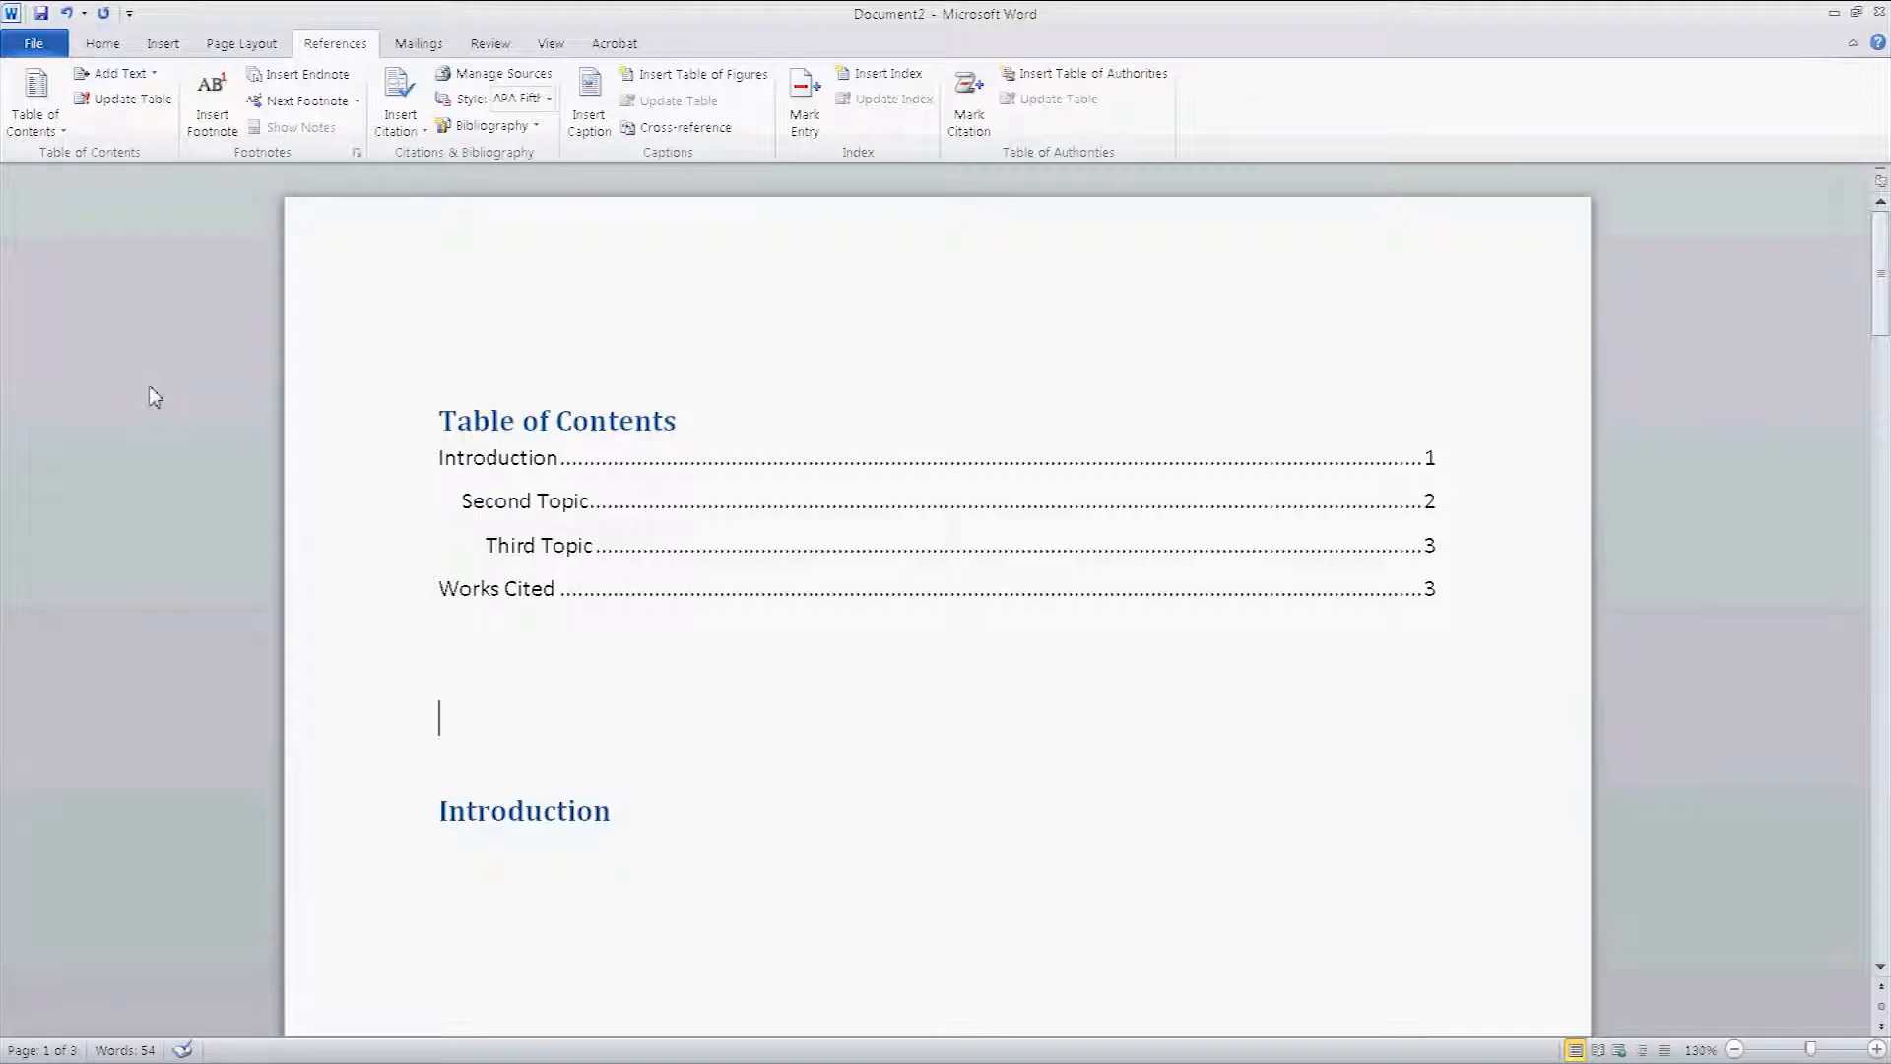
left_click(525, 438)
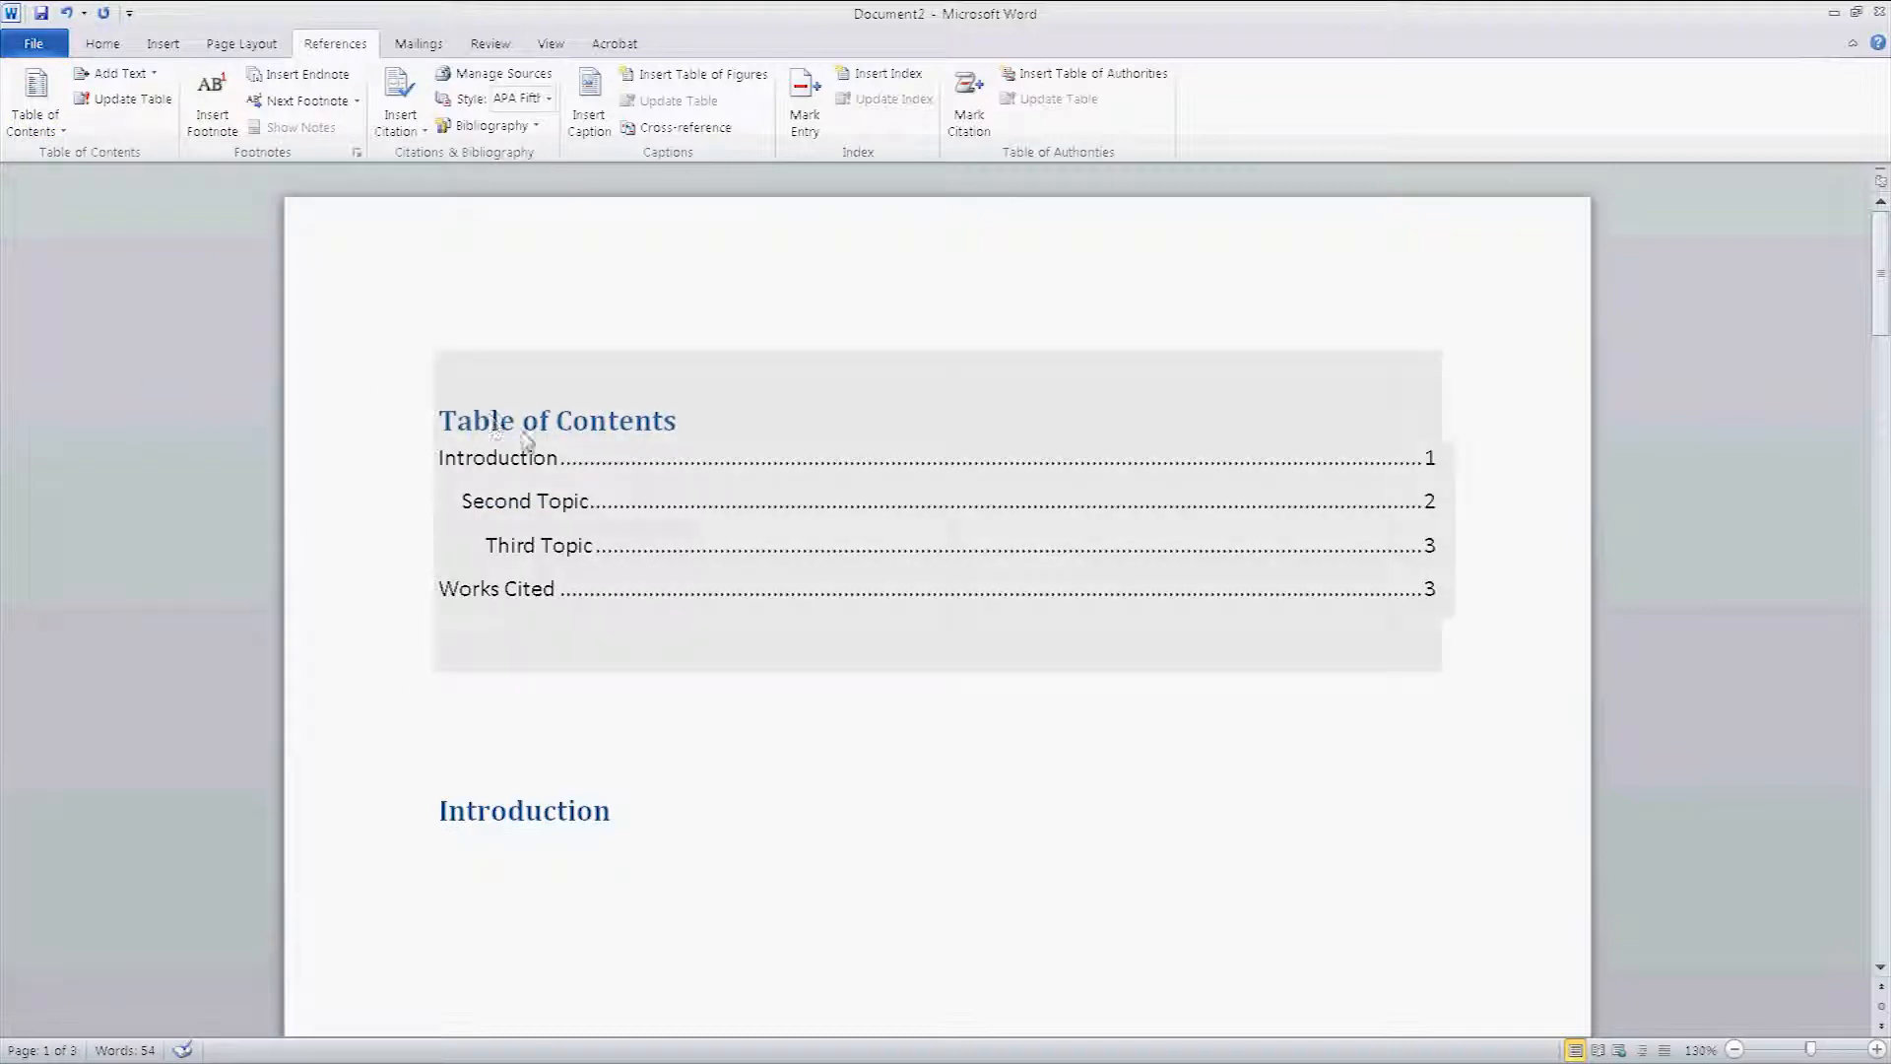
mouse_move(886, 544)
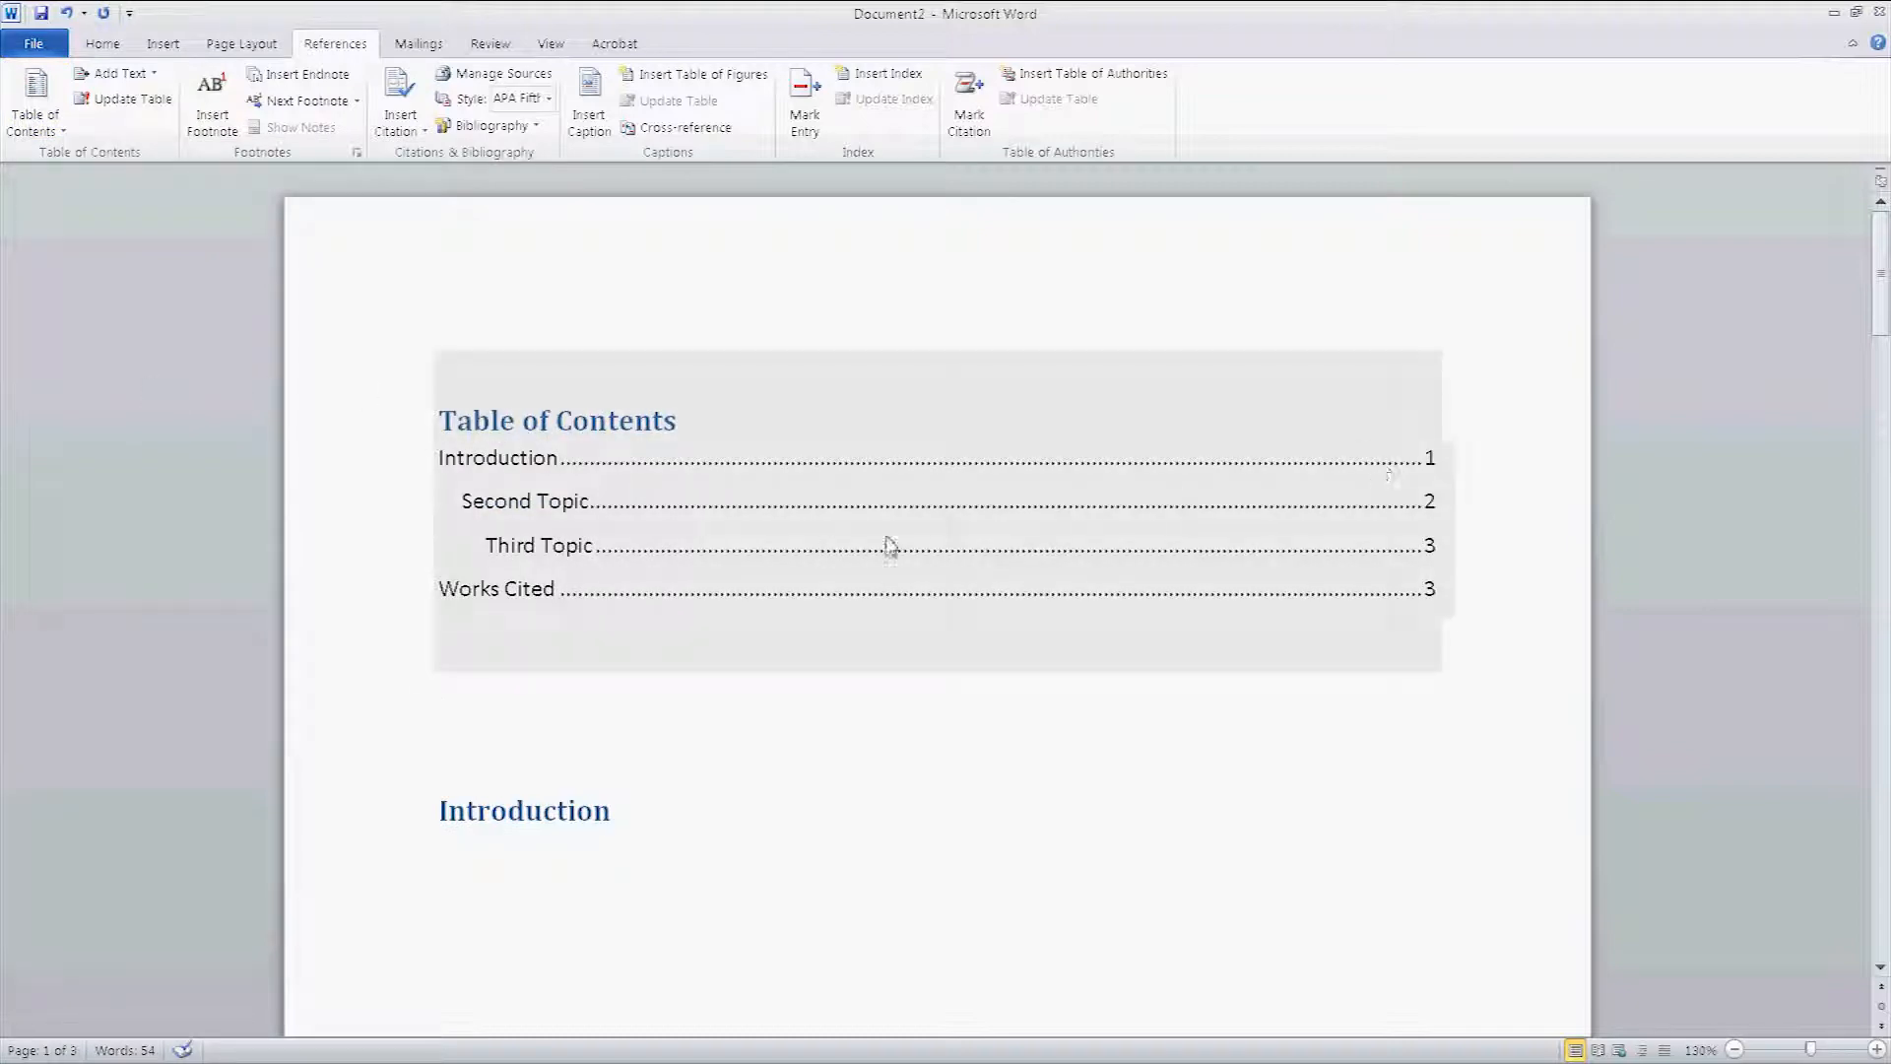
mouse_move(1425, 576)
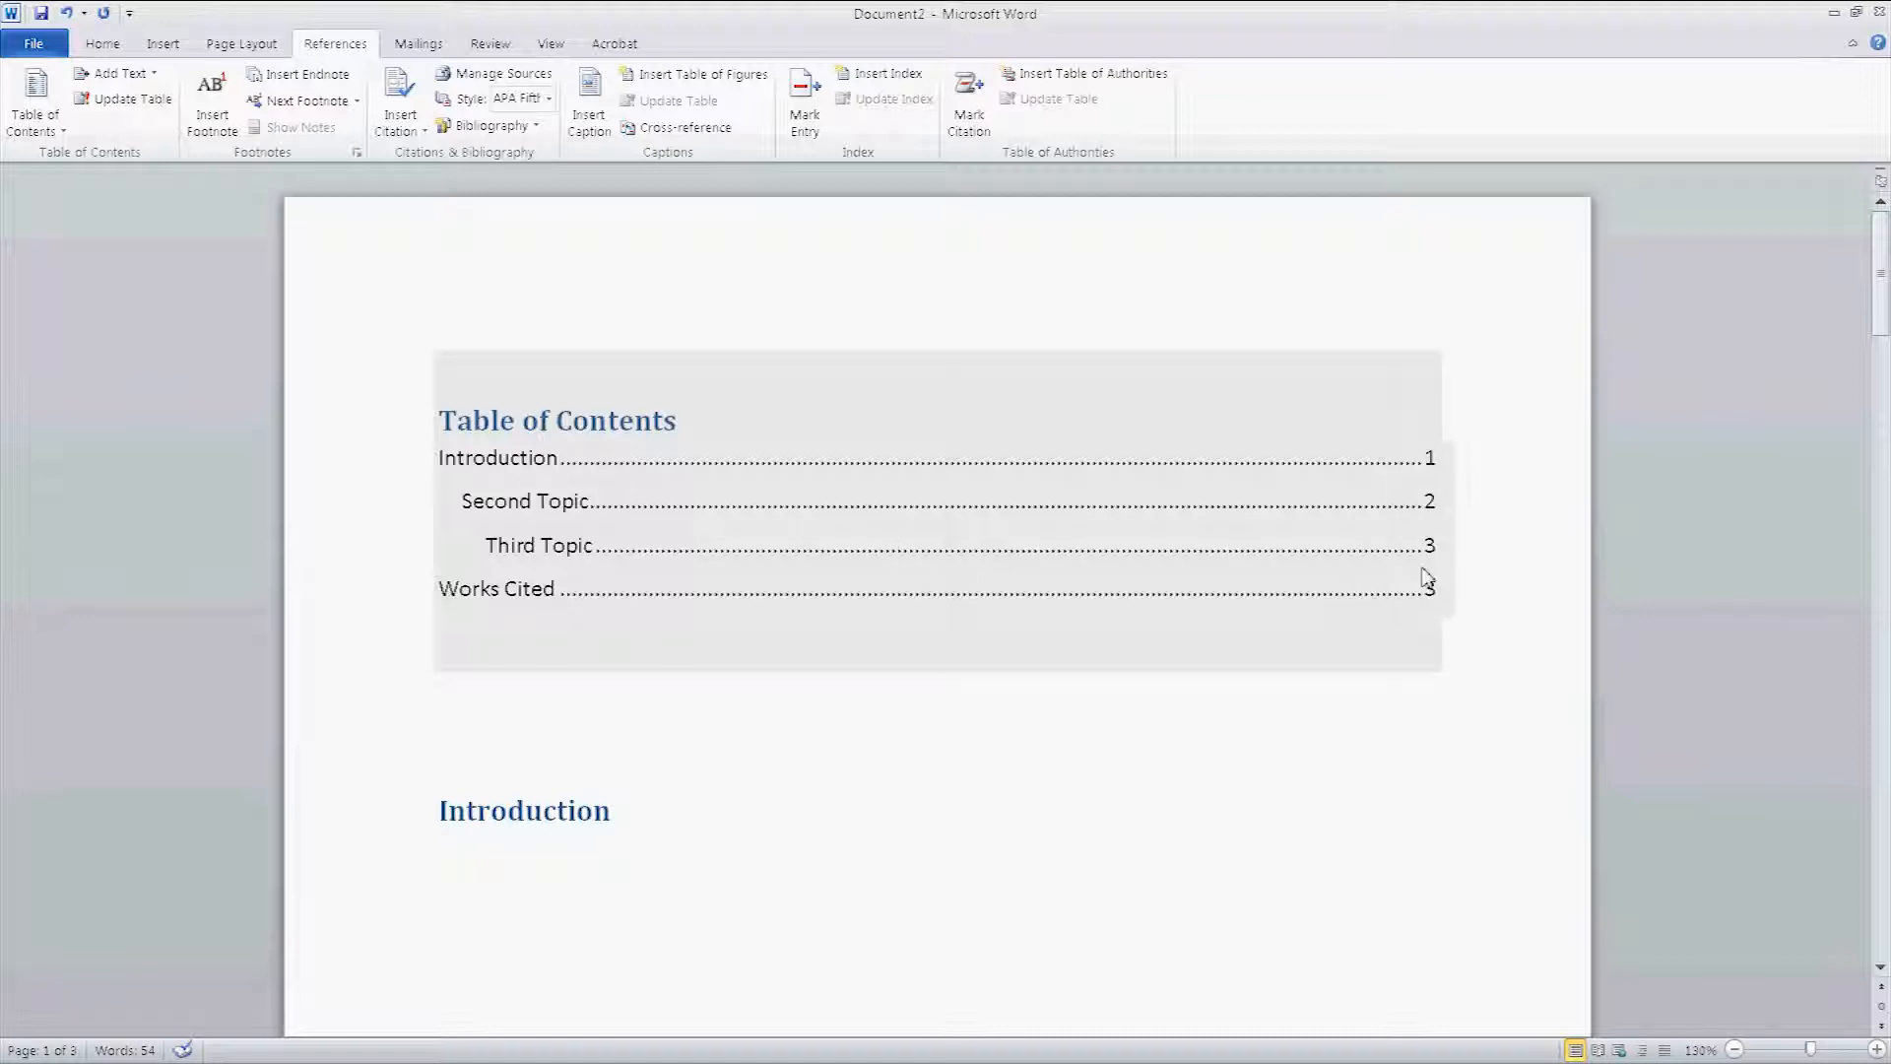
mouse_move(1243, 602)
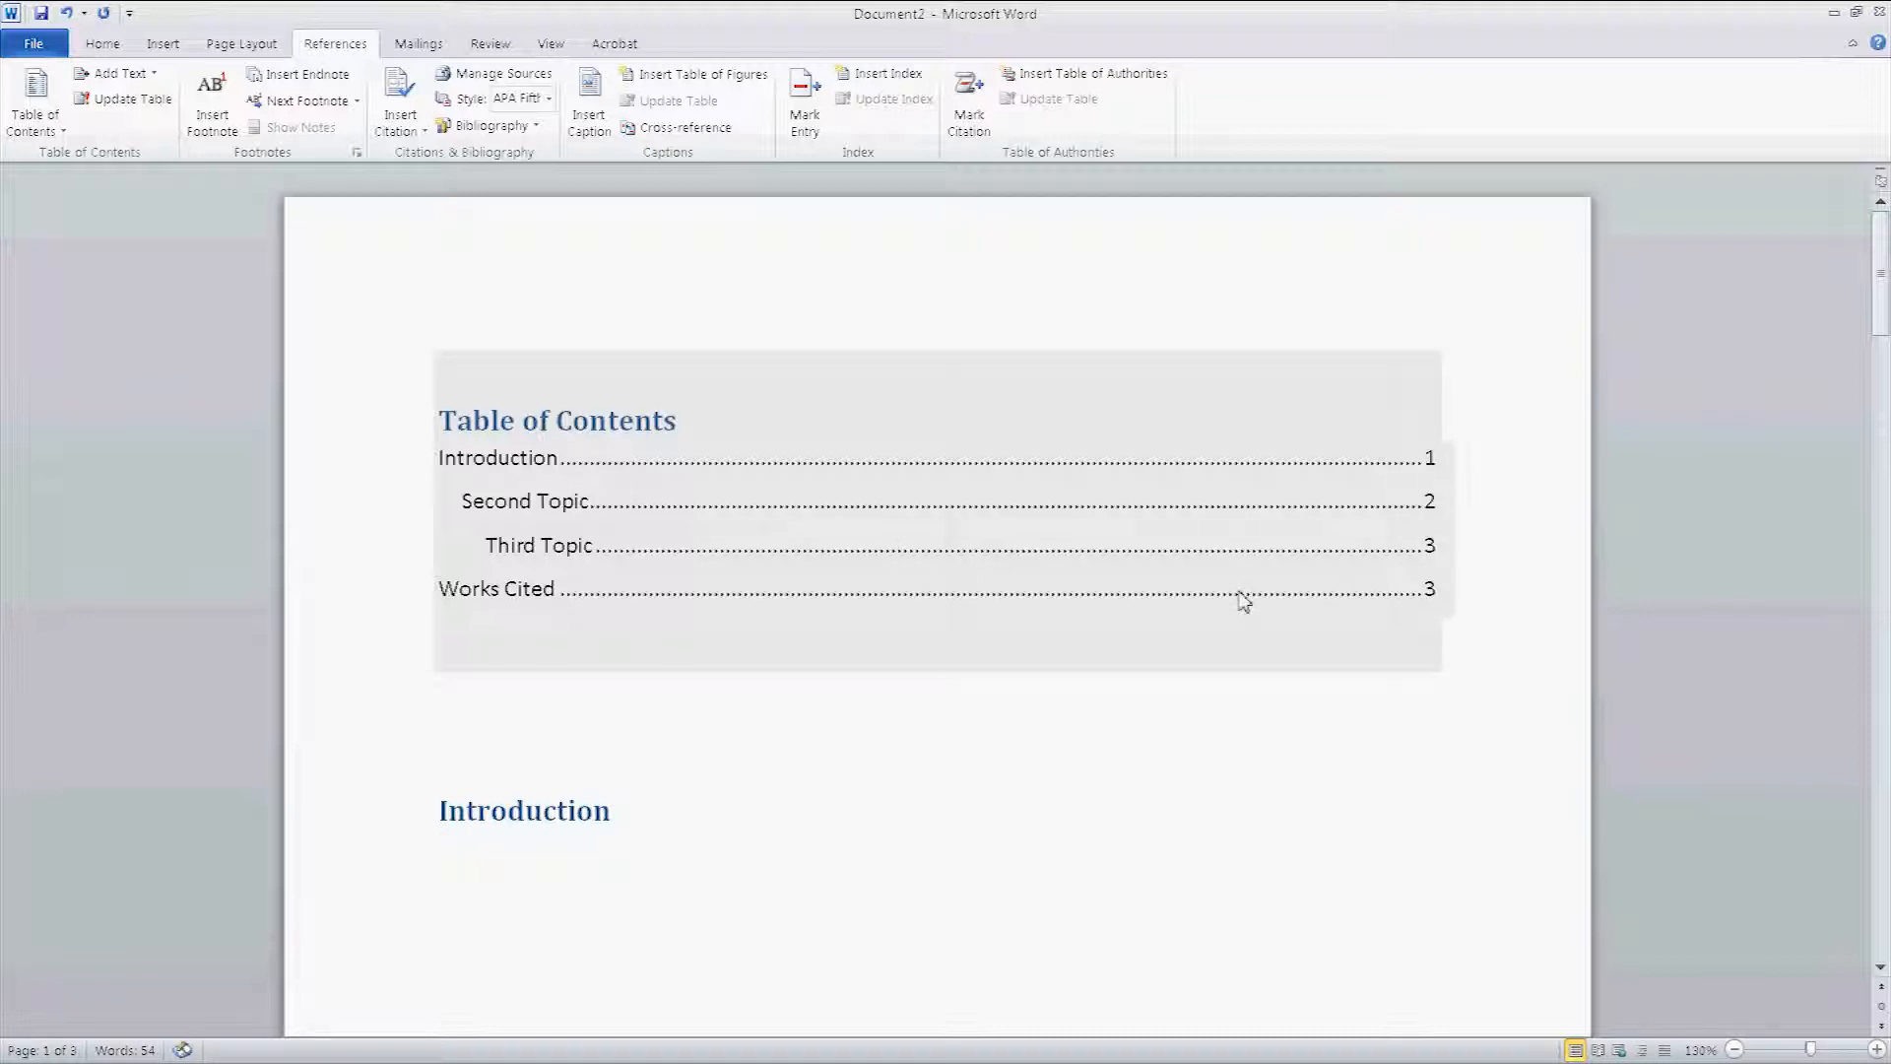
mouse_move(1191, 579)
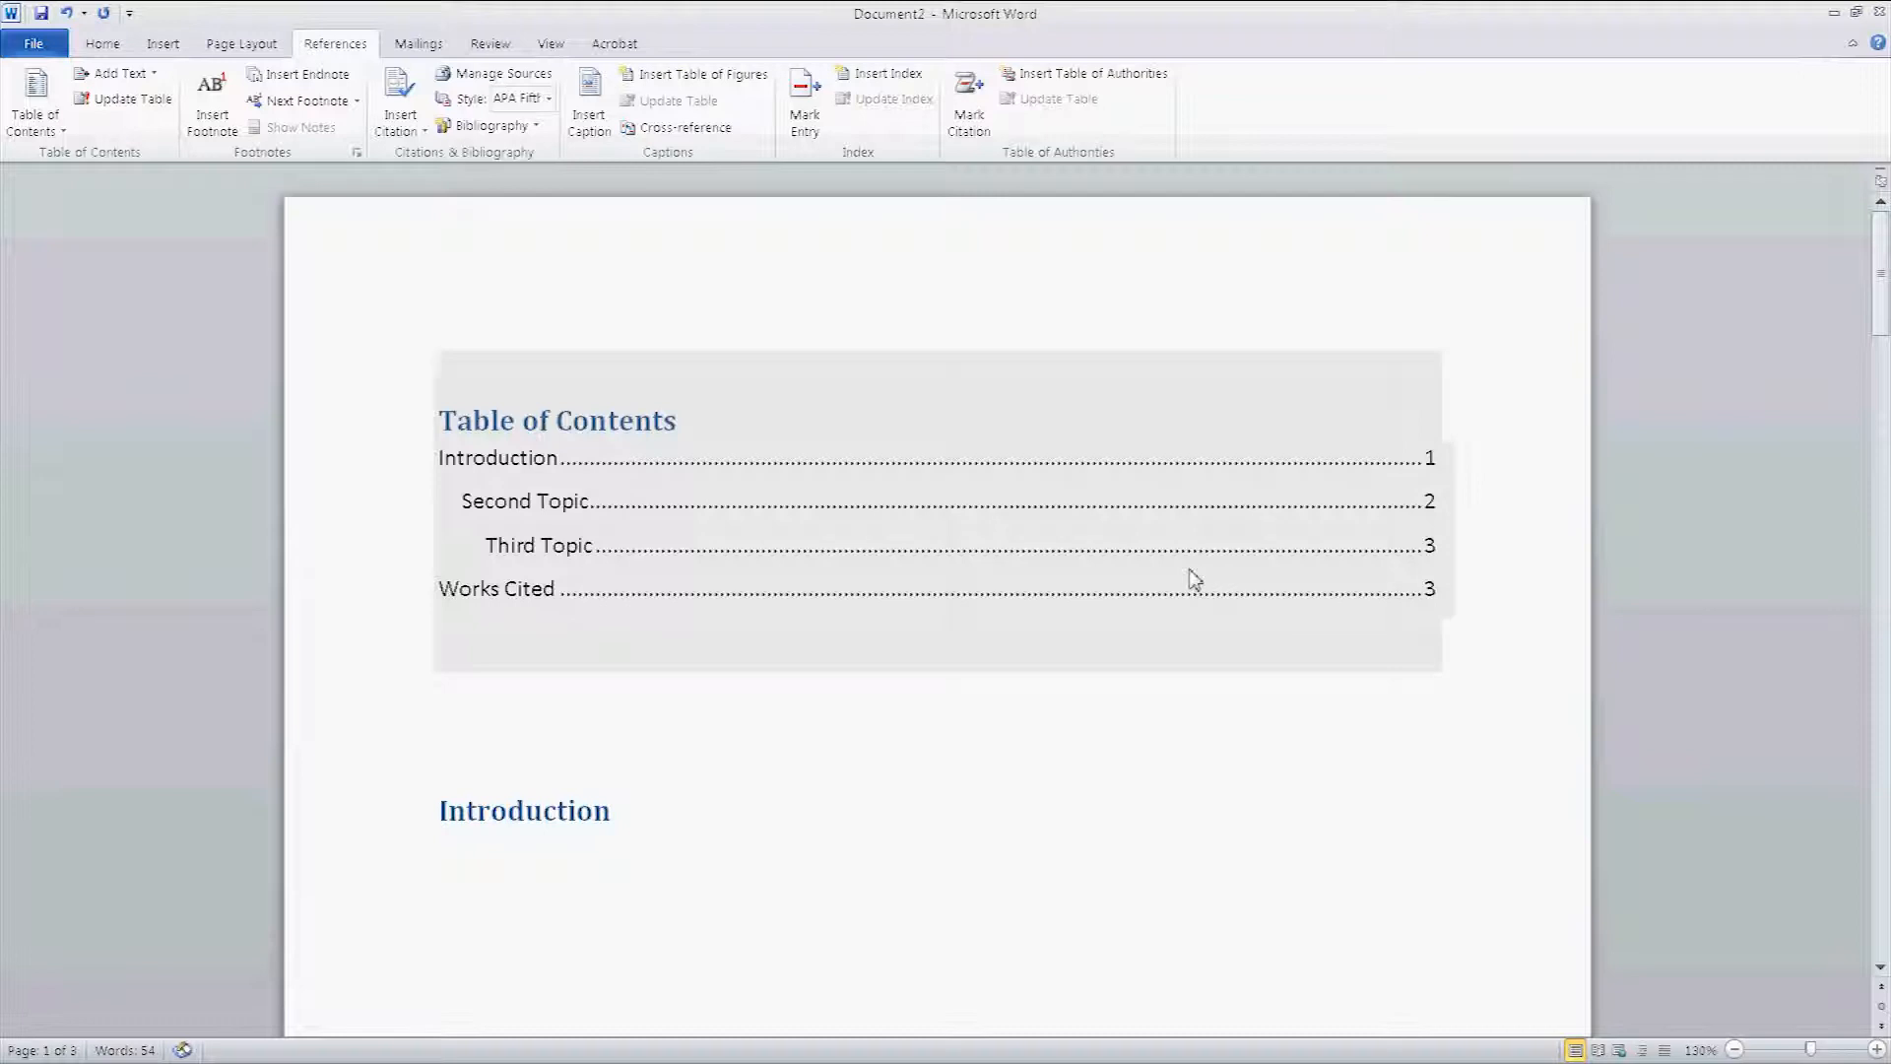
Step: Type 'Subtopic two' and 'Subtopic three' lines under Second Topic
scroll("down", 3)
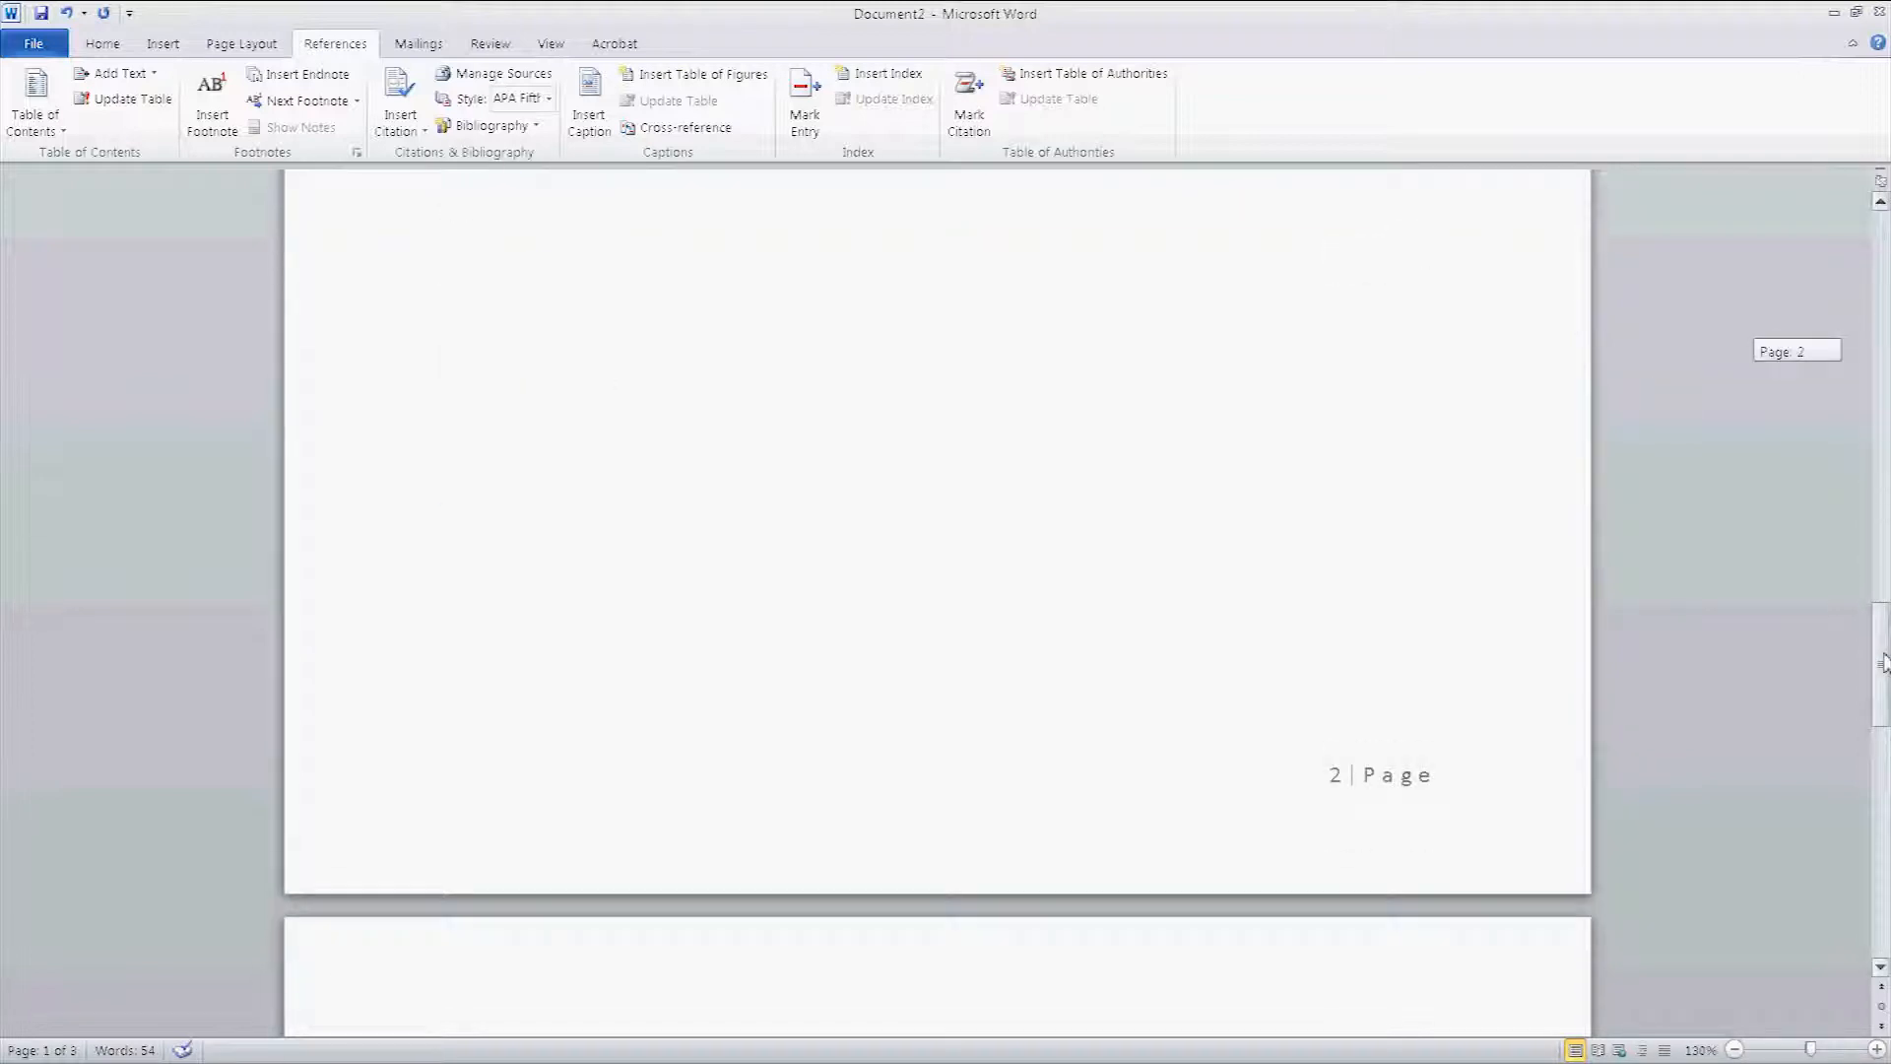
scroll("down", 3)
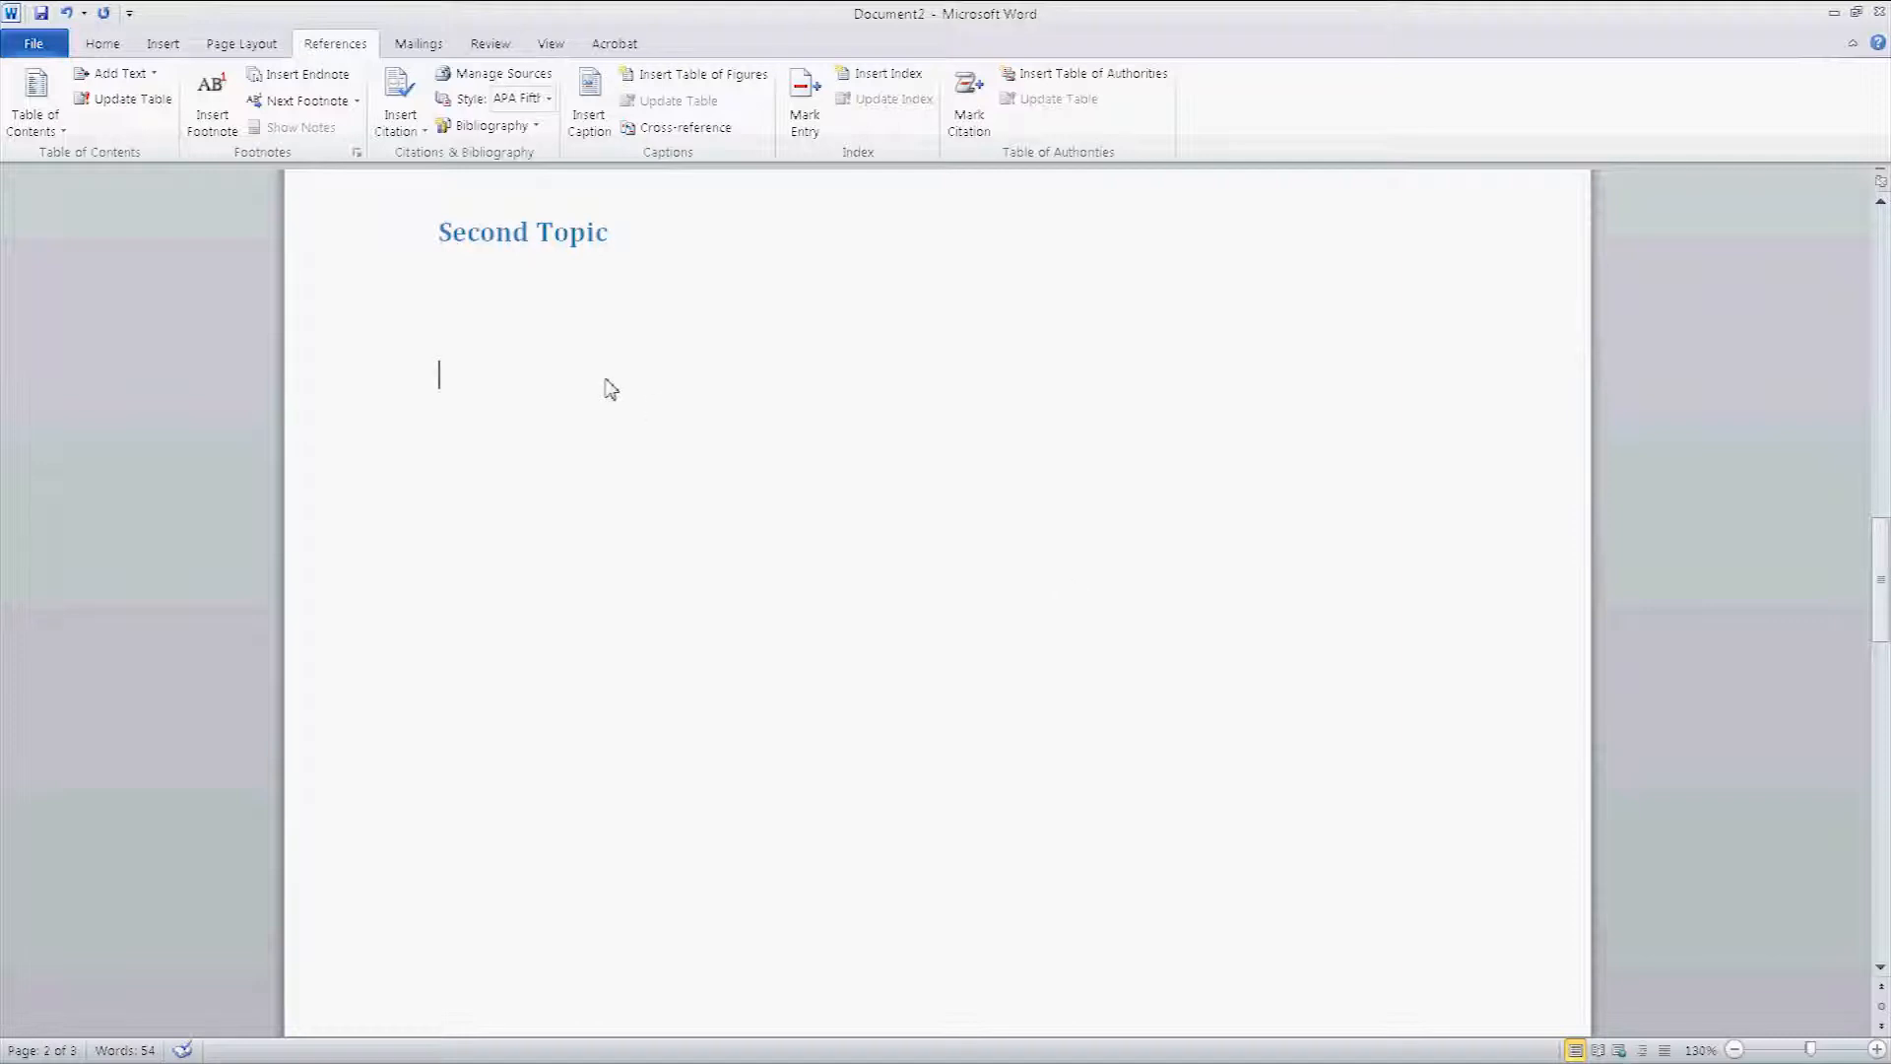
mouse_move(709, 429)
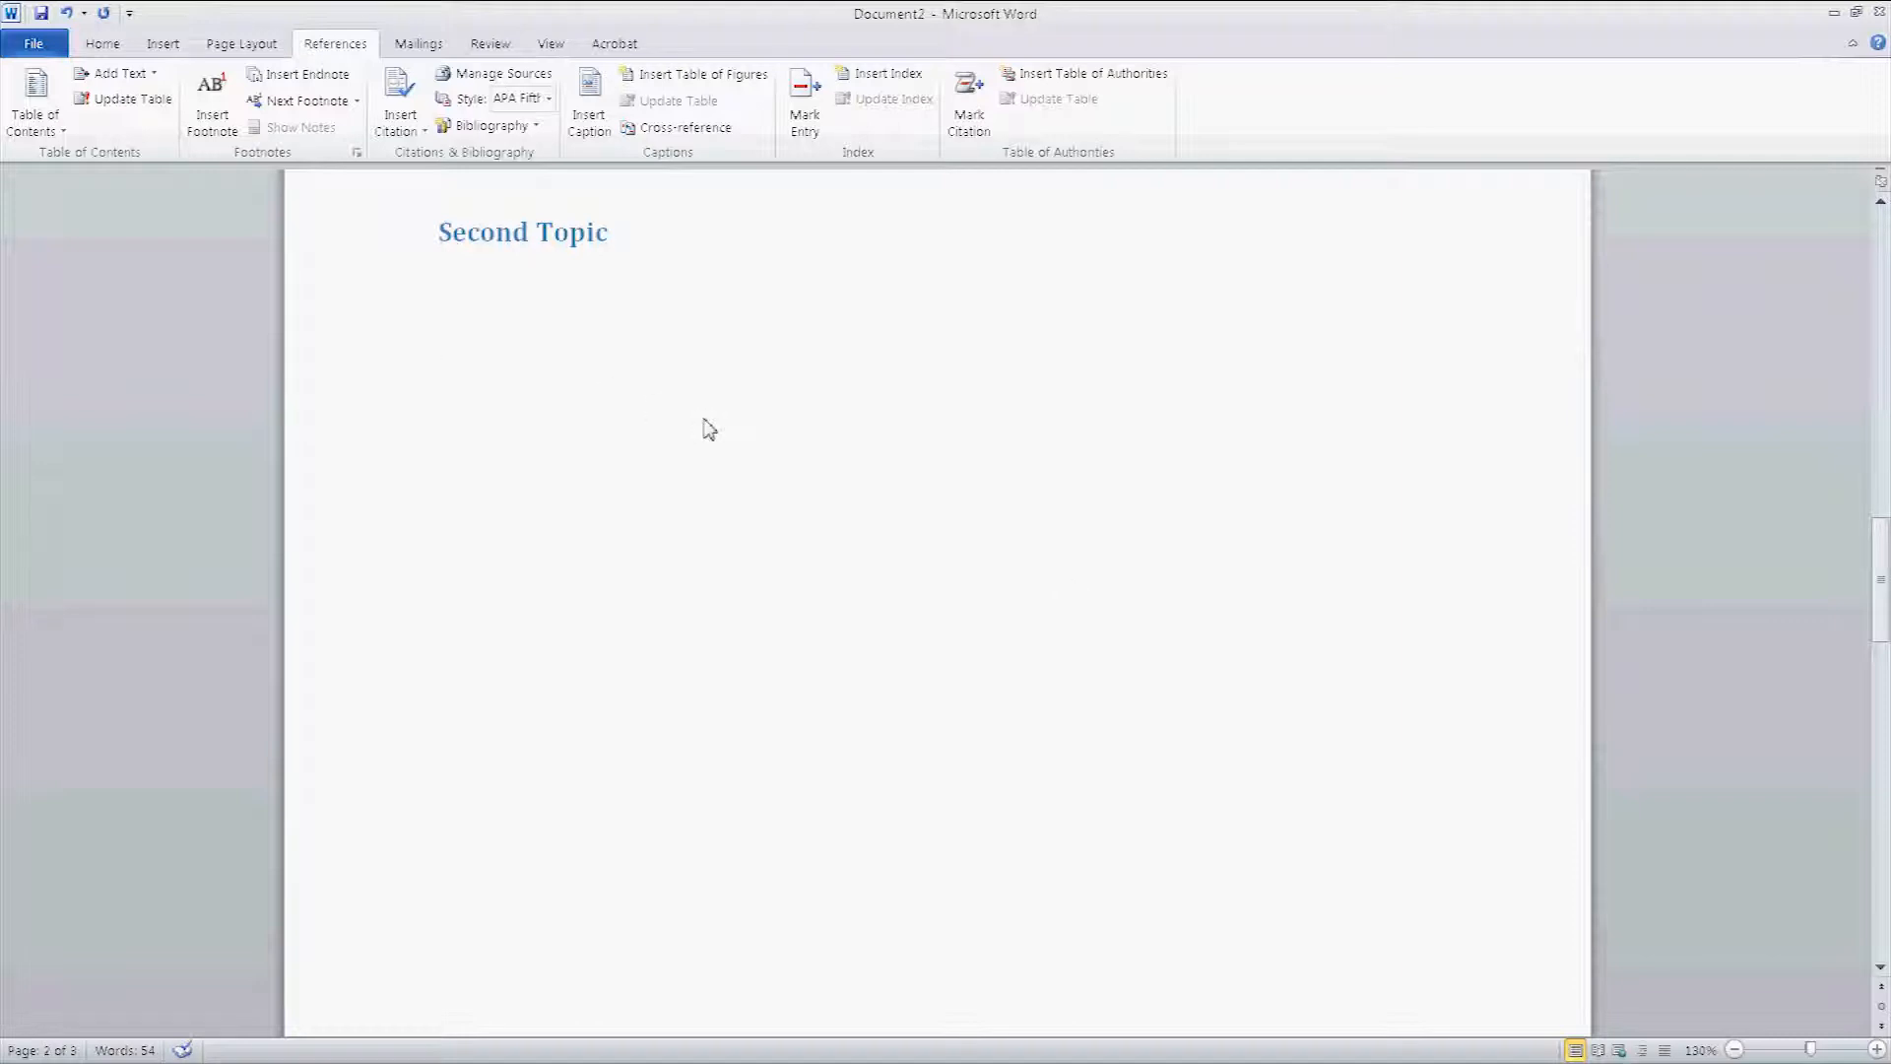
type("Sub")
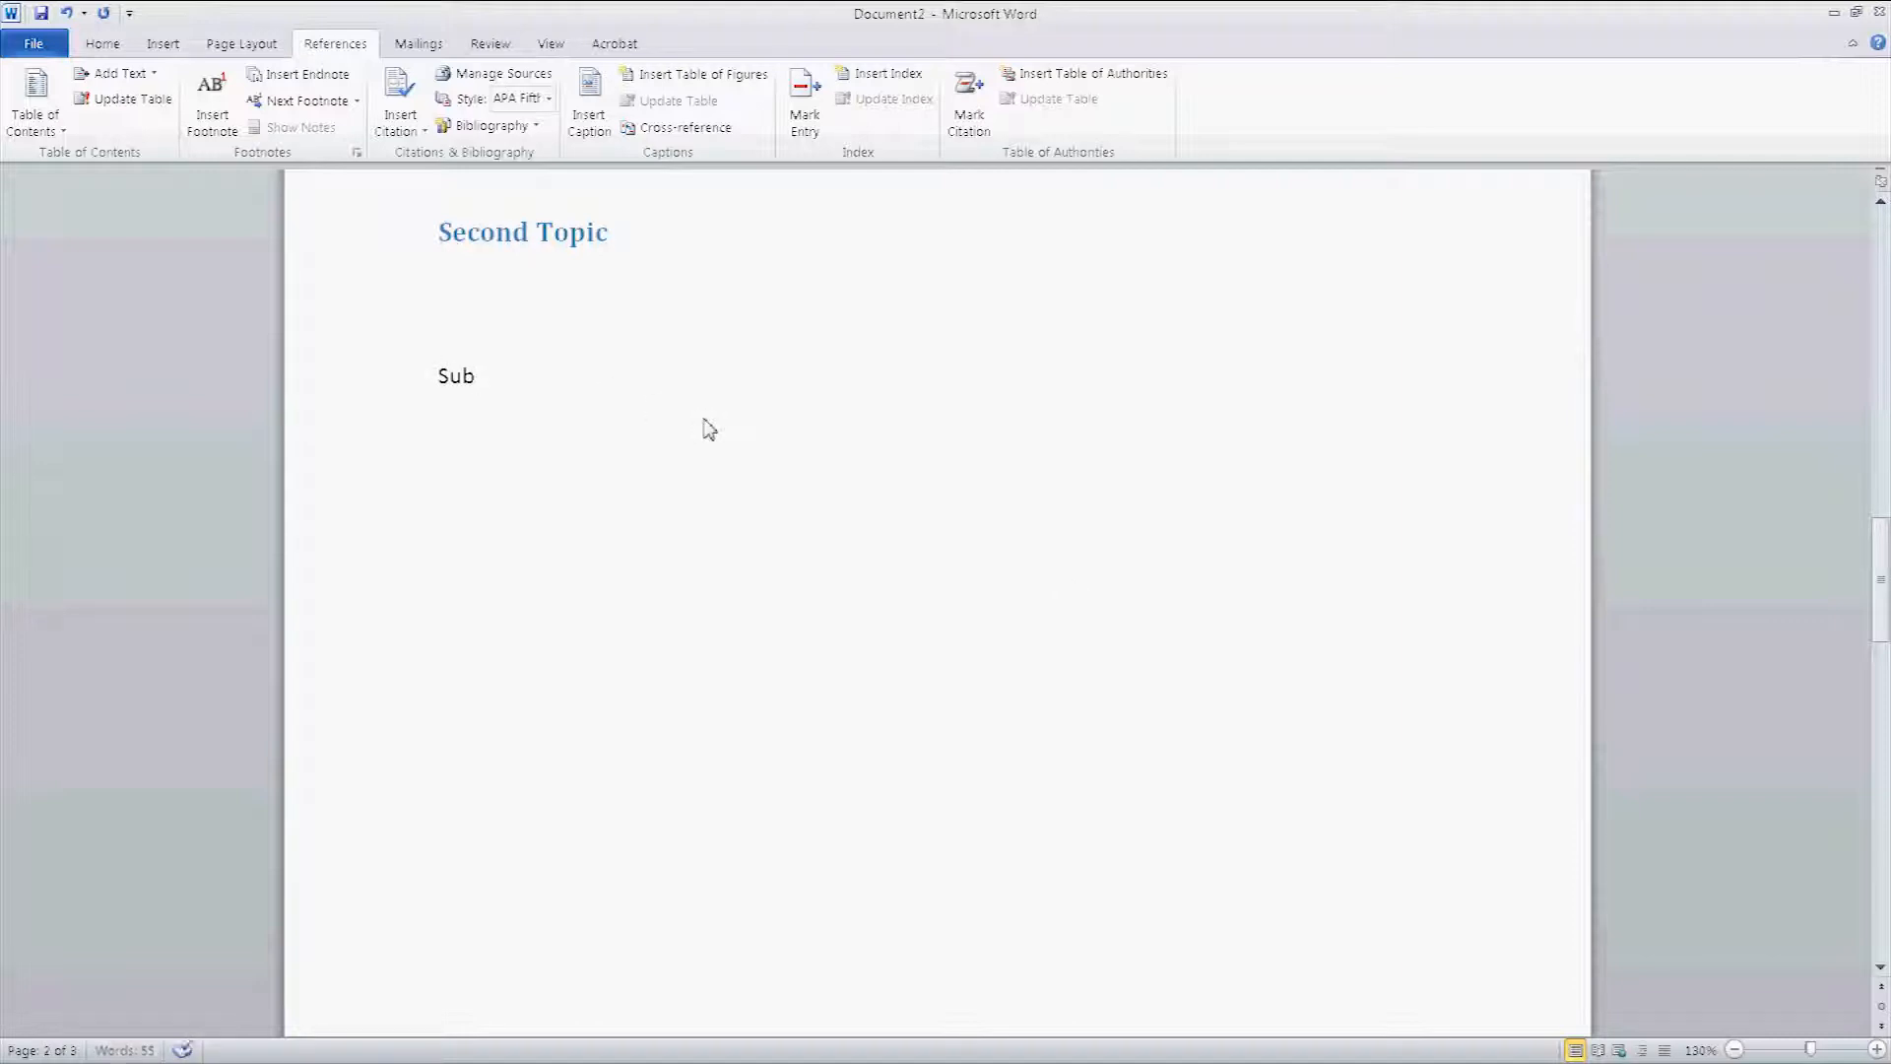
type("topi")
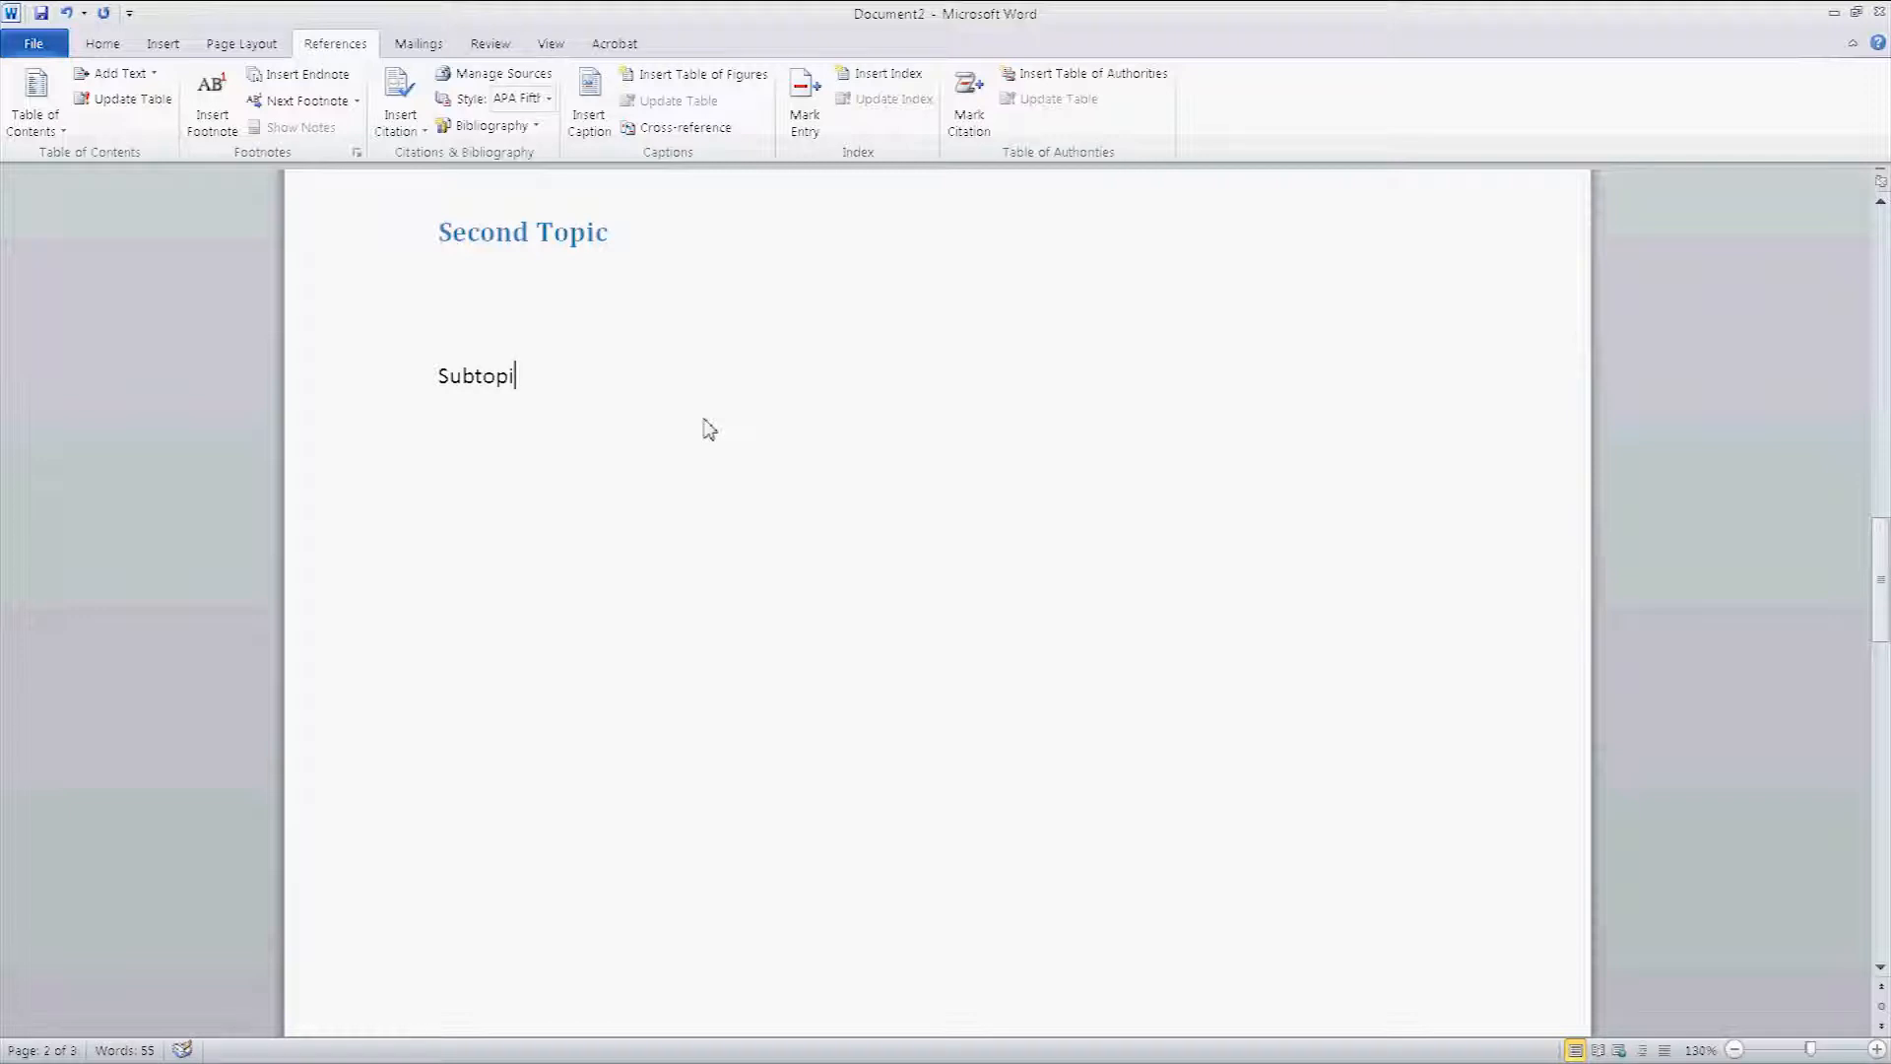
scroll("up", 3)
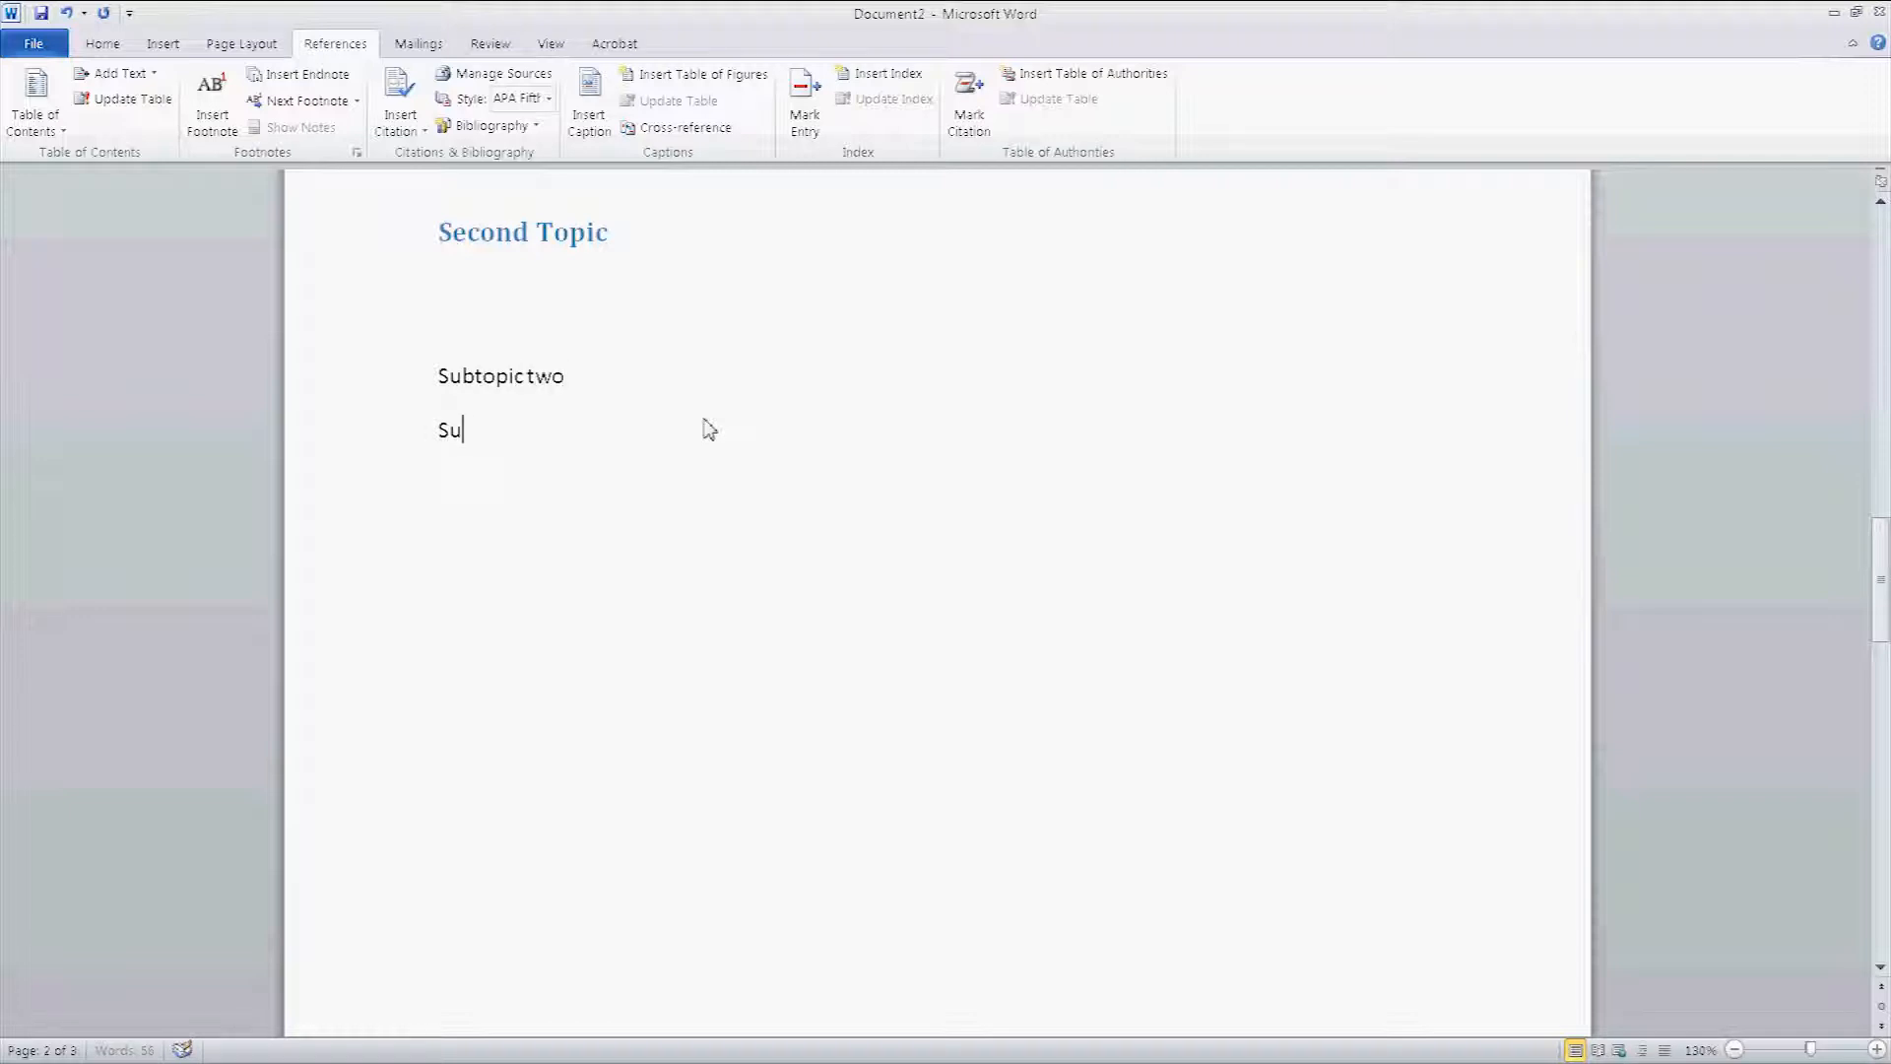
type("btopic")
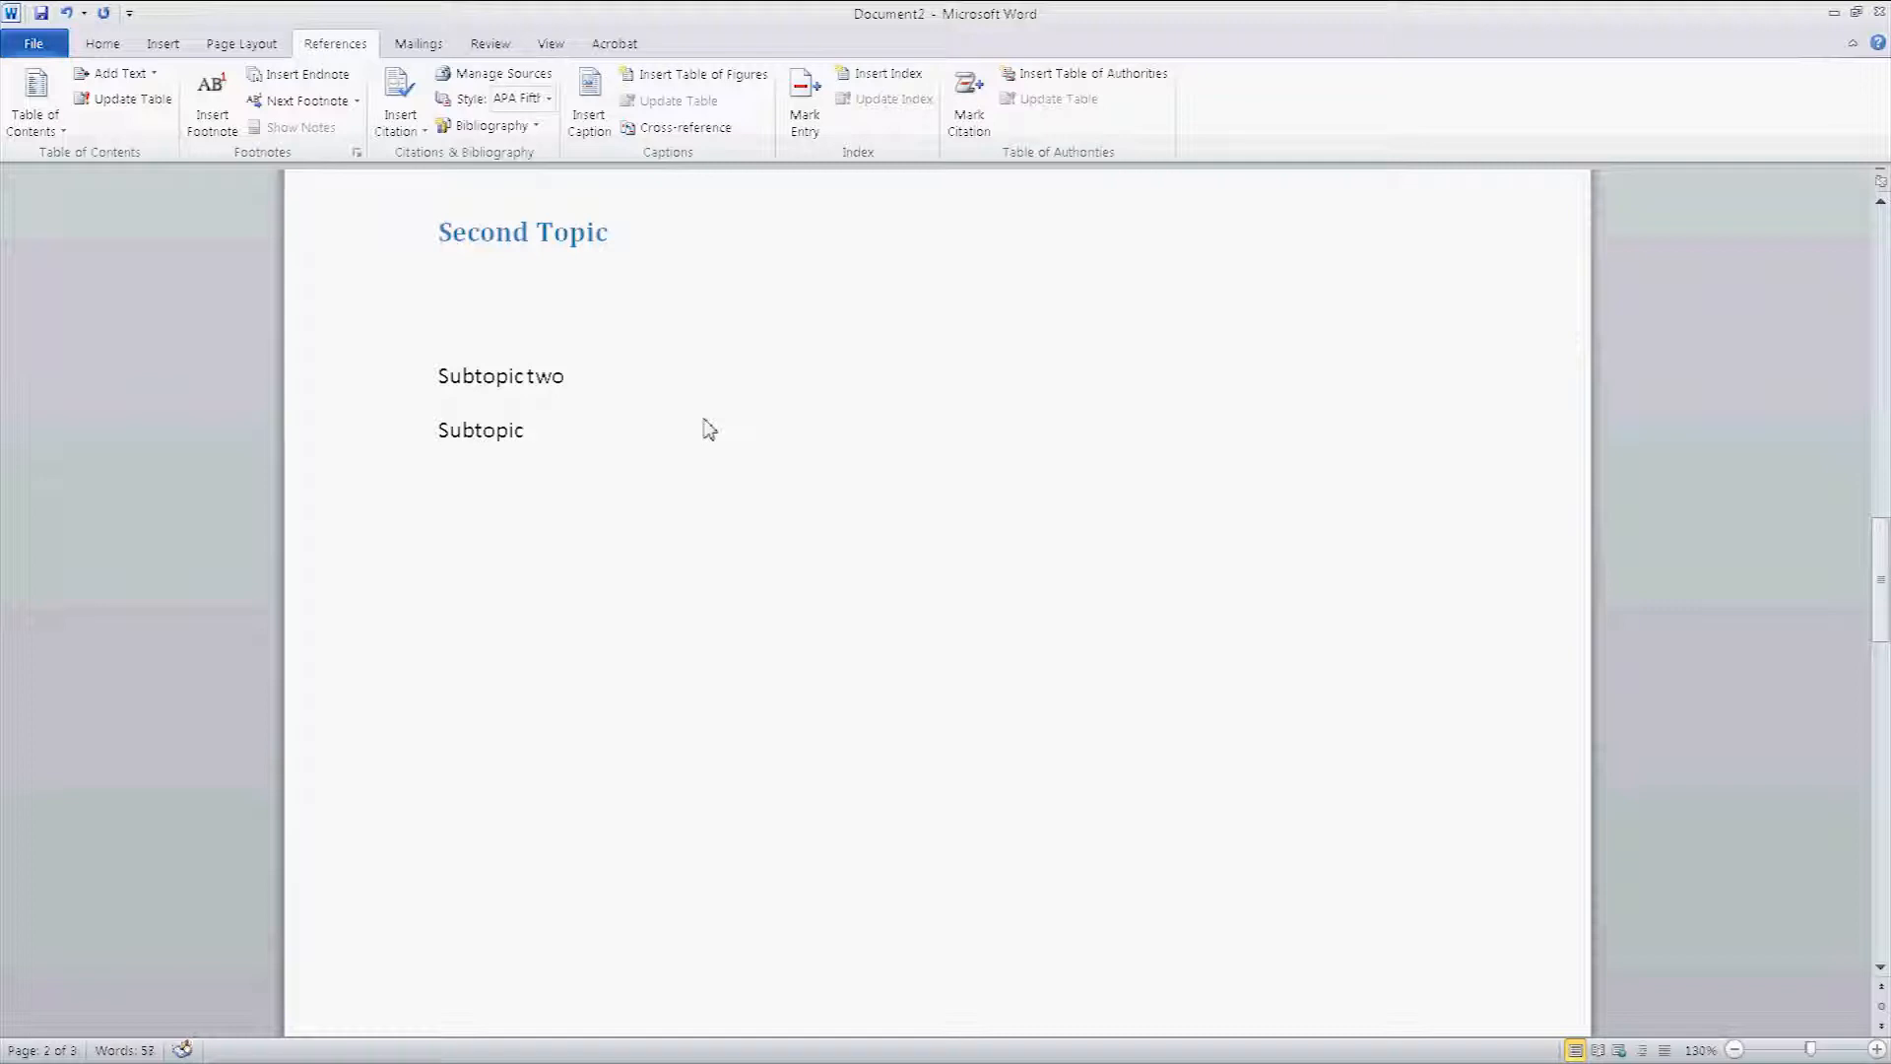
type("three")
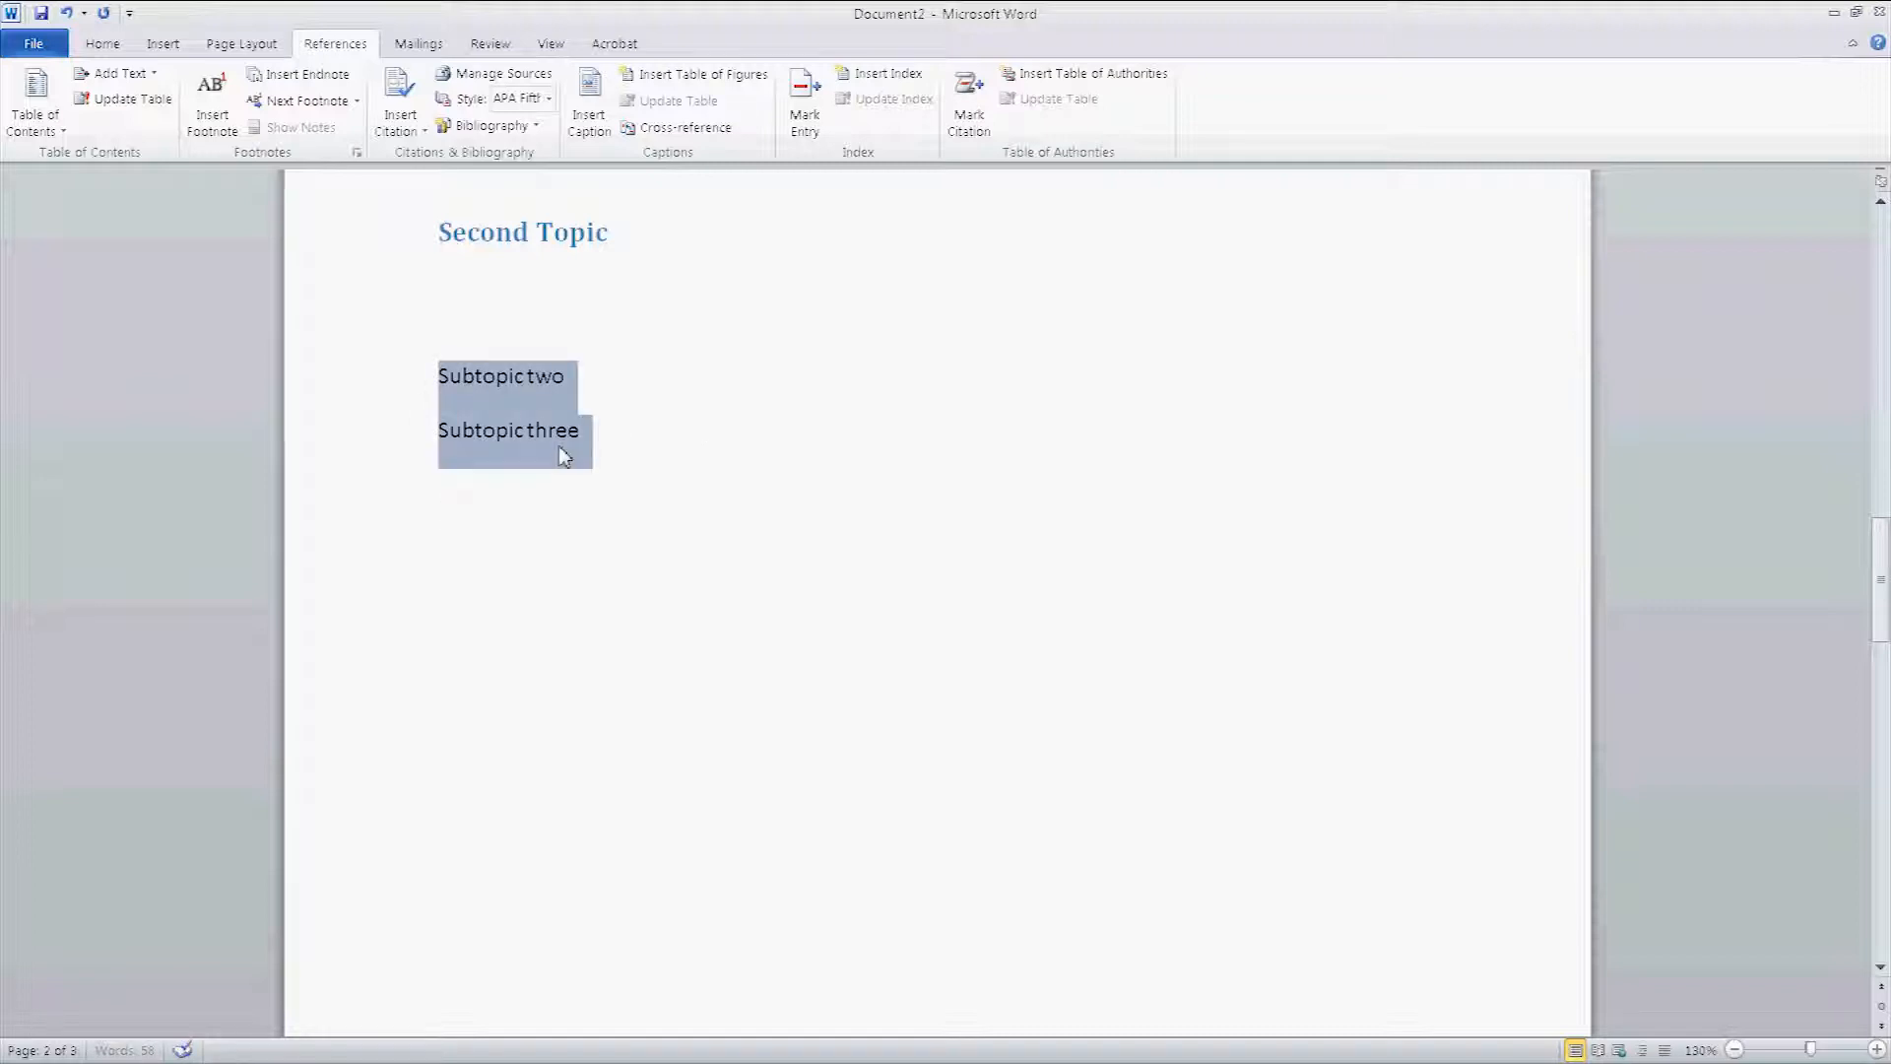
Step: Apply the Heading 4 style to both subtopic lines
left_click(103, 43)
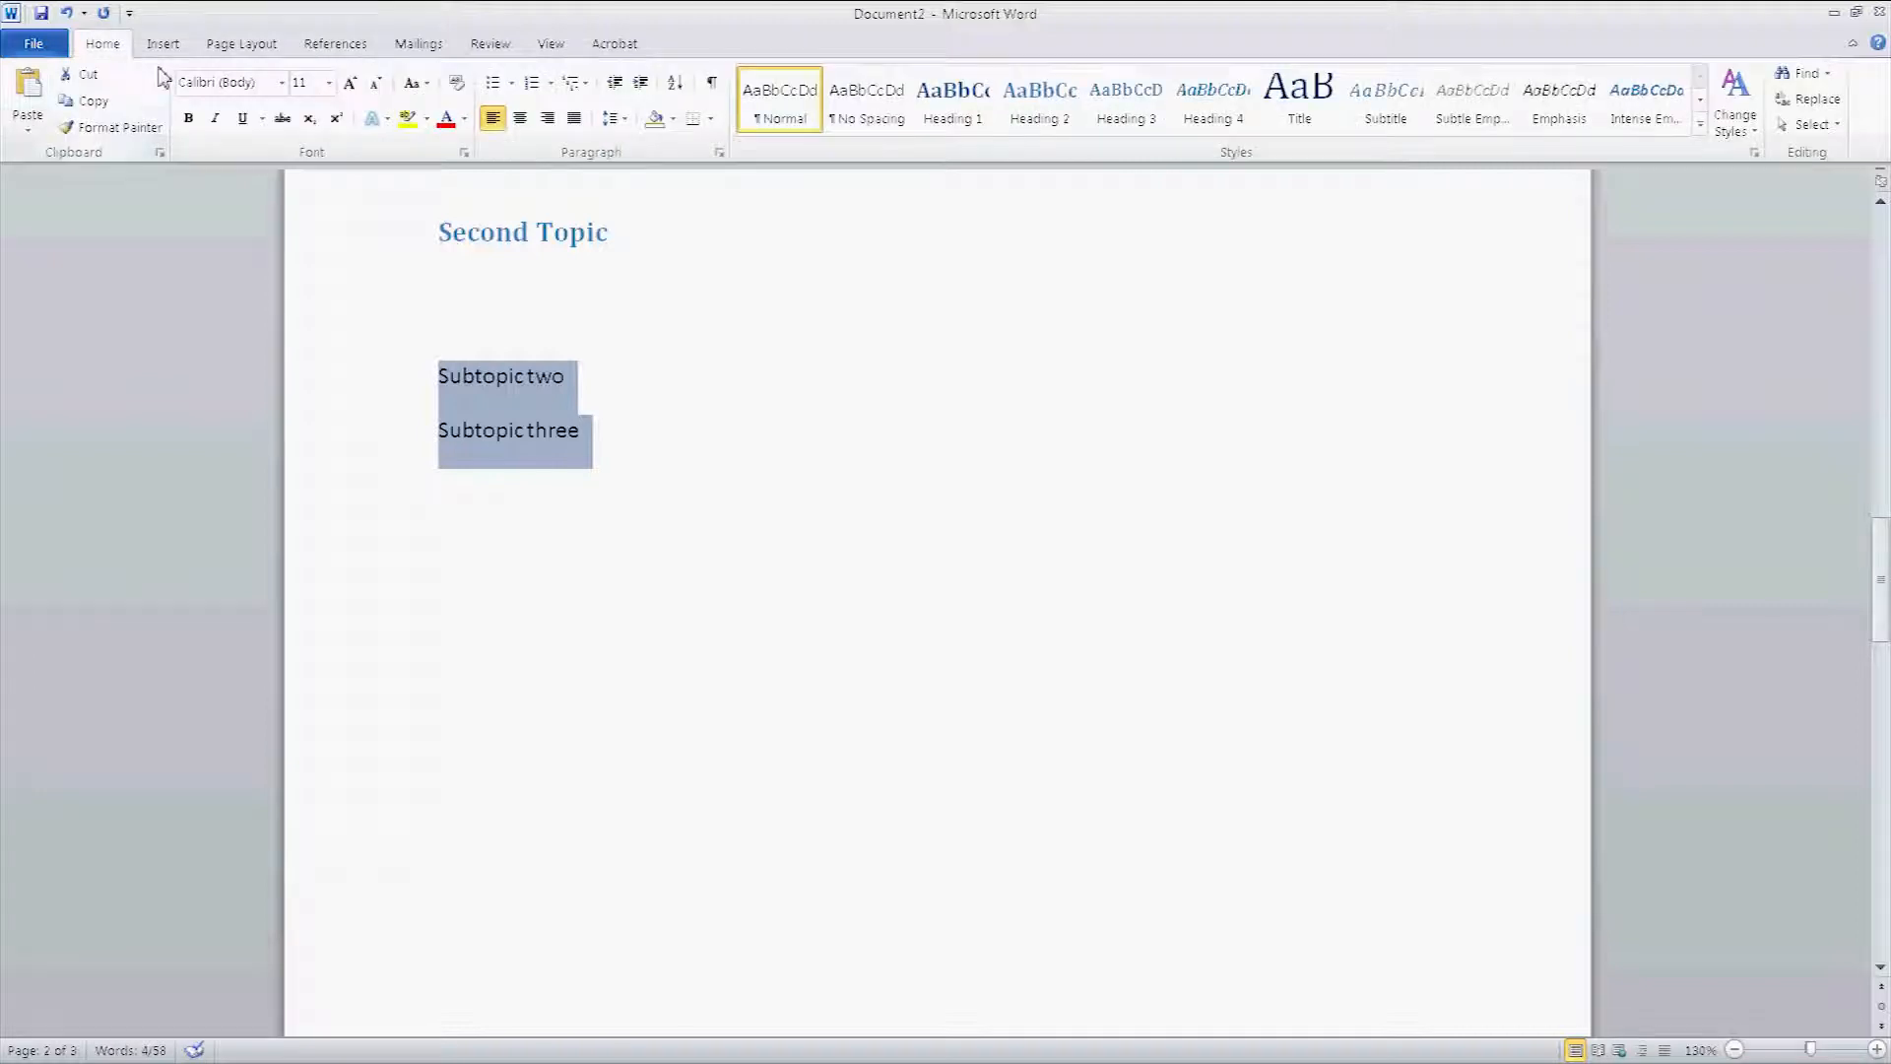
left_click(1211, 100)
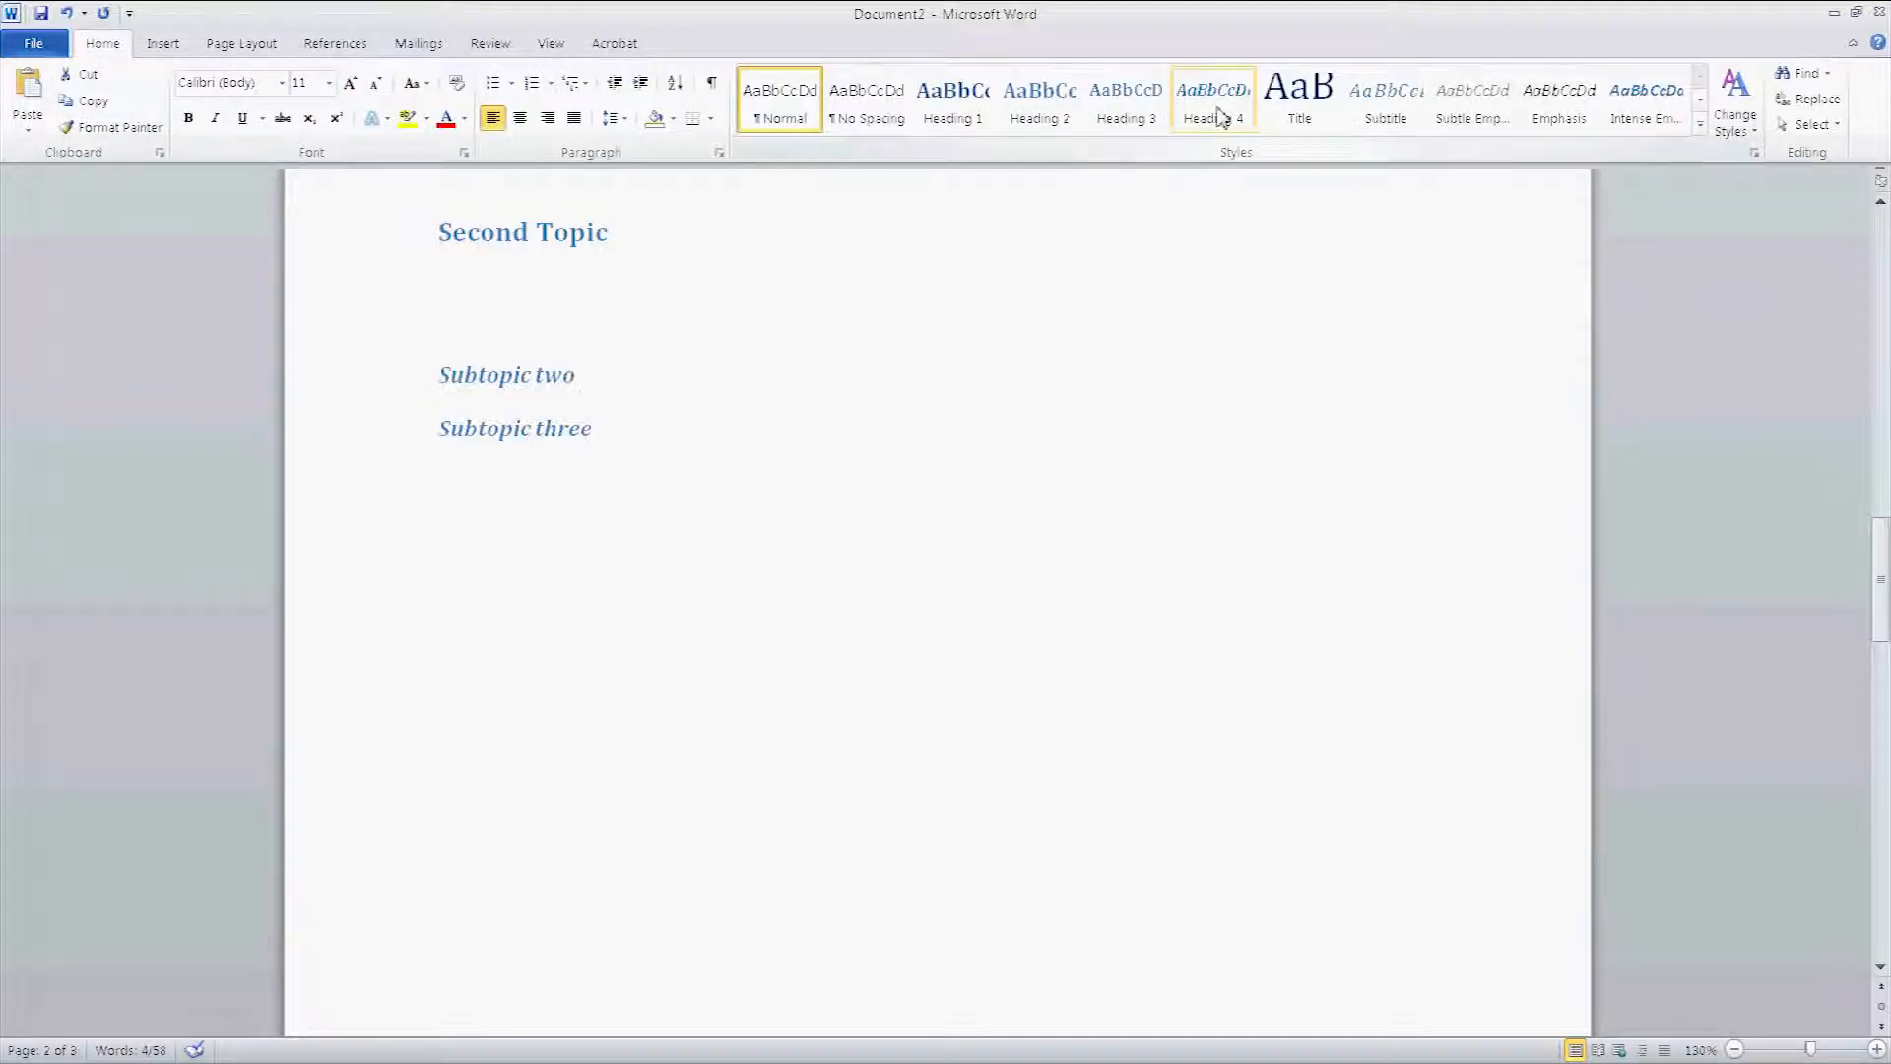
scroll("down", 3)
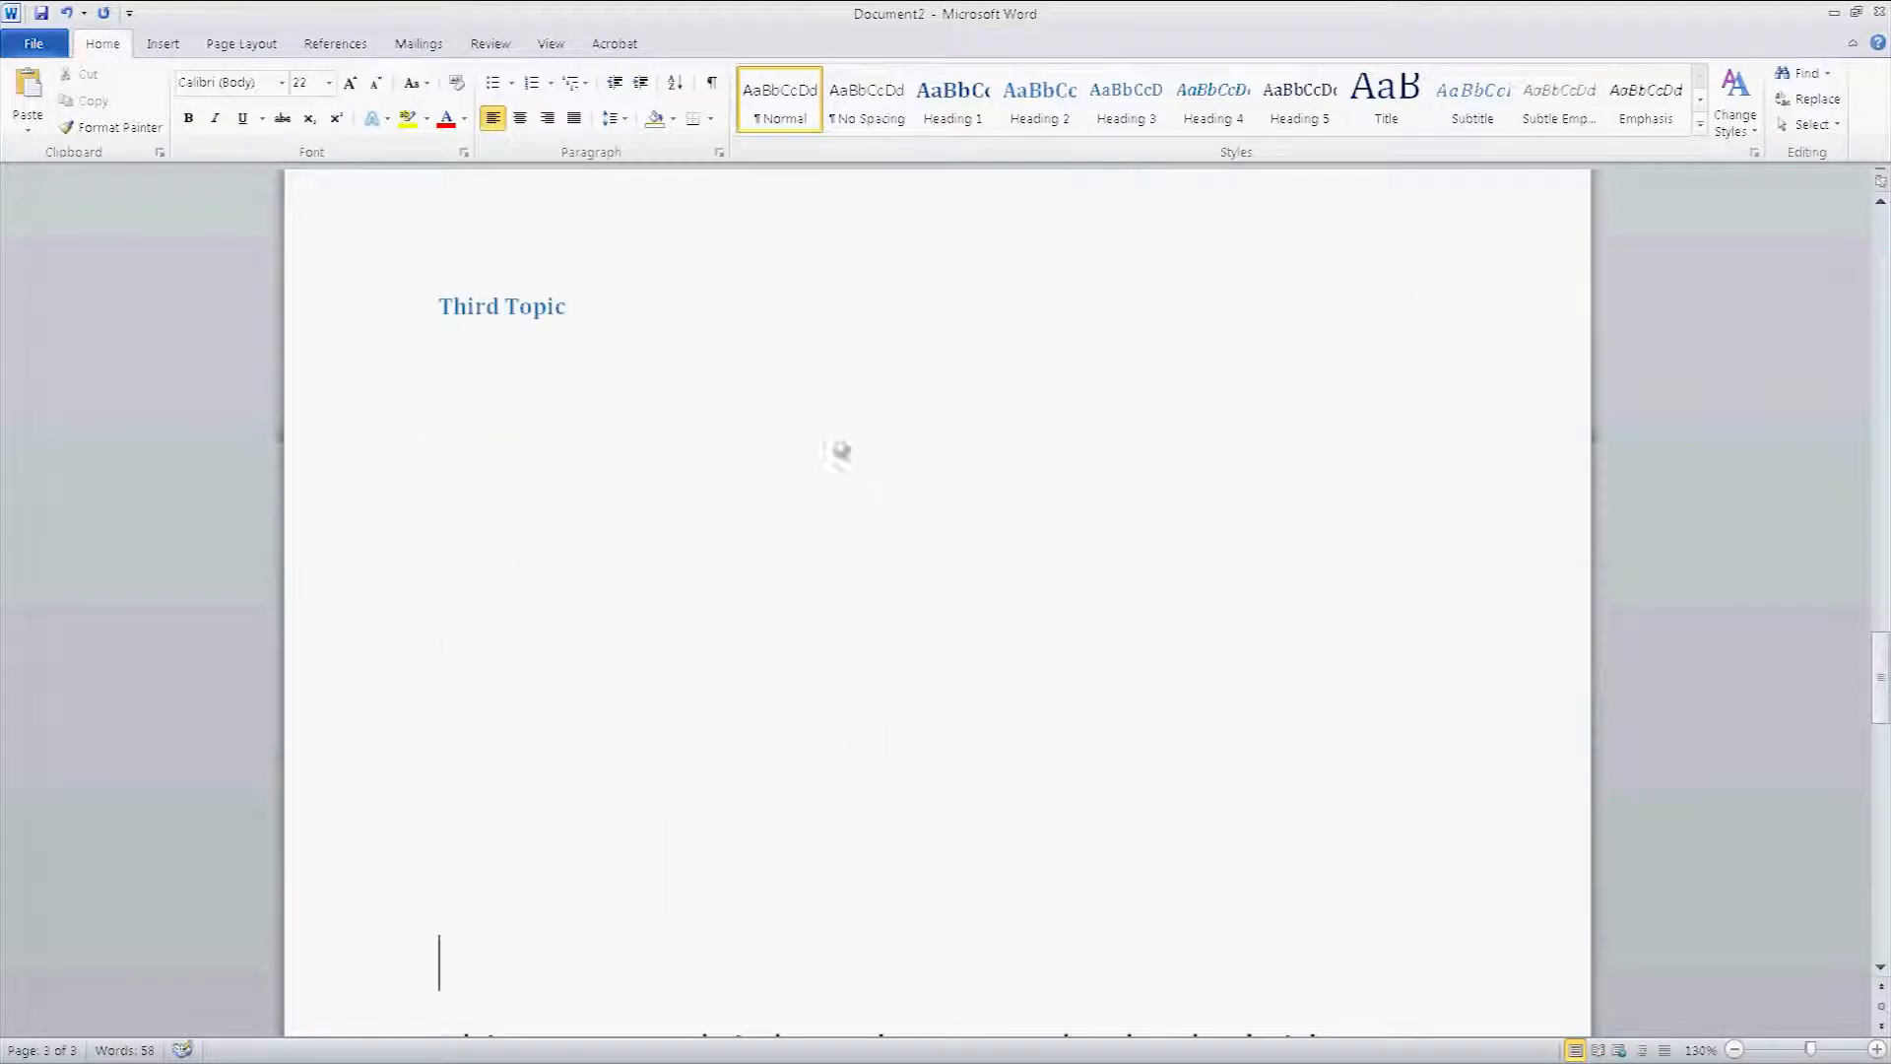
Step: Complete the line above the cited paragraph on page 4 as 'Fourth Topic'
scroll("down", 3)
type("Four")
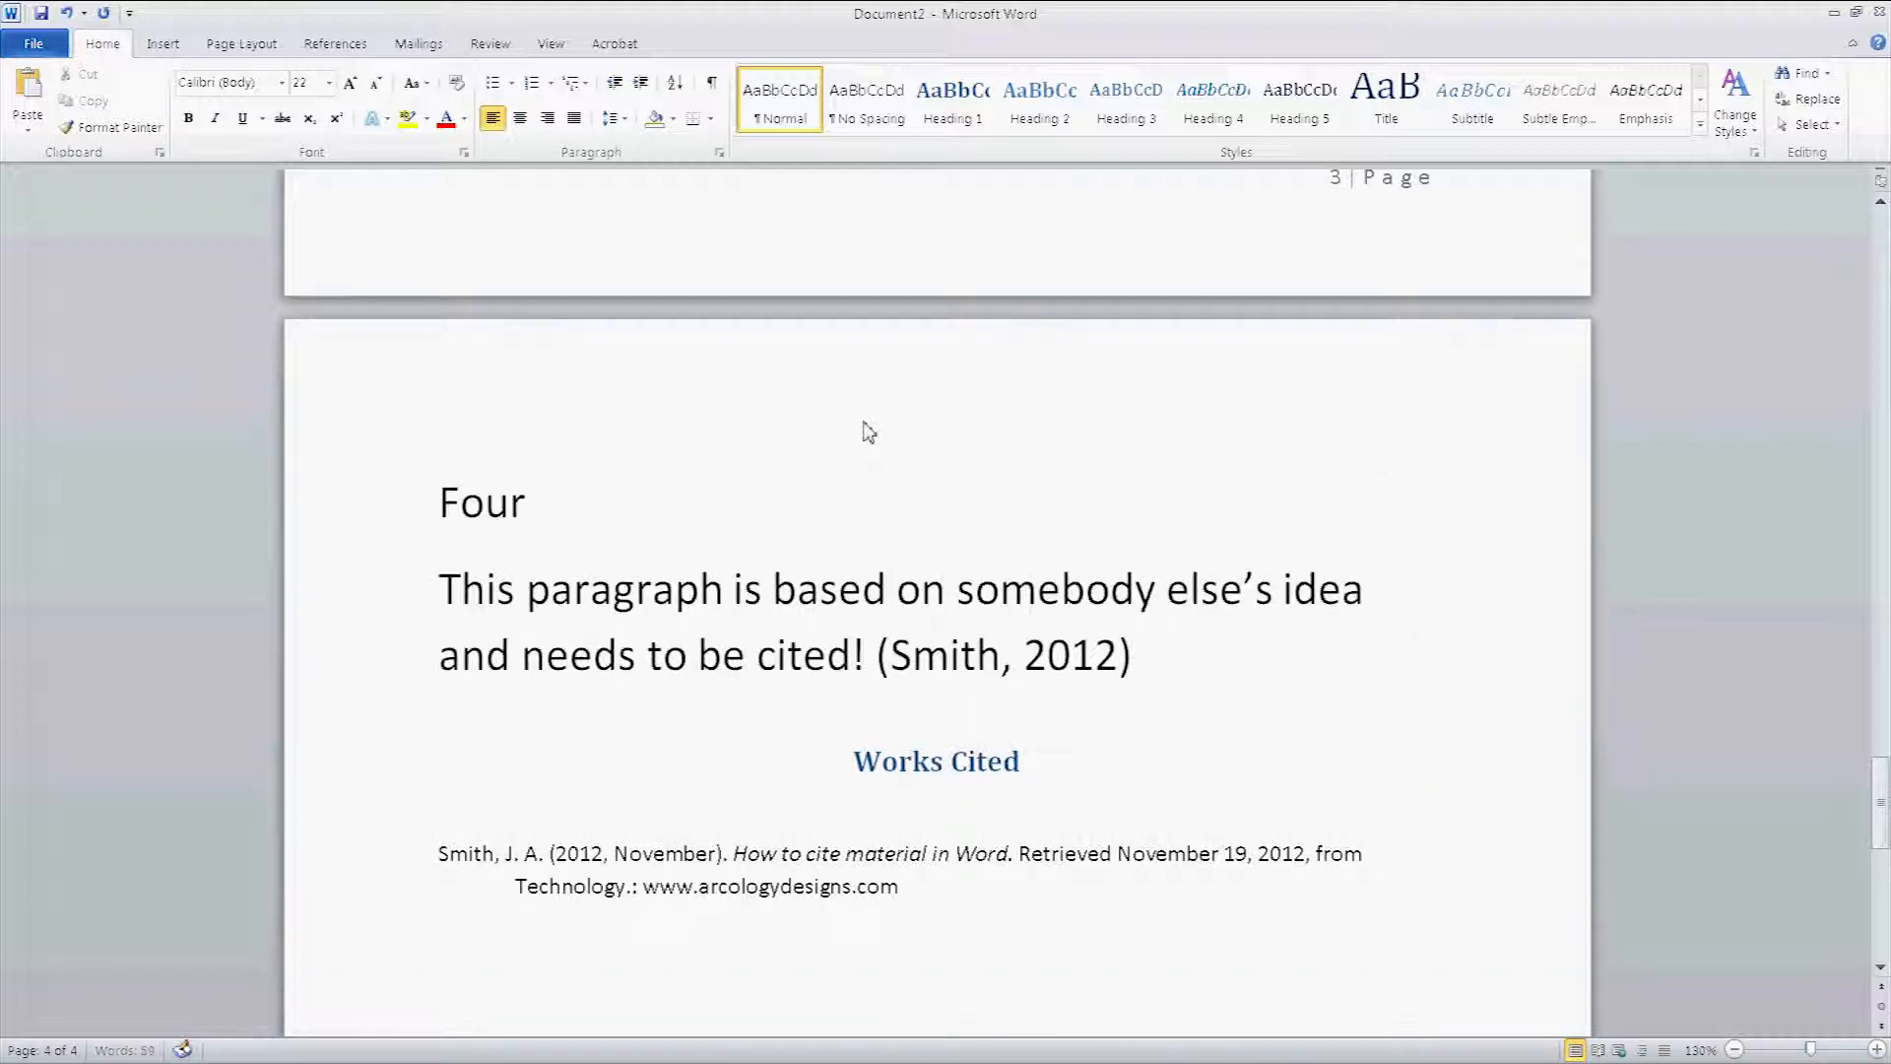
type("th T")
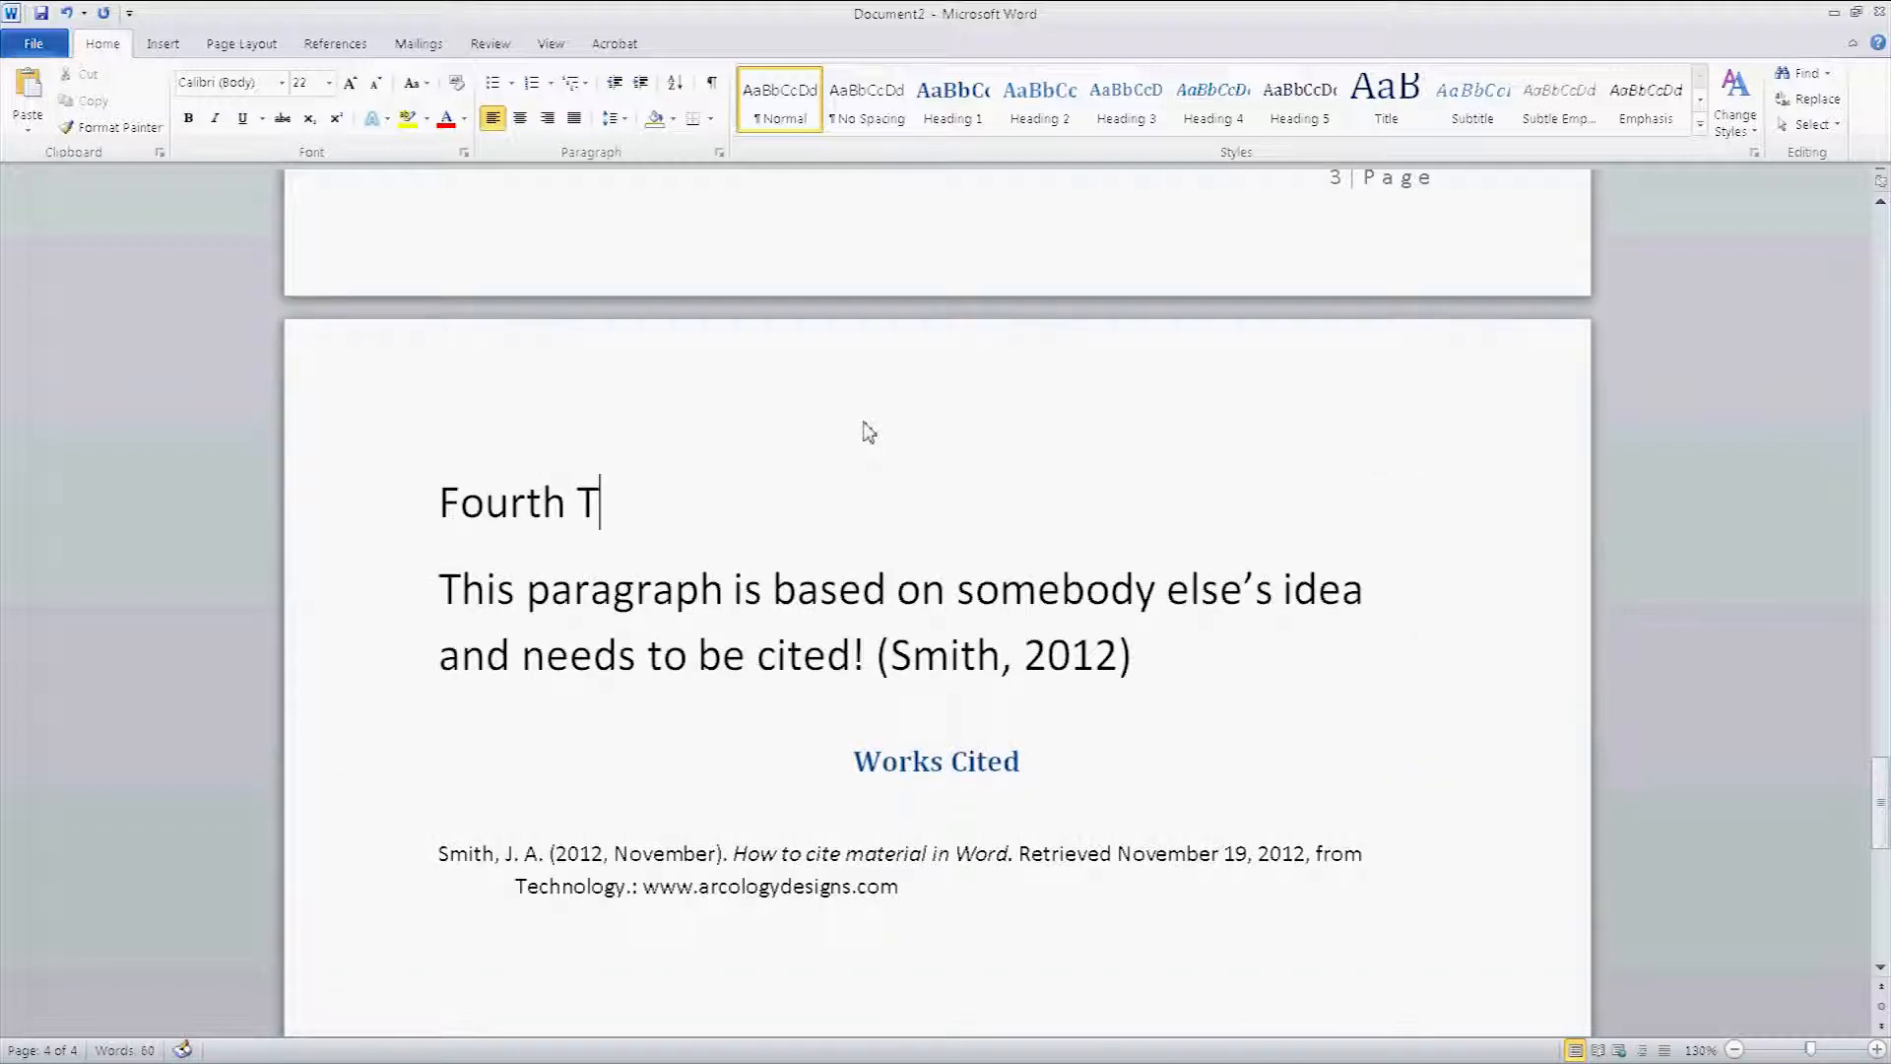
type("opic")
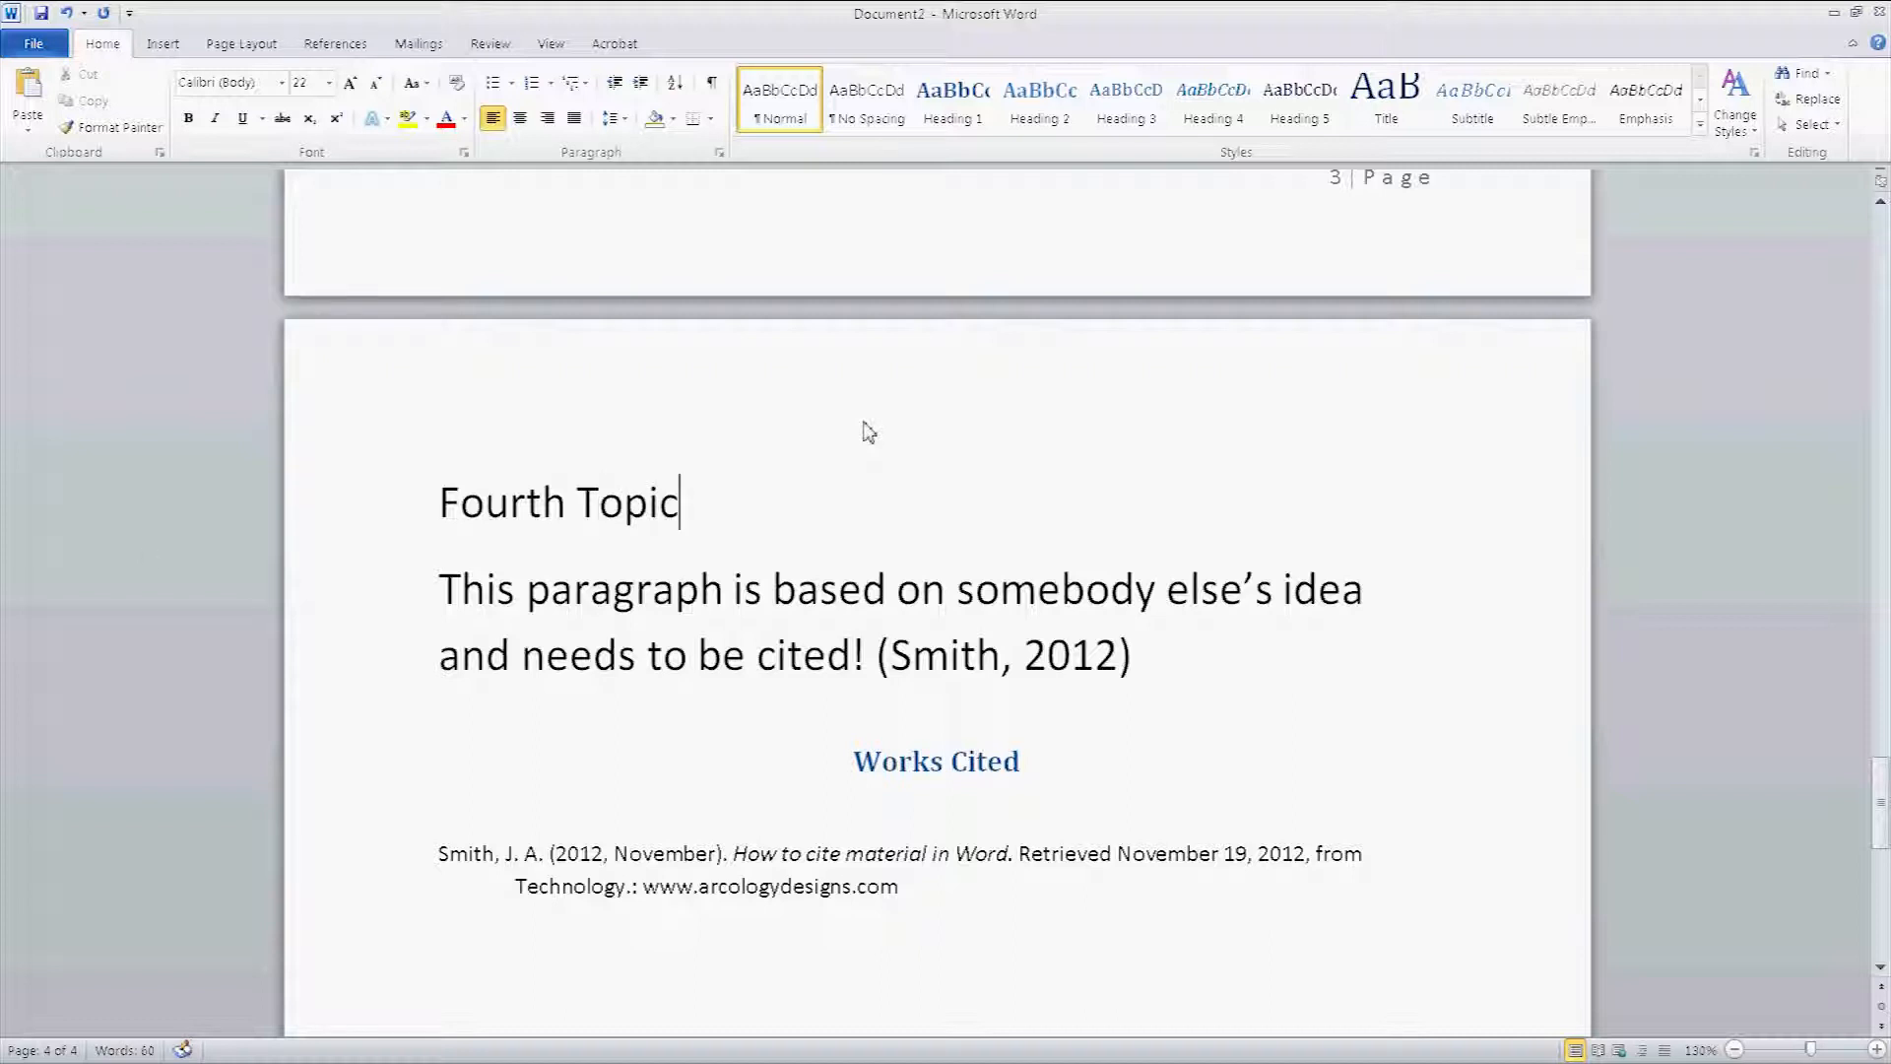
mouse_move(437, 509)
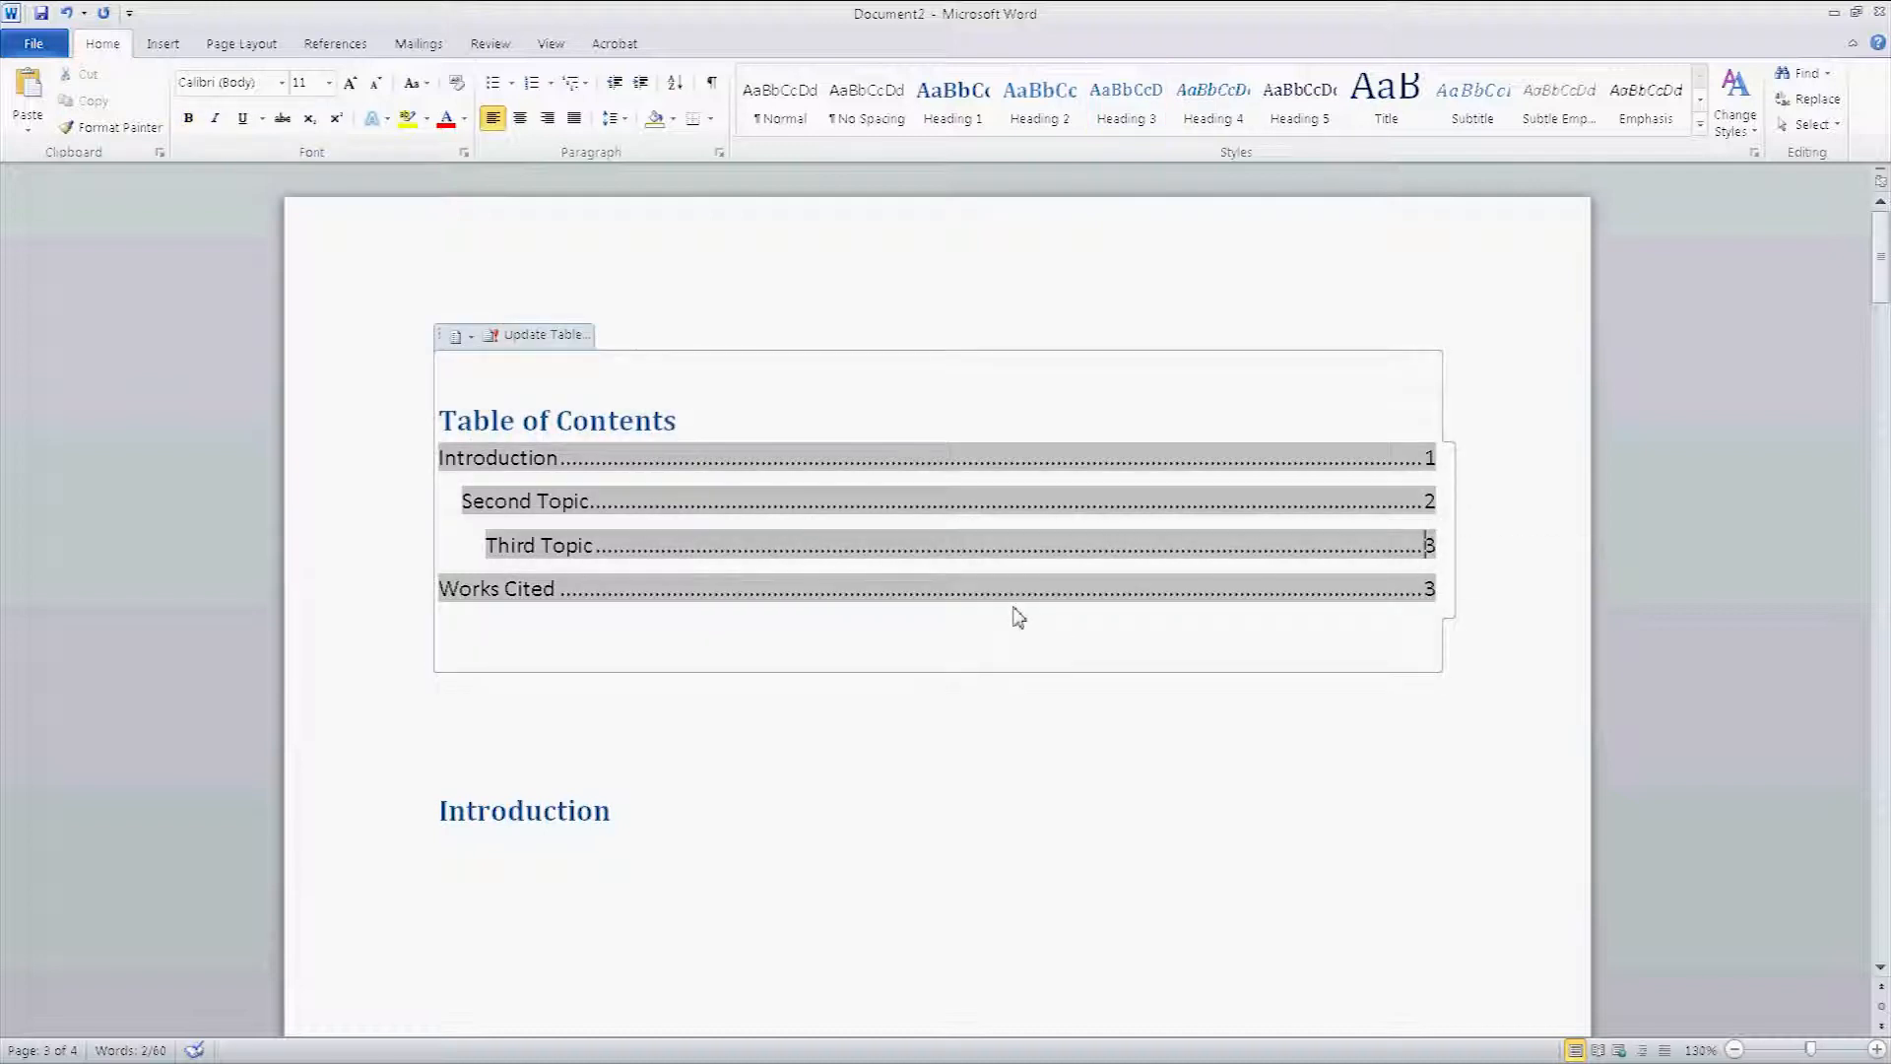
Step: Update the entire table of contents to list Fourth Topic on page 4
left_click(542, 333)
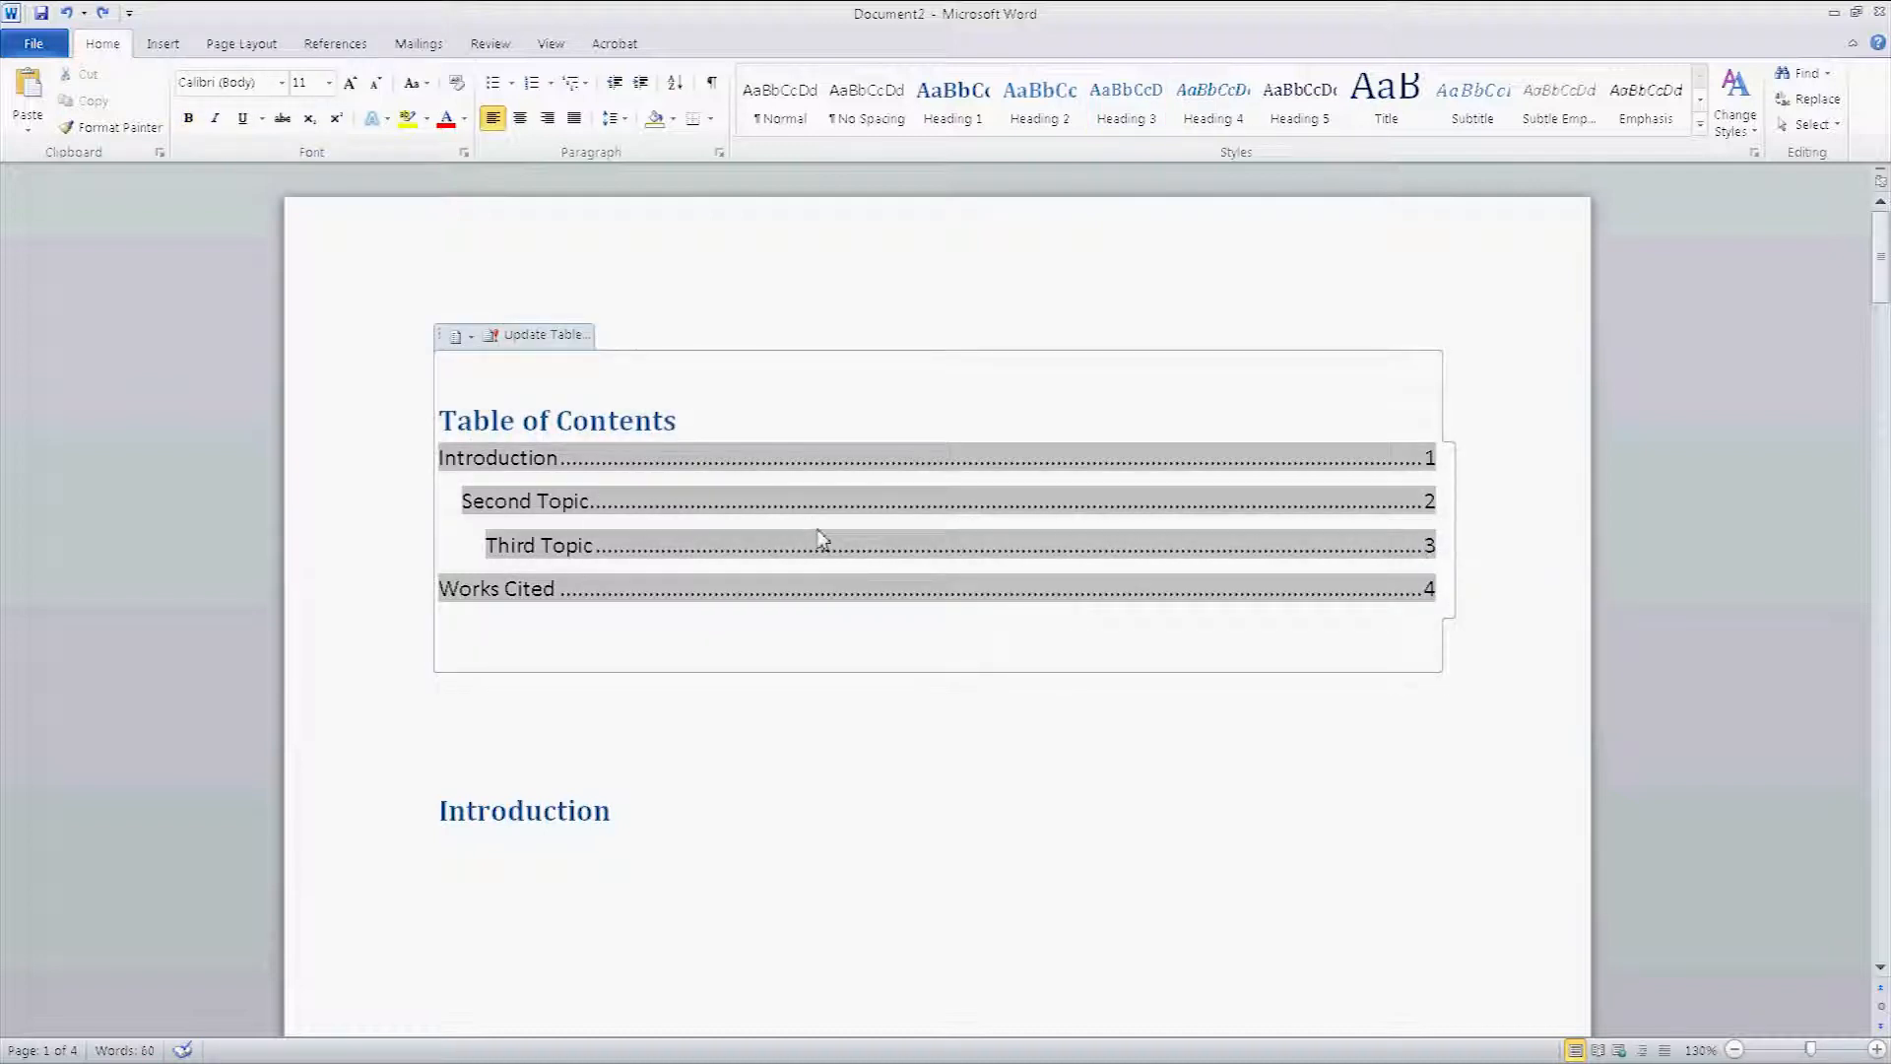
mouse_move(506, 458)
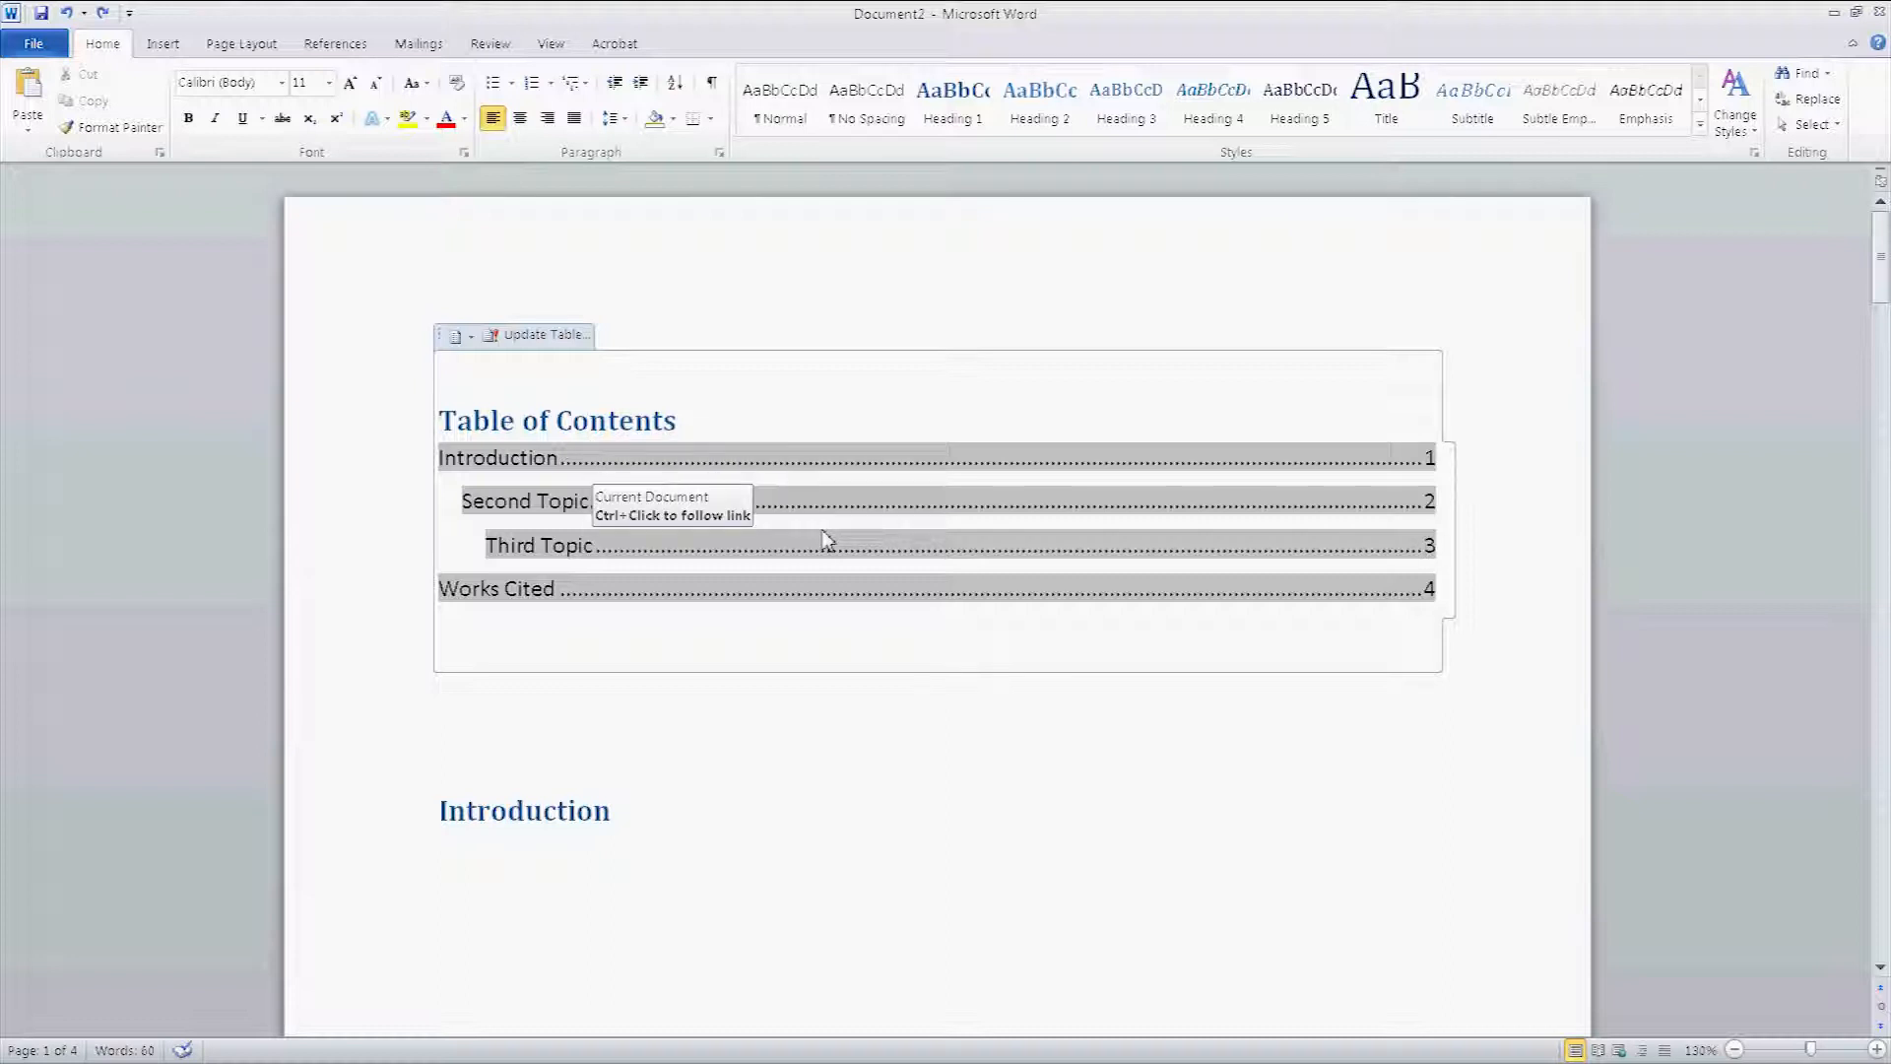
mouse_move(537, 381)
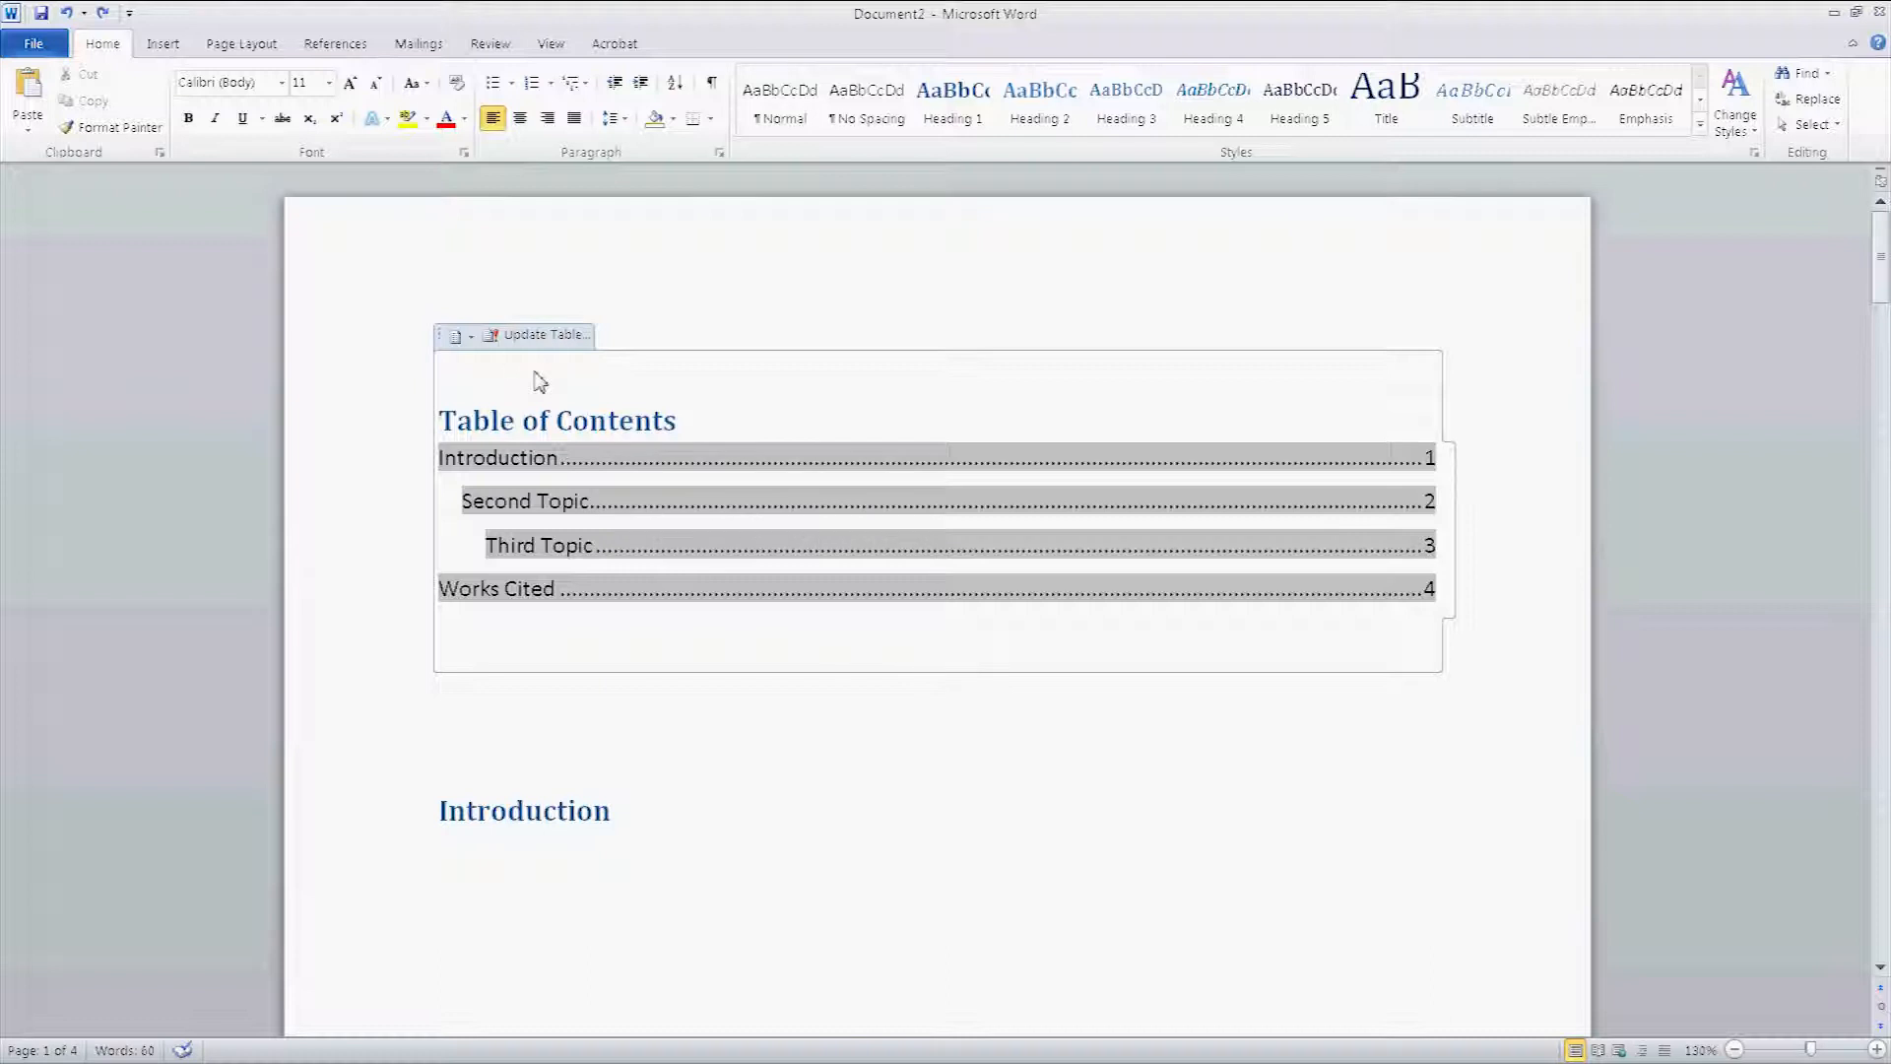
left_click(539, 334)
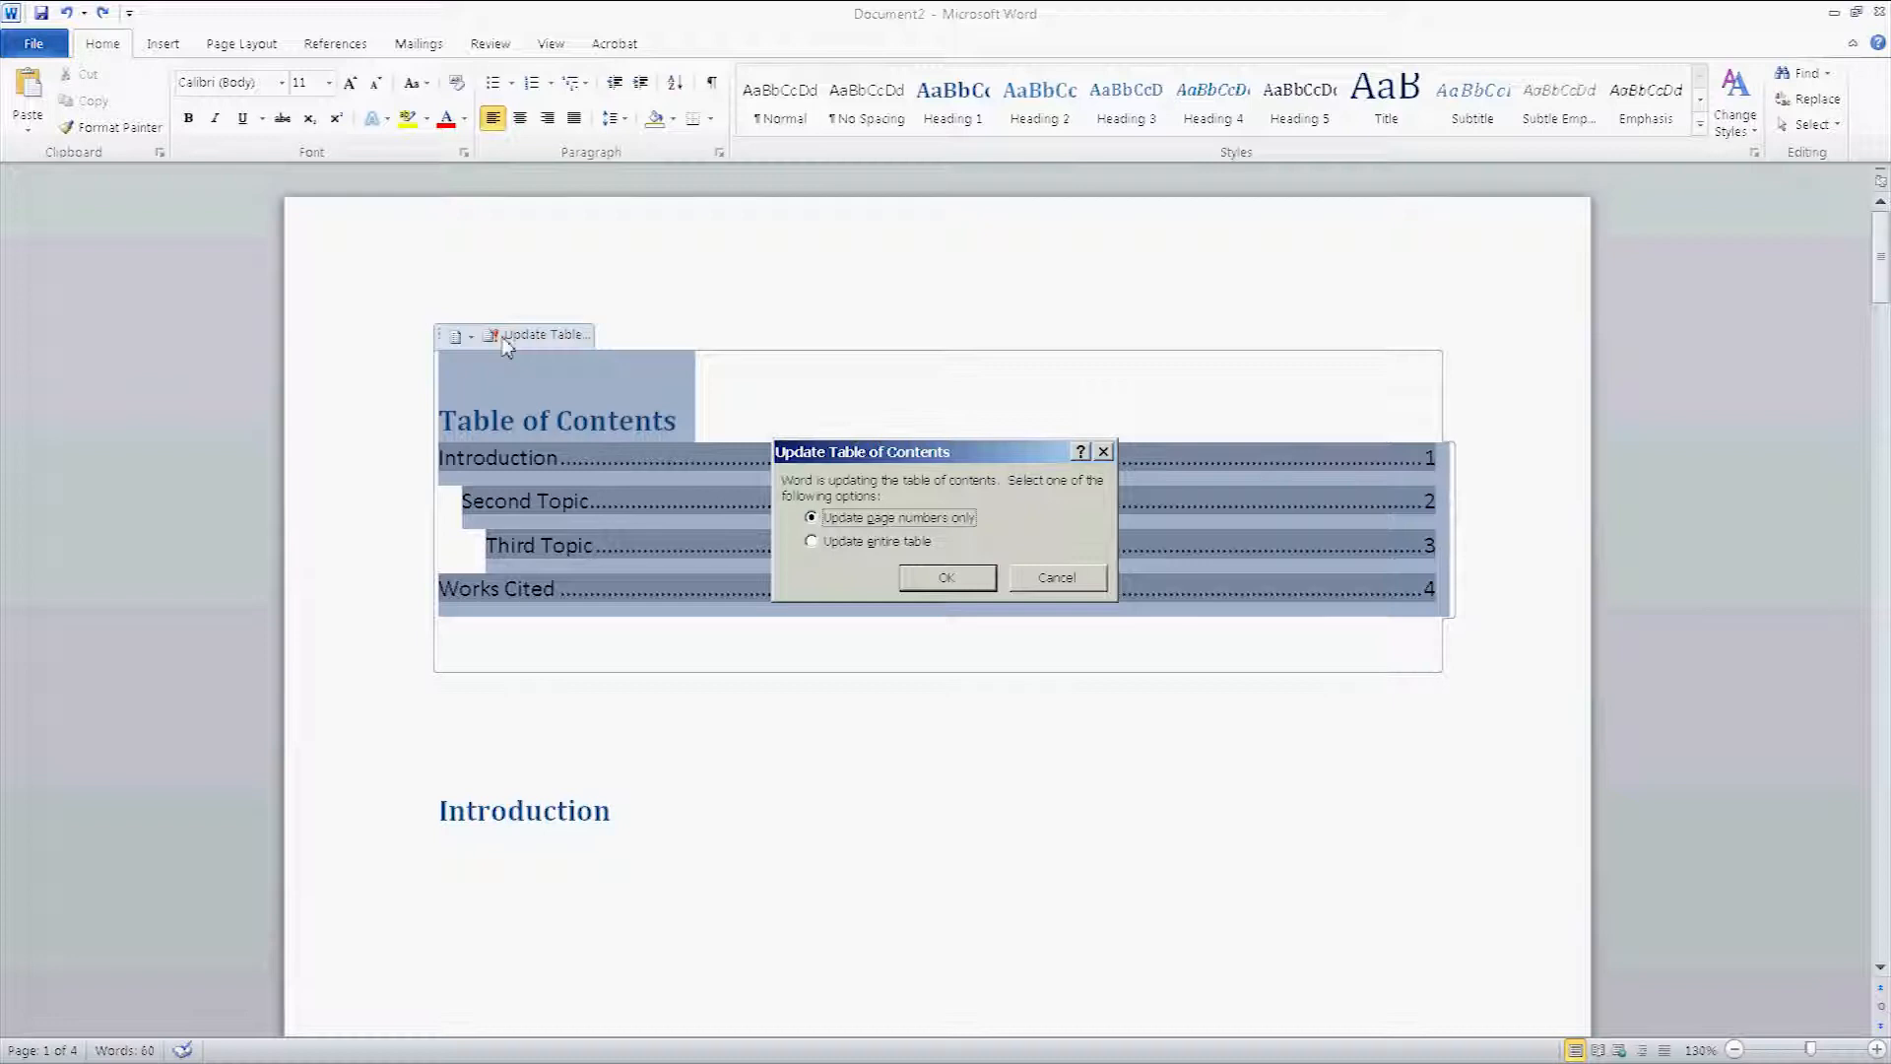
mouse_move(845, 564)
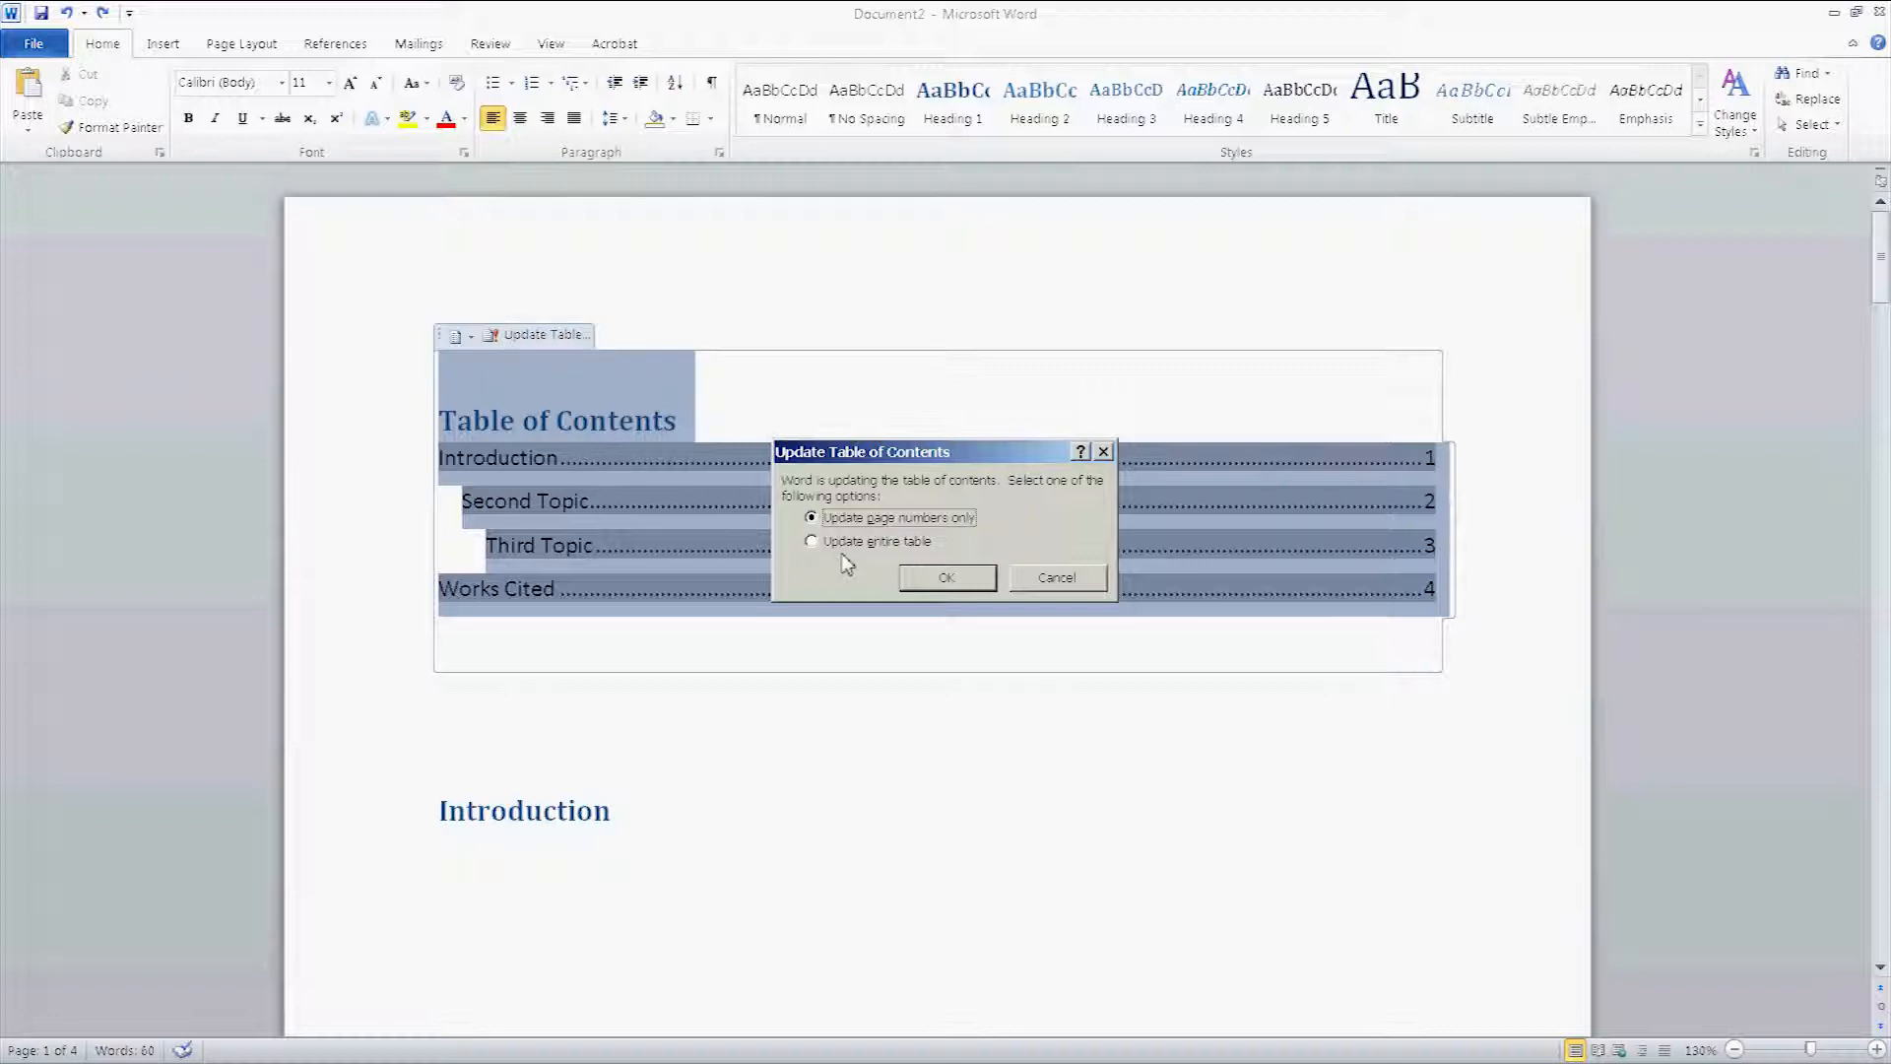
left_click(946, 579)
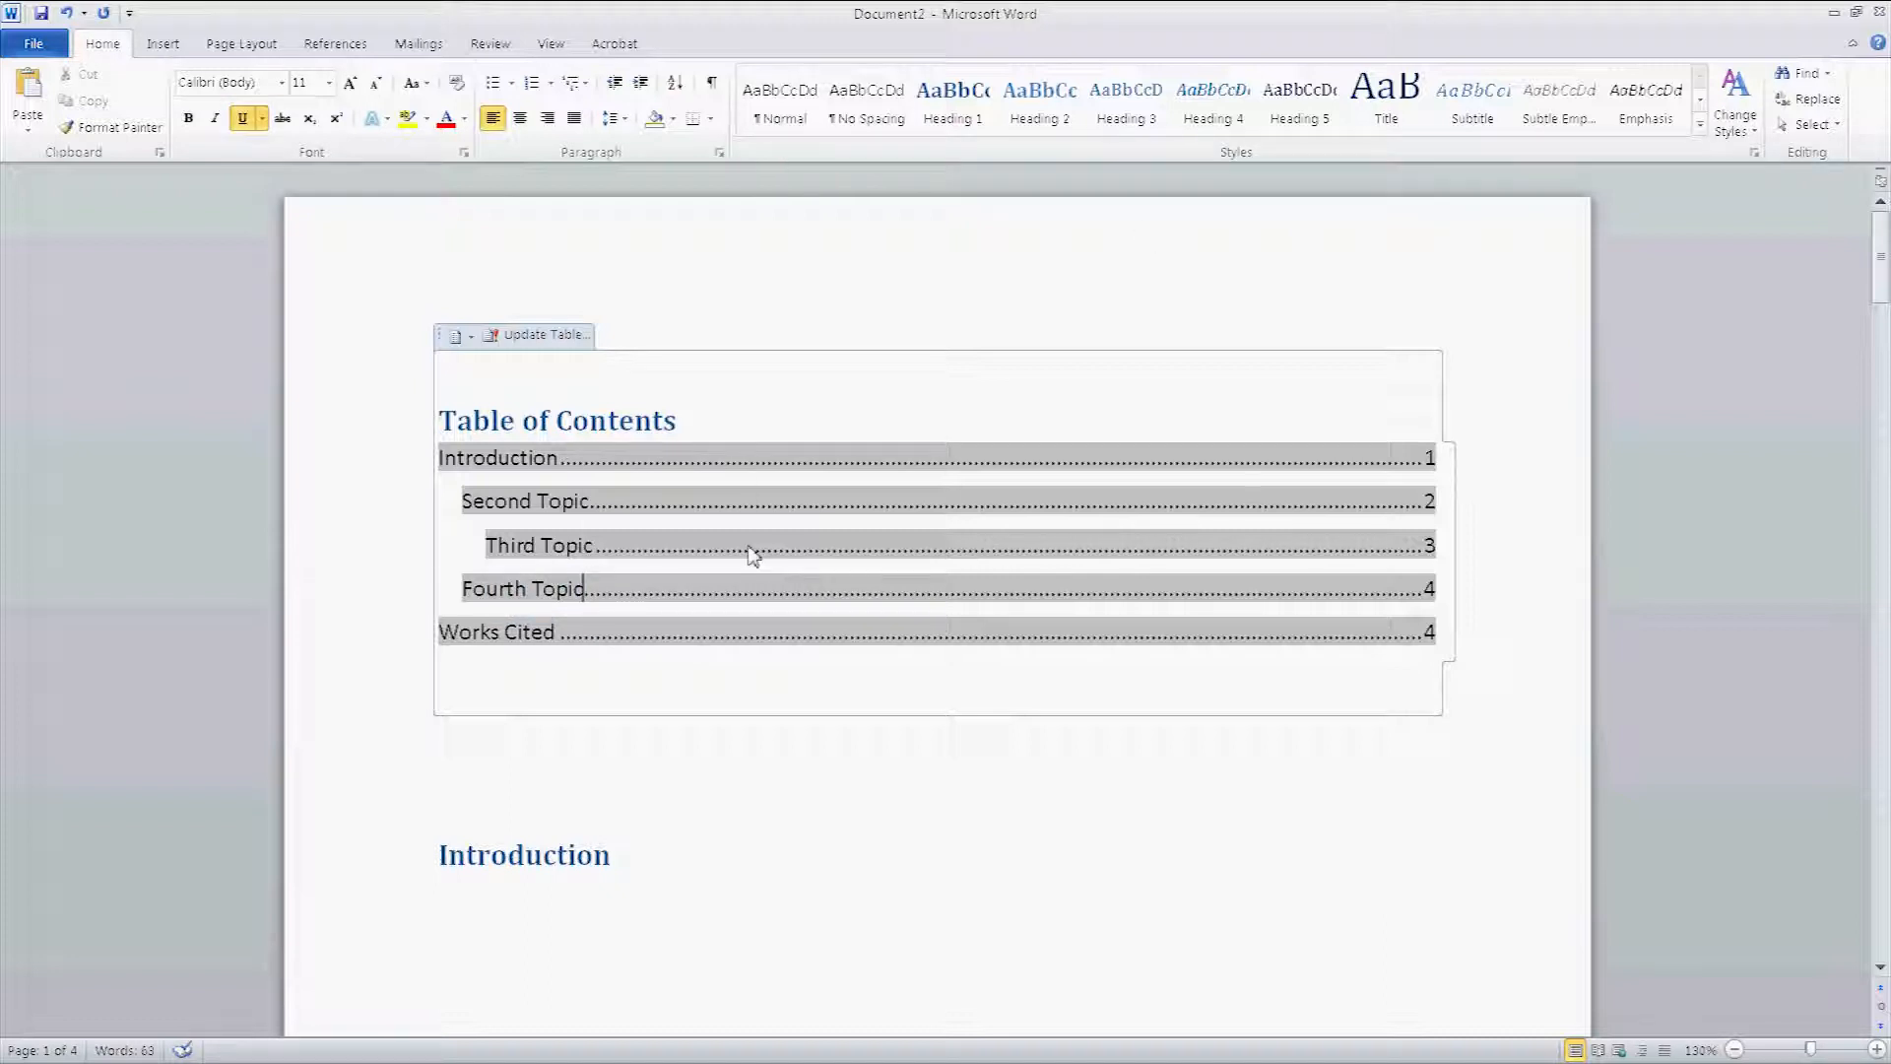
mouse_move(733, 618)
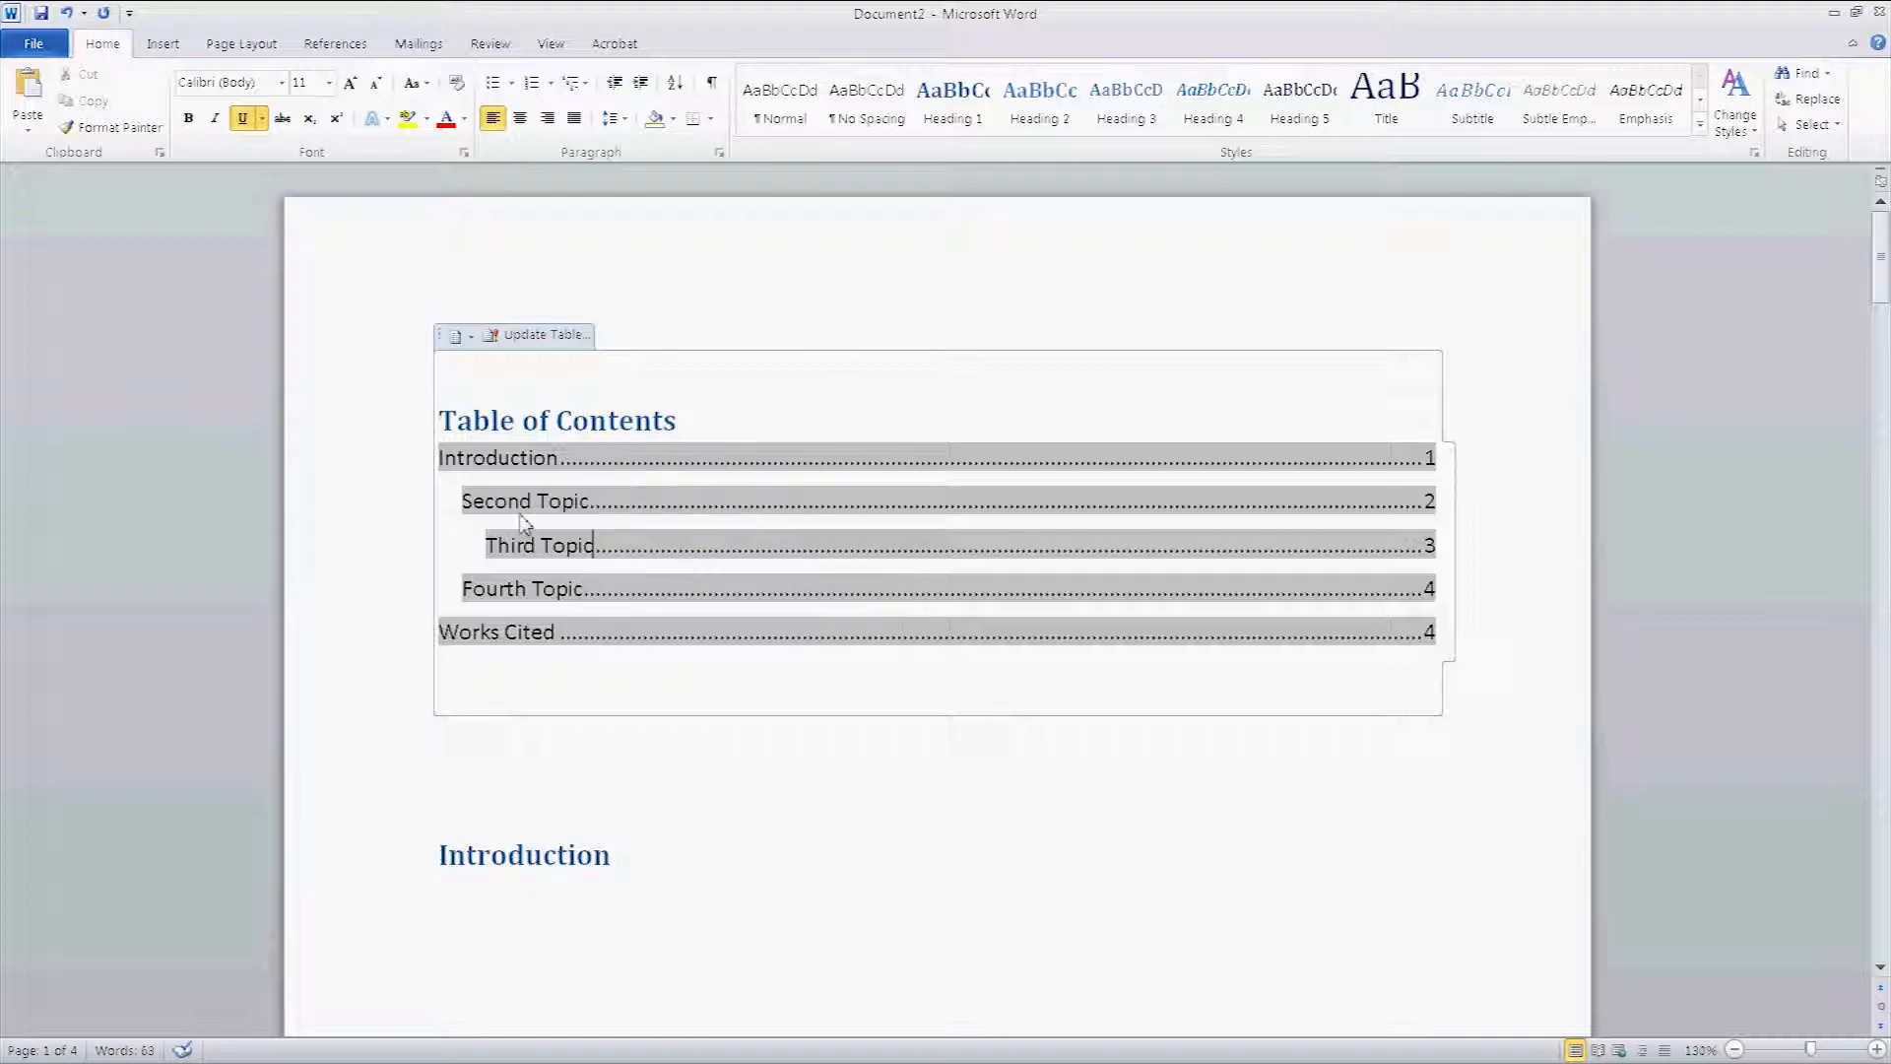
mouse_move(908, 538)
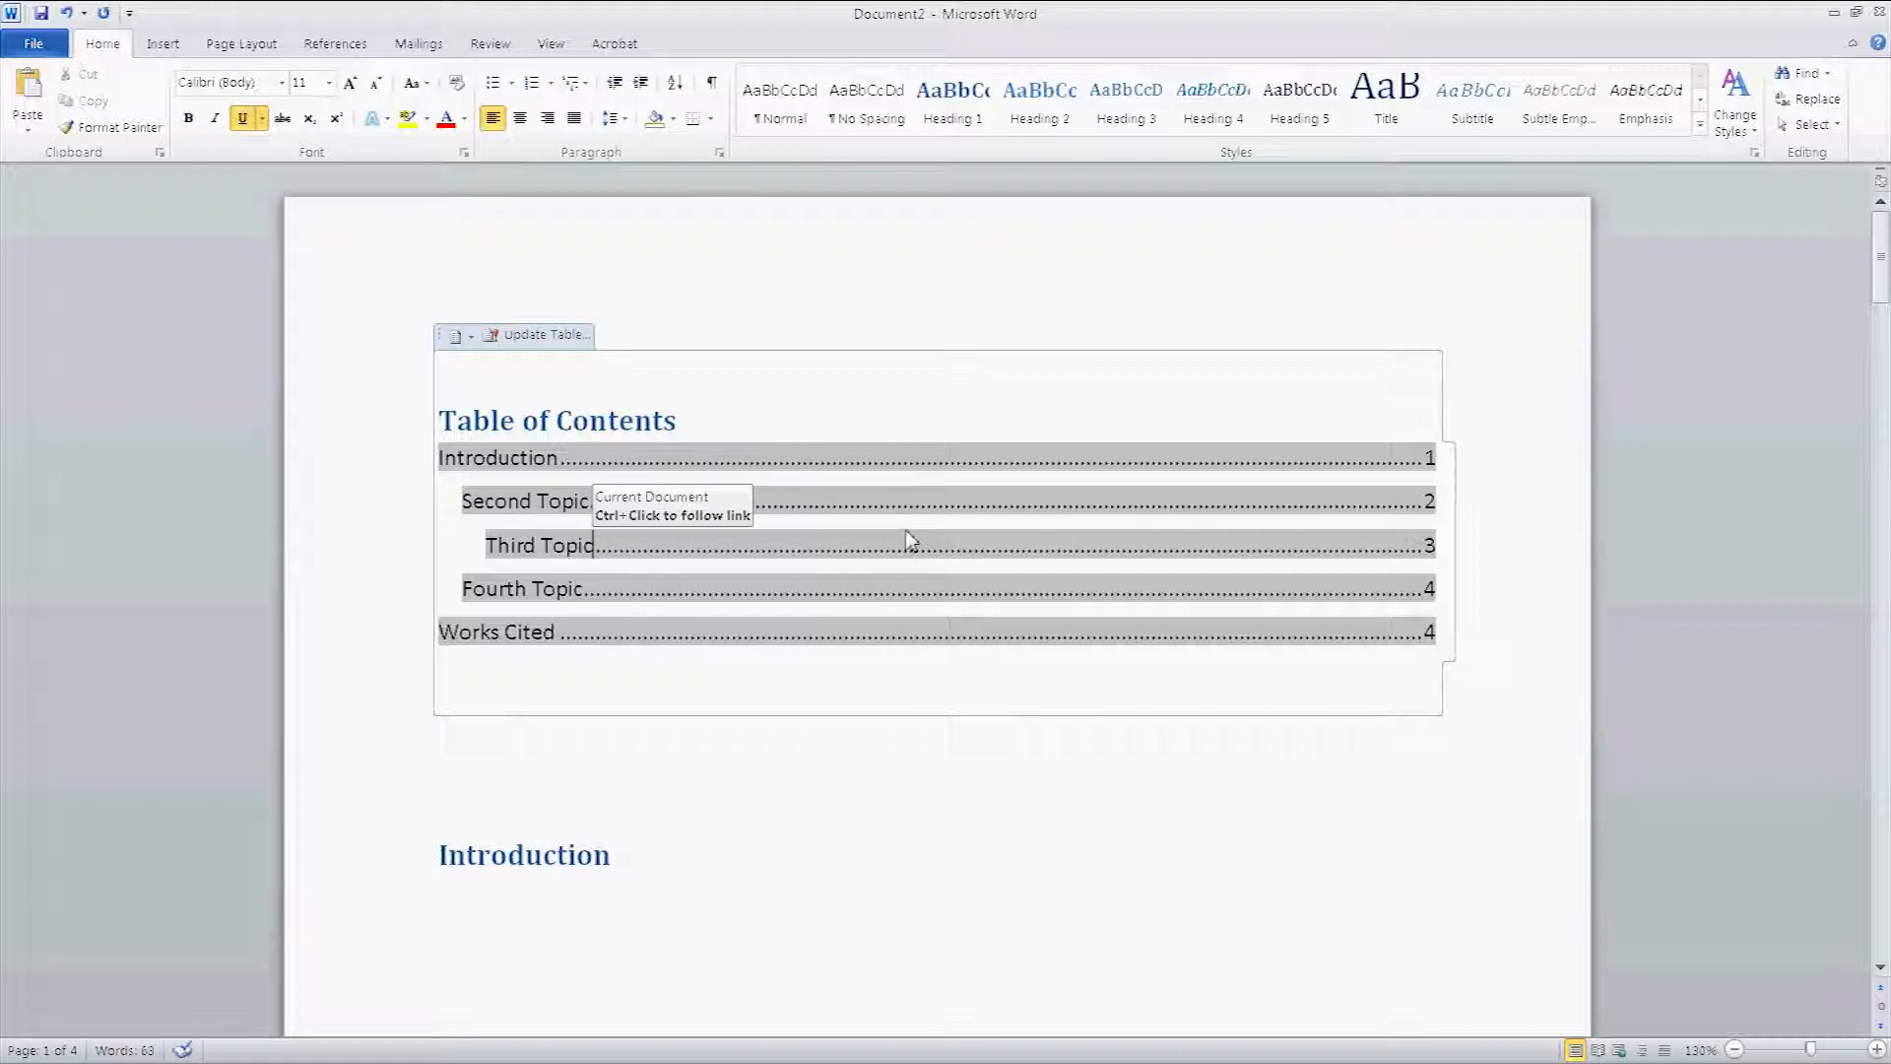
mouse_move(663, 545)
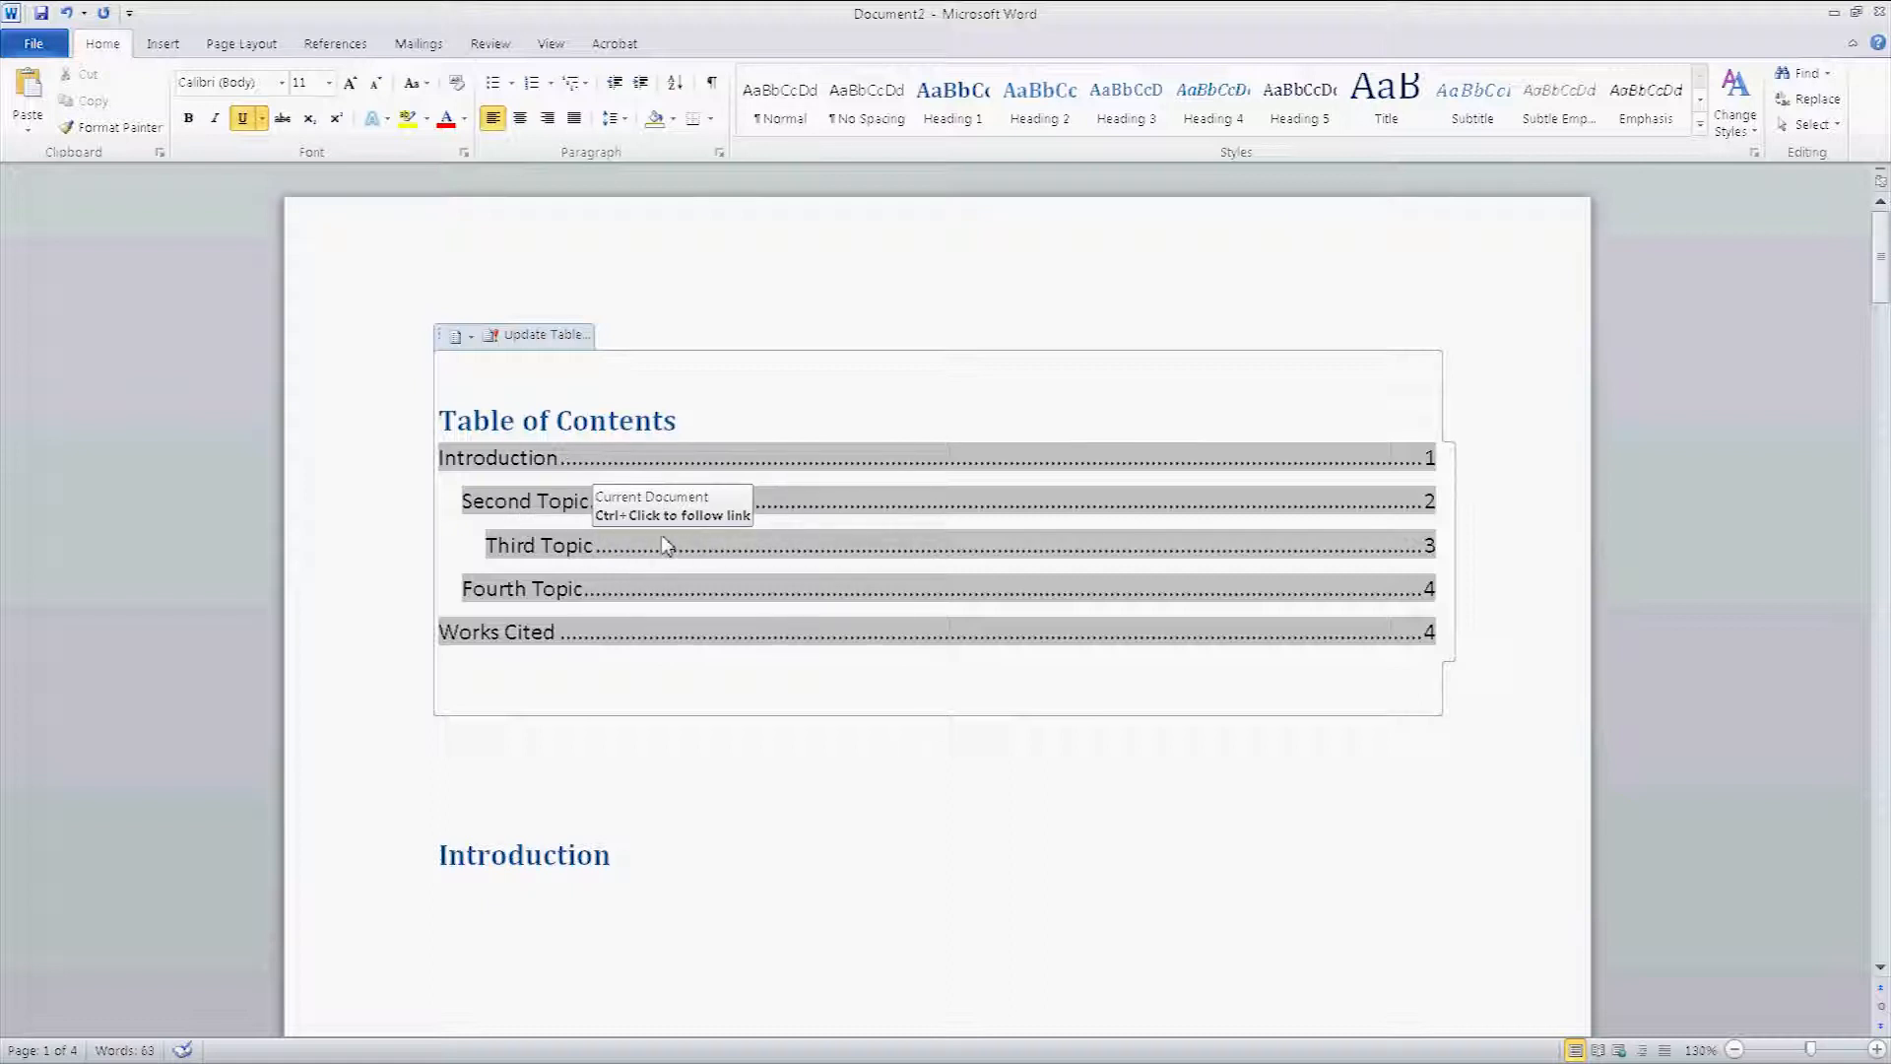
mouse_move(612, 553)
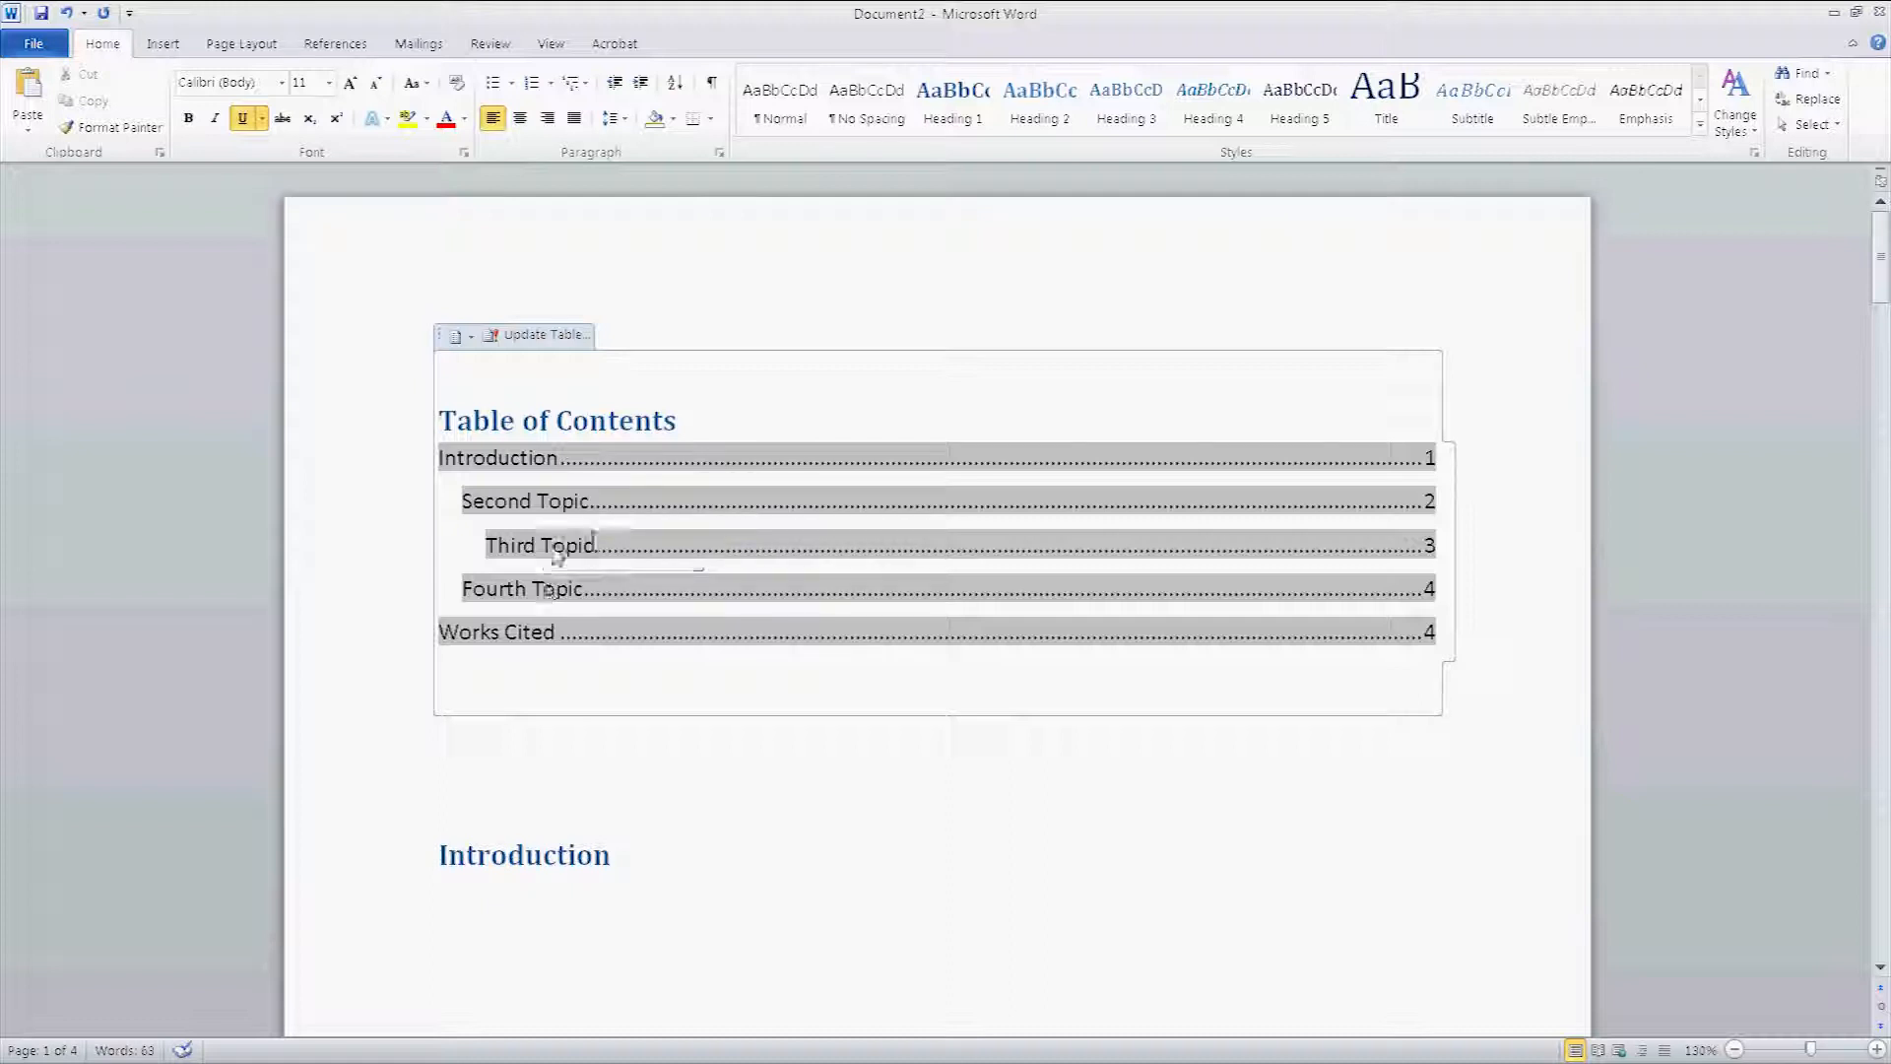
Step: Scroll down to page 4 showing Fourth Topic, its citation and Works Cited
scroll("down", 3)
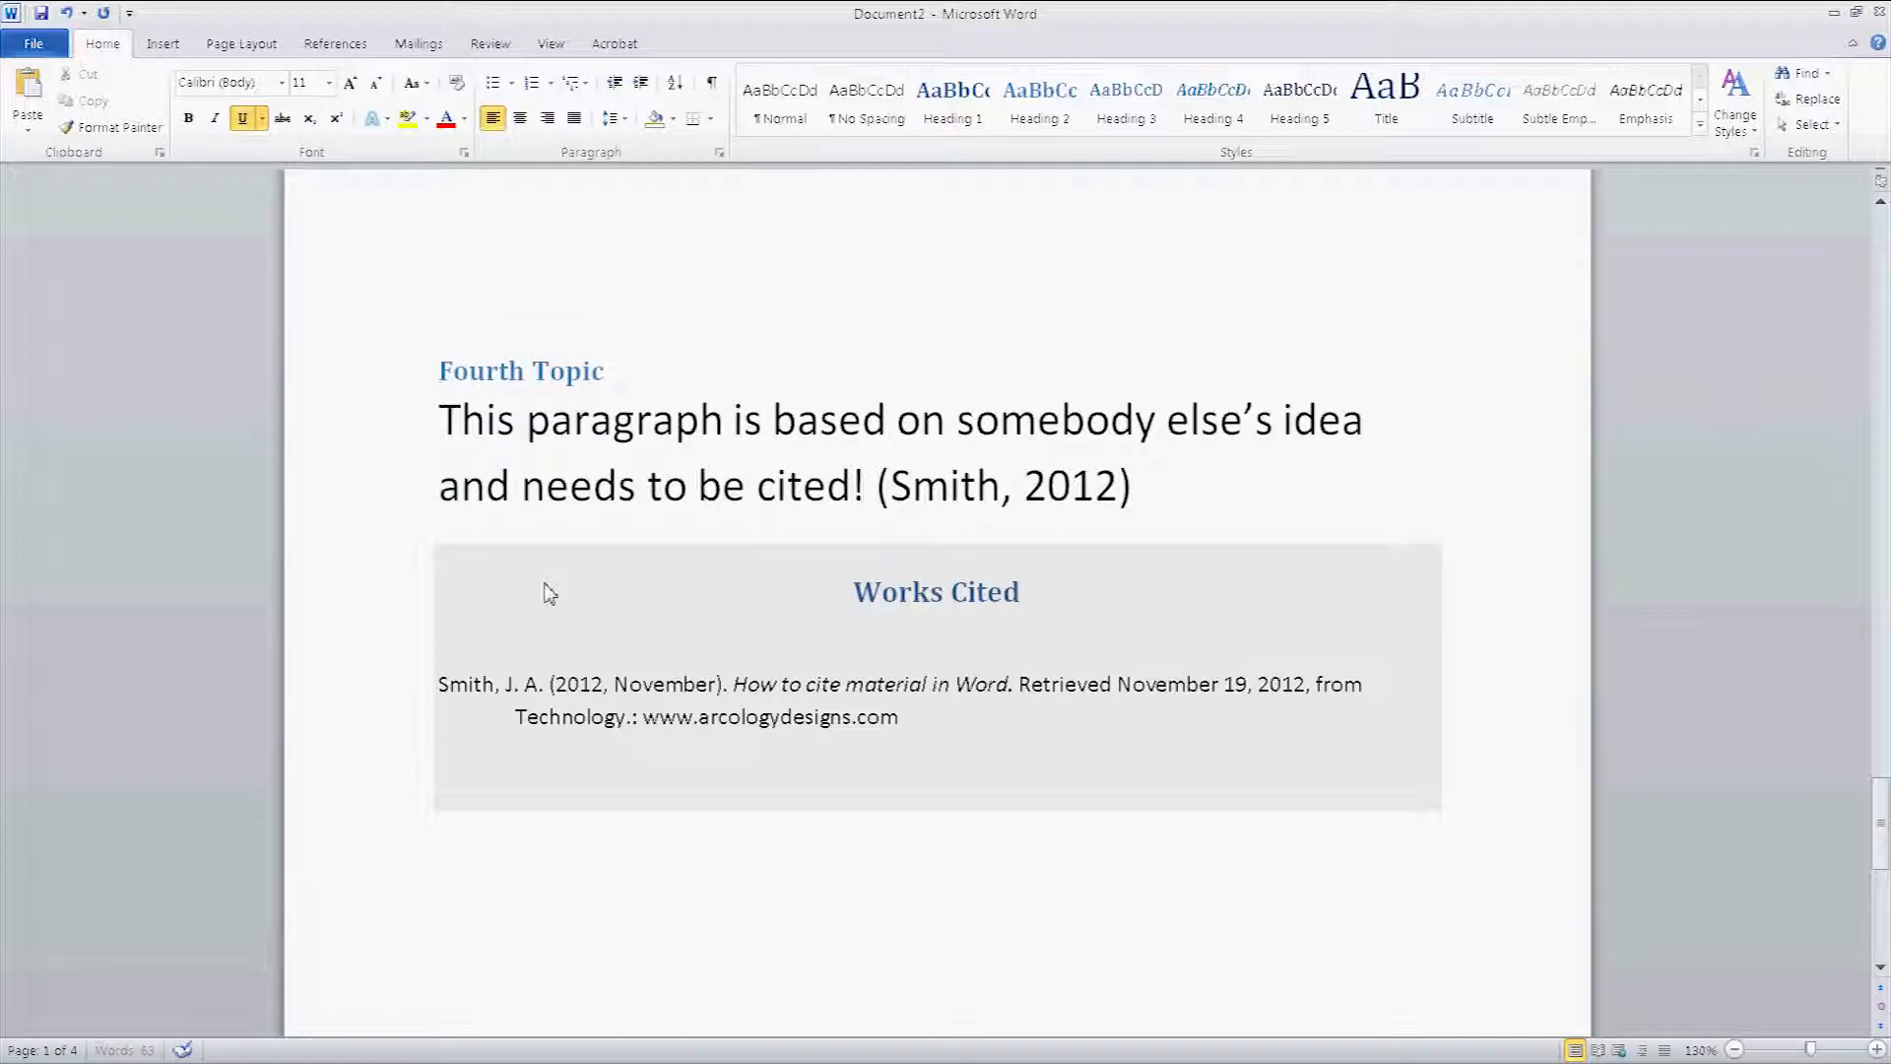